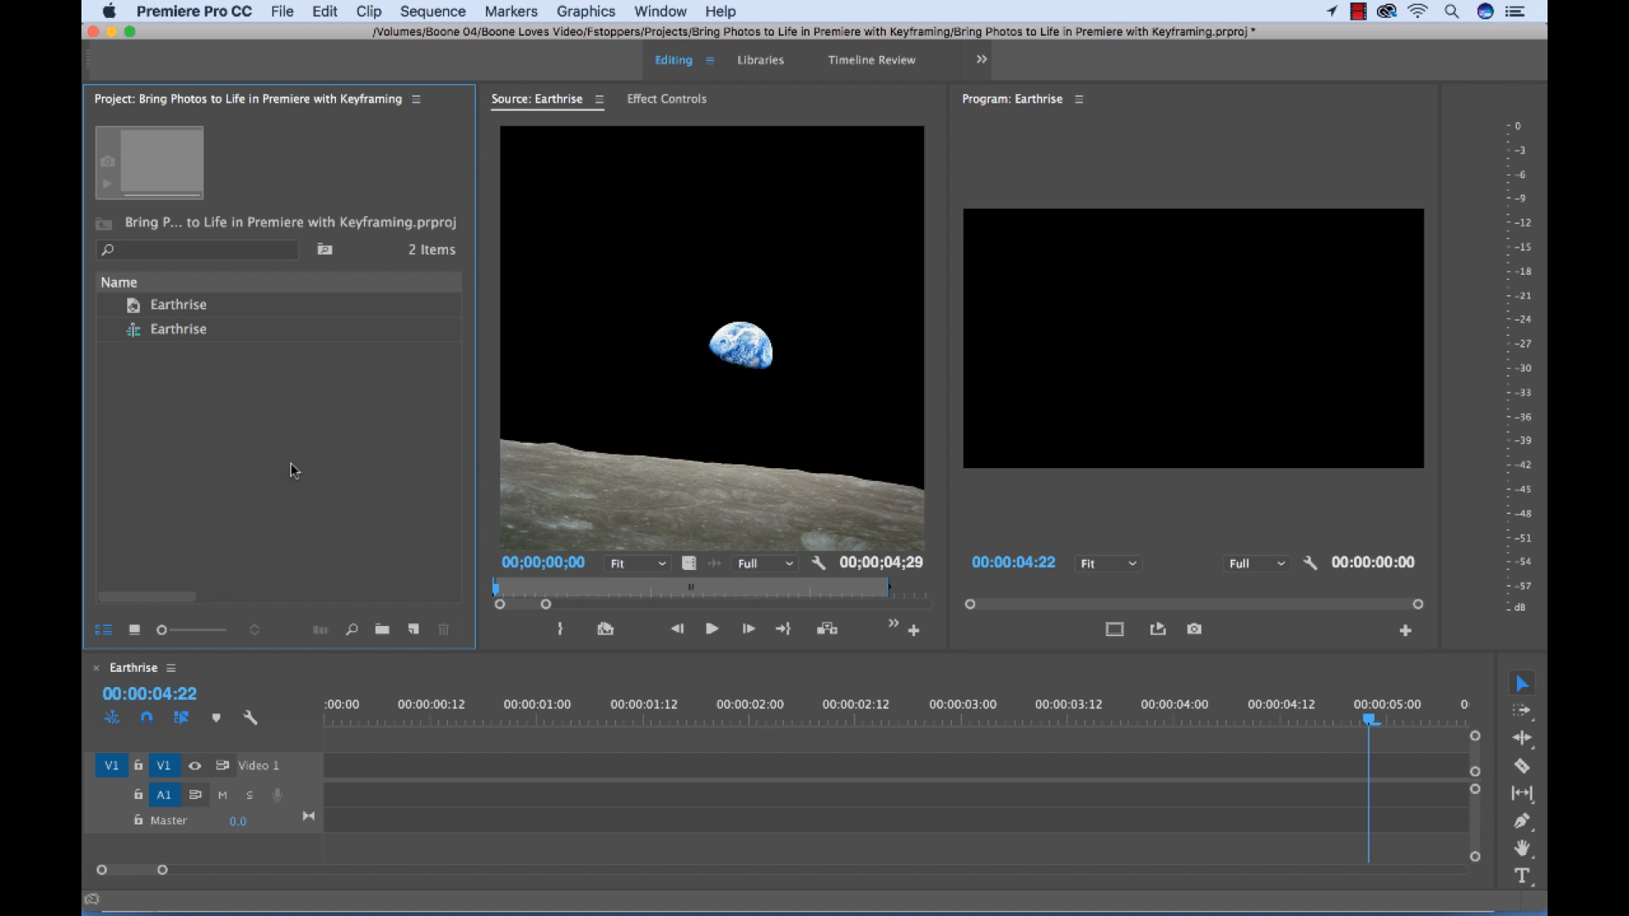
mouse_move(611, 480)
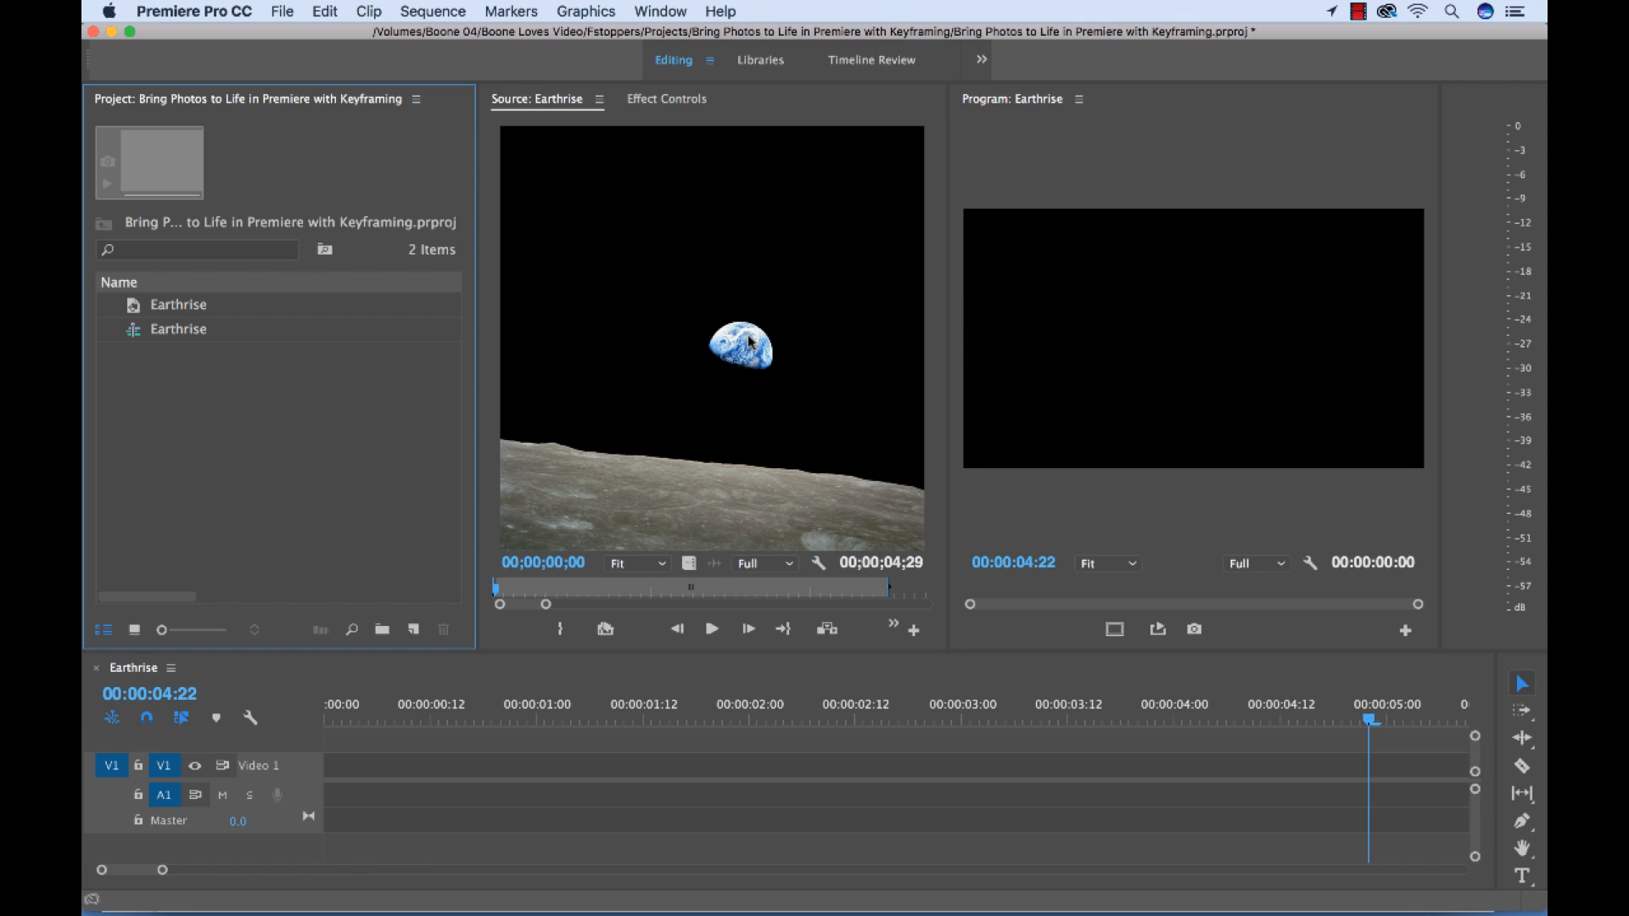
mouse_move(514, 472)
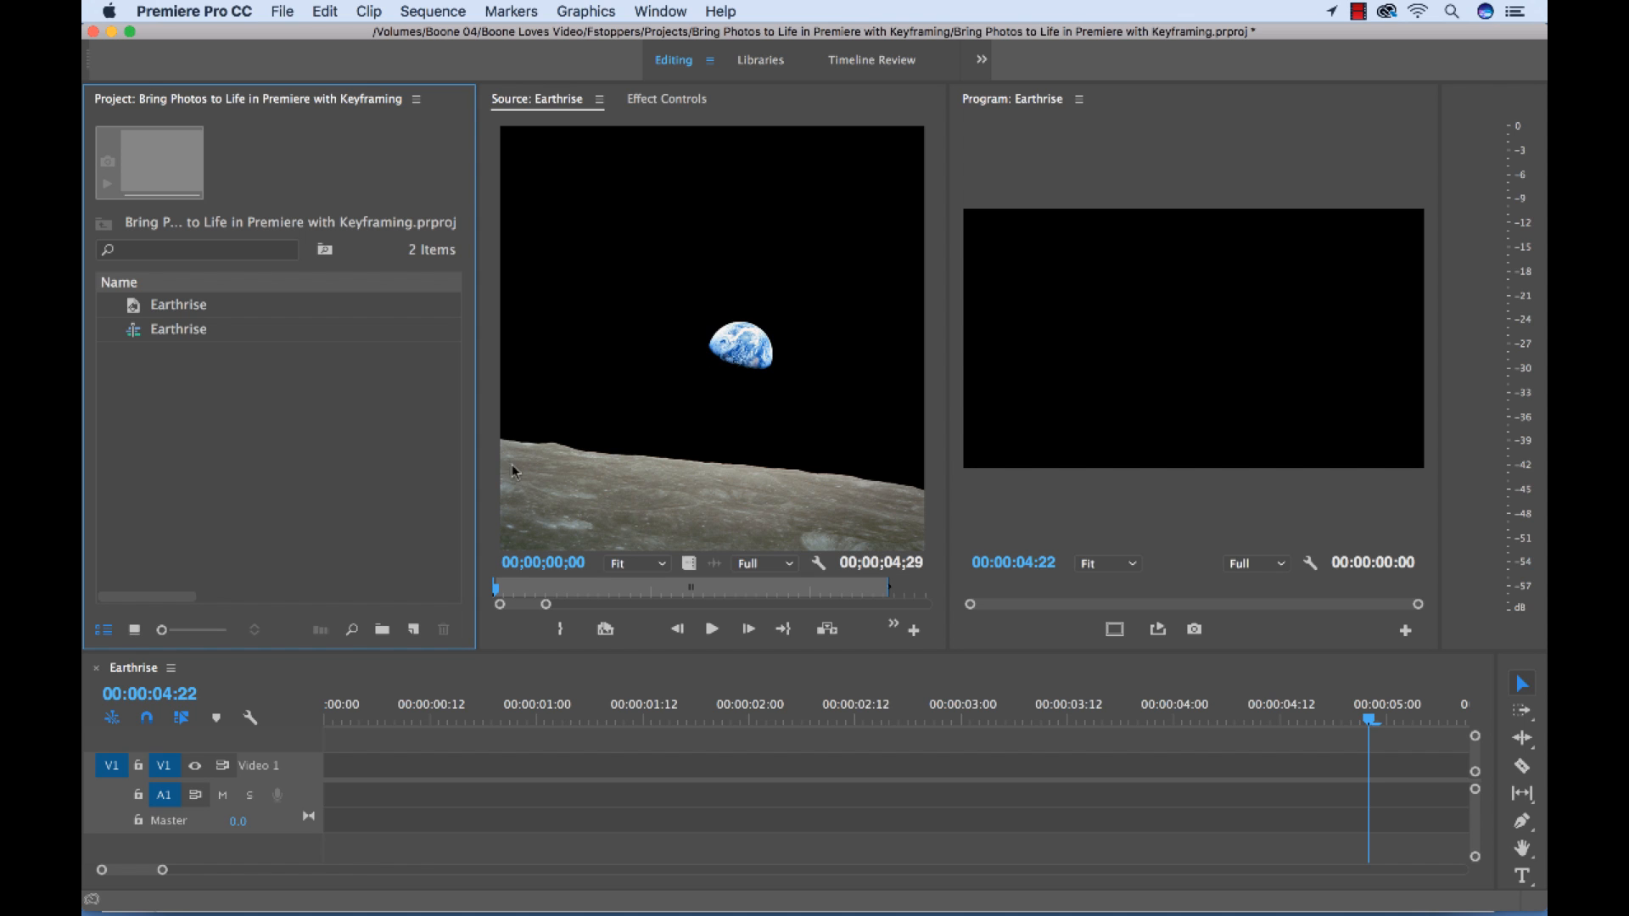
mouse_move(752, 510)
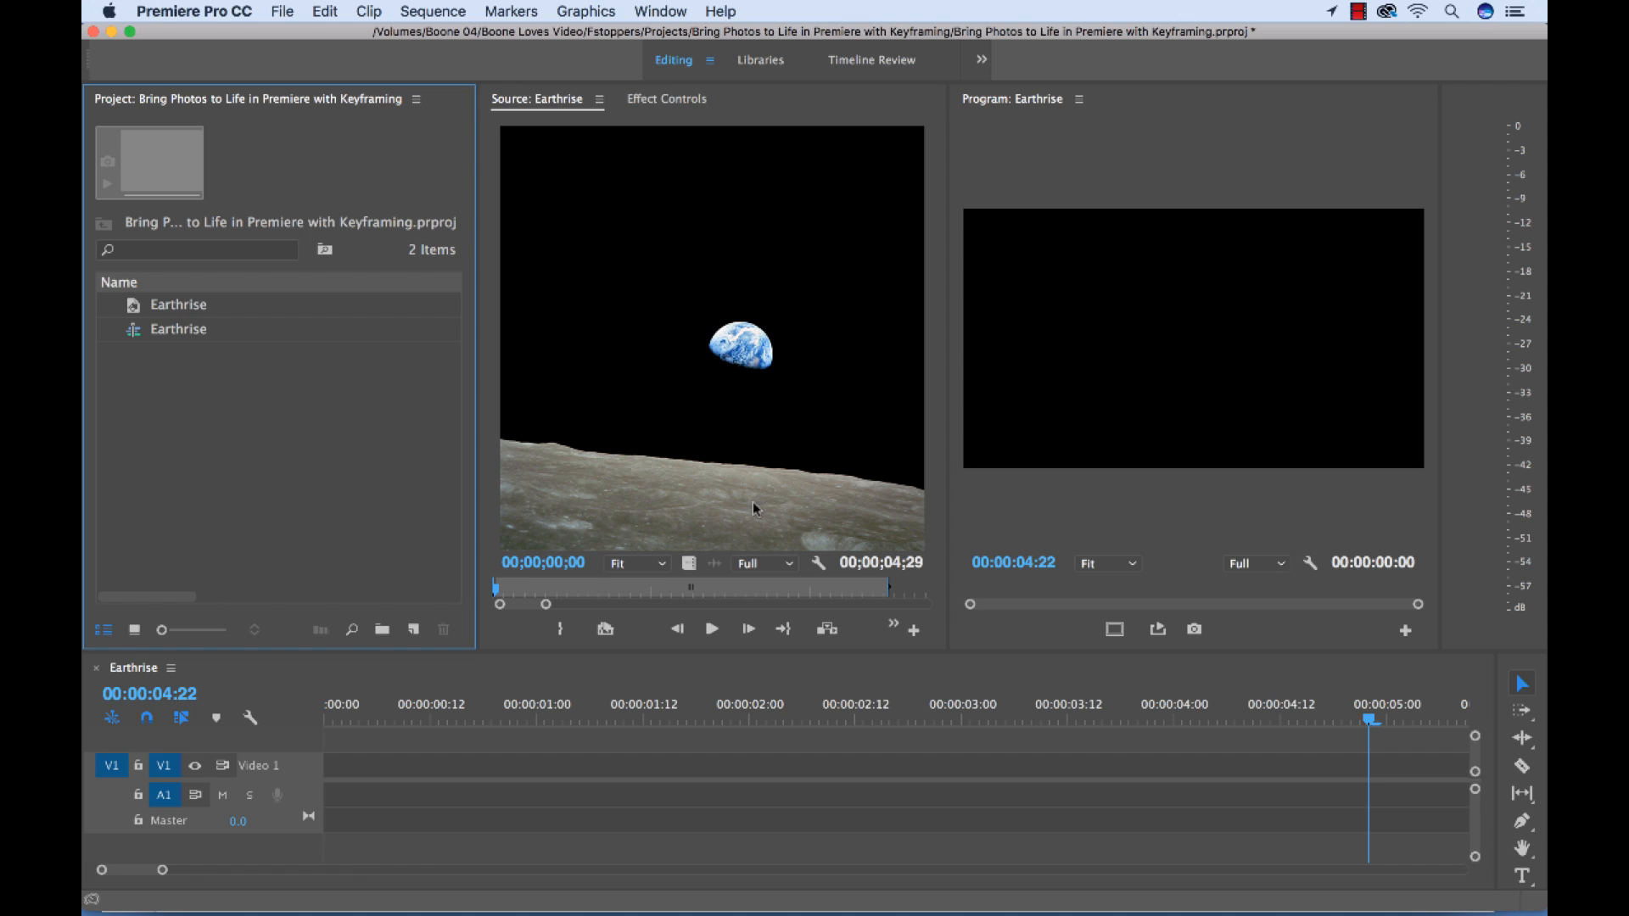
mouse_move(590, 472)
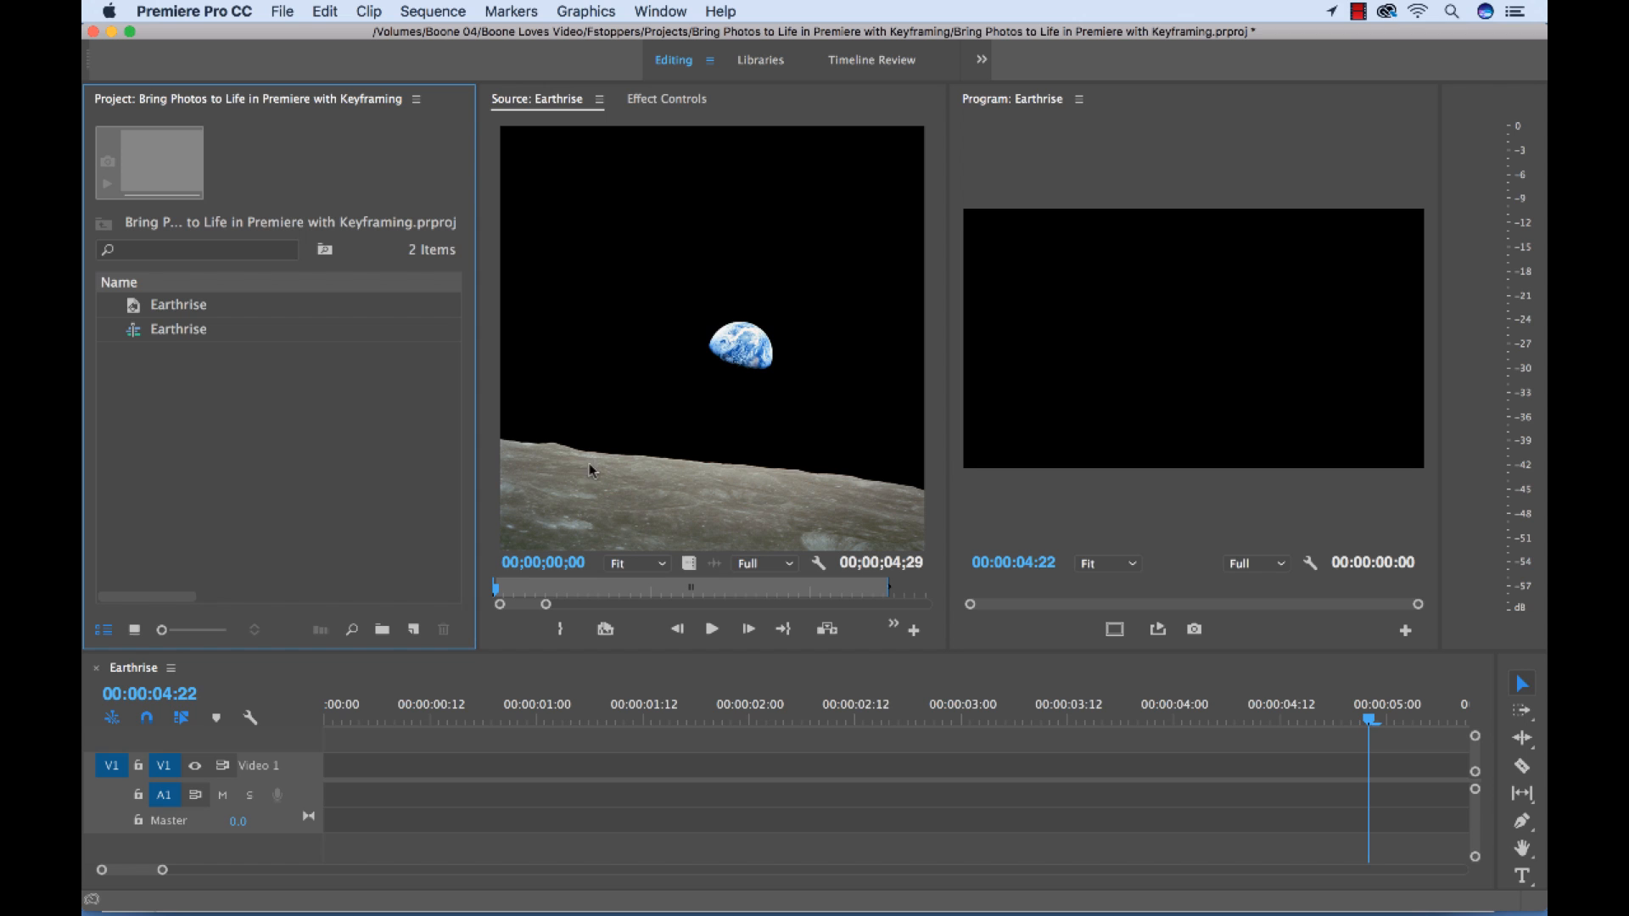
mouse_move(604, 462)
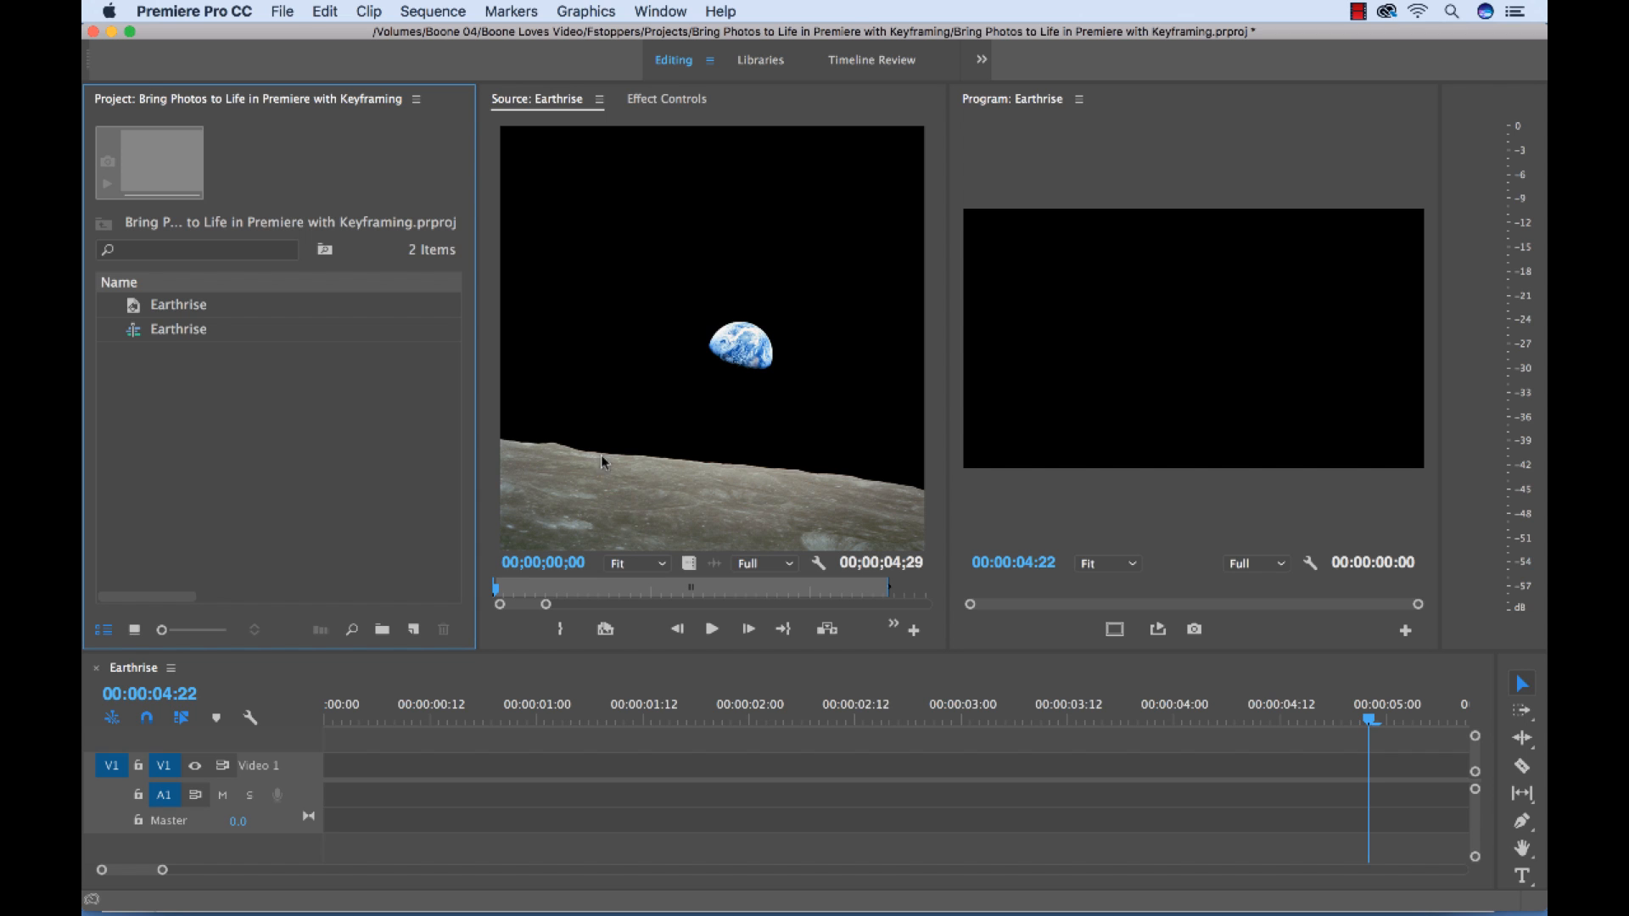
mouse_move(661, 509)
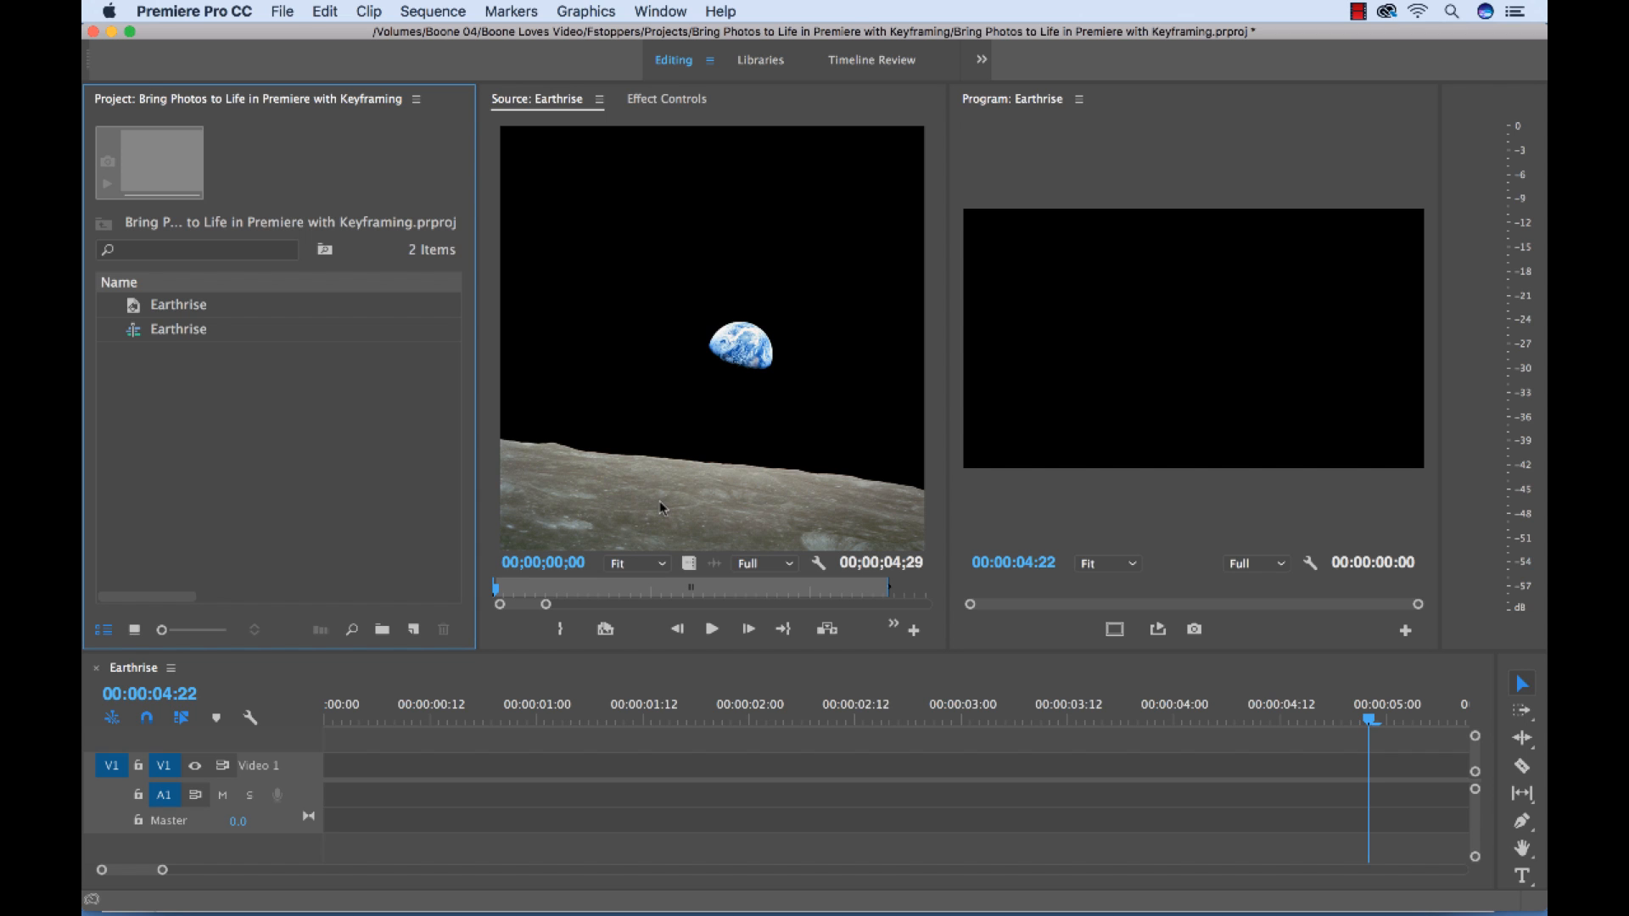
mouse_move(688, 387)
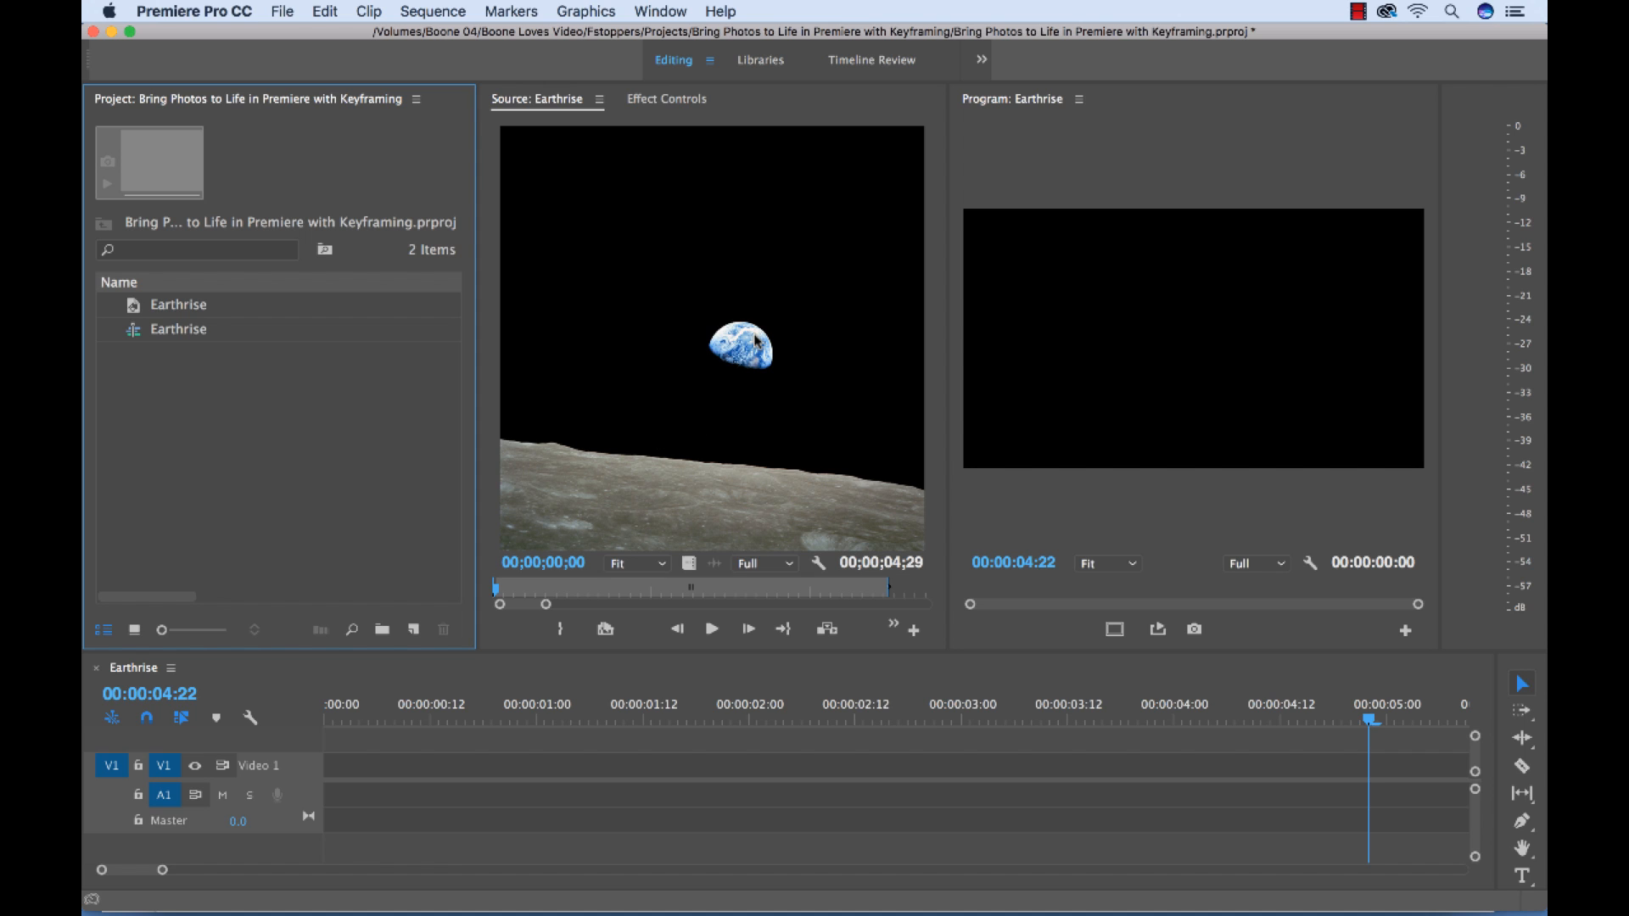
mouse_move(747, 356)
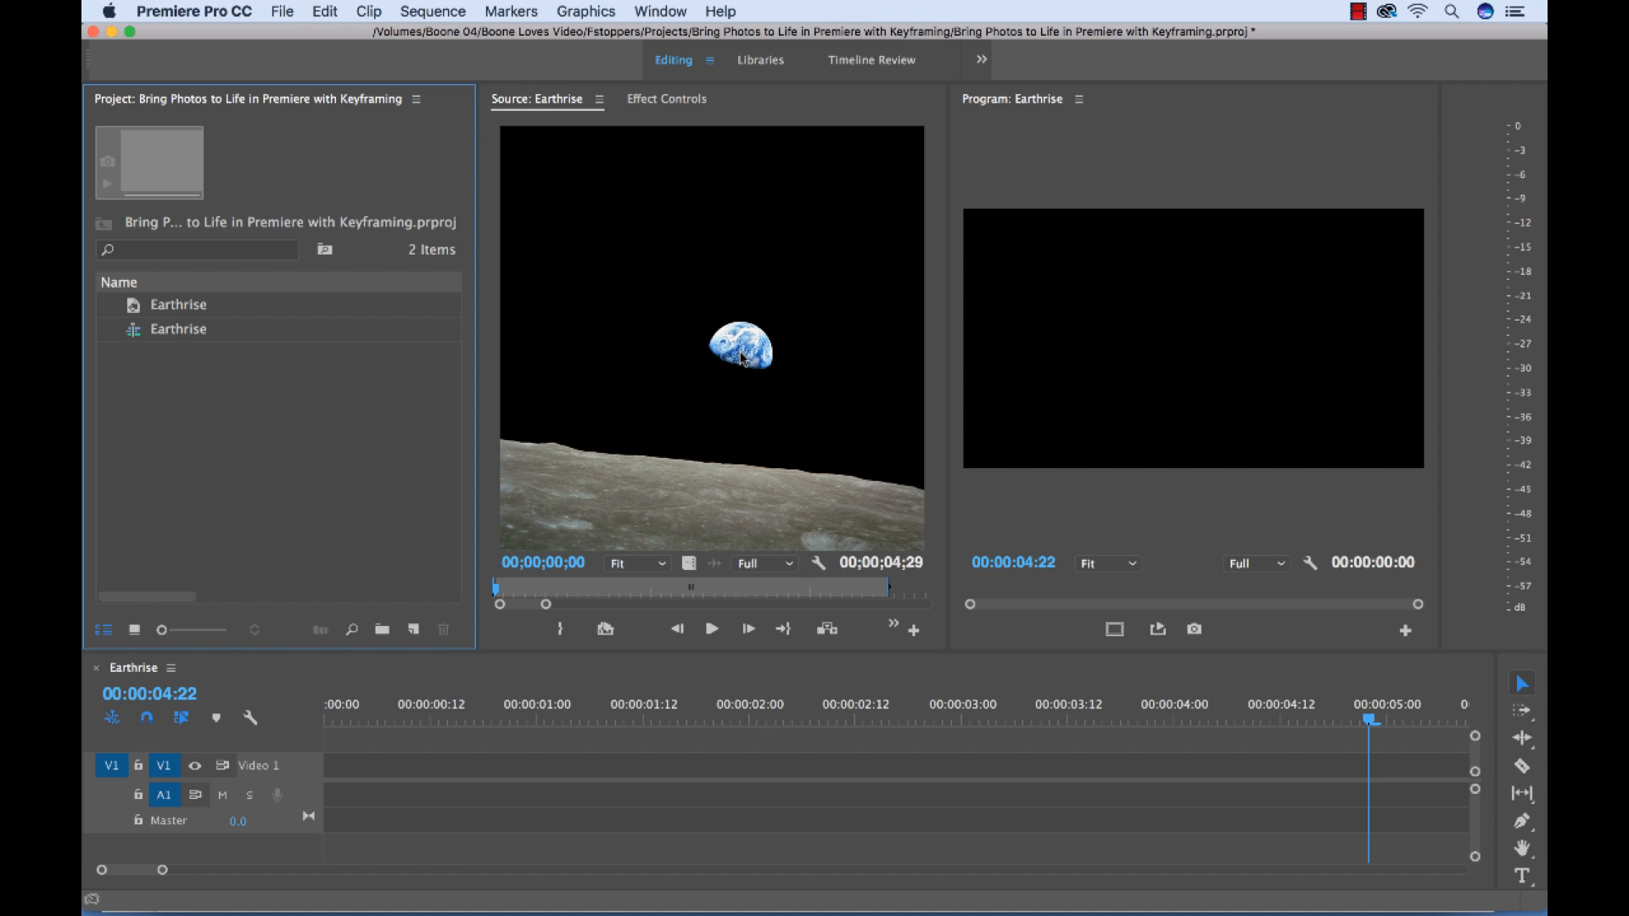
mouse_move(805, 481)
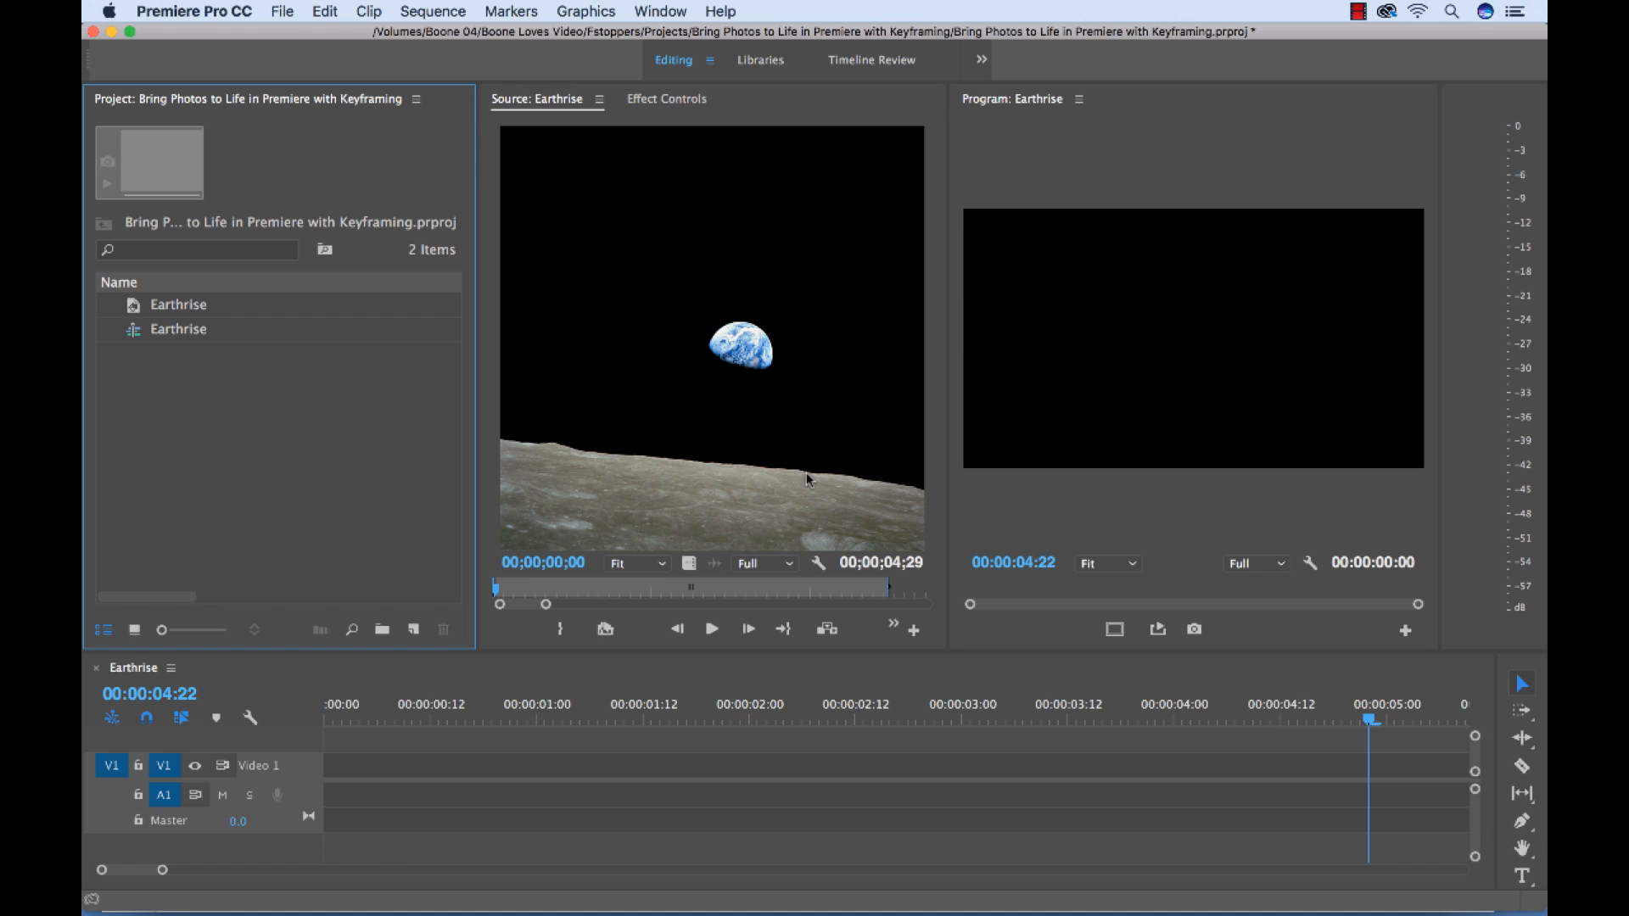
mouse_move(589, 470)
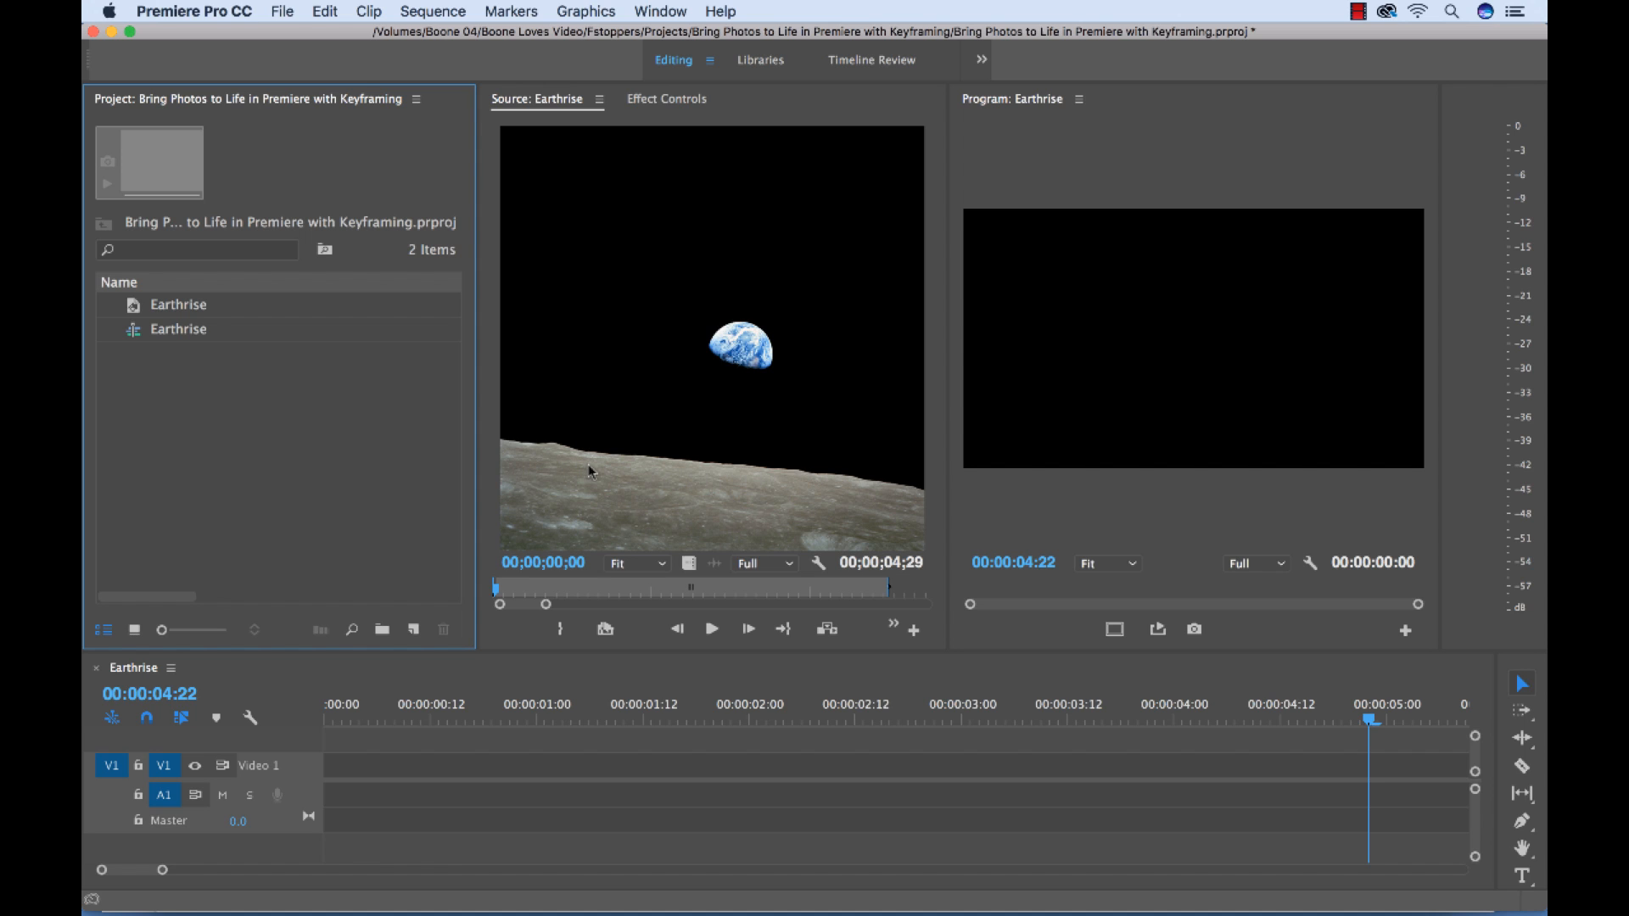
mouse_move(755, 414)
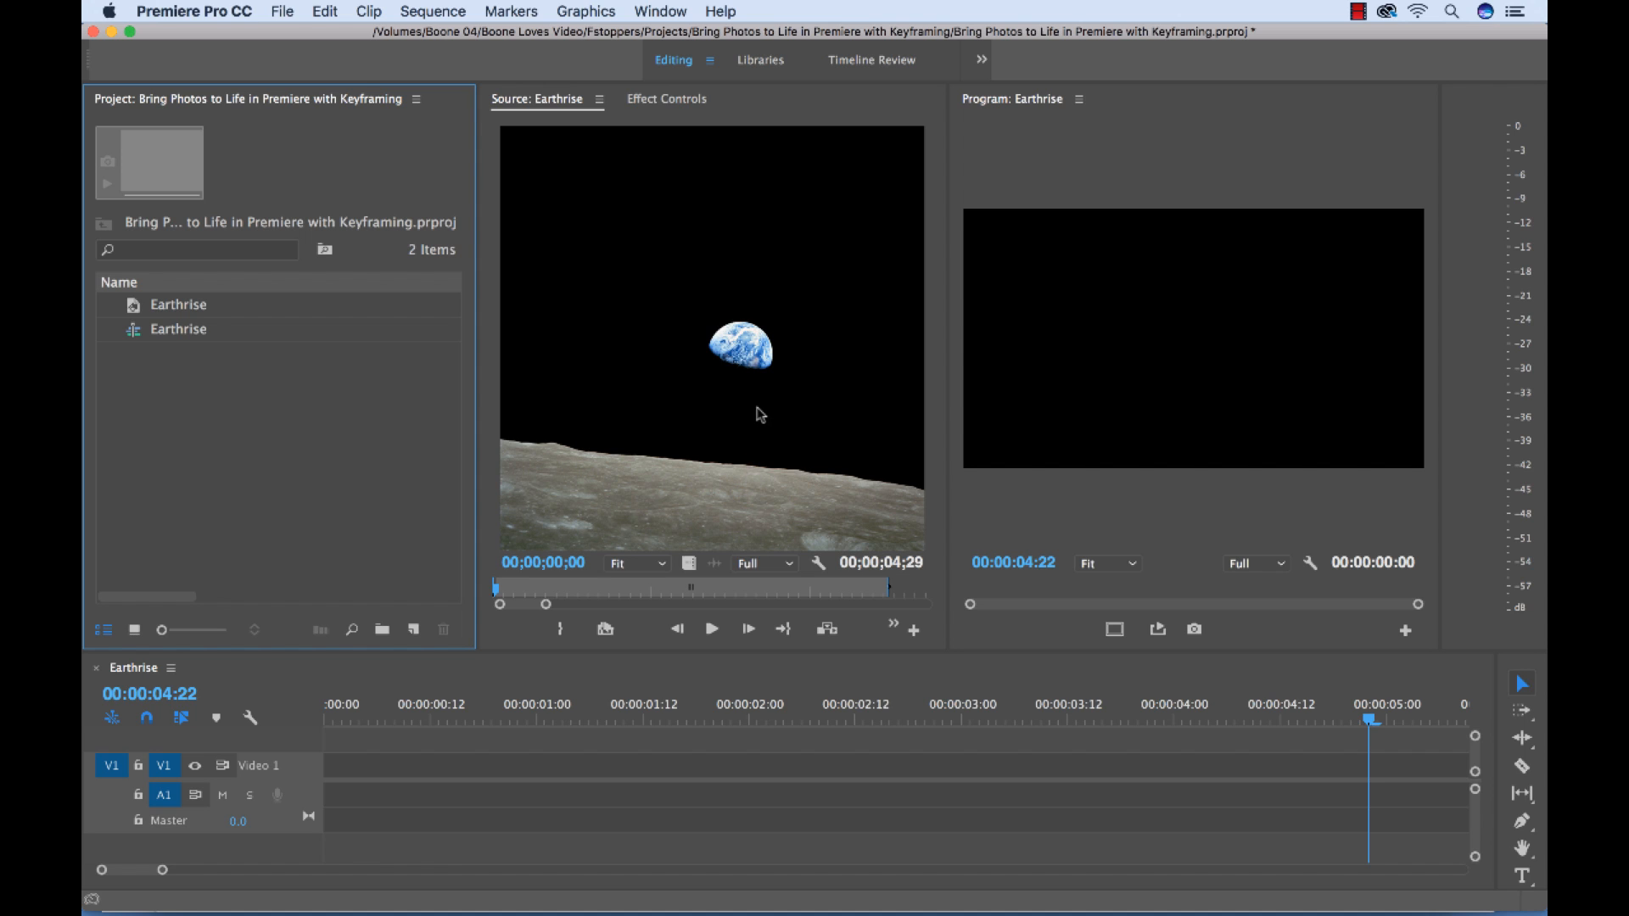
mouse_move(770, 308)
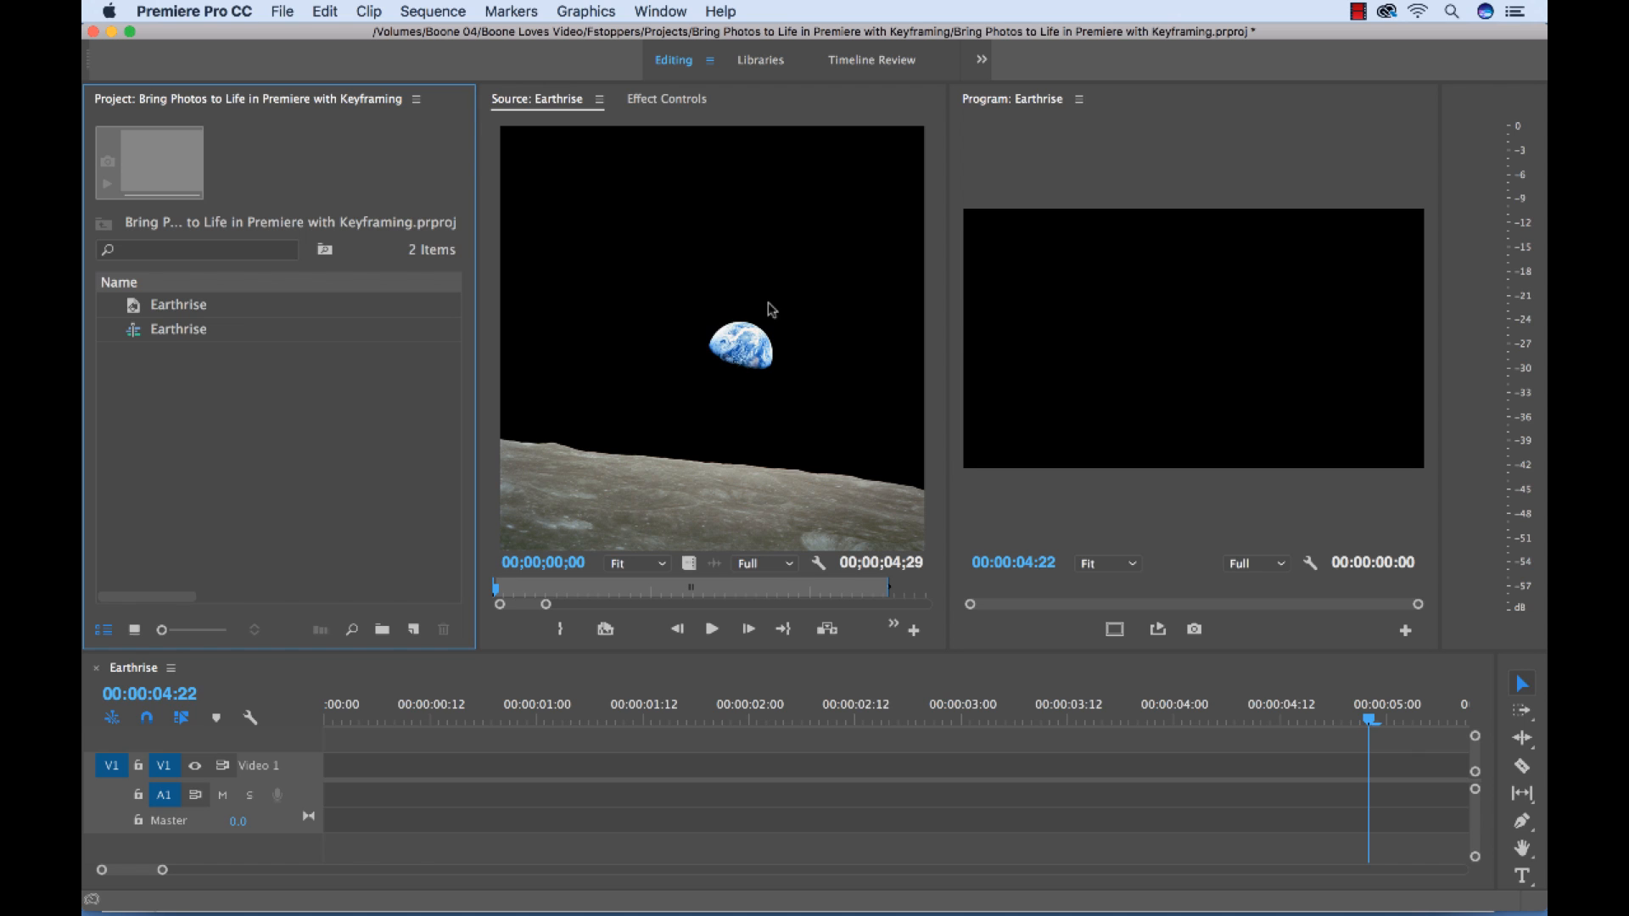
mouse_move(670, 312)
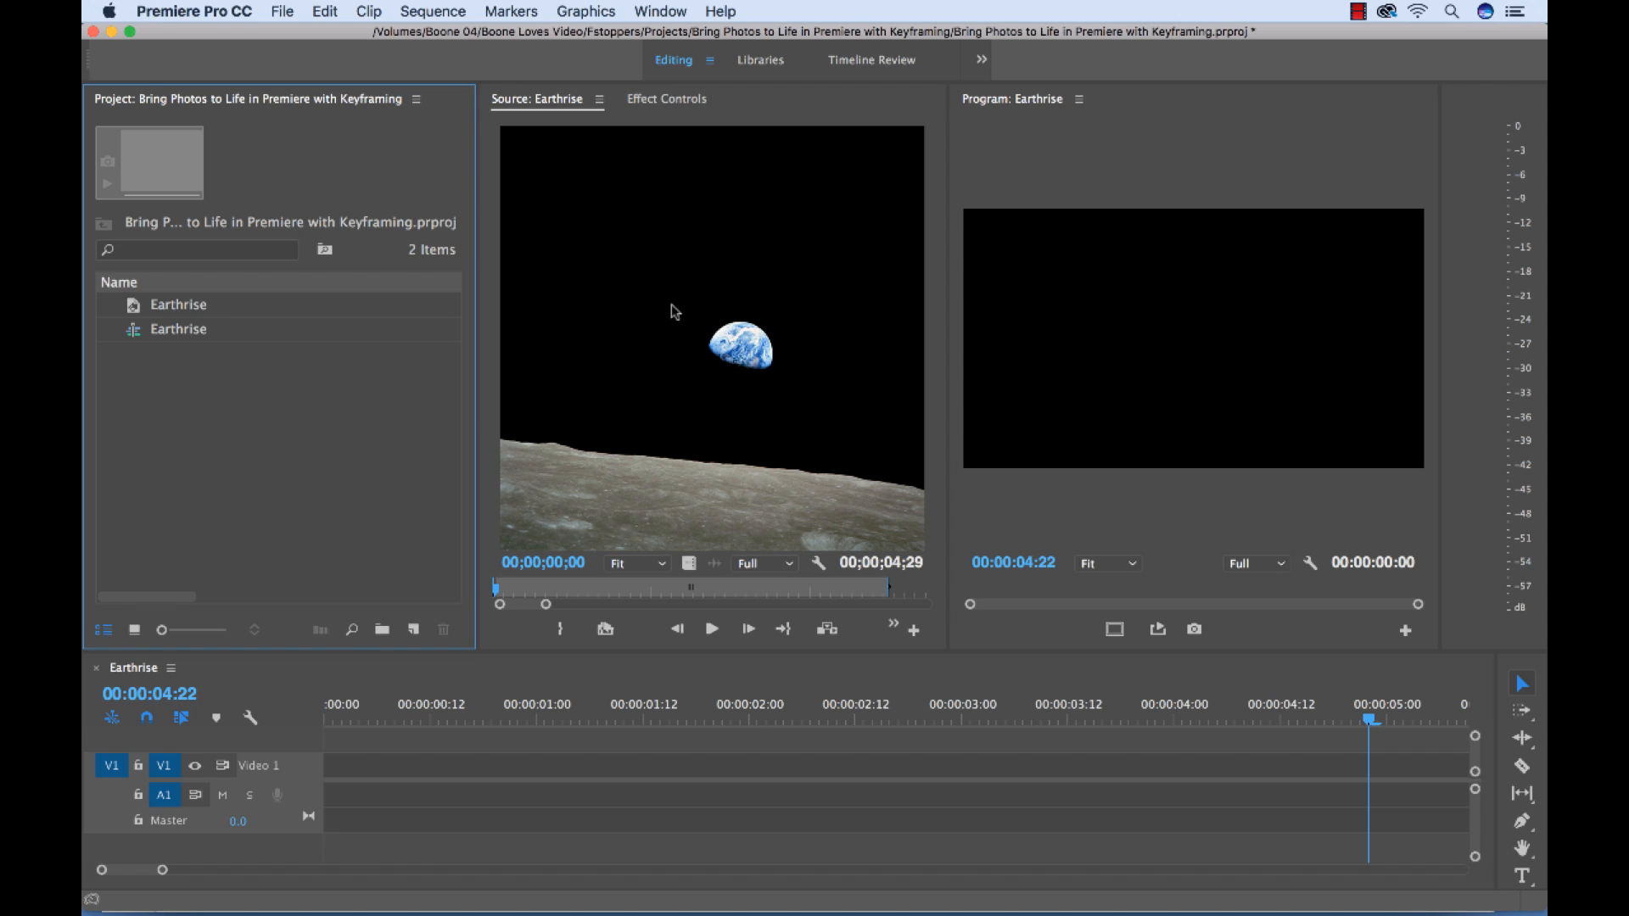
mouse_move(305, 397)
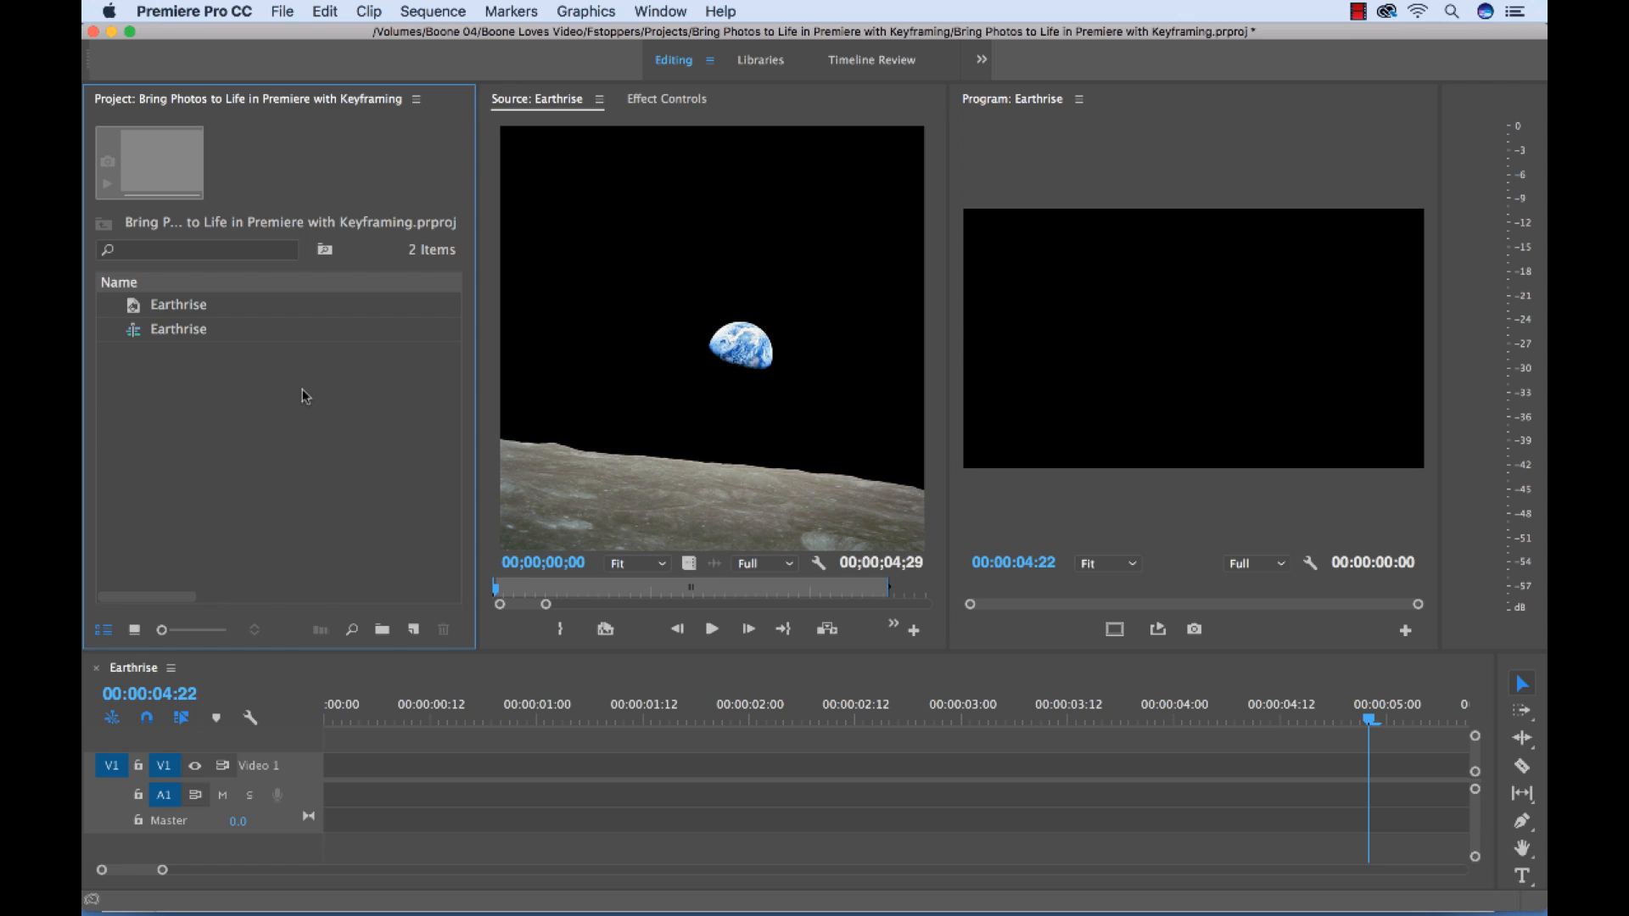
mouse_move(171, 310)
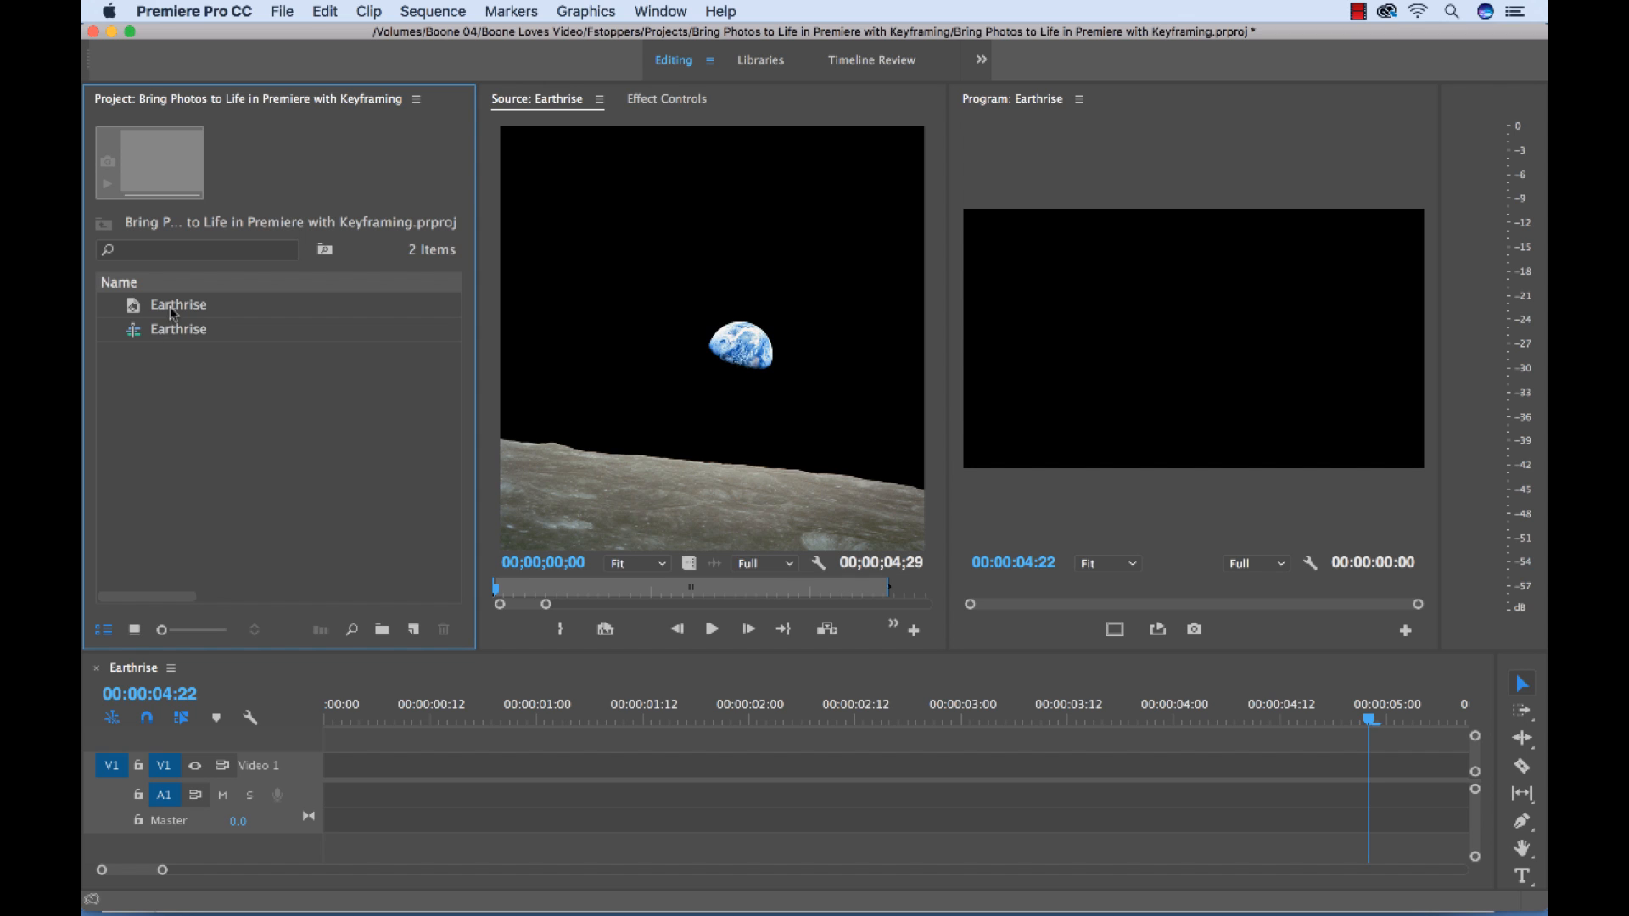
Inspect the 2400 x 2400 Earthrise photo, then the 1920 x 1080 Earthrise sequence in the Project panel
left_click(175, 306)
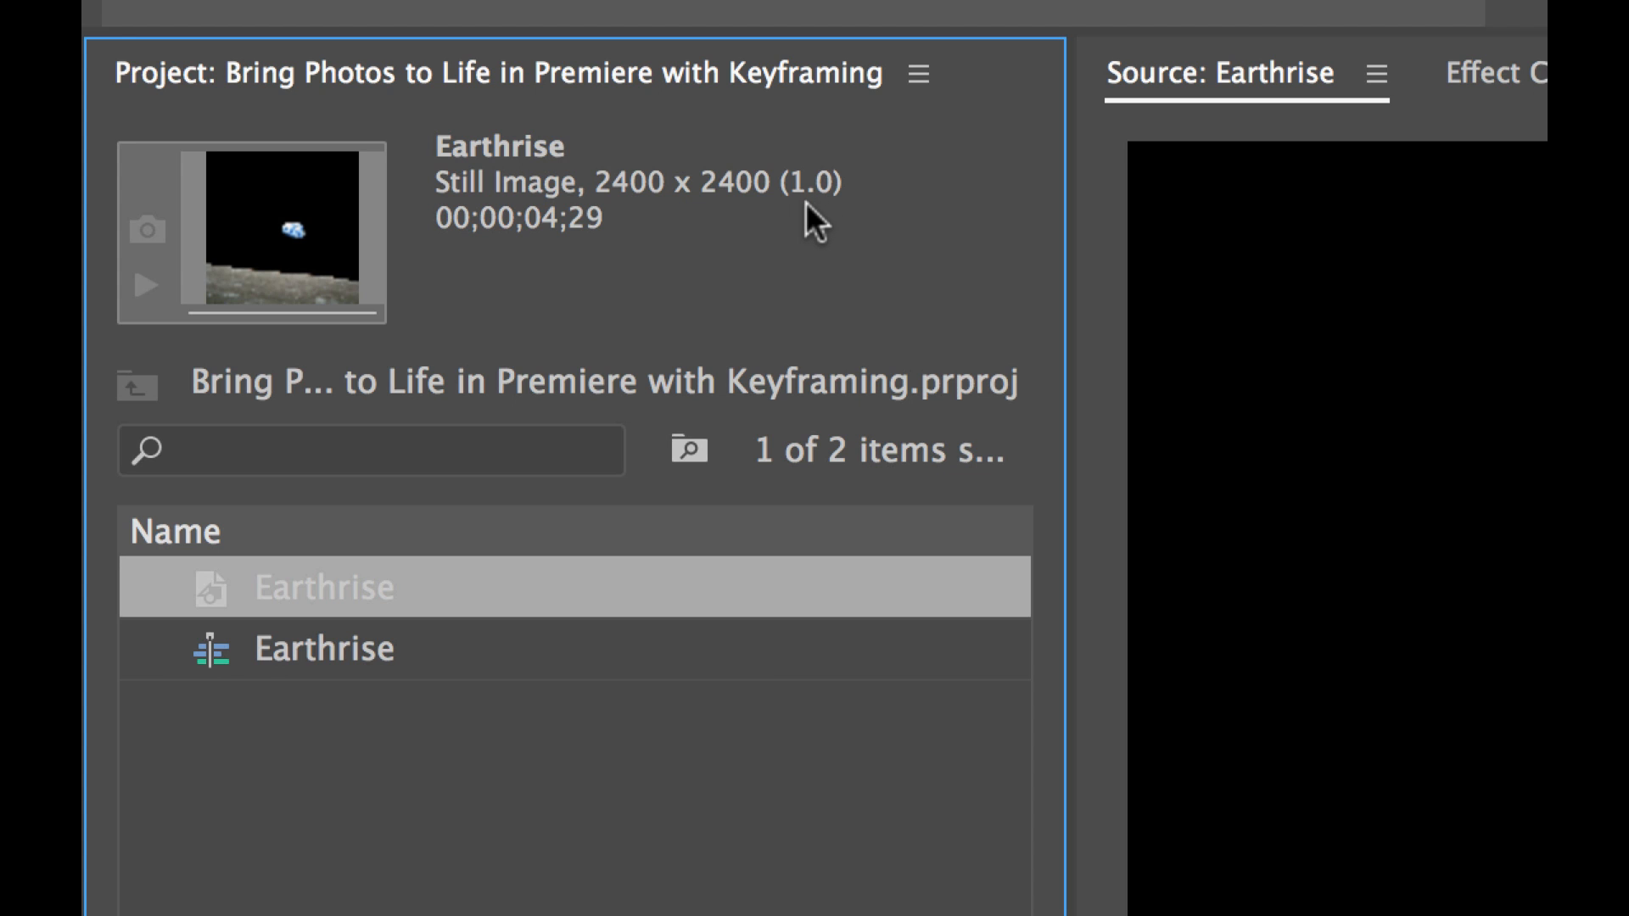
mouse_move(728, 268)
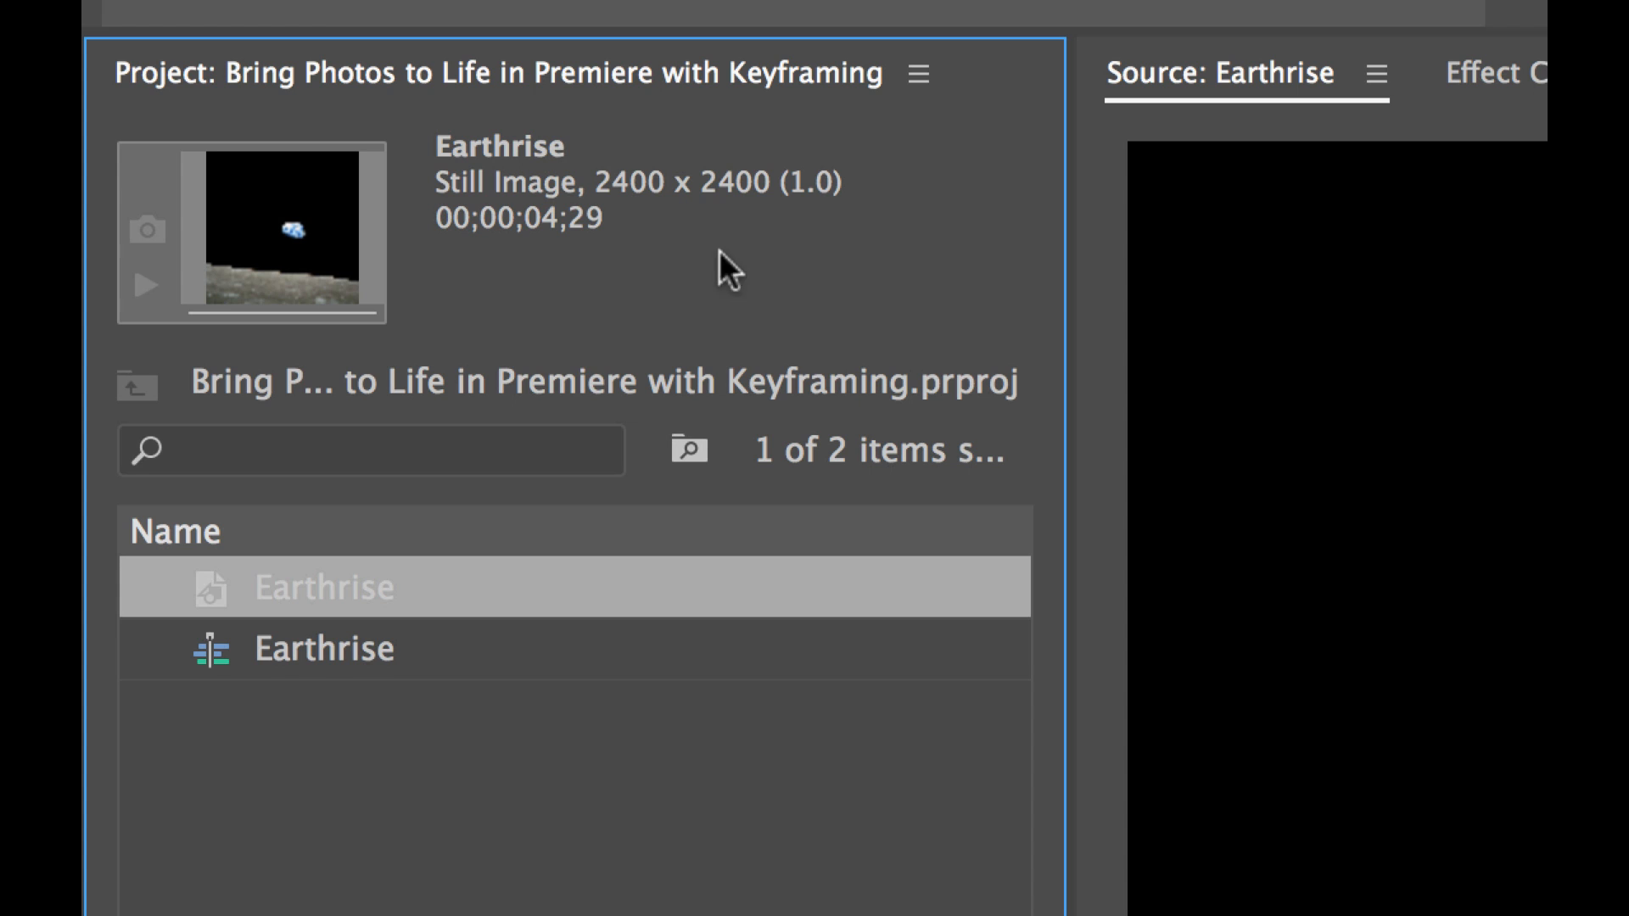
mouse_move(696, 286)
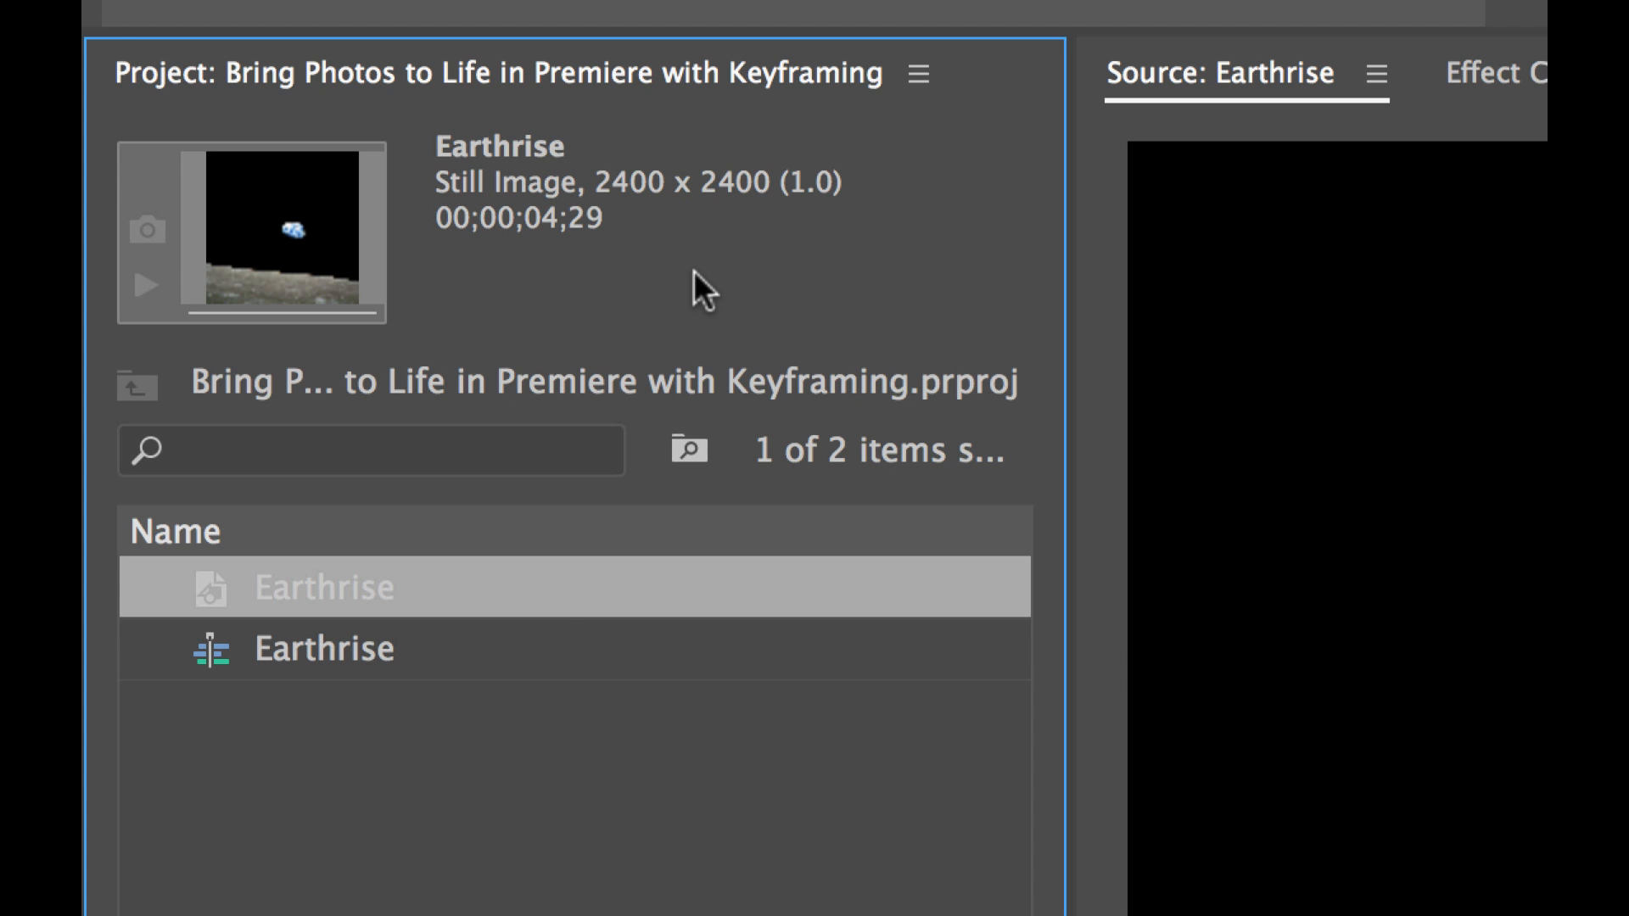
mouse_move(659, 240)
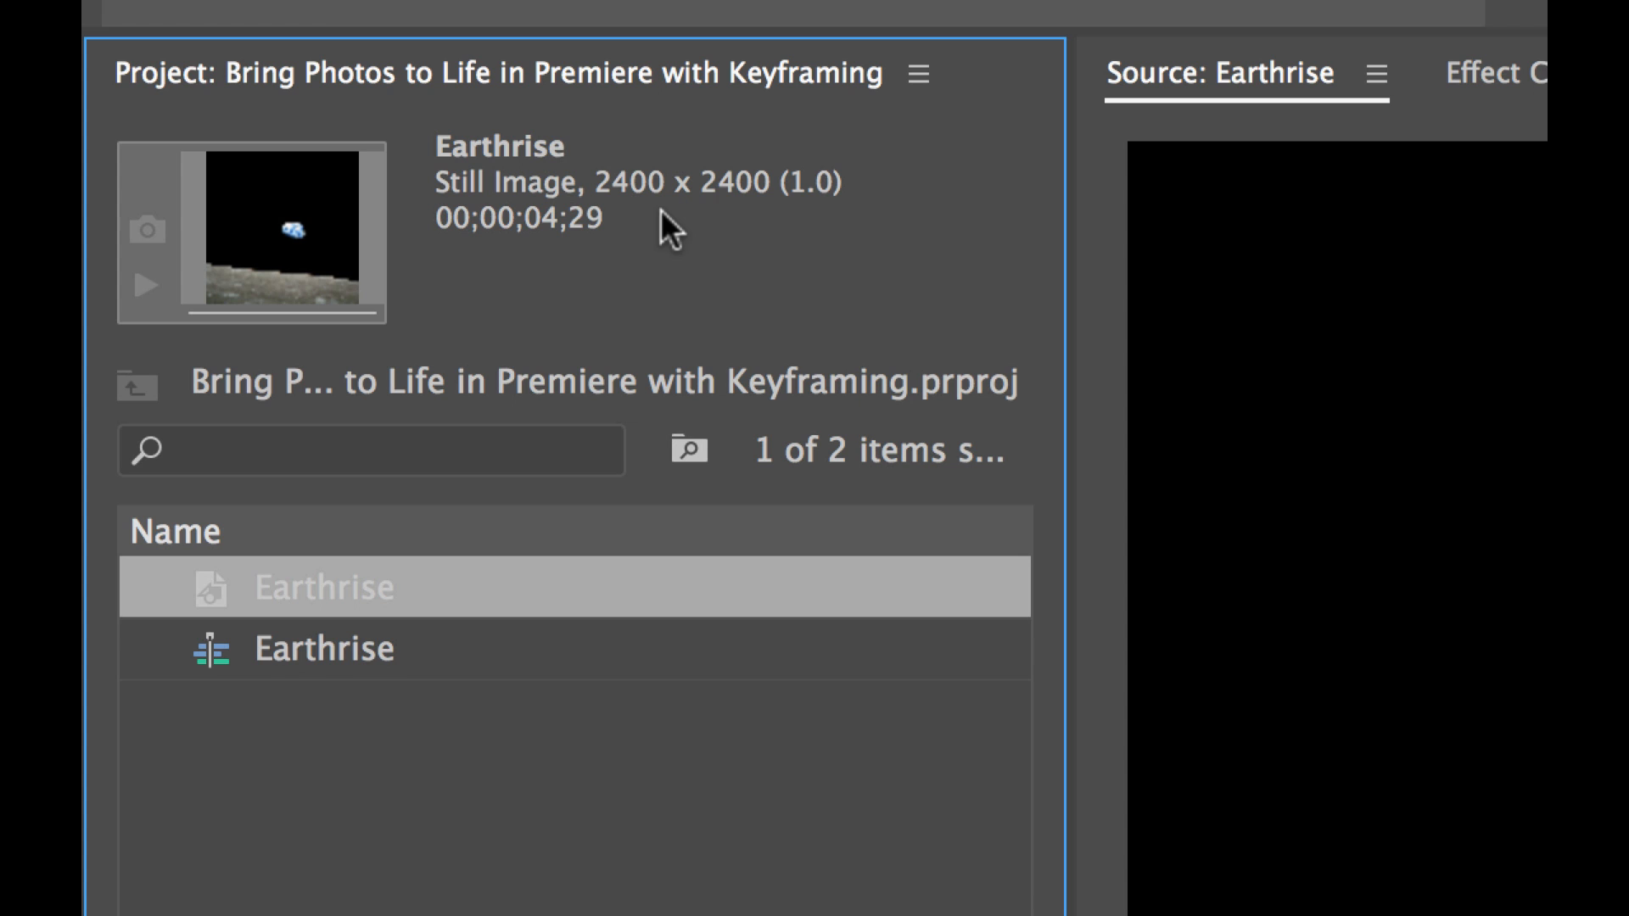
mouse_move(716, 237)
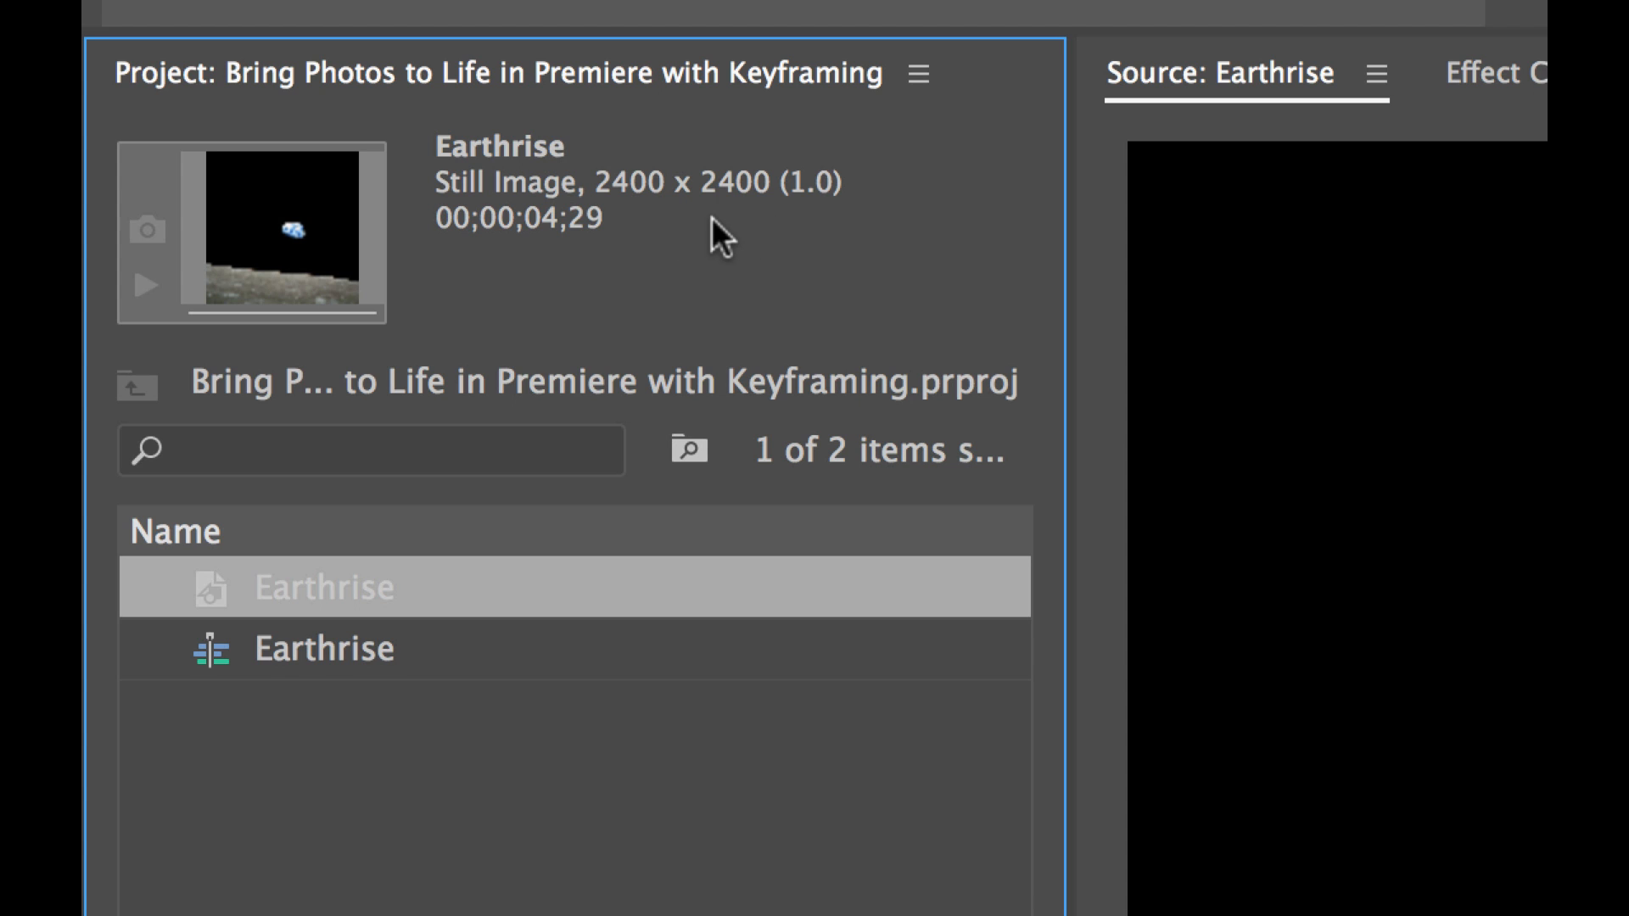
mouse_move(310, 623)
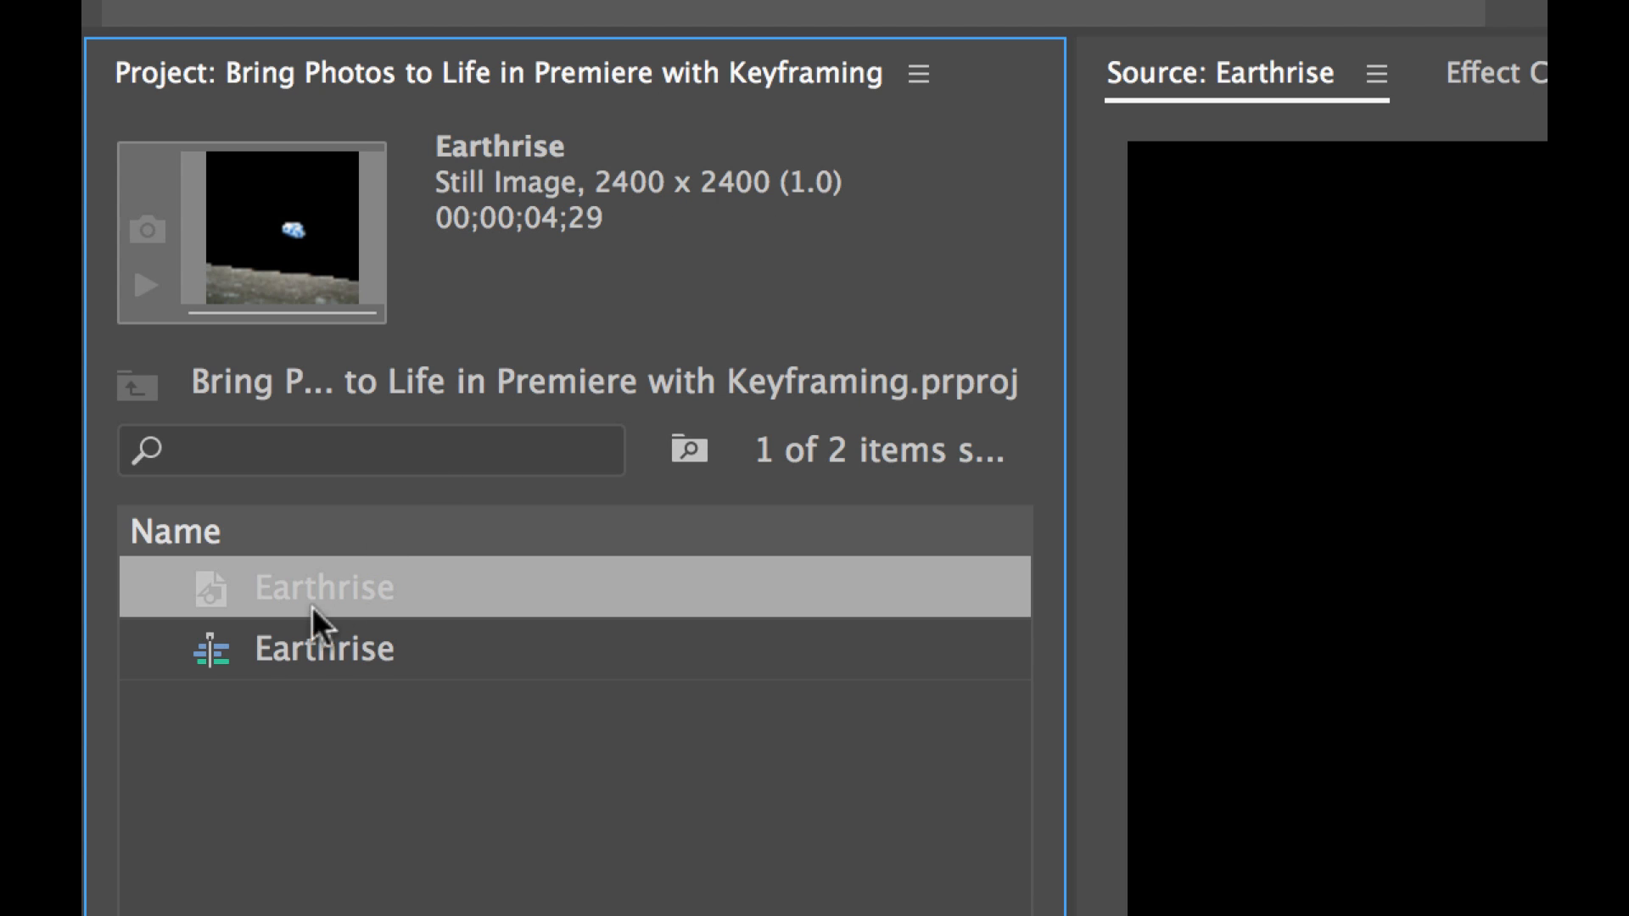
mouse_move(292, 665)
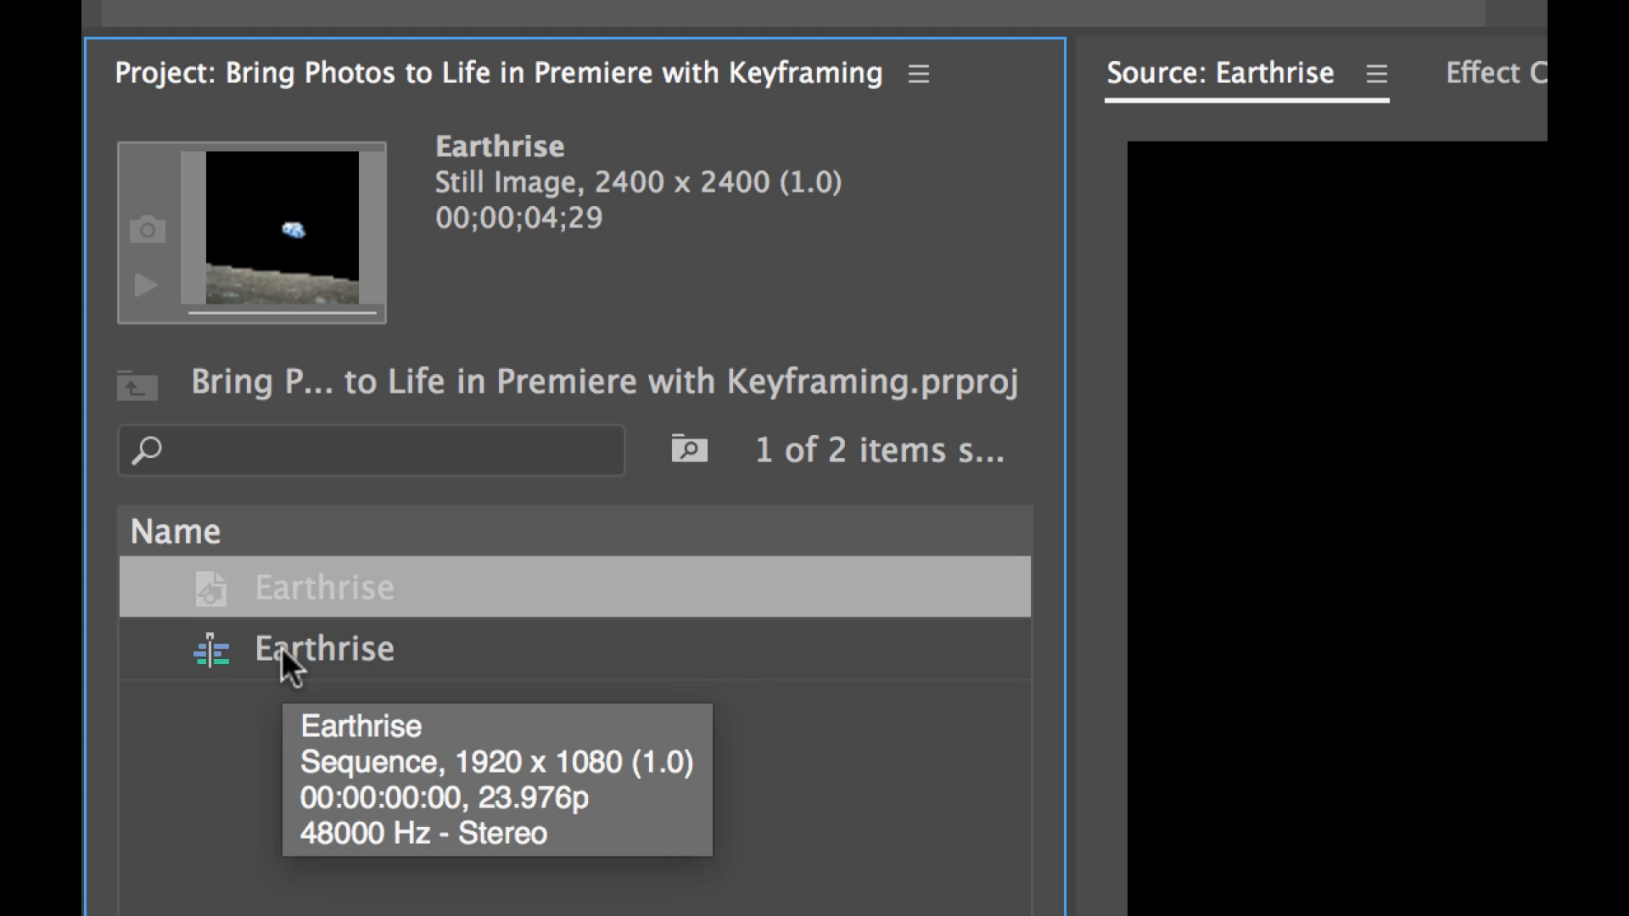
left_click(324, 648)
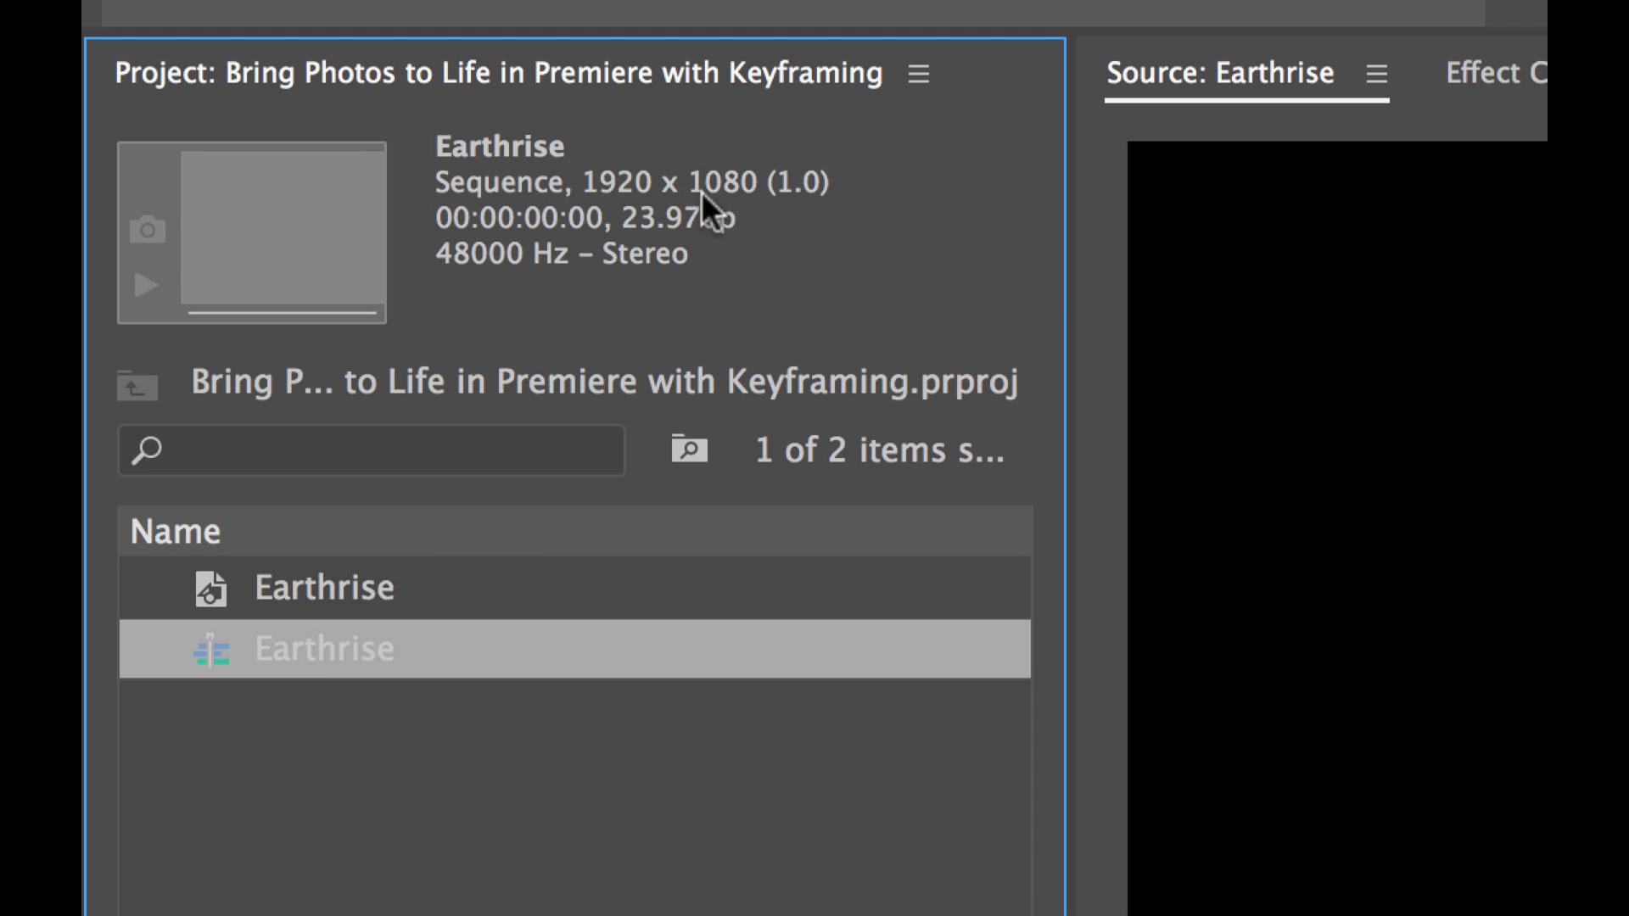
mouse_move(733, 229)
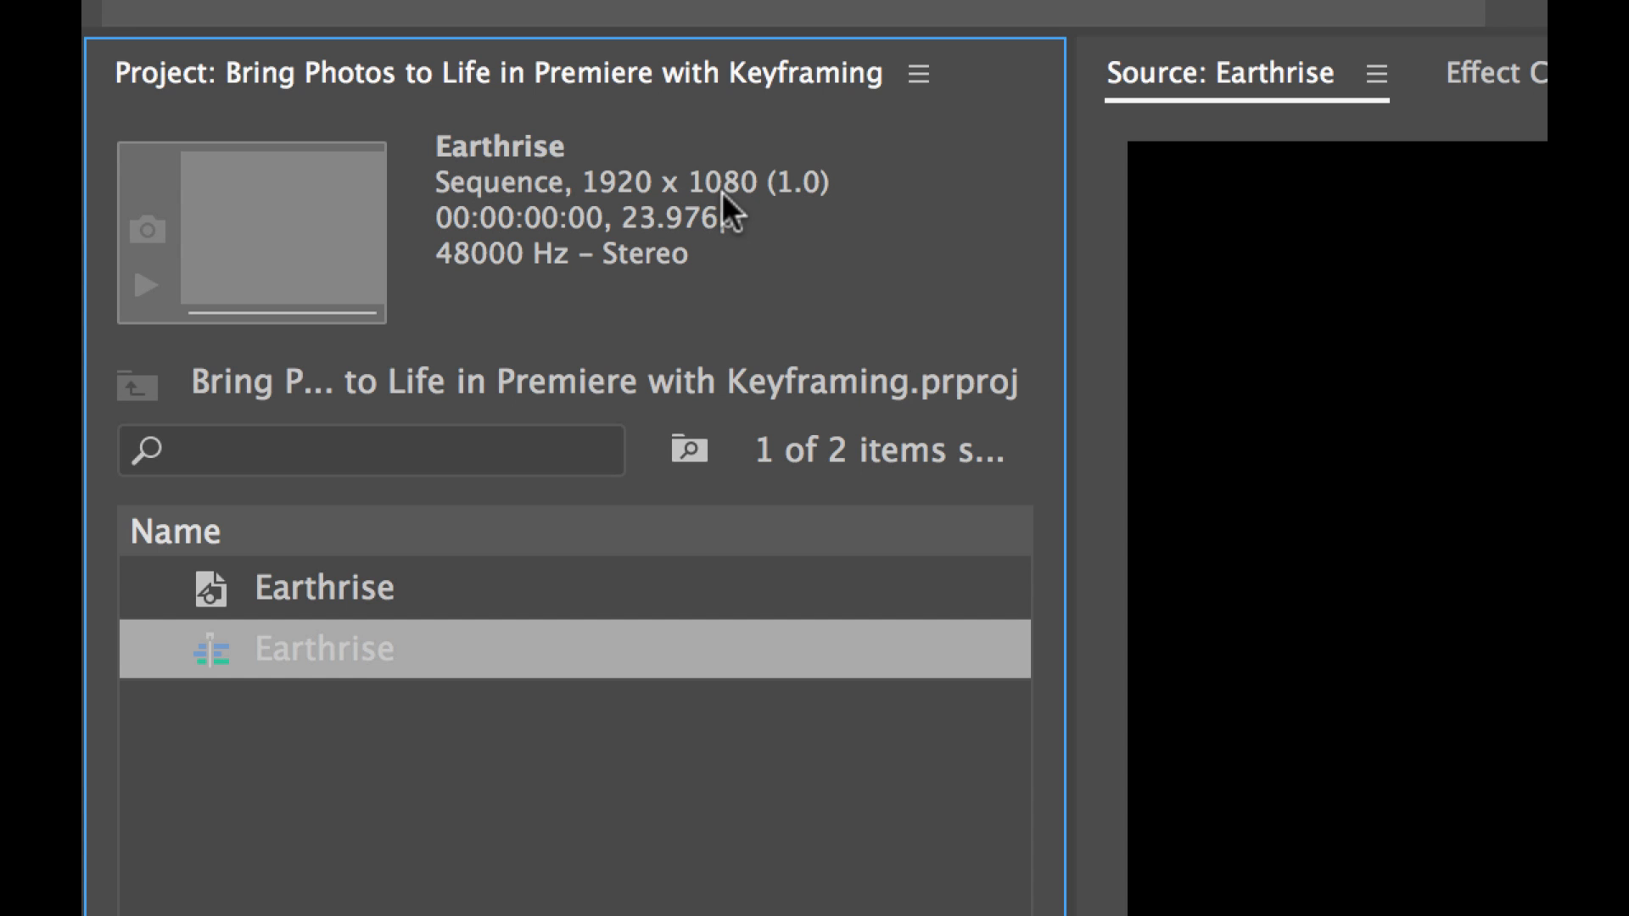
mouse_move(689, 229)
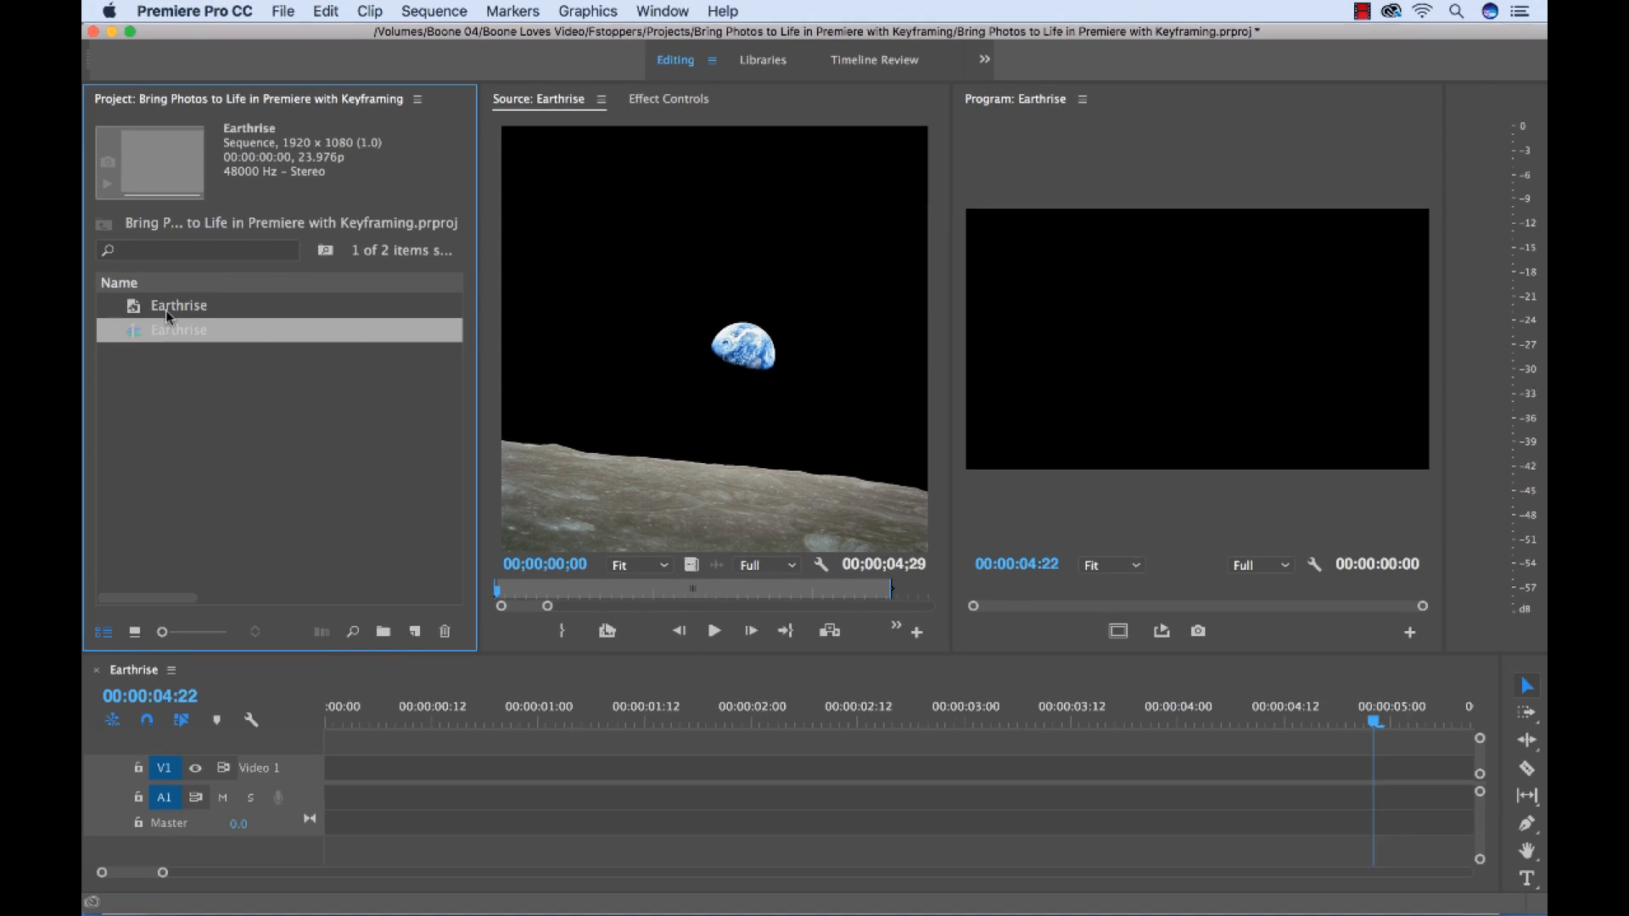
left_click(178, 305)
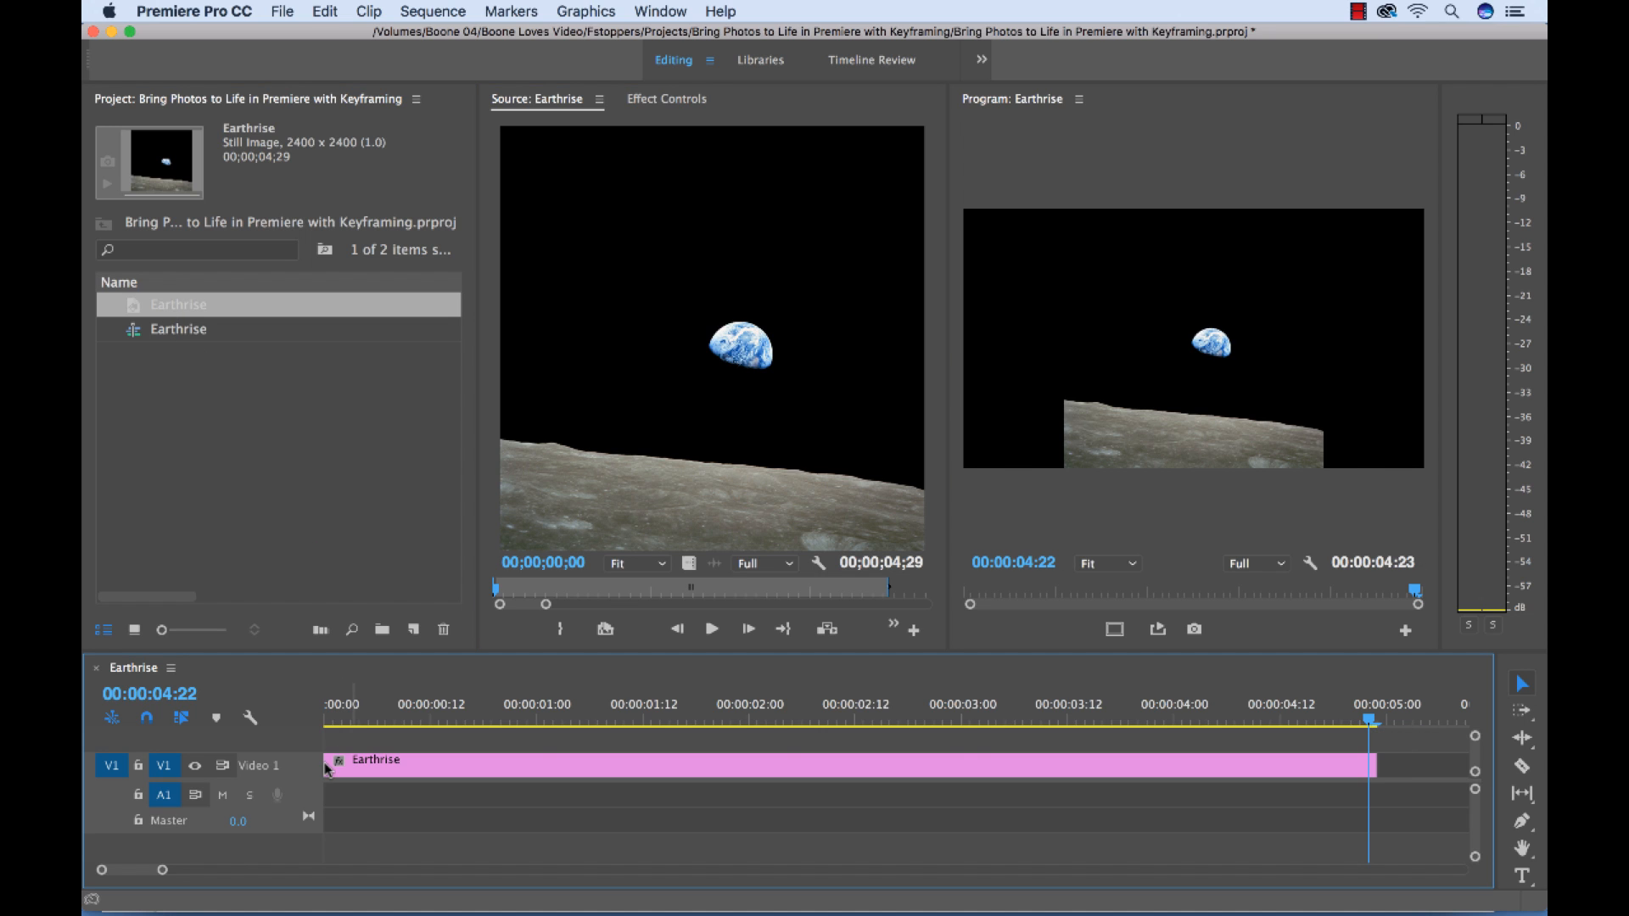
mouse_move(1208, 526)
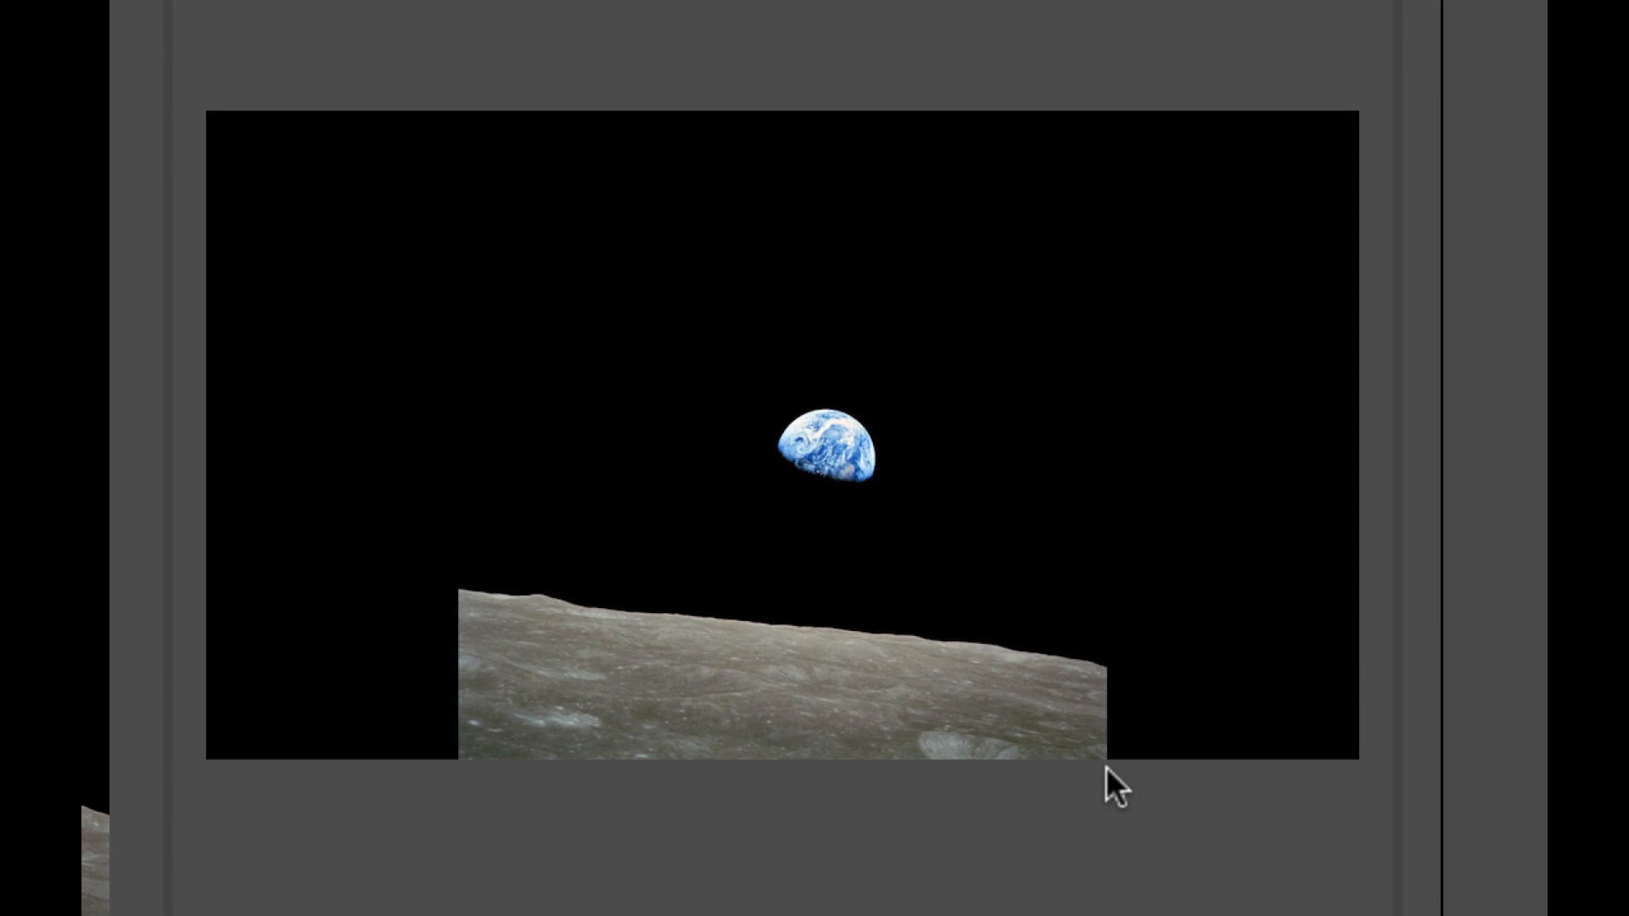
mouse_move(504, 794)
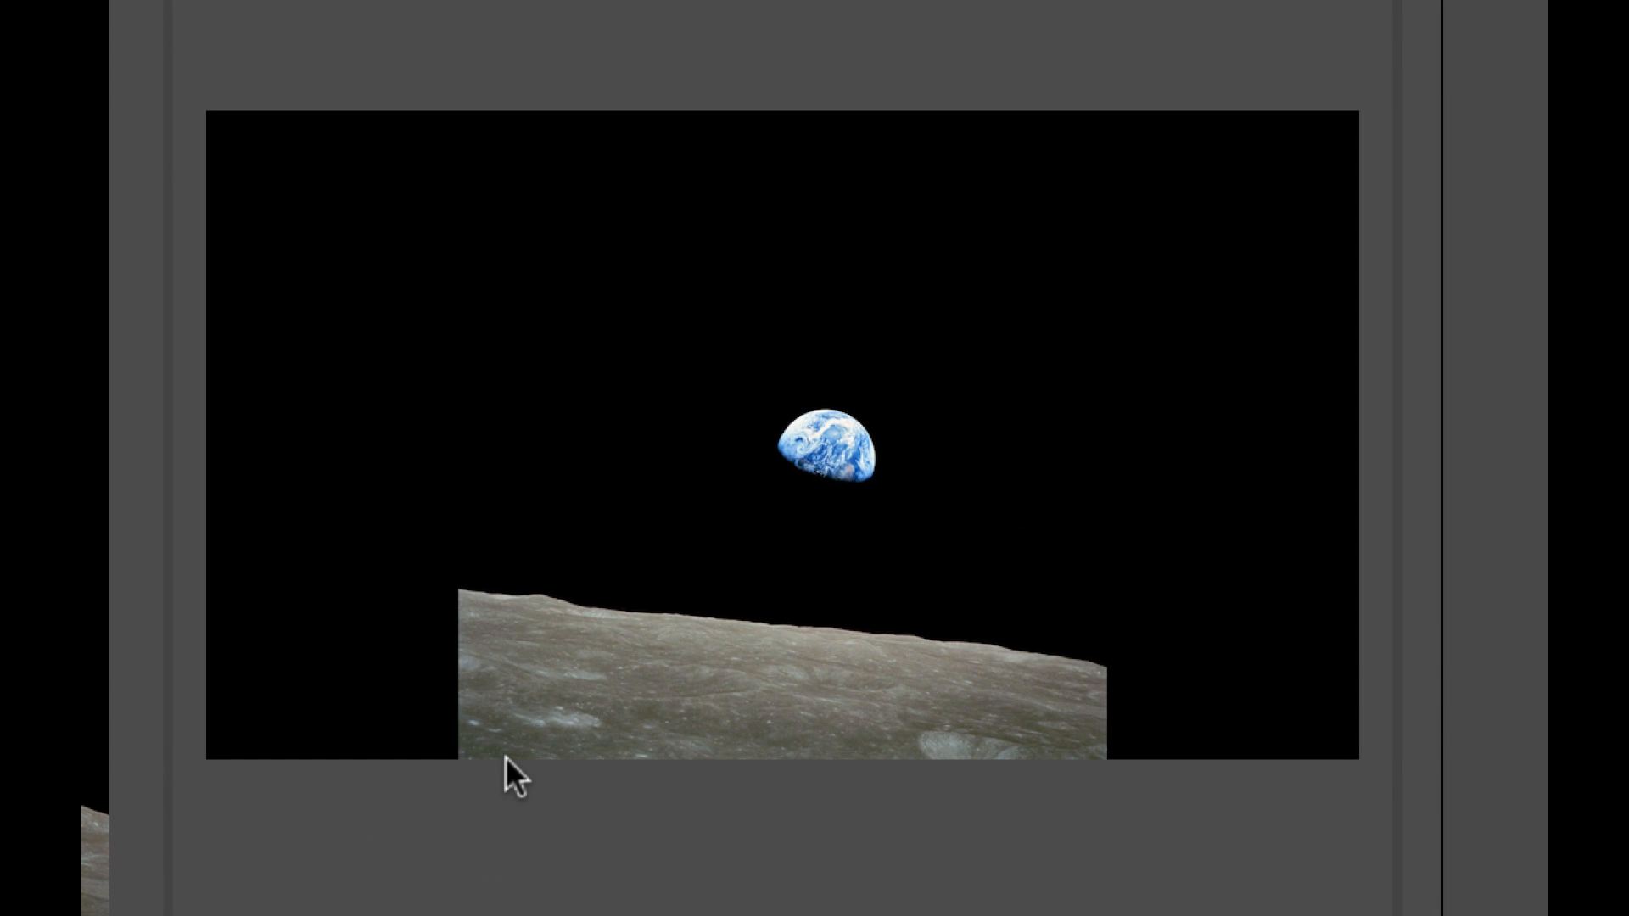
mouse_move(1166, 393)
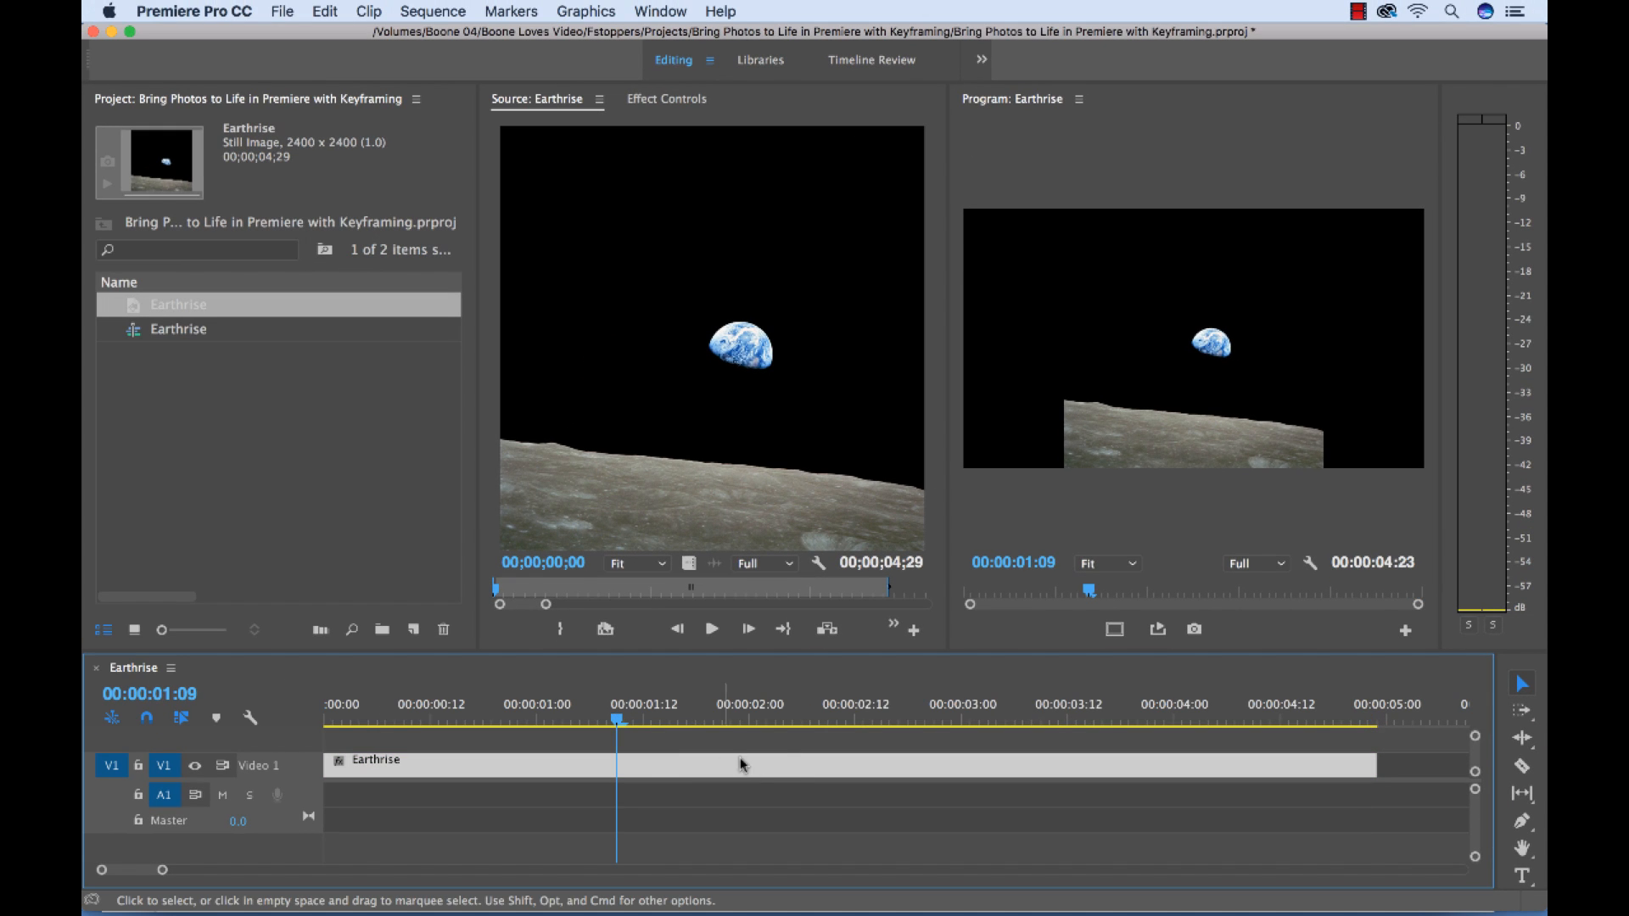
mouse_move(793, 770)
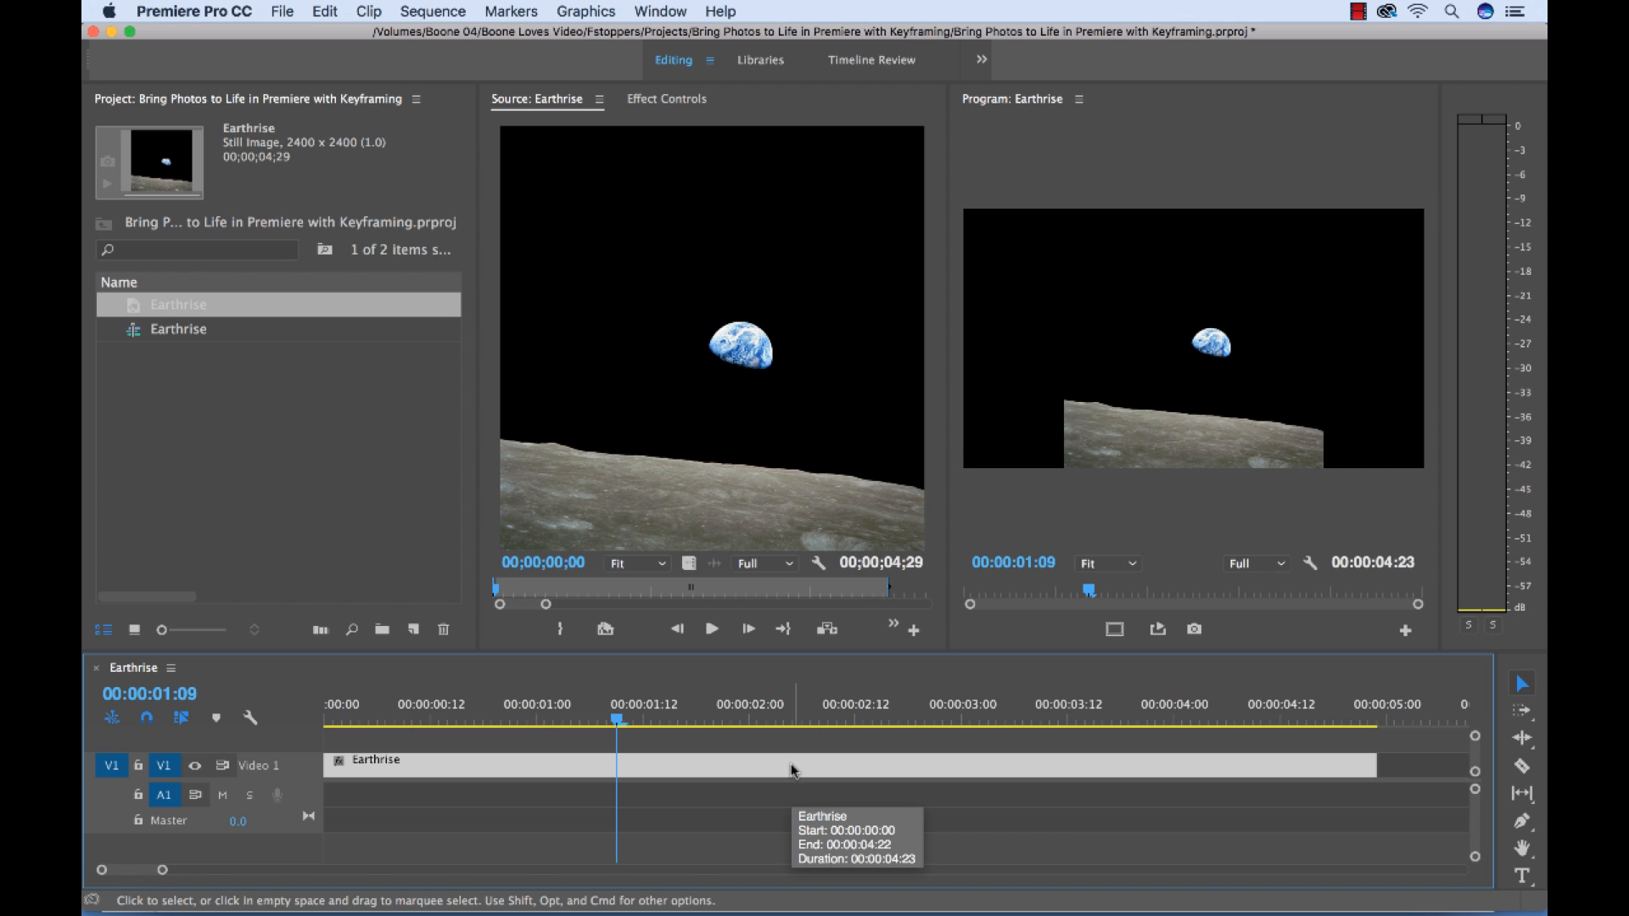
Turn off Scale to Frame Size on the Earthrise clip so the photo shows at full resolution
right_click(790, 768)
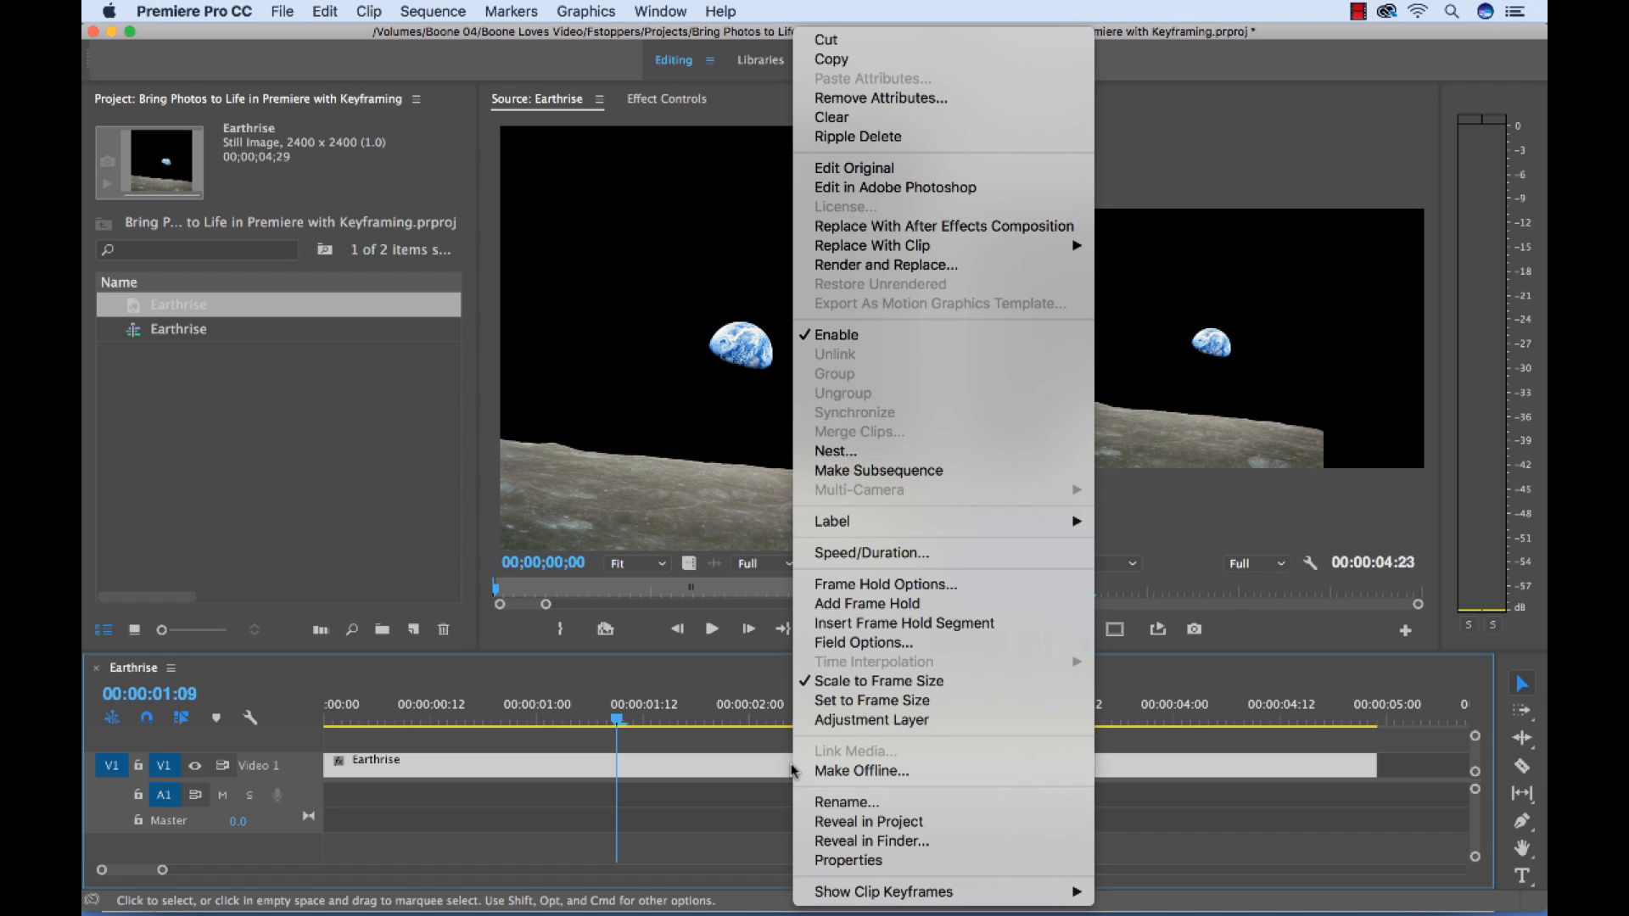
mouse_move(870, 719)
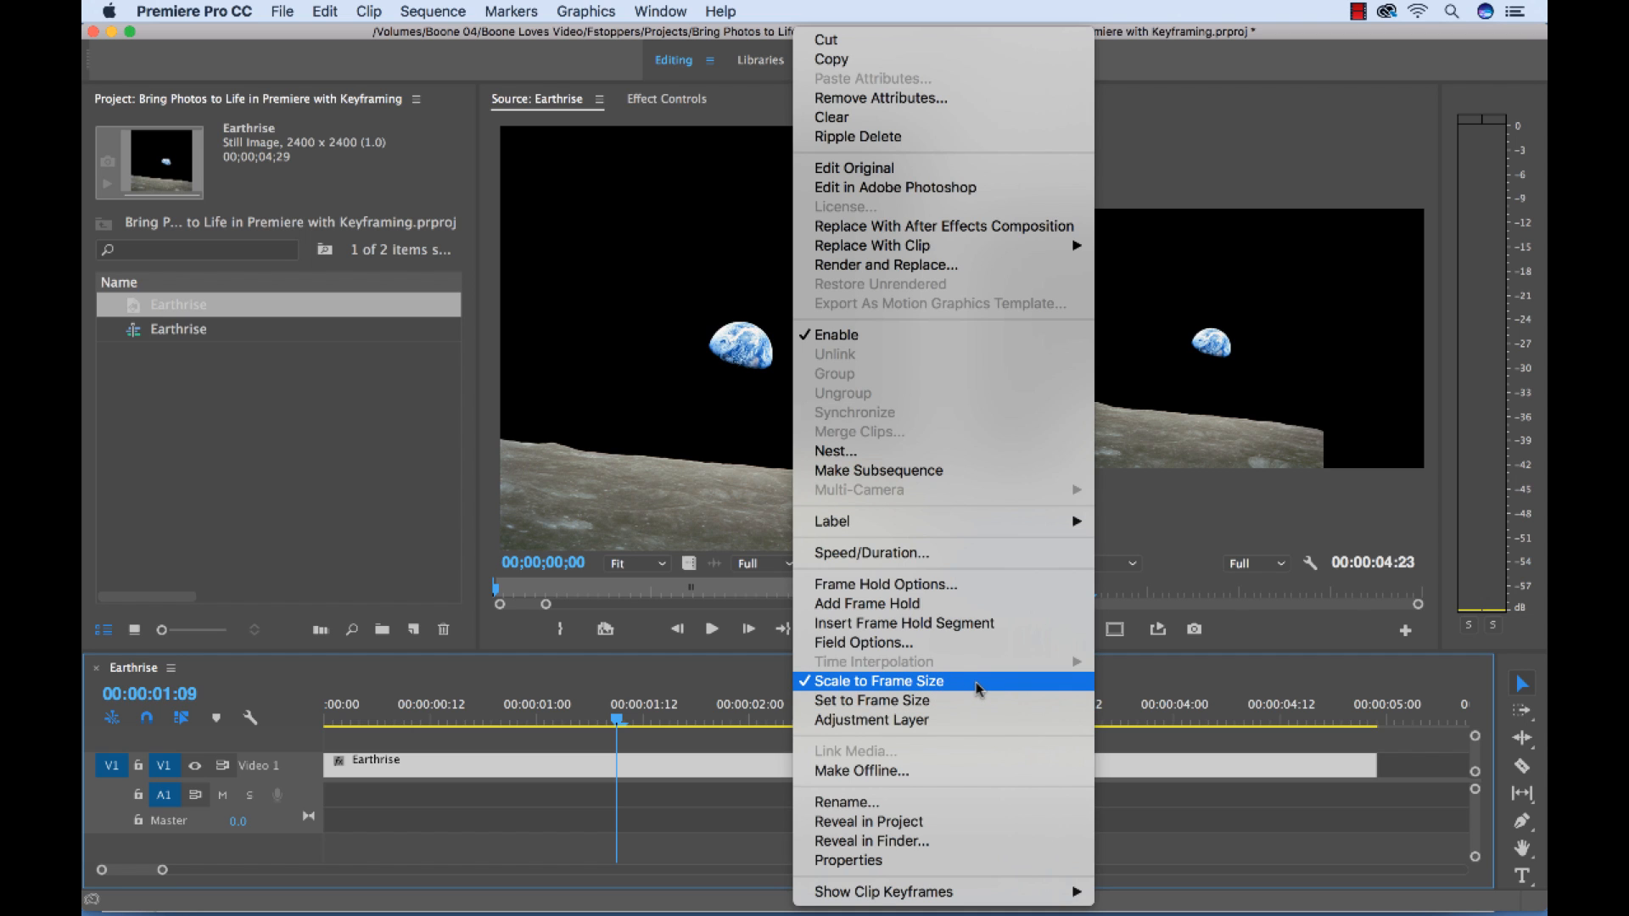
left_click(879, 682)
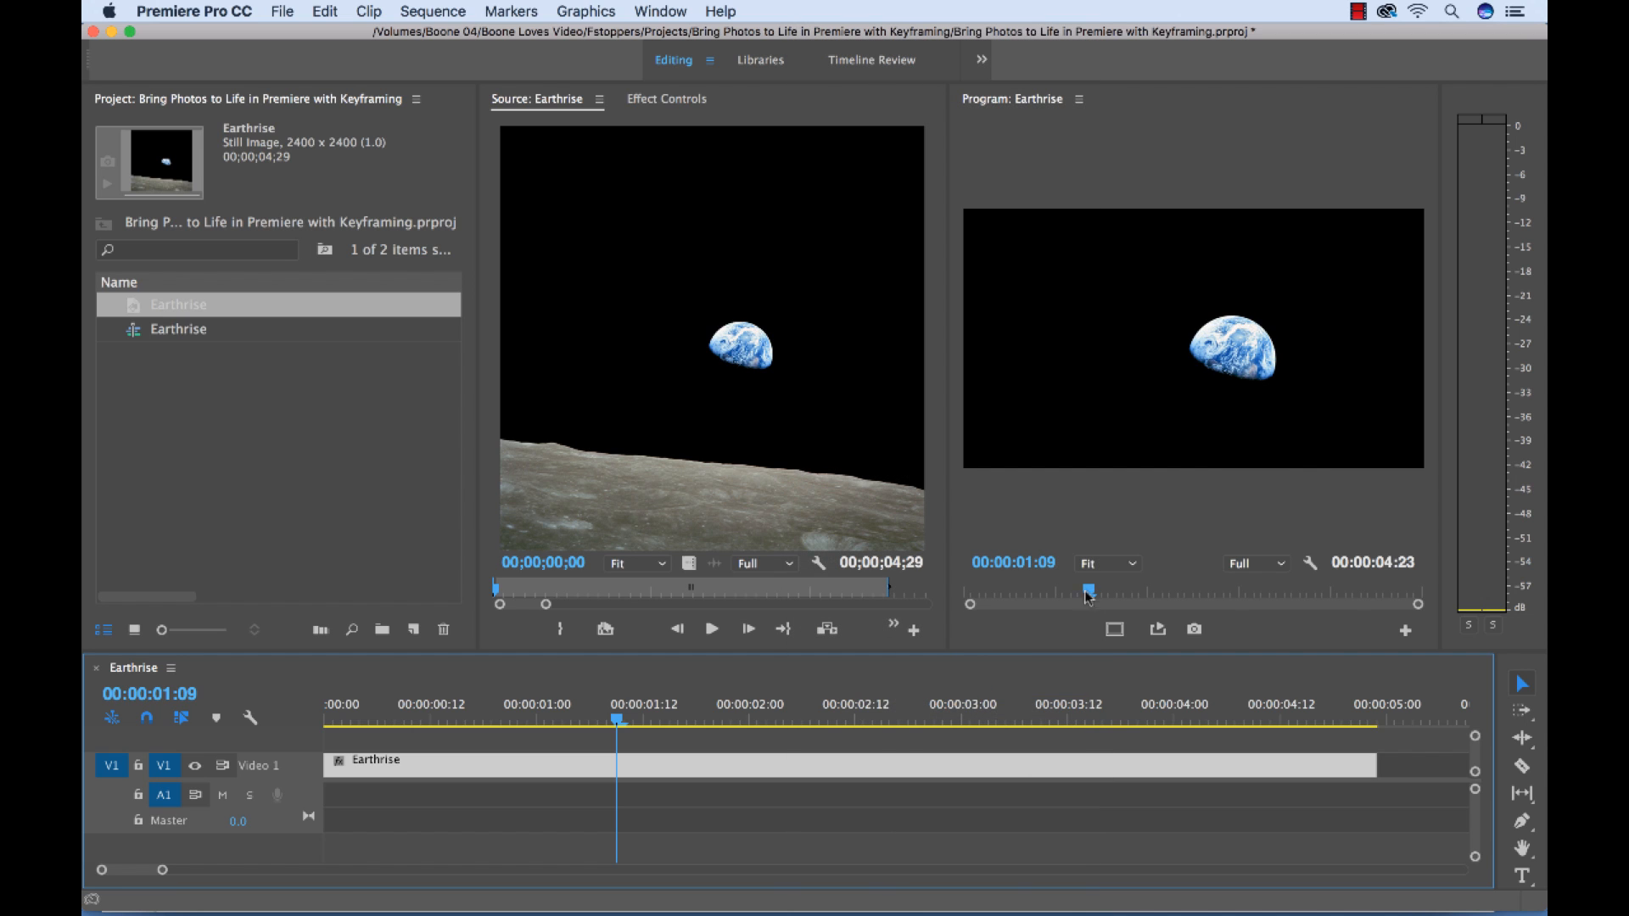
mouse_move(1181, 387)
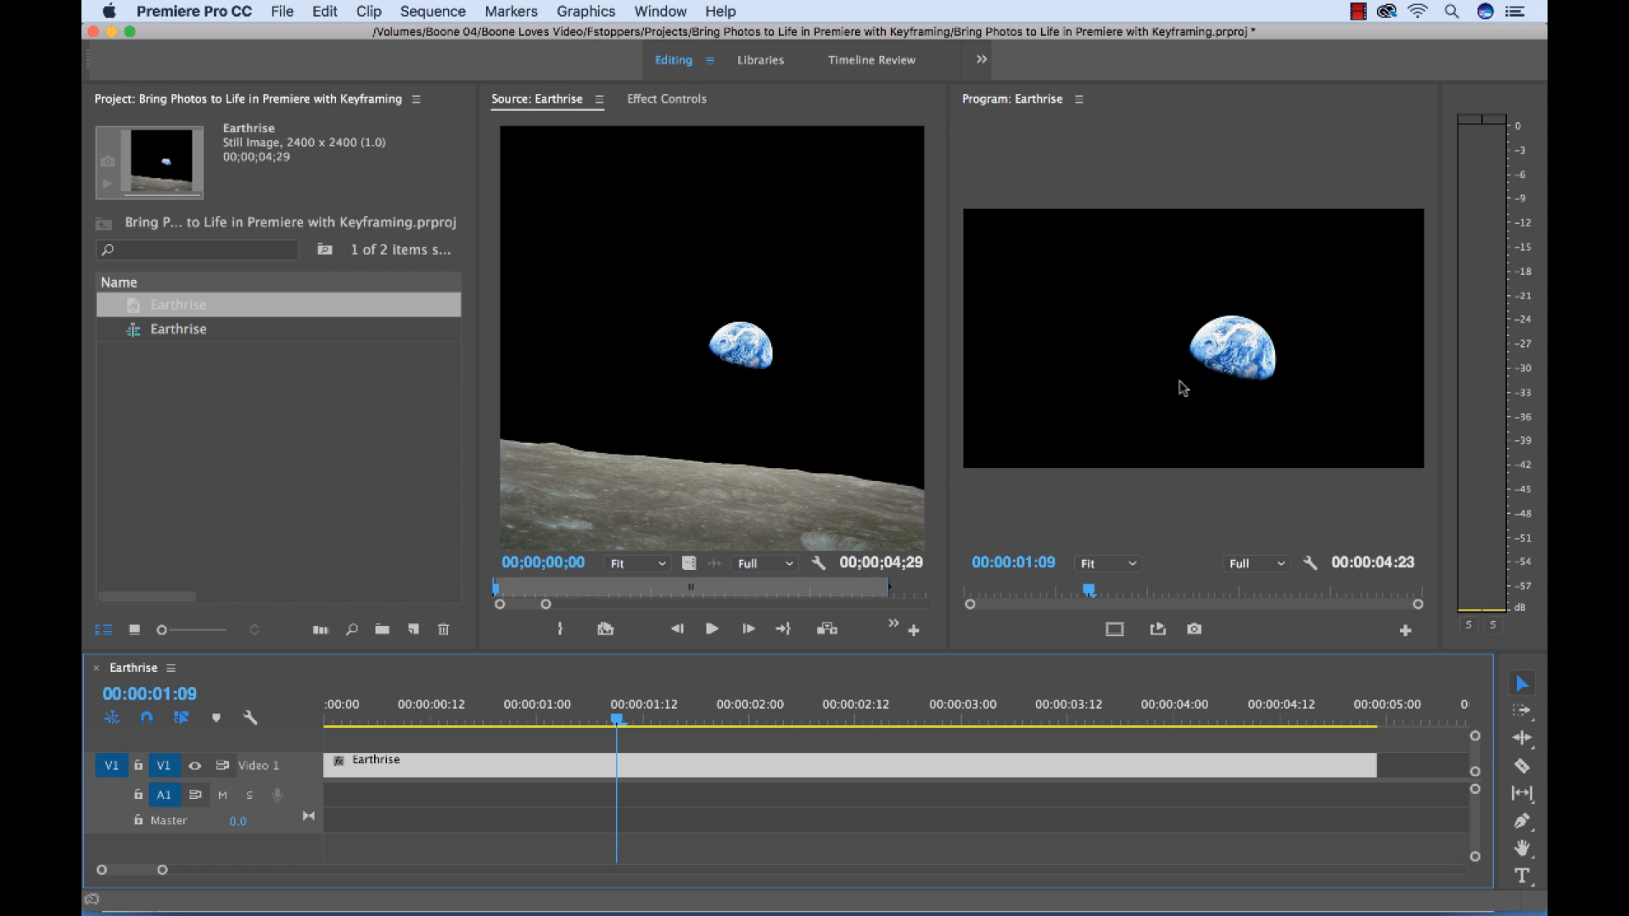
mouse_move(1212, 392)
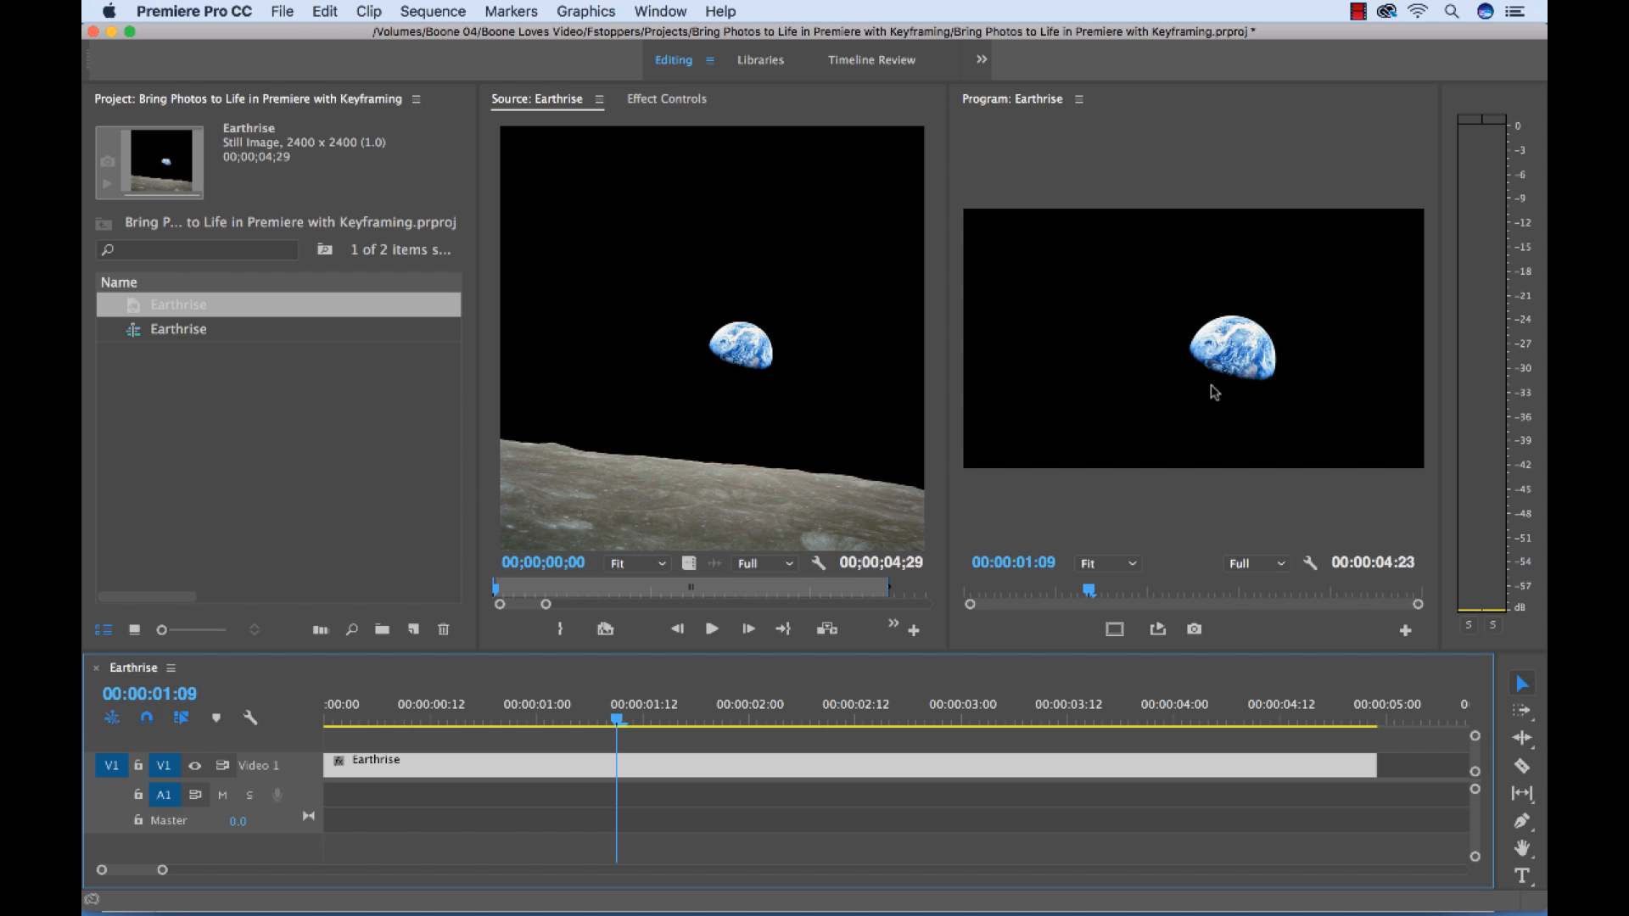
mouse_move(1279, 331)
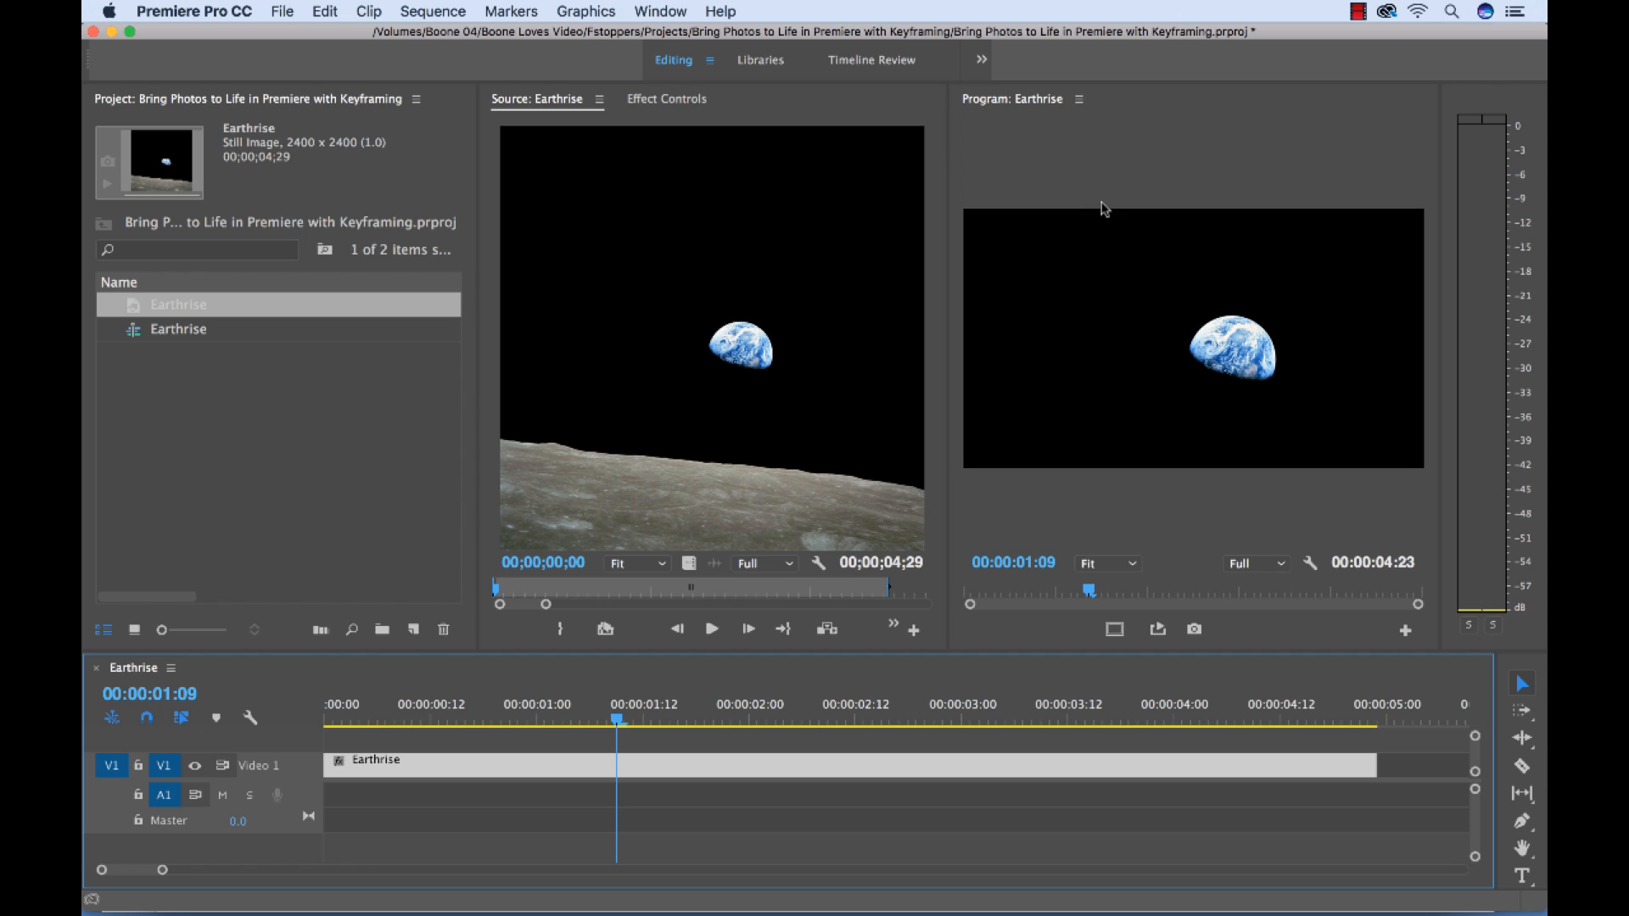
mouse_move(1031, 305)
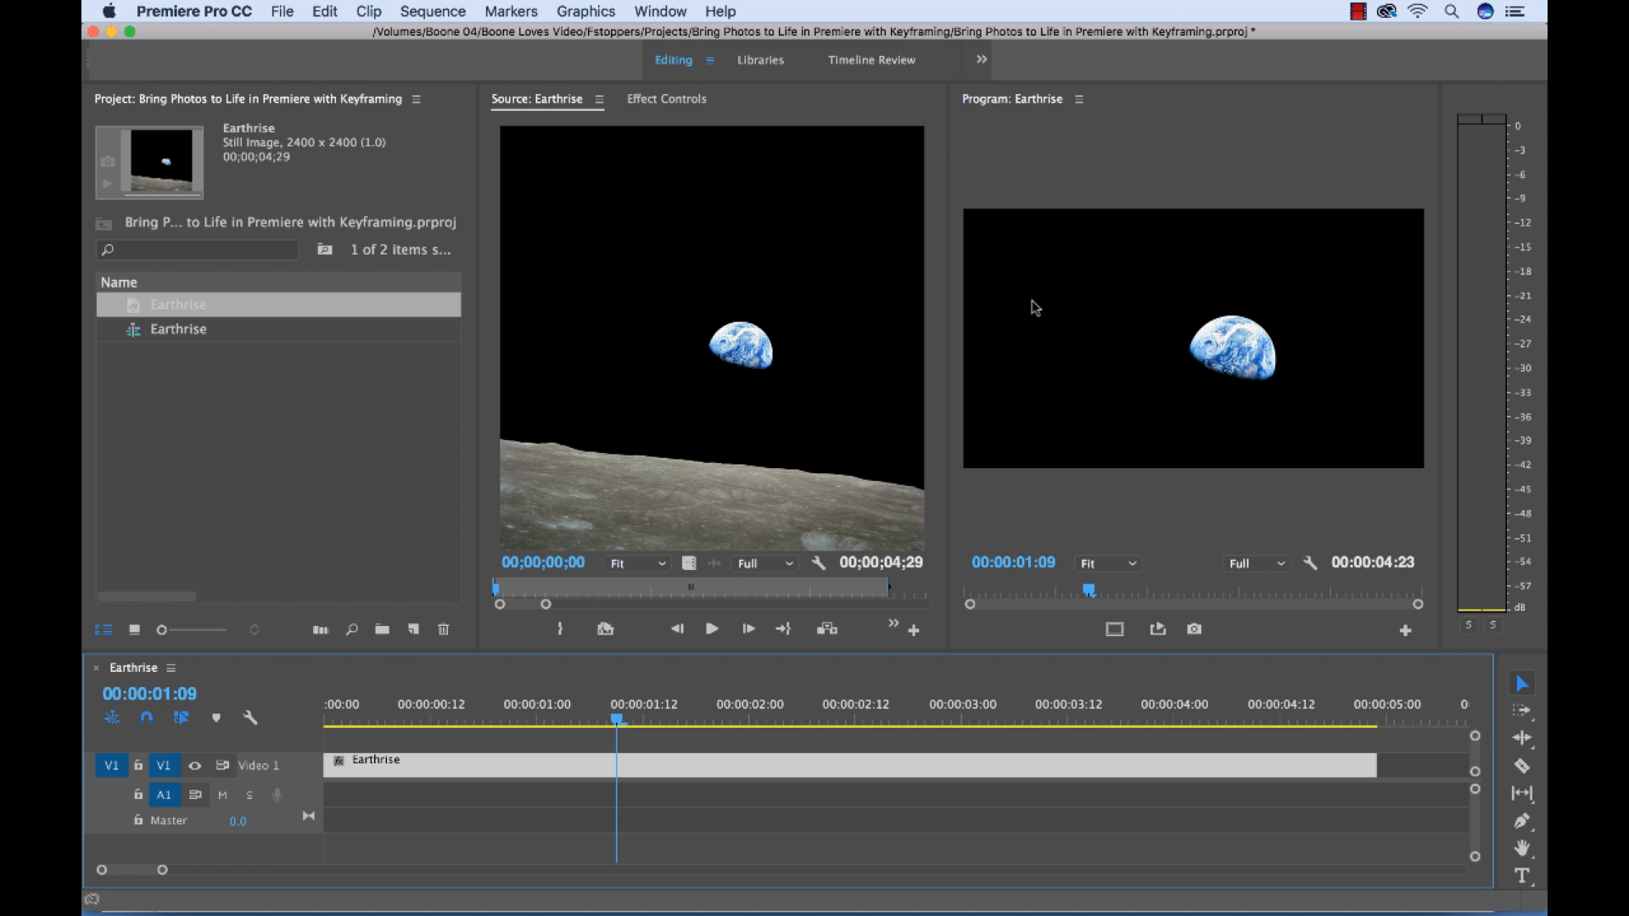
mouse_move(682, 112)
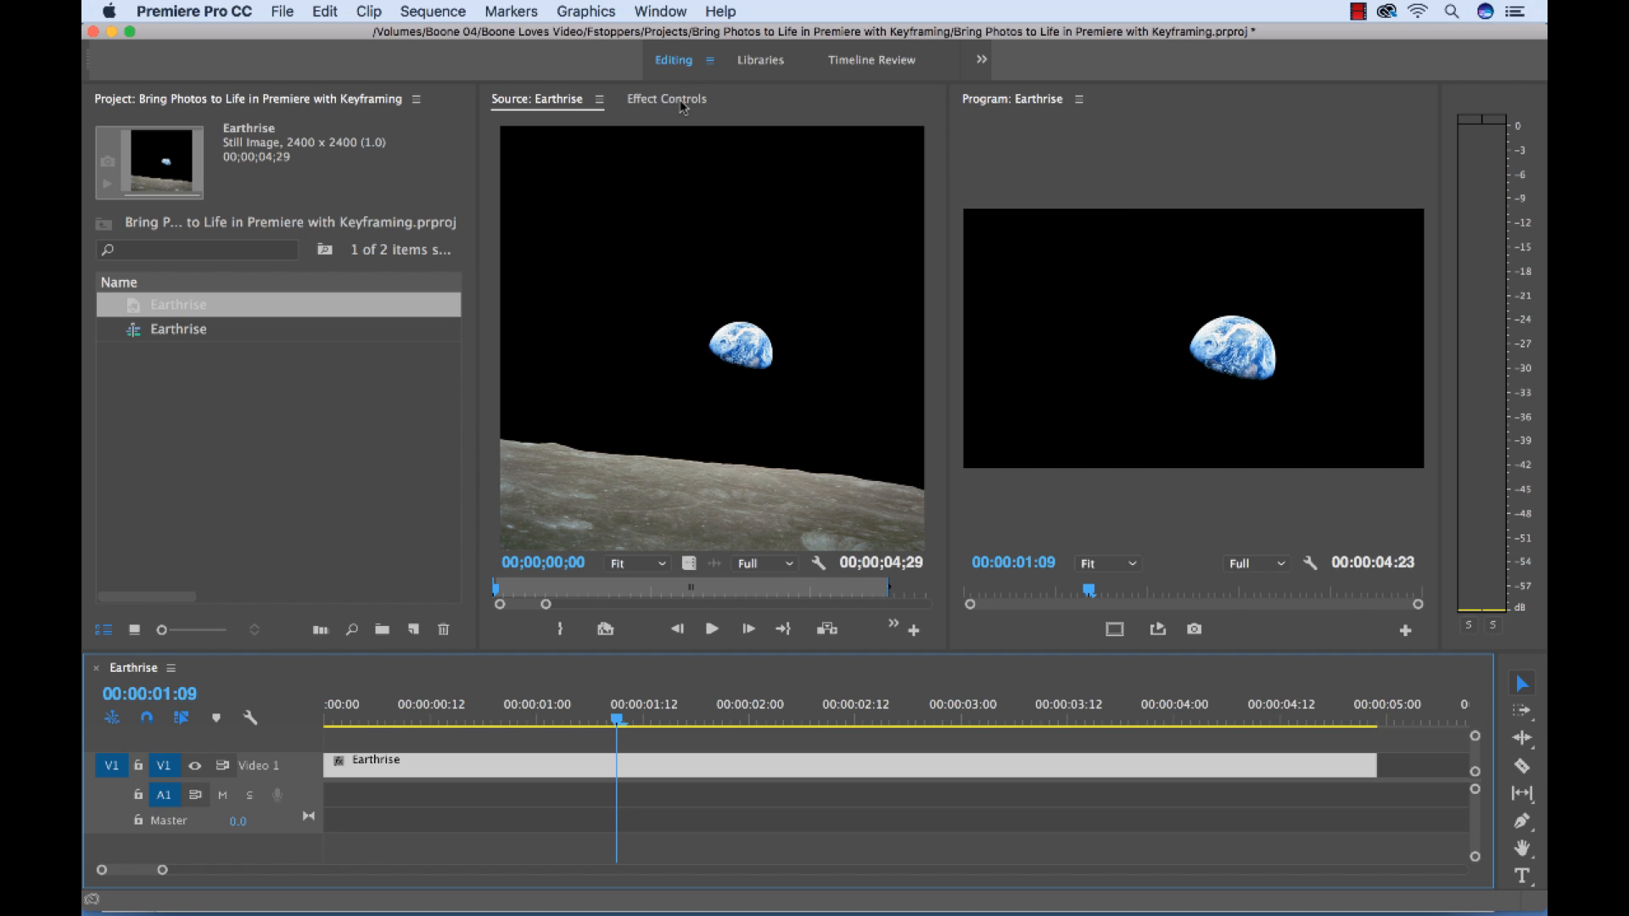
mouse_move(1208, 278)
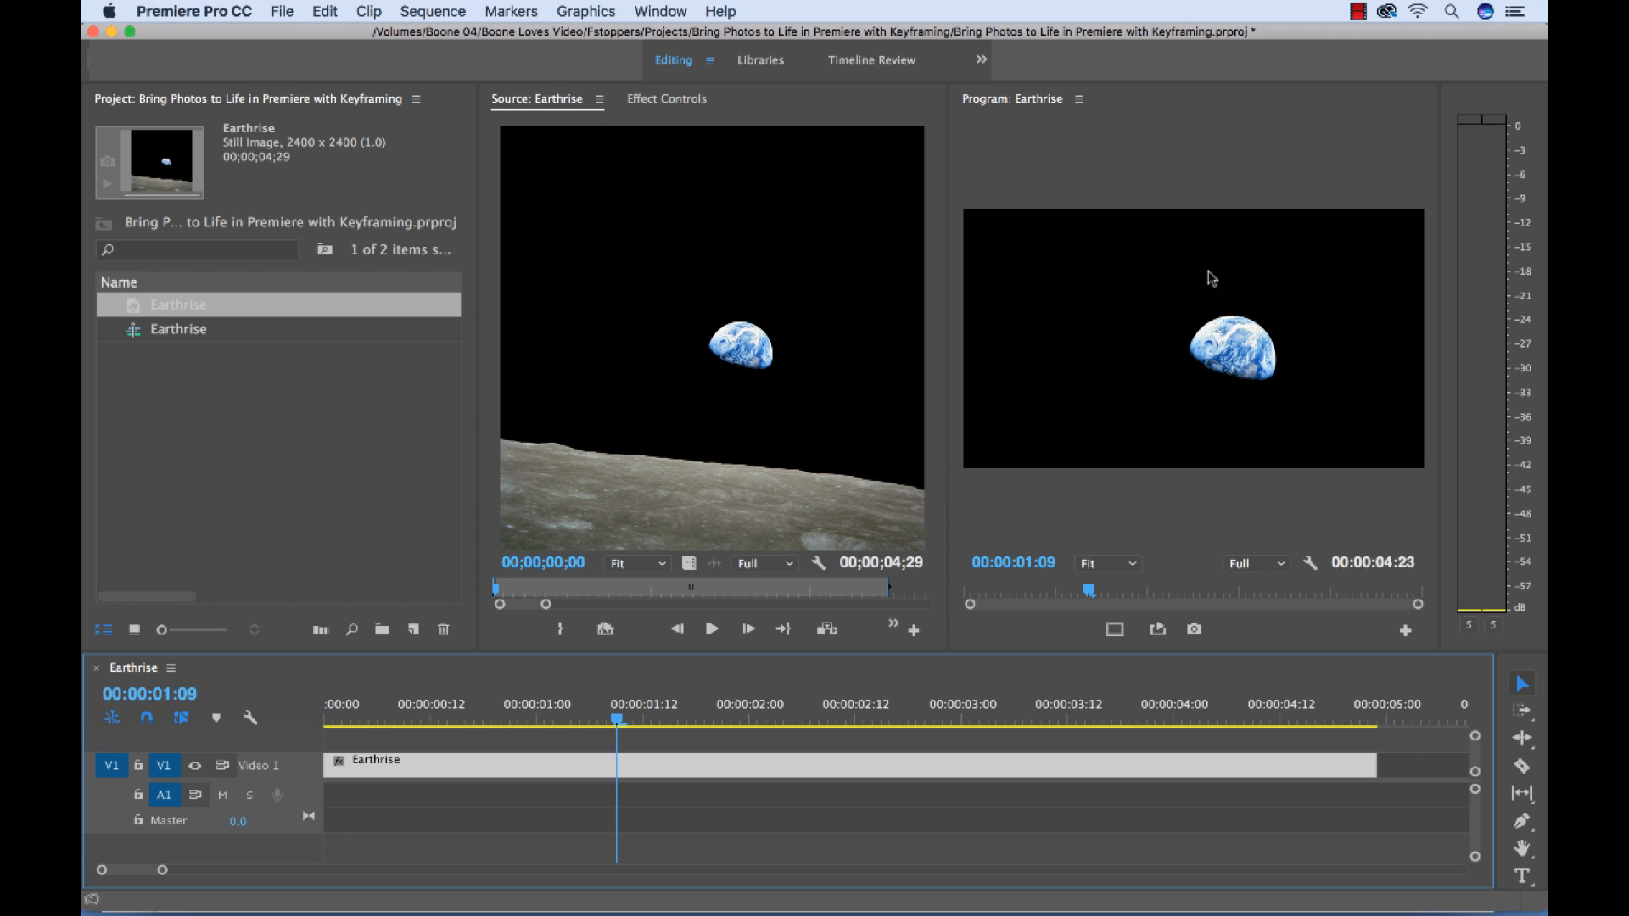
mouse_move(669, 107)
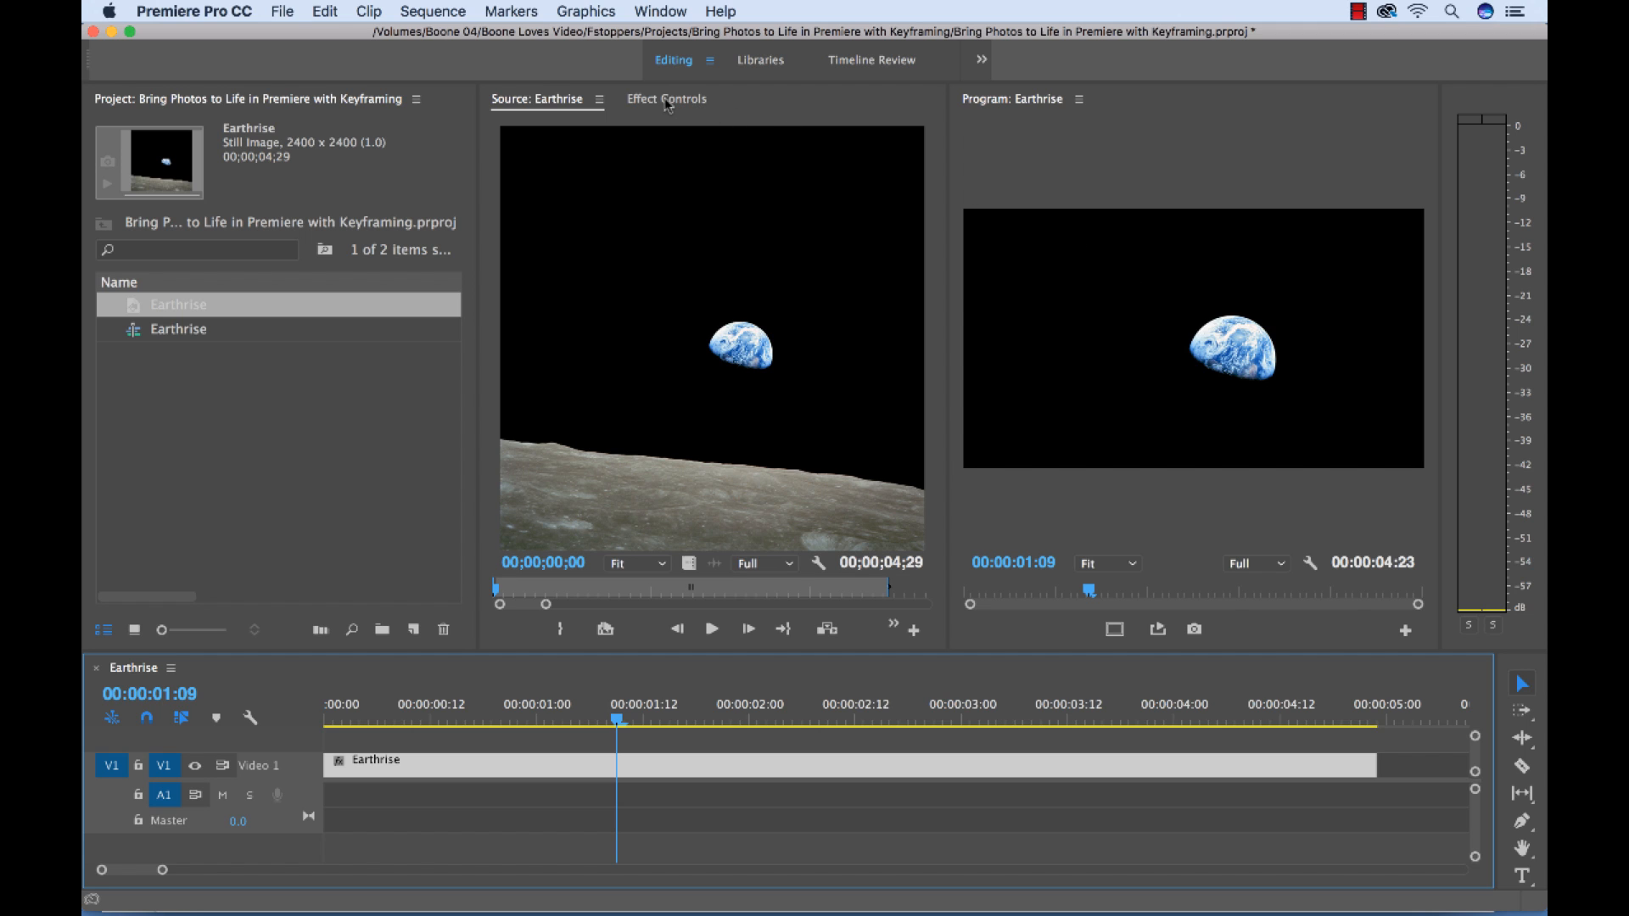
Show Effect Controls for the clip (position 960, 540, scale 100) and glance at the Window menu
left_click(665, 99)
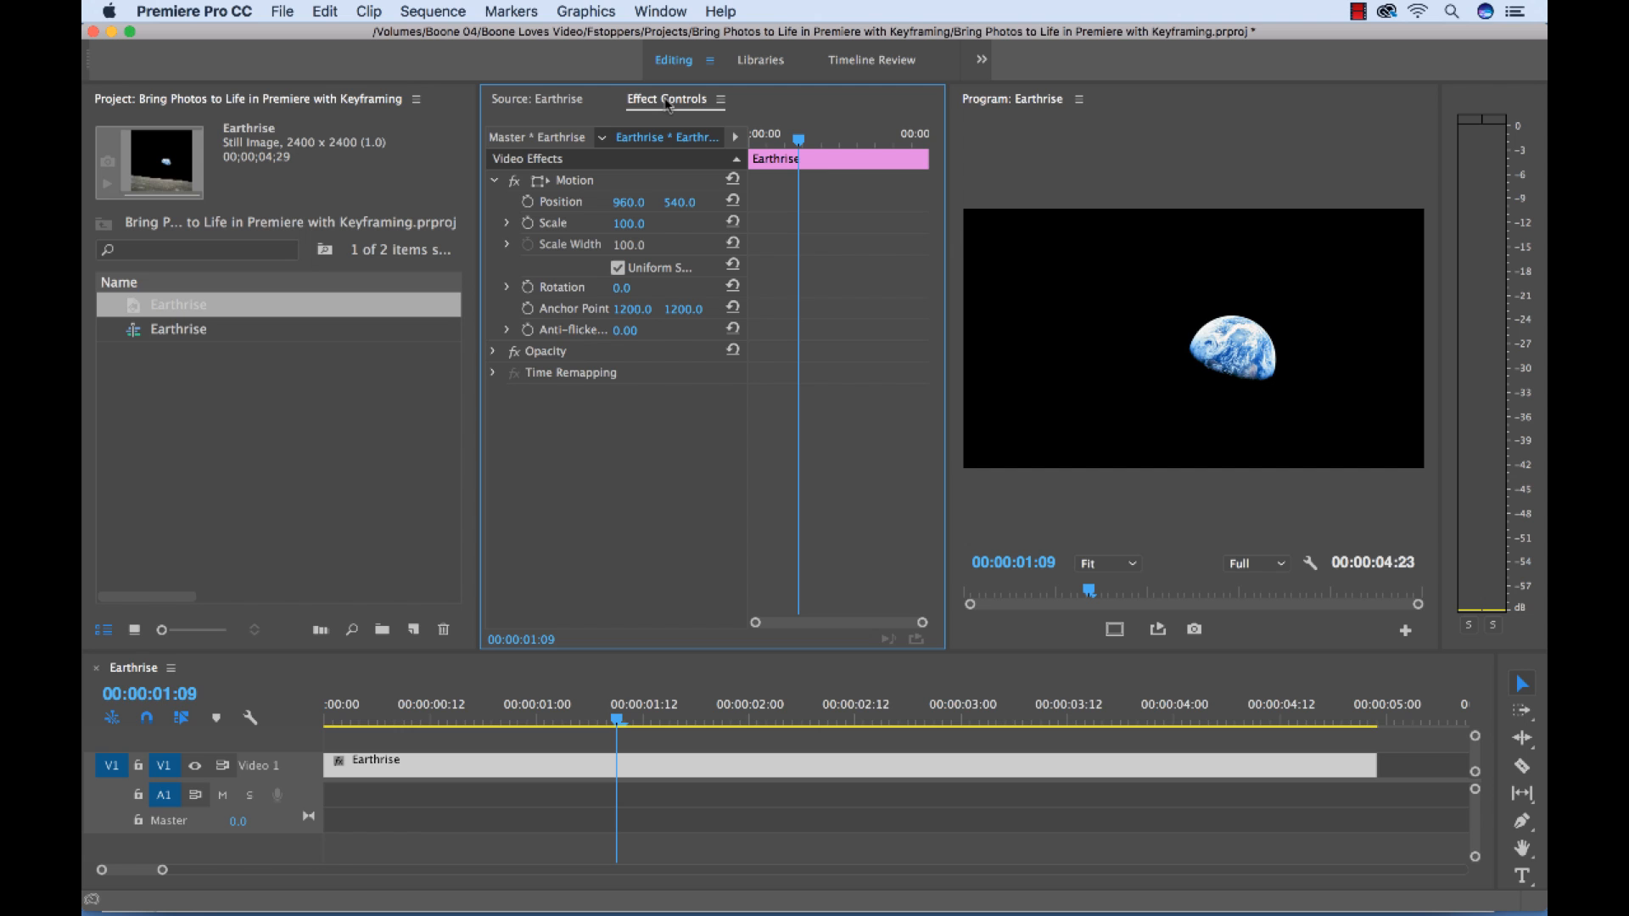
mouse_move(692, 68)
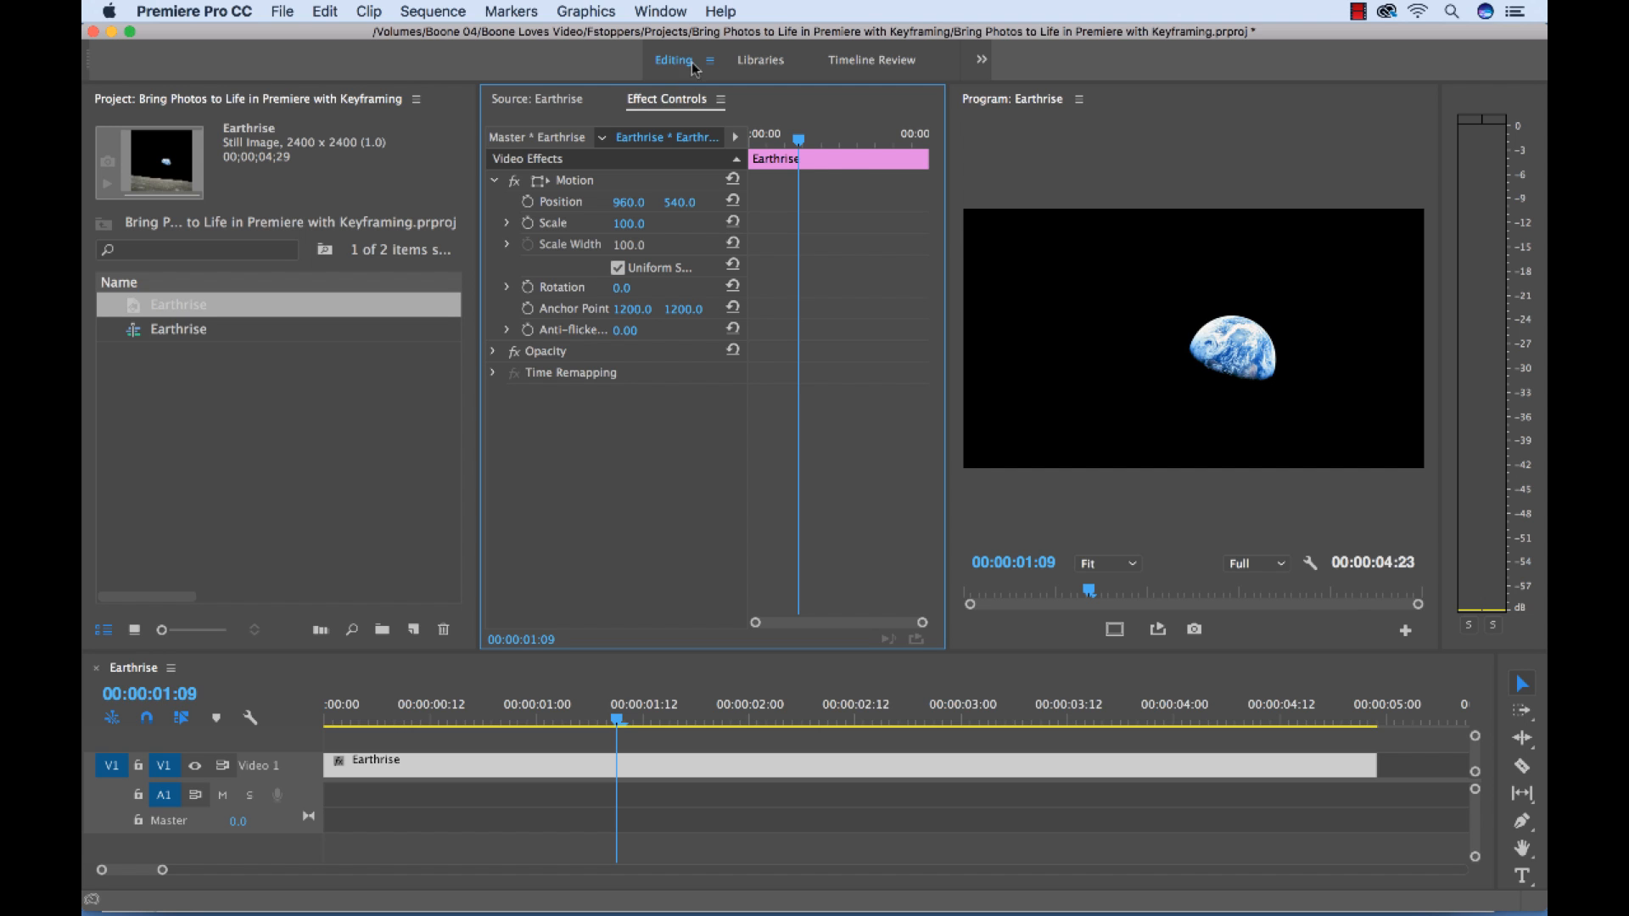
left_click(660, 10)
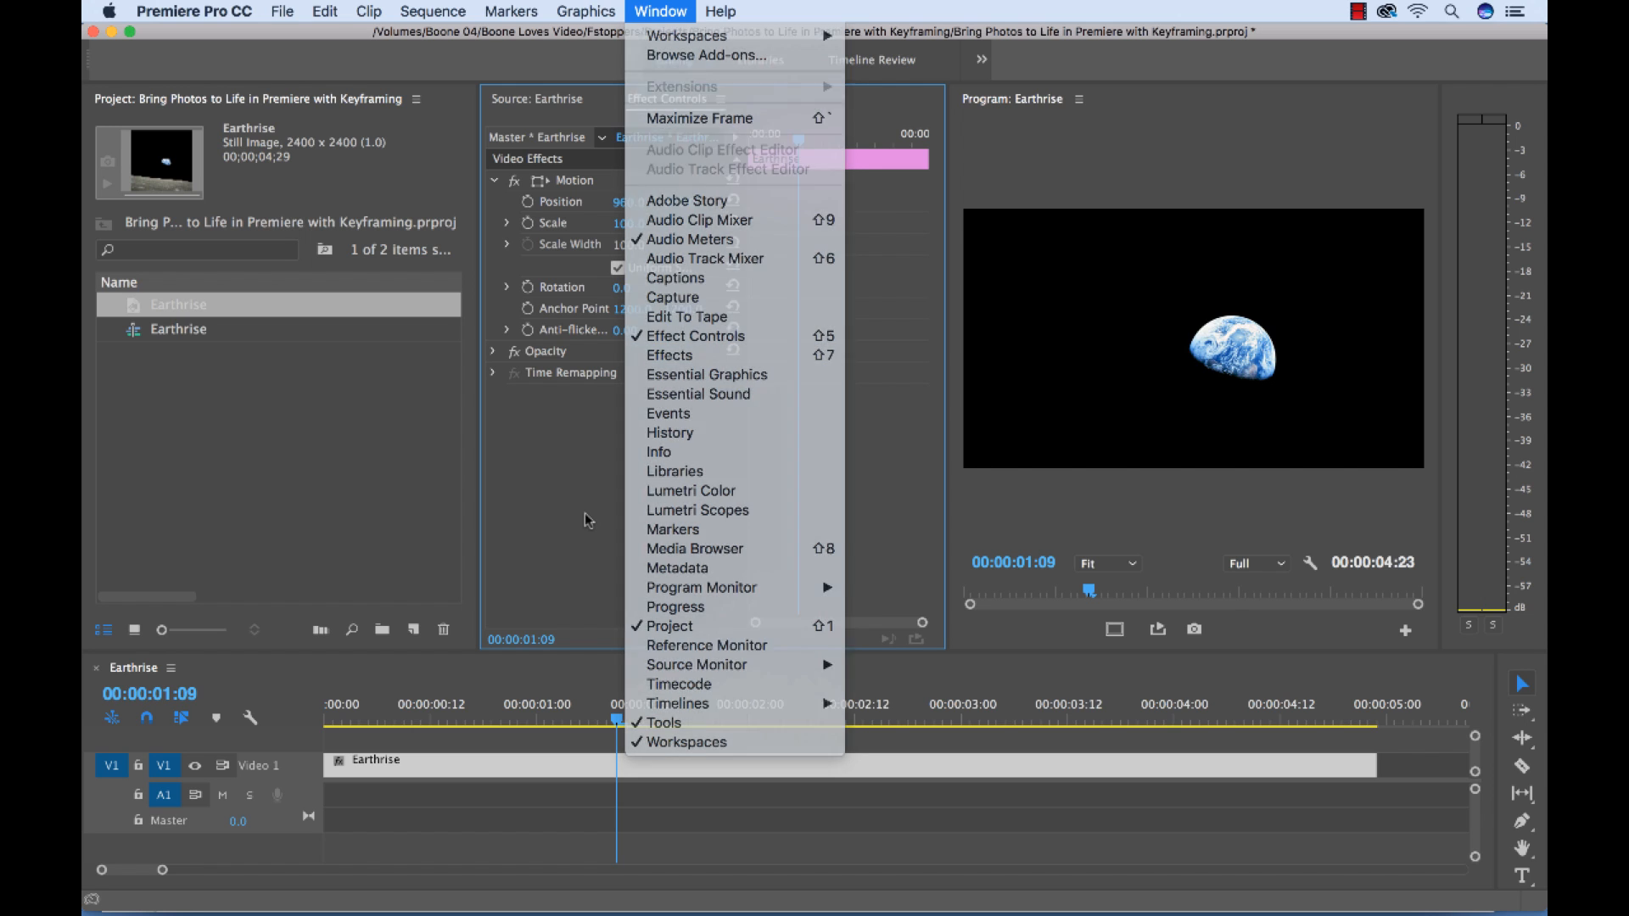
left_click(587, 520)
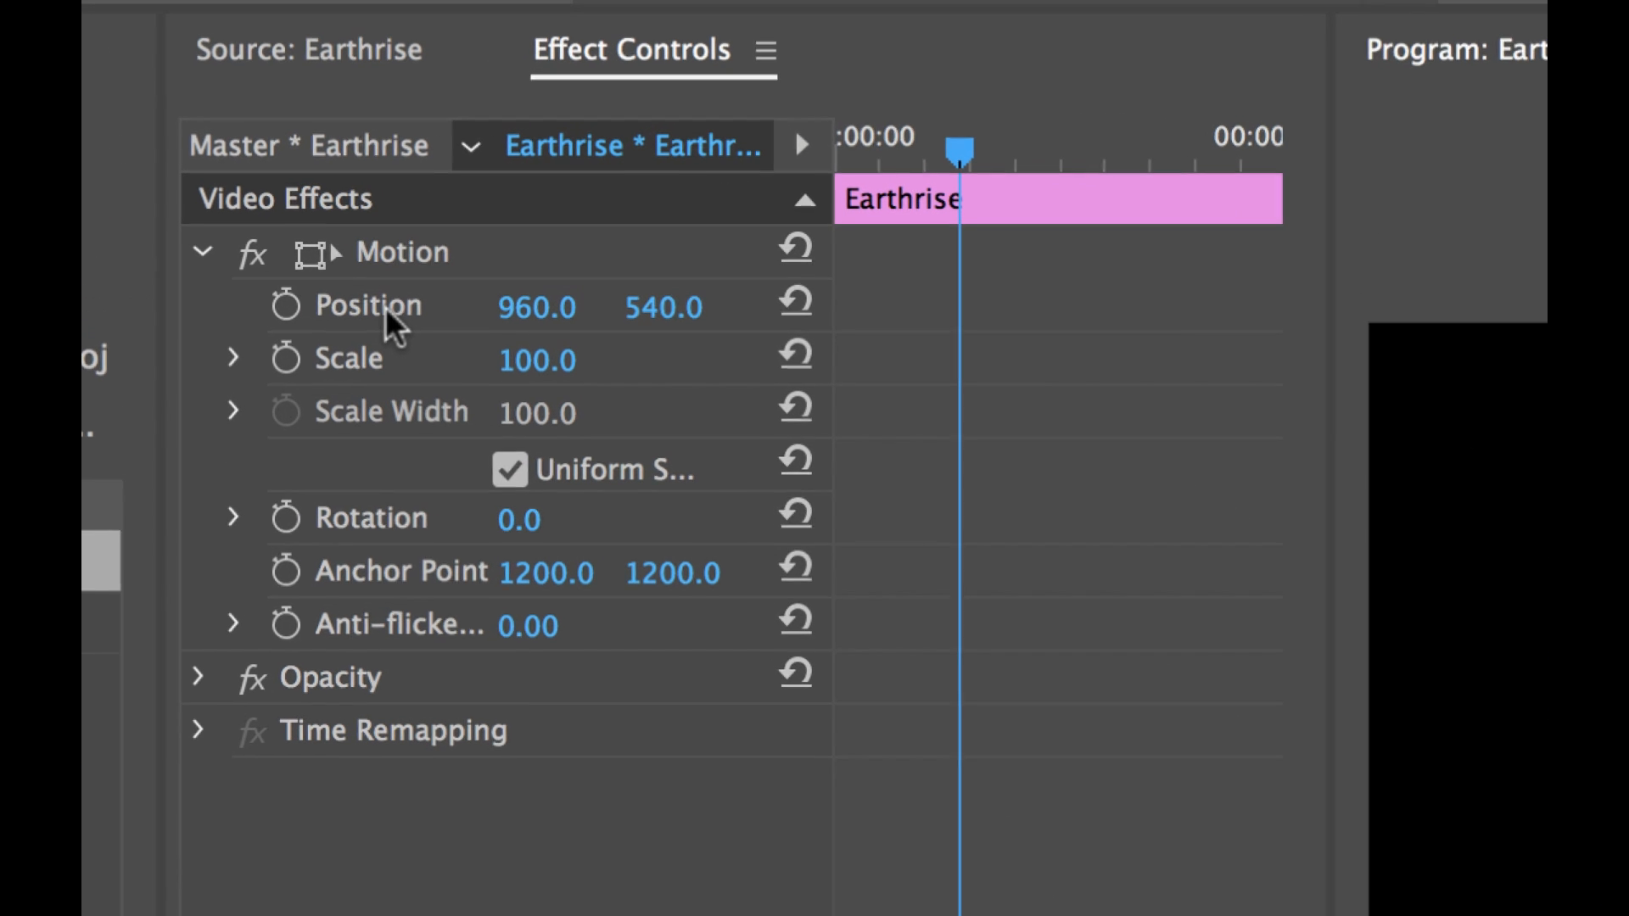
mouse_move(525, 246)
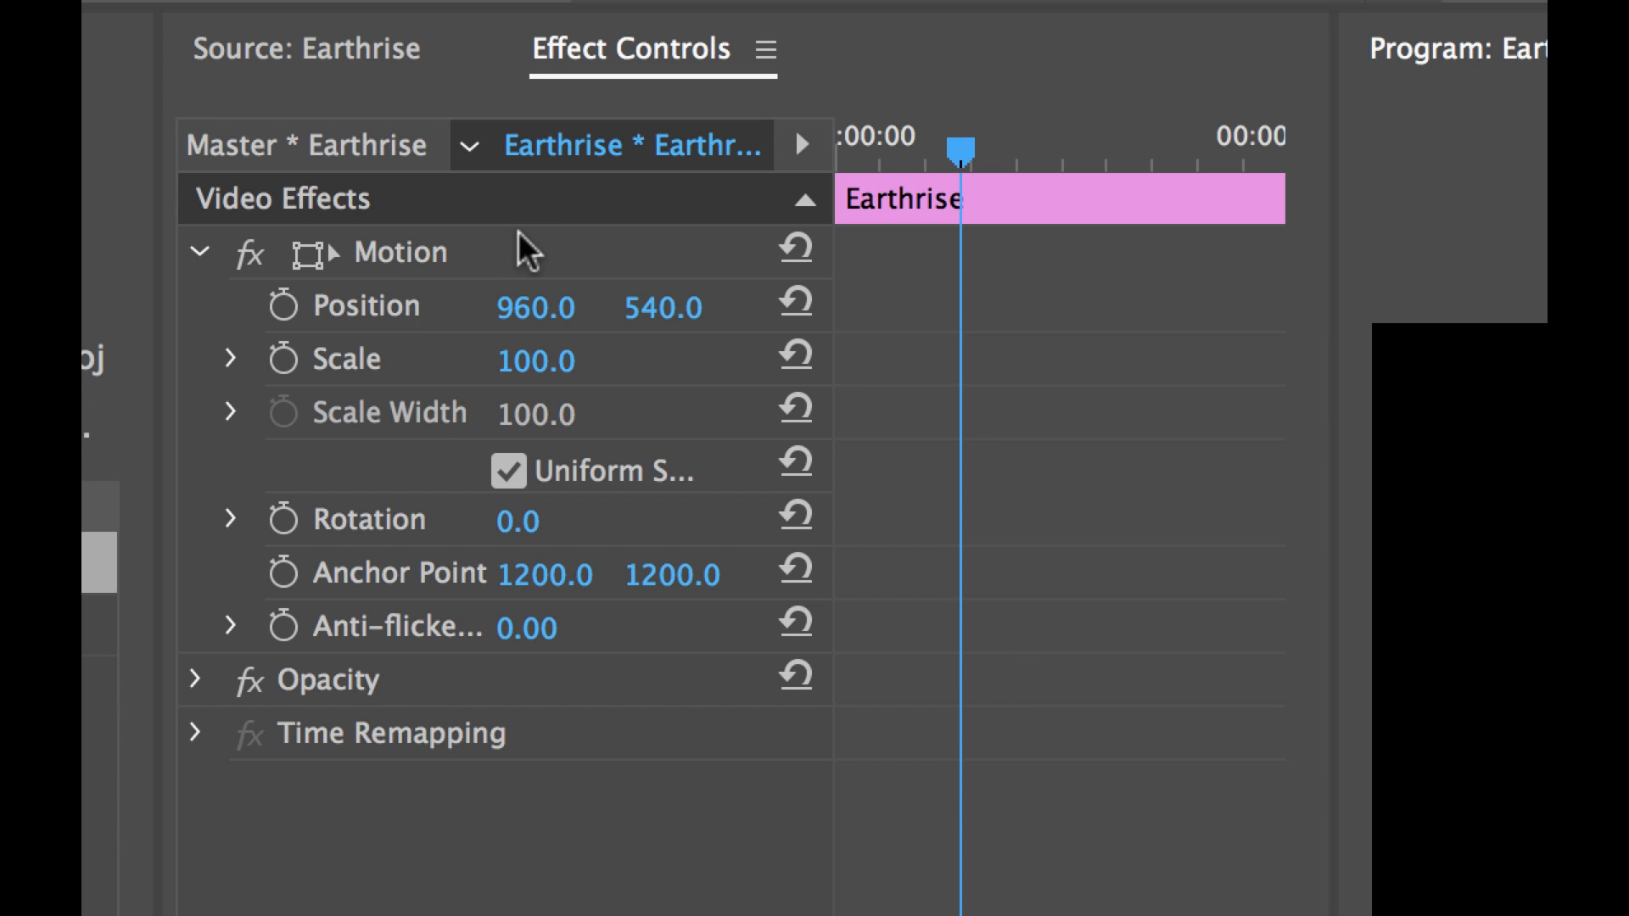
mouse_move(403, 370)
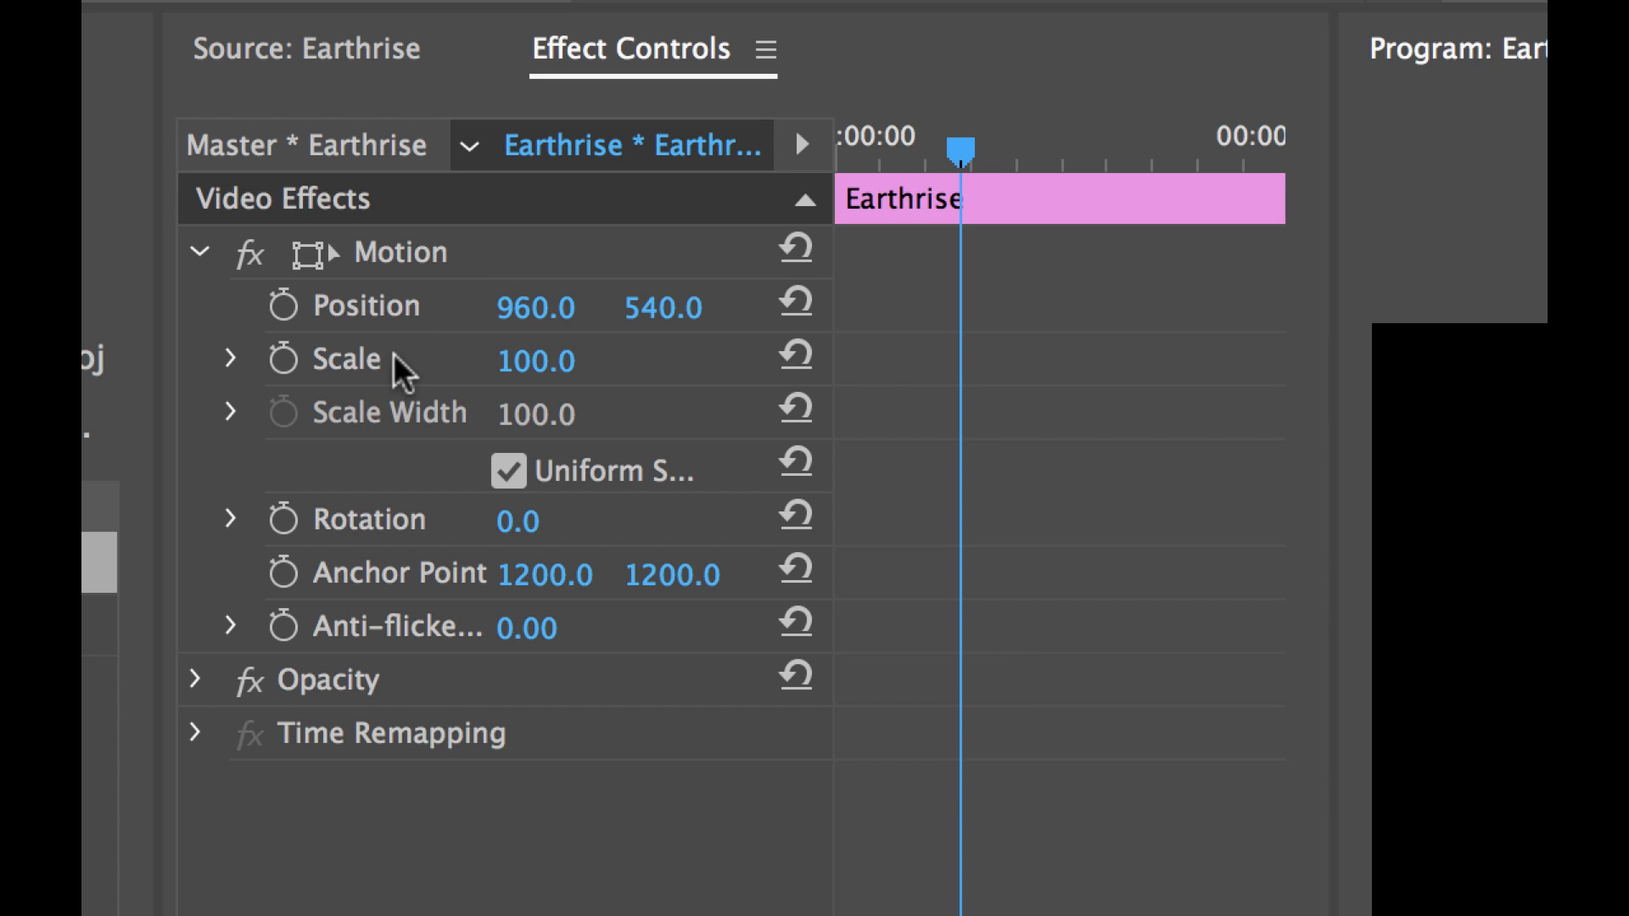
mouse_move(336, 591)
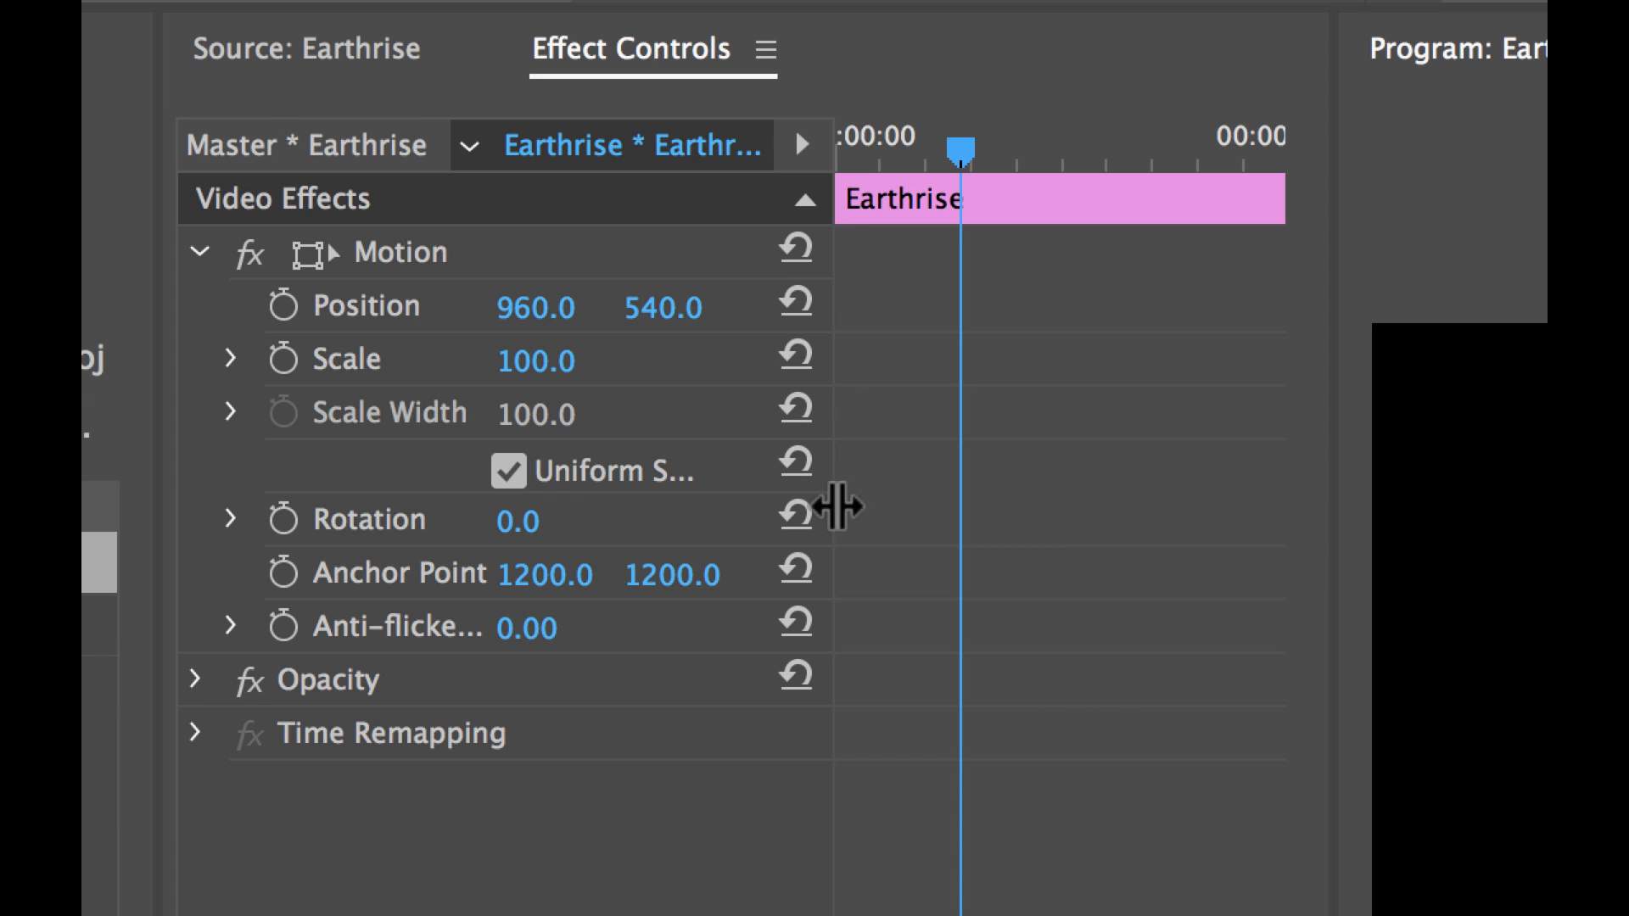
mouse_move(575, 706)
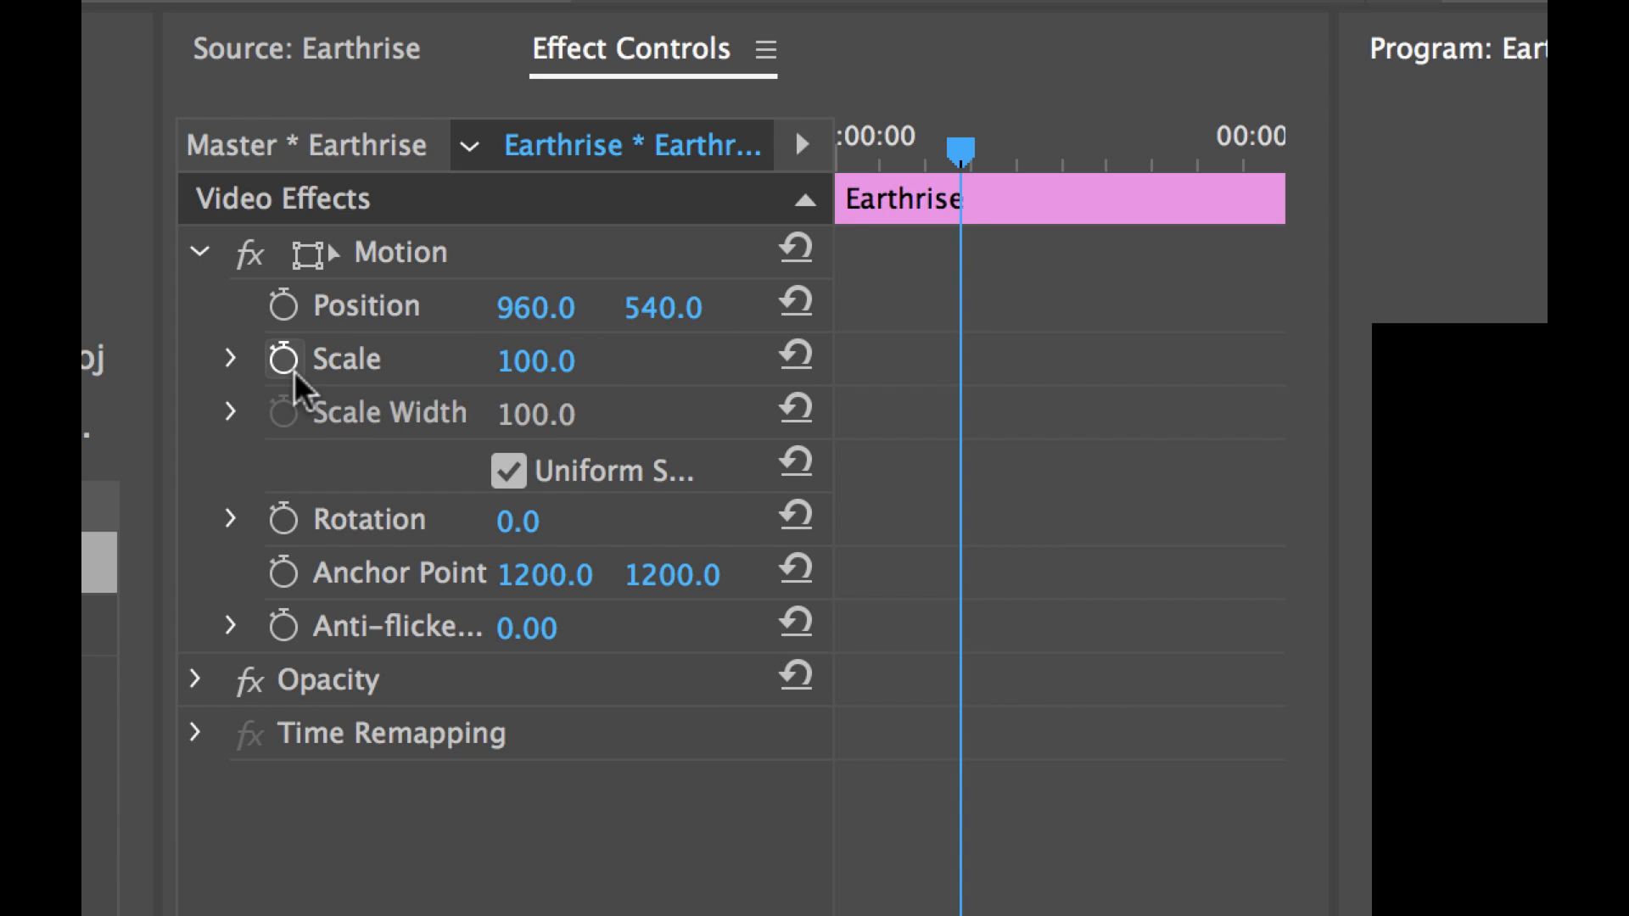
mouse_move(288, 359)
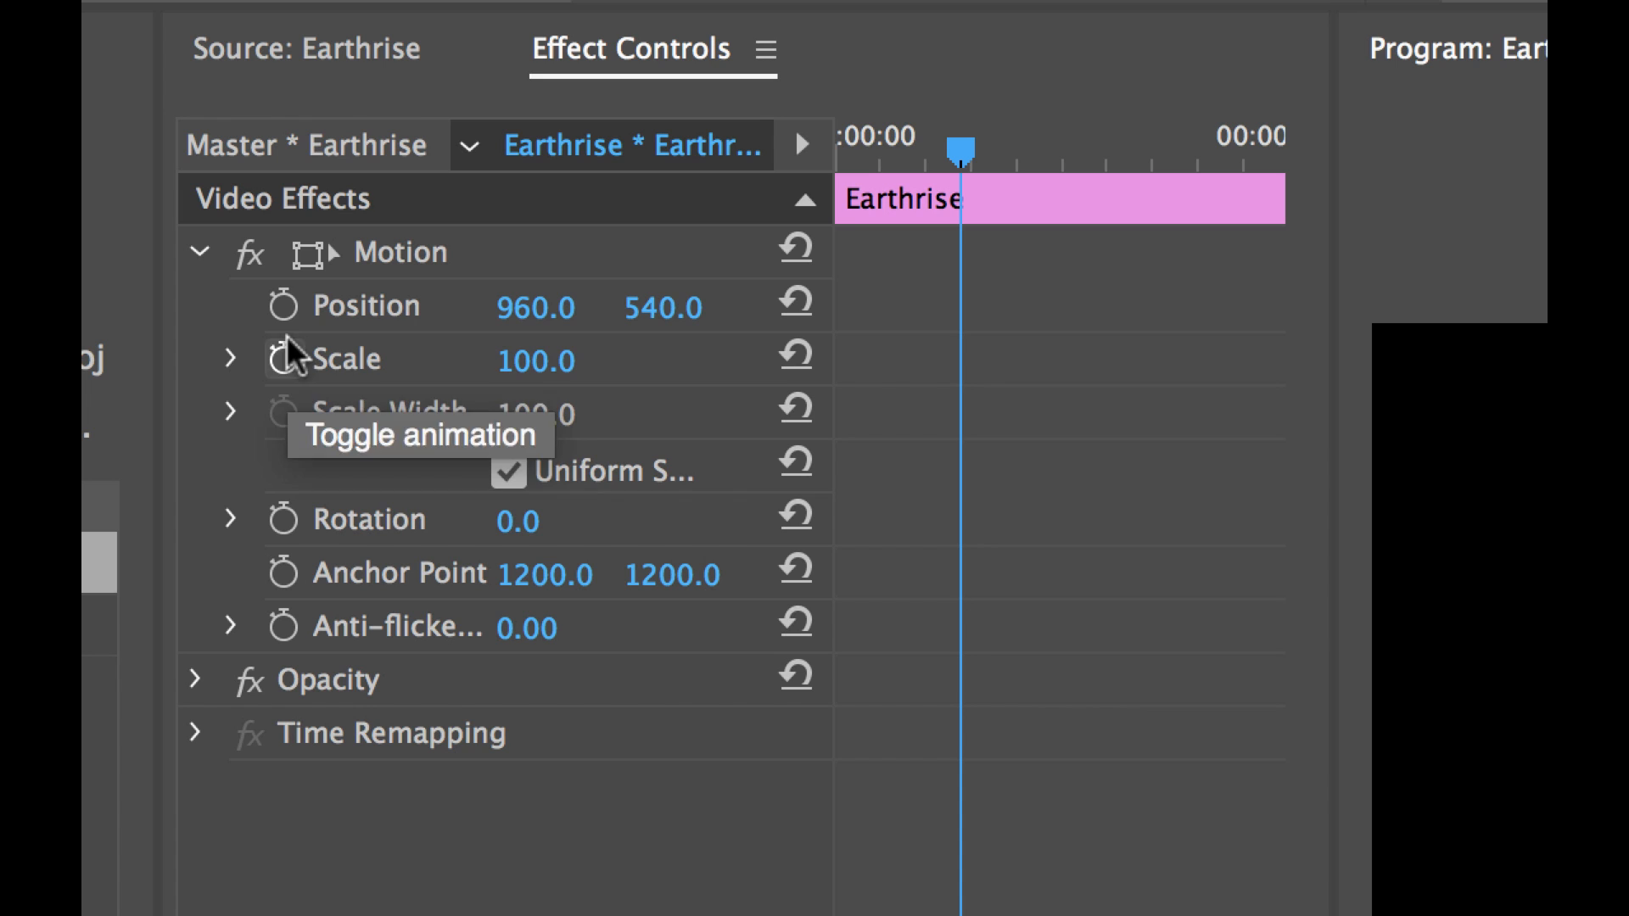
mouse_move(292, 322)
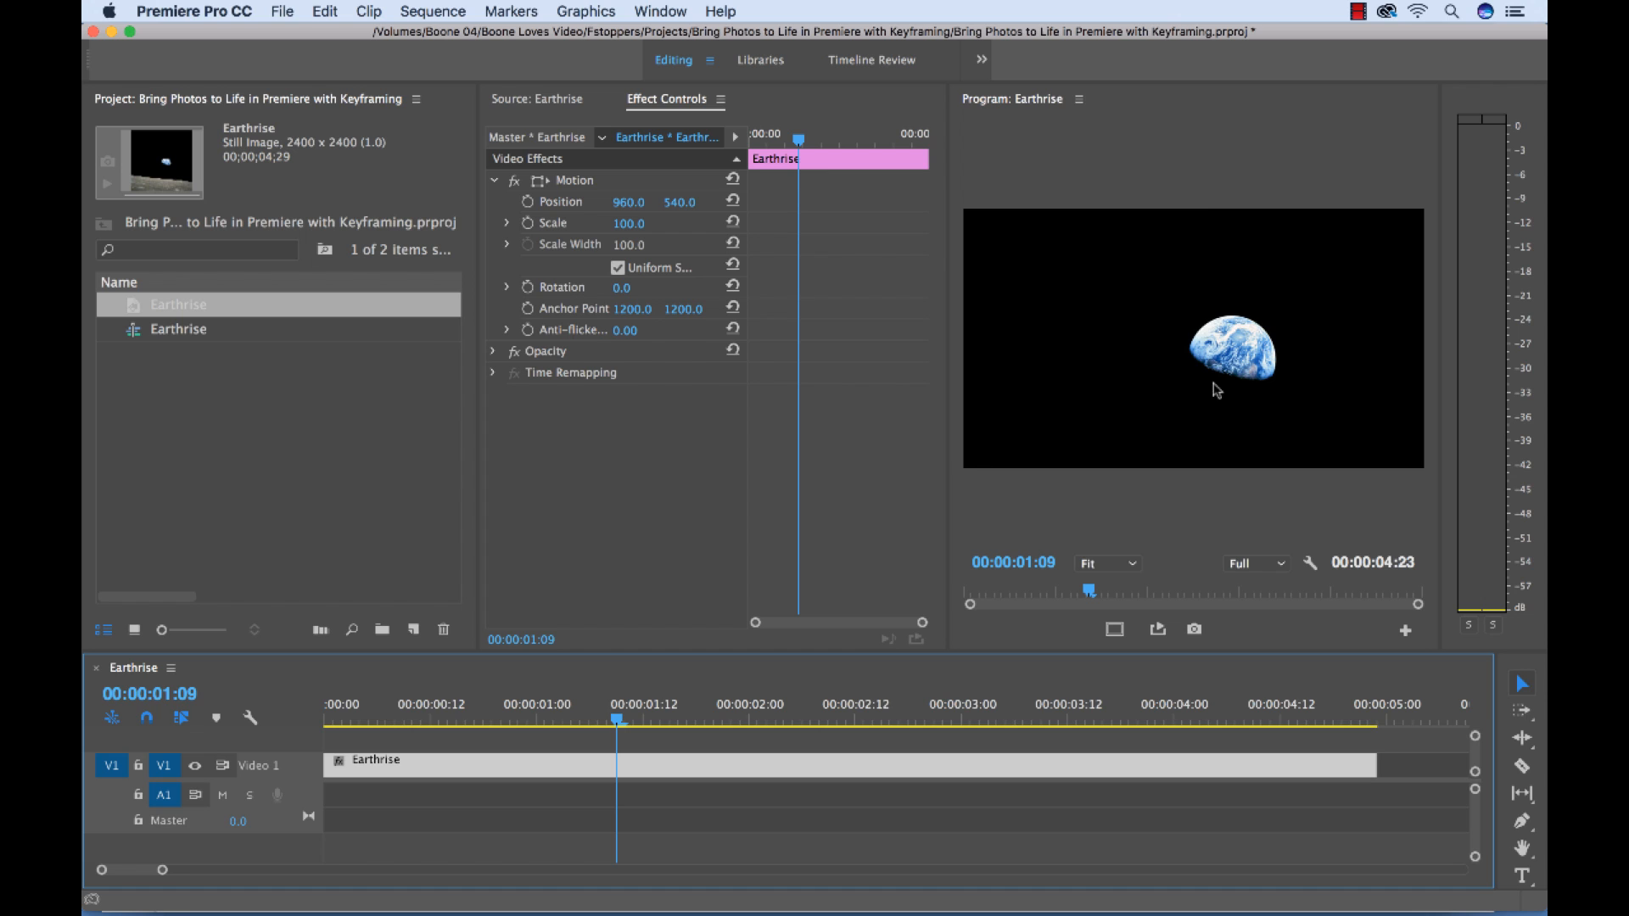
mouse_move(1120, 451)
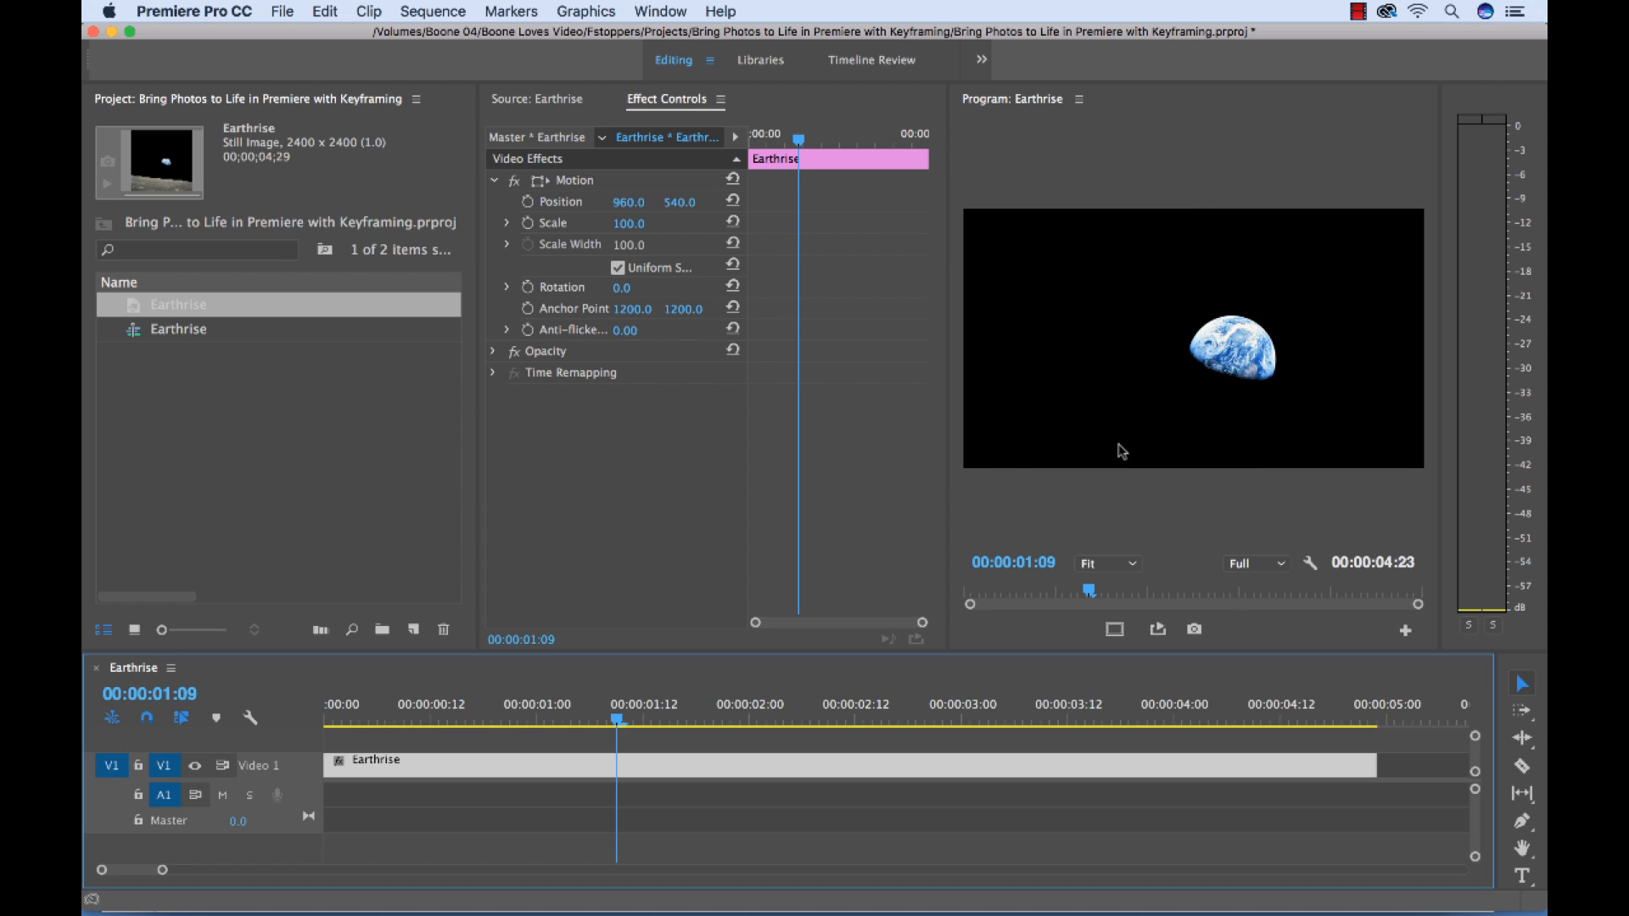
mouse_move(1004, 400)
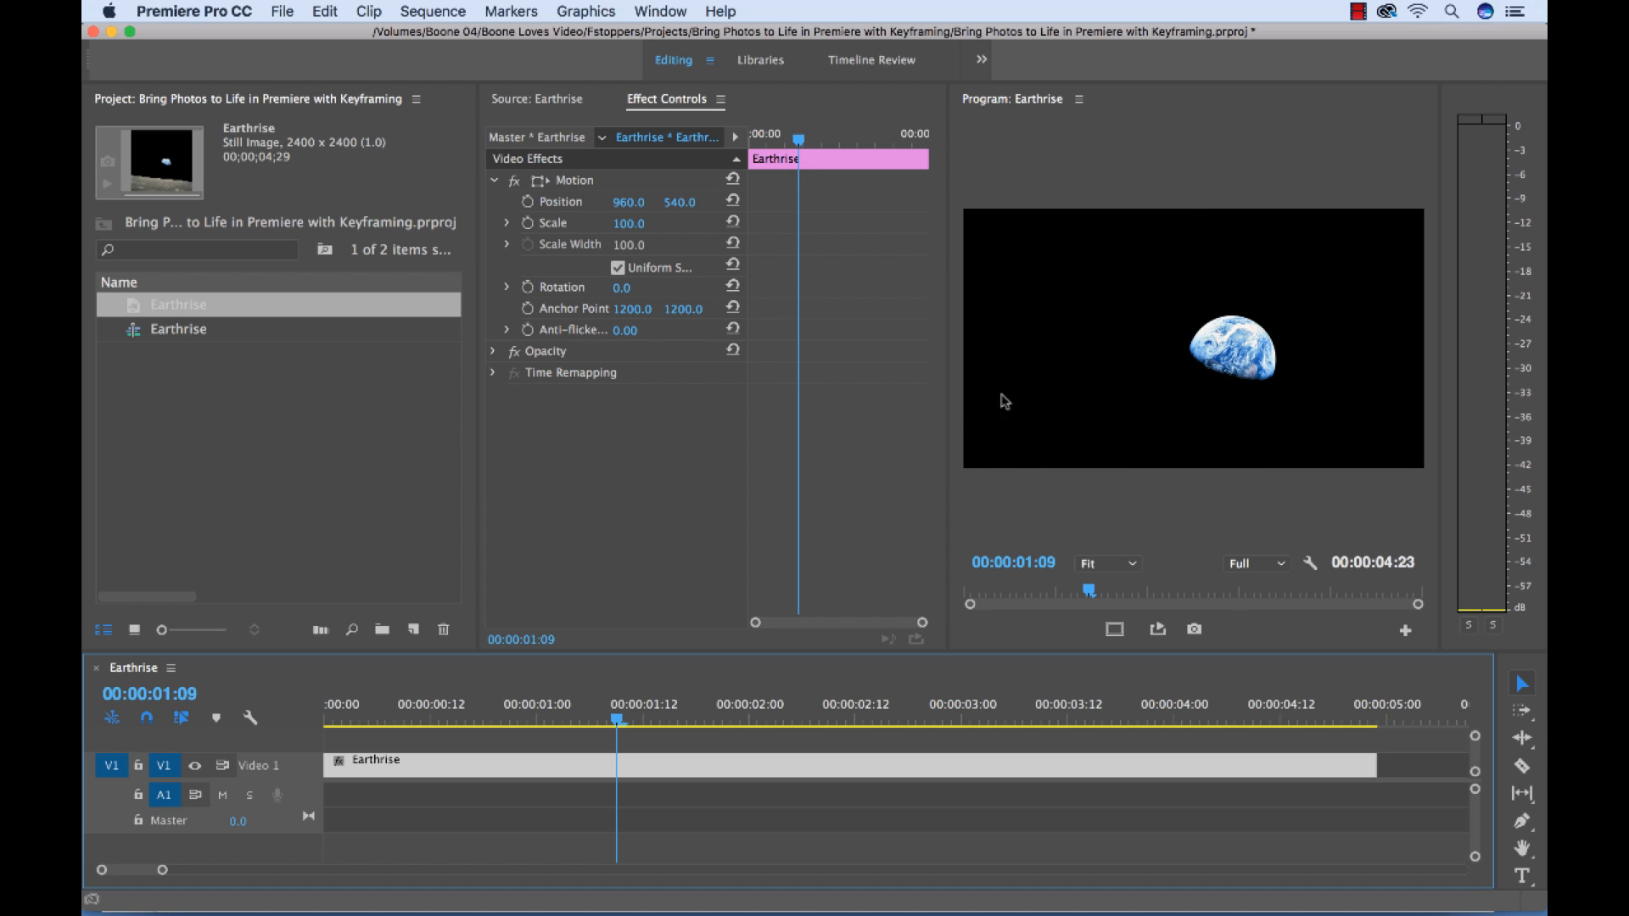
mouse_move(1201, 214)
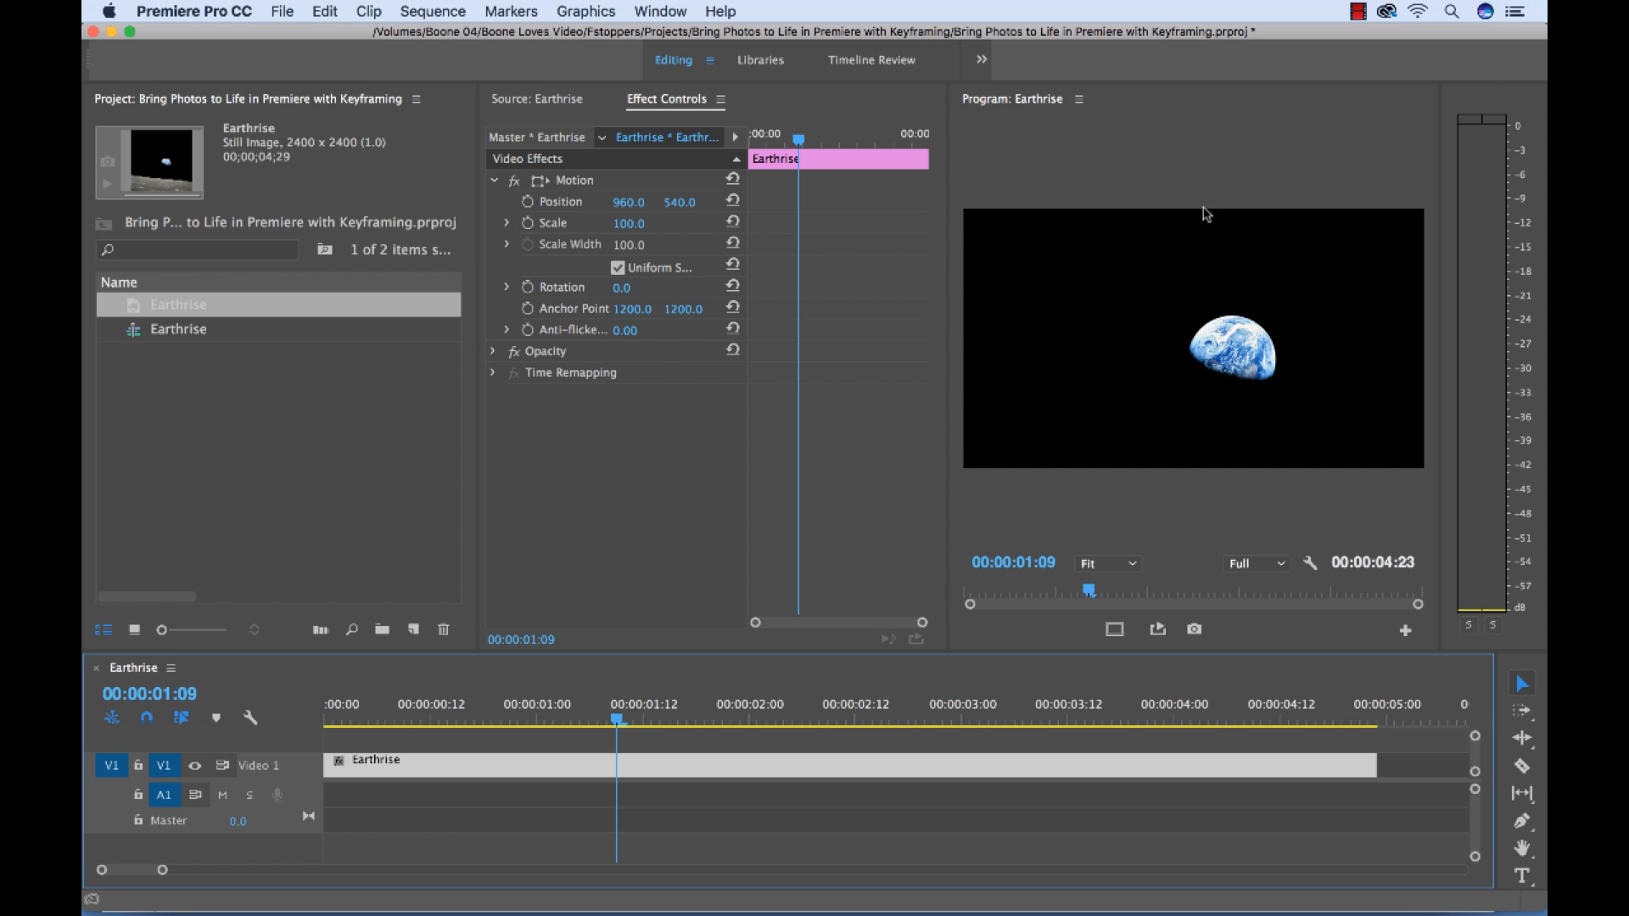
mouse_move(1162, 263)
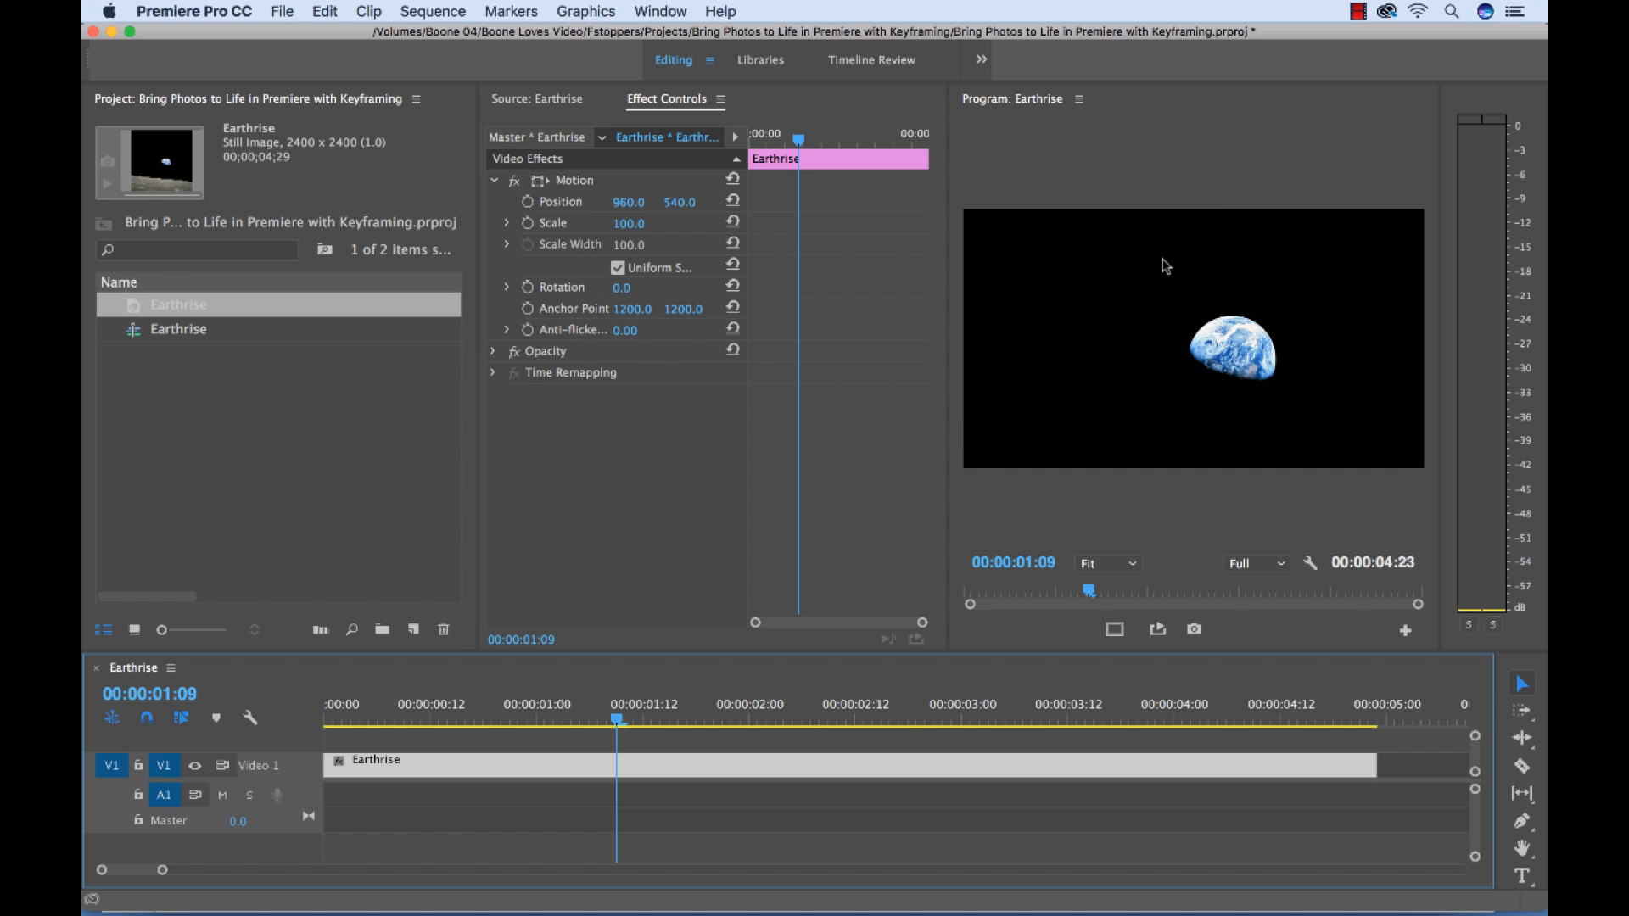
mouse_move(1173, 302)
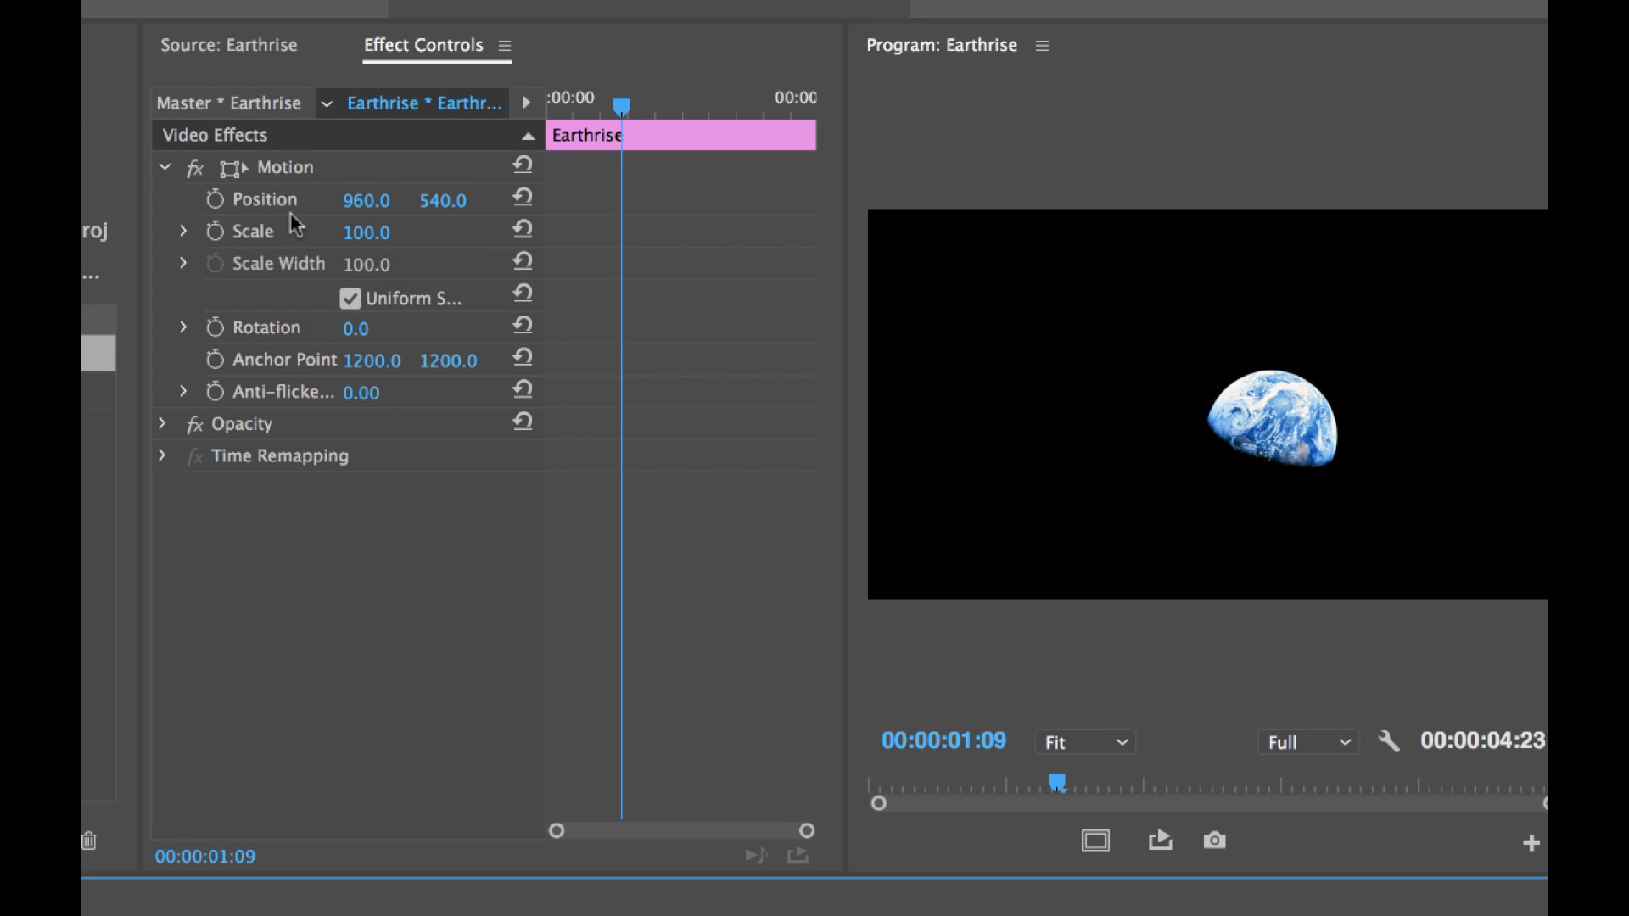
mouse_move(254, 200)
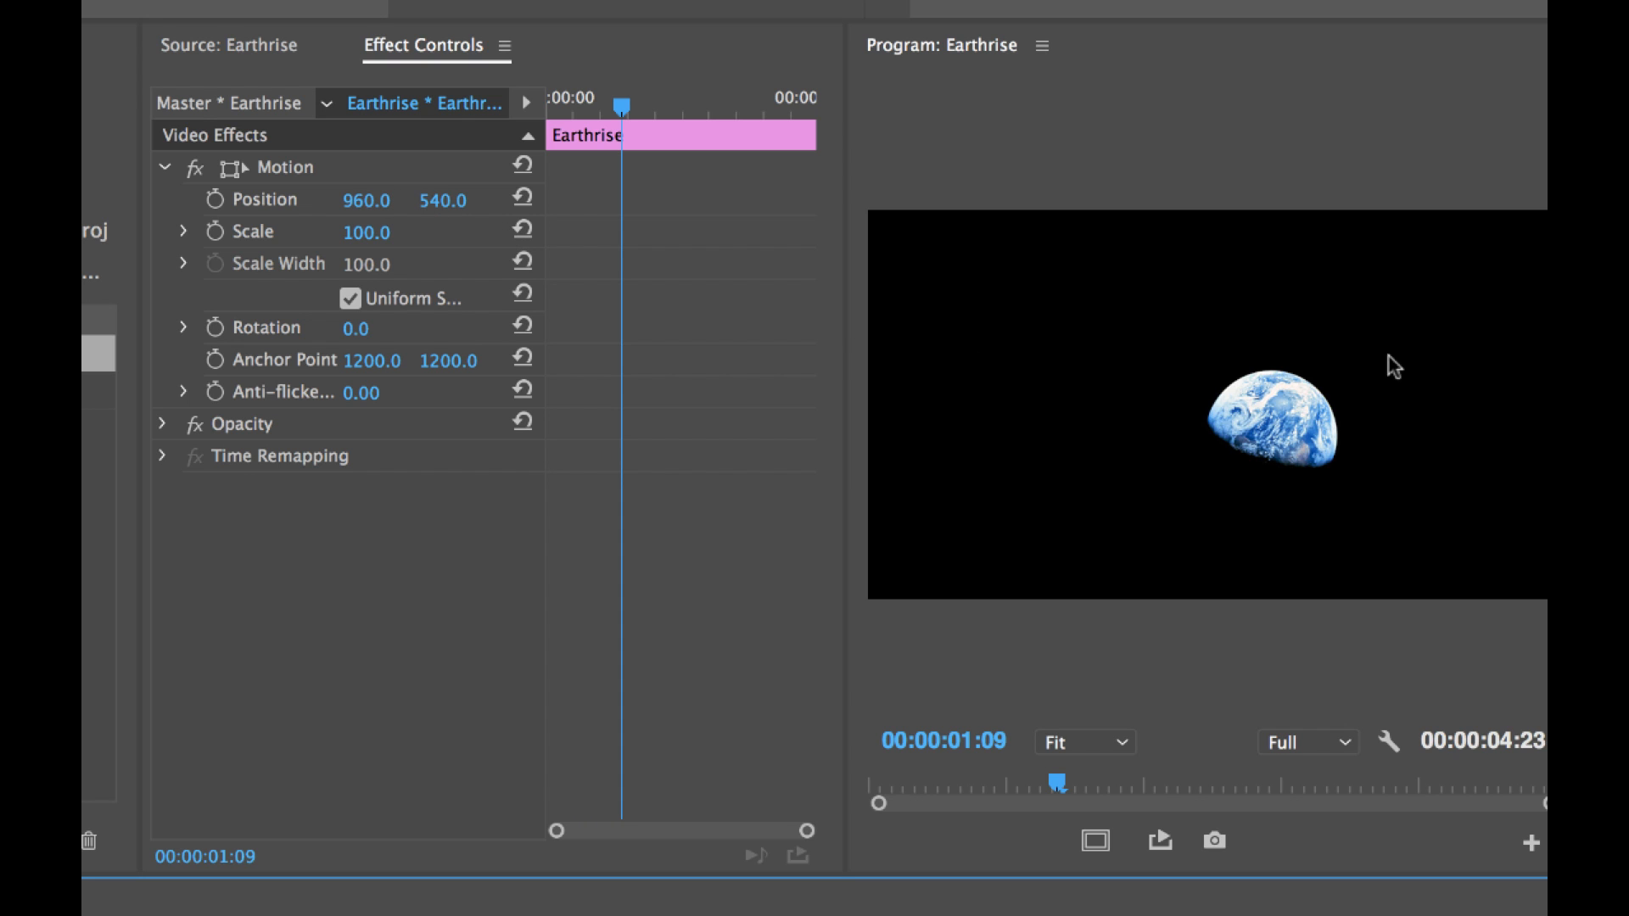
mouse_move(1137, 390)
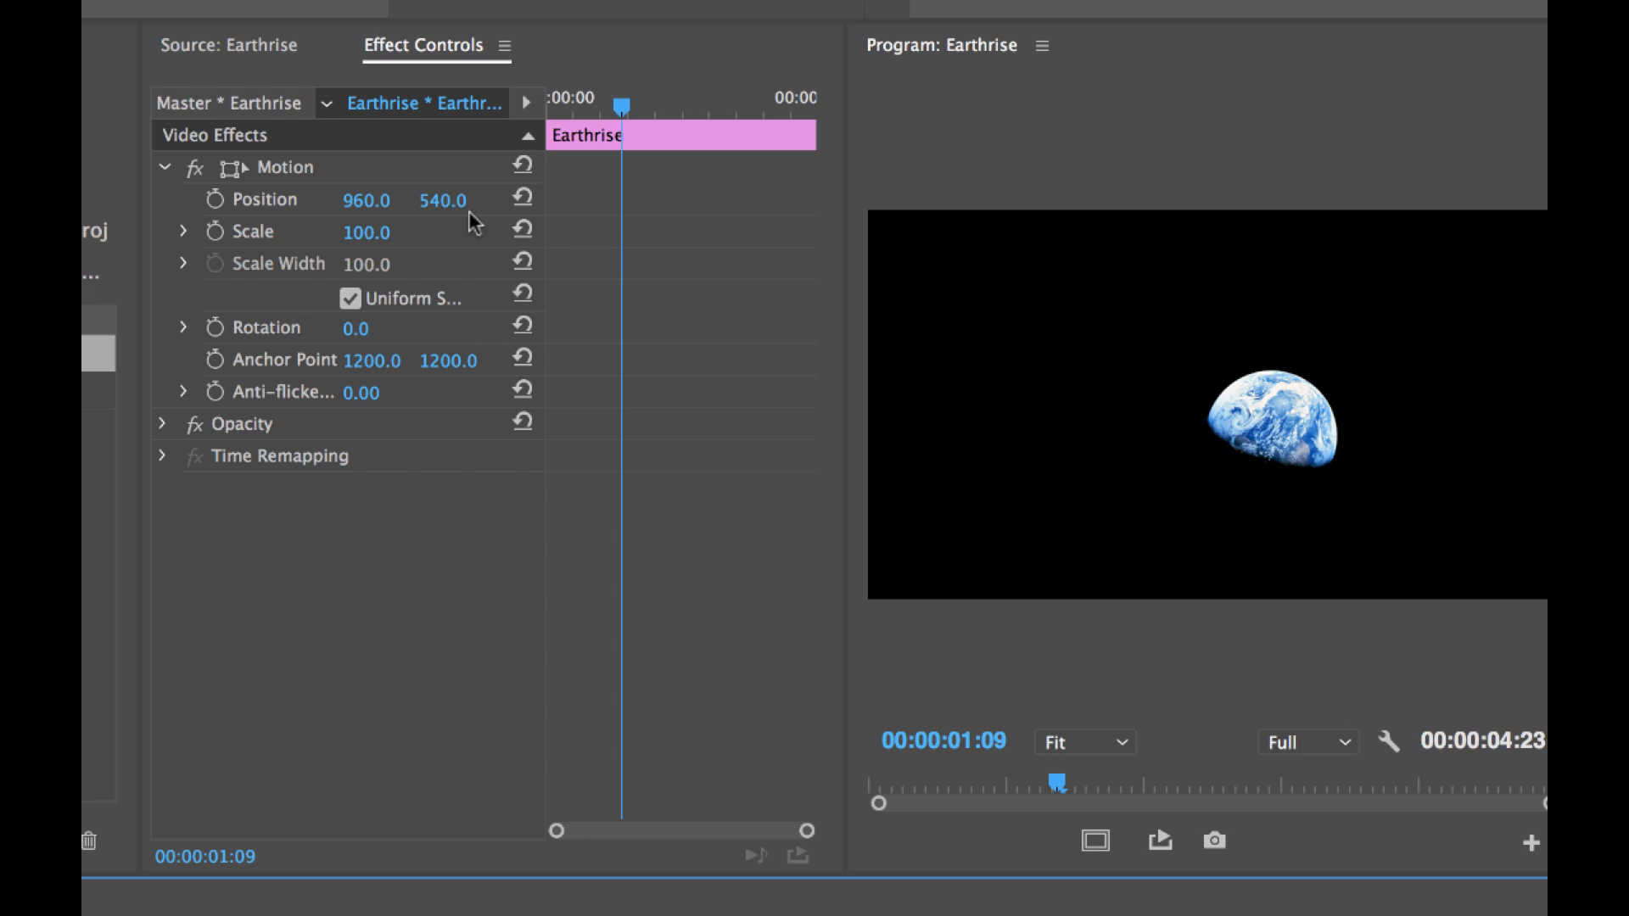
Set Position Y to -106 to frame the lunar surface and record the first Position keyframe
left_click_drag(443, 200, 443, 219)
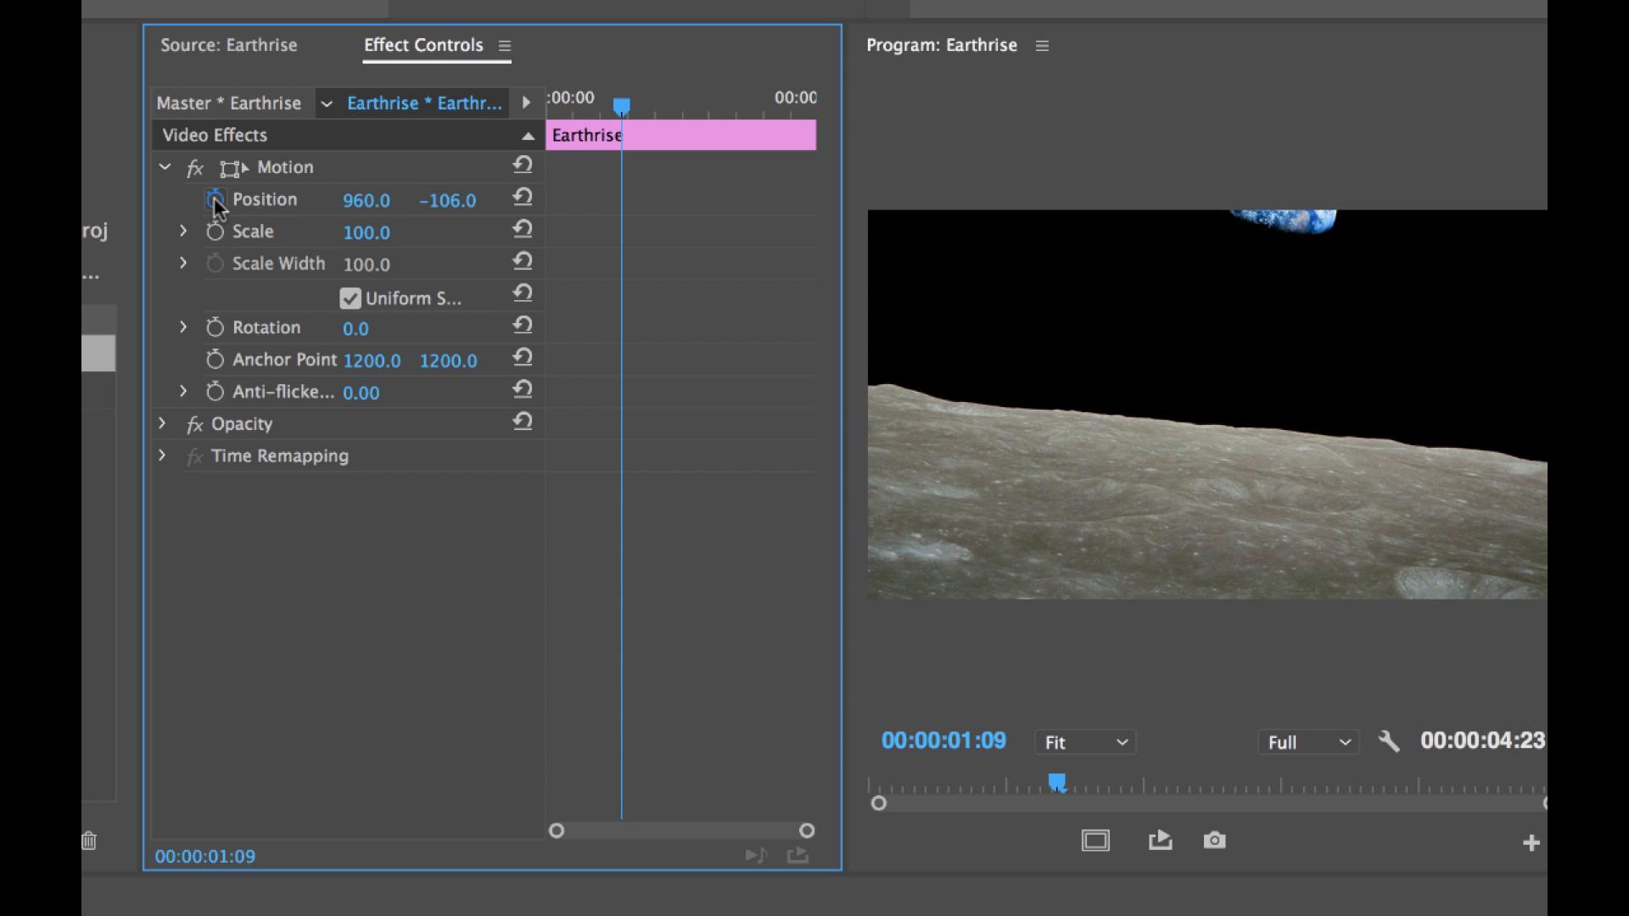
left_click(221, 201)
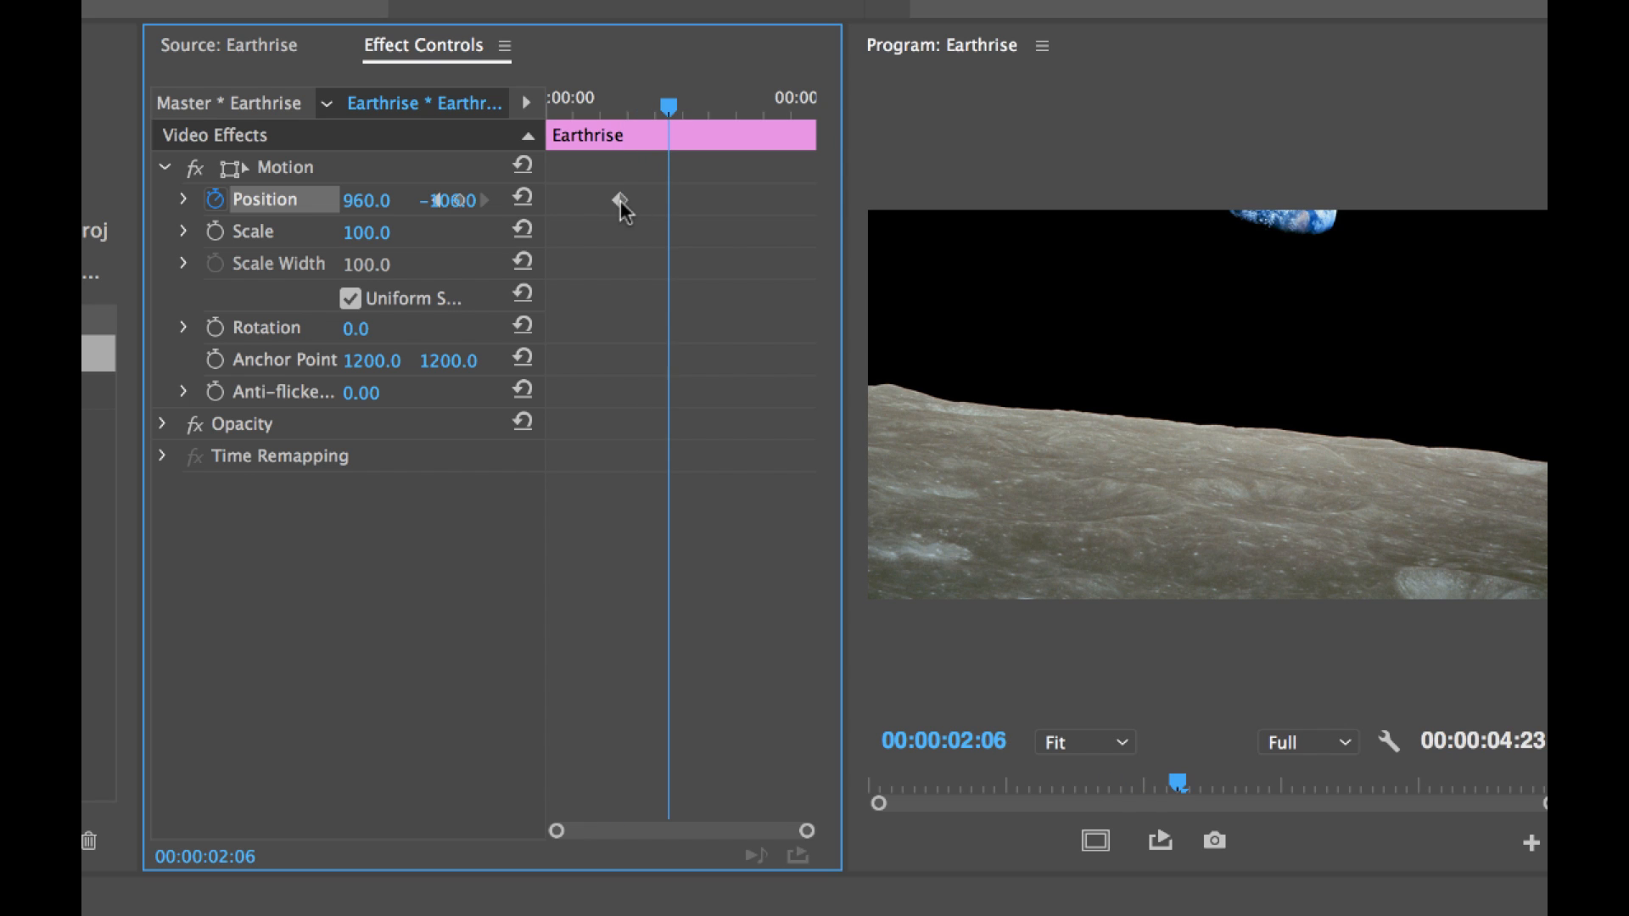
mouse_move(530, 102)
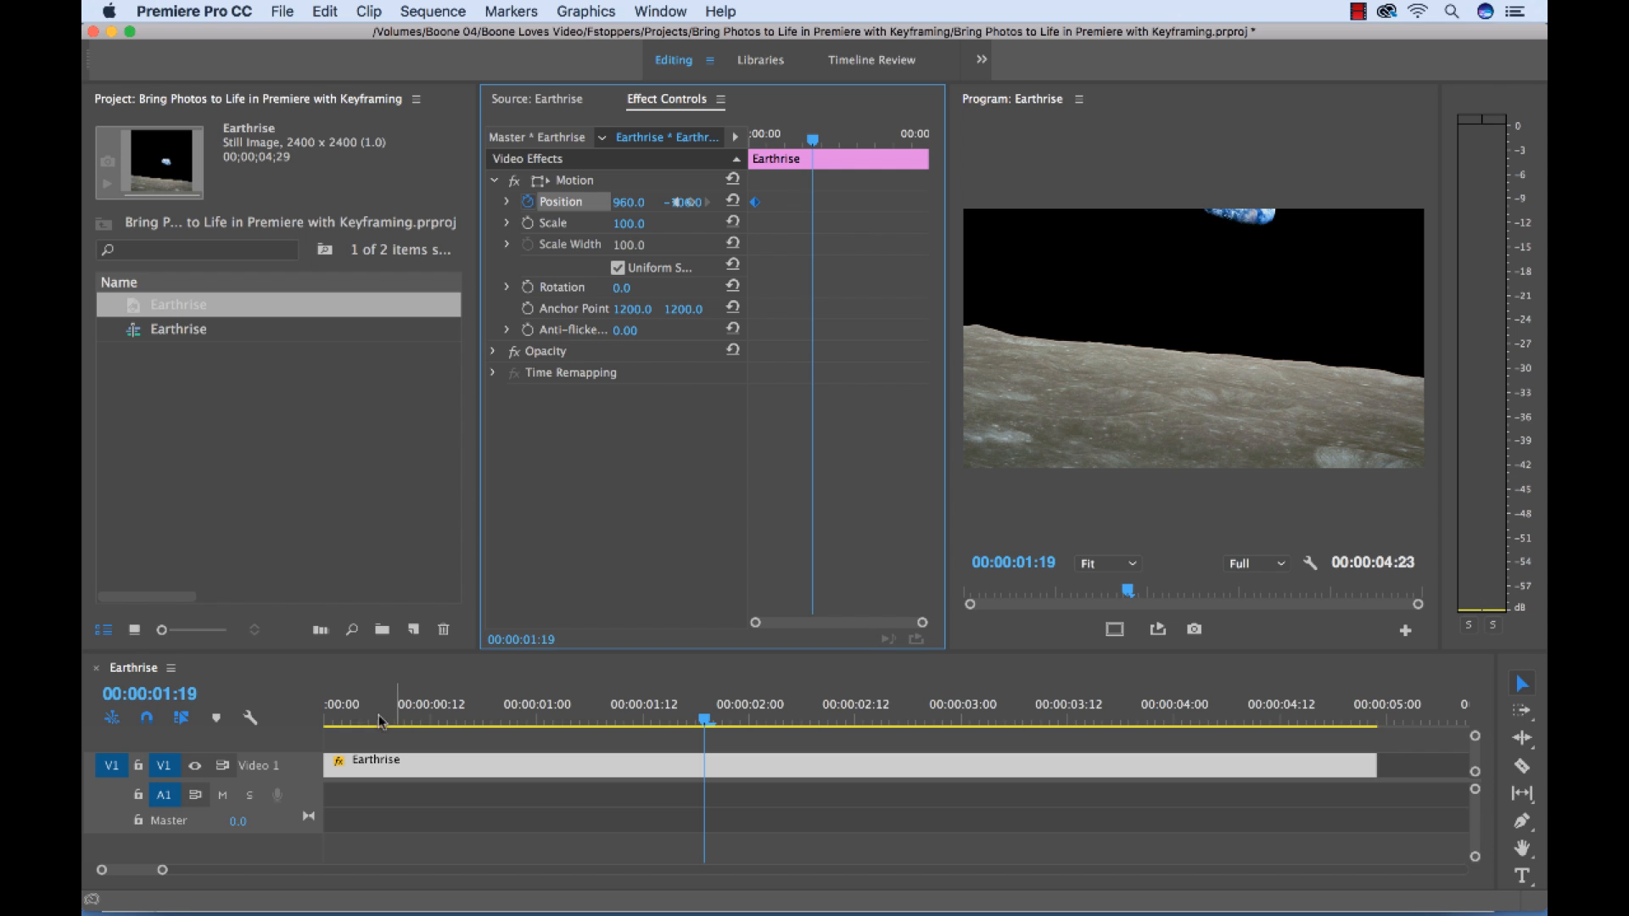
mouse_move(930, 227)
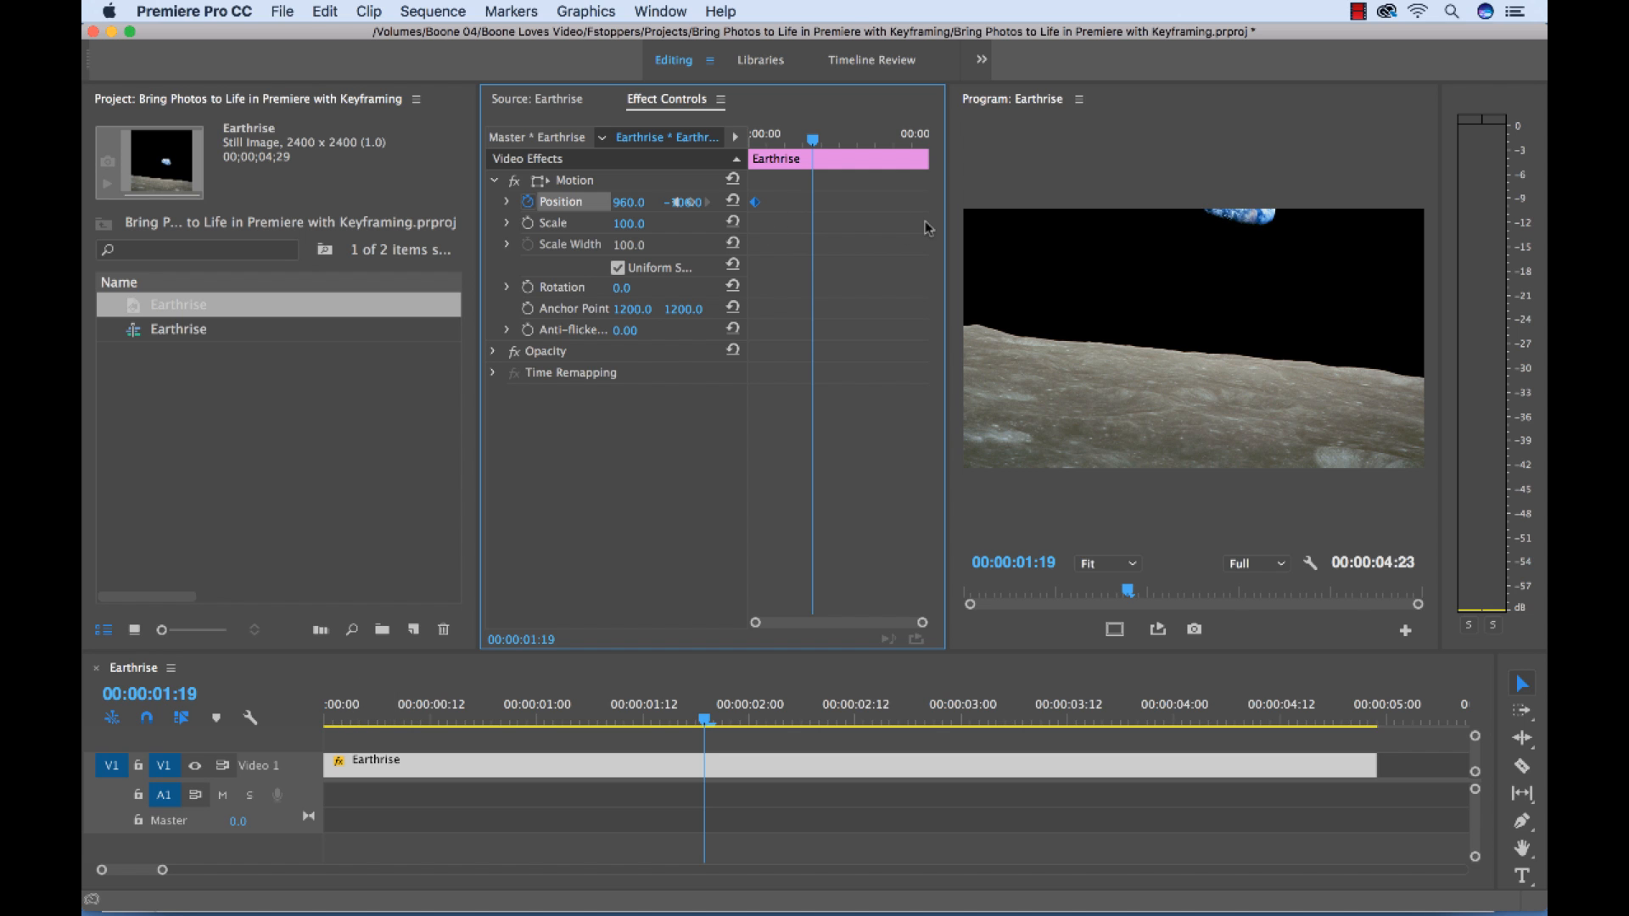
mouse_move(899, 289)
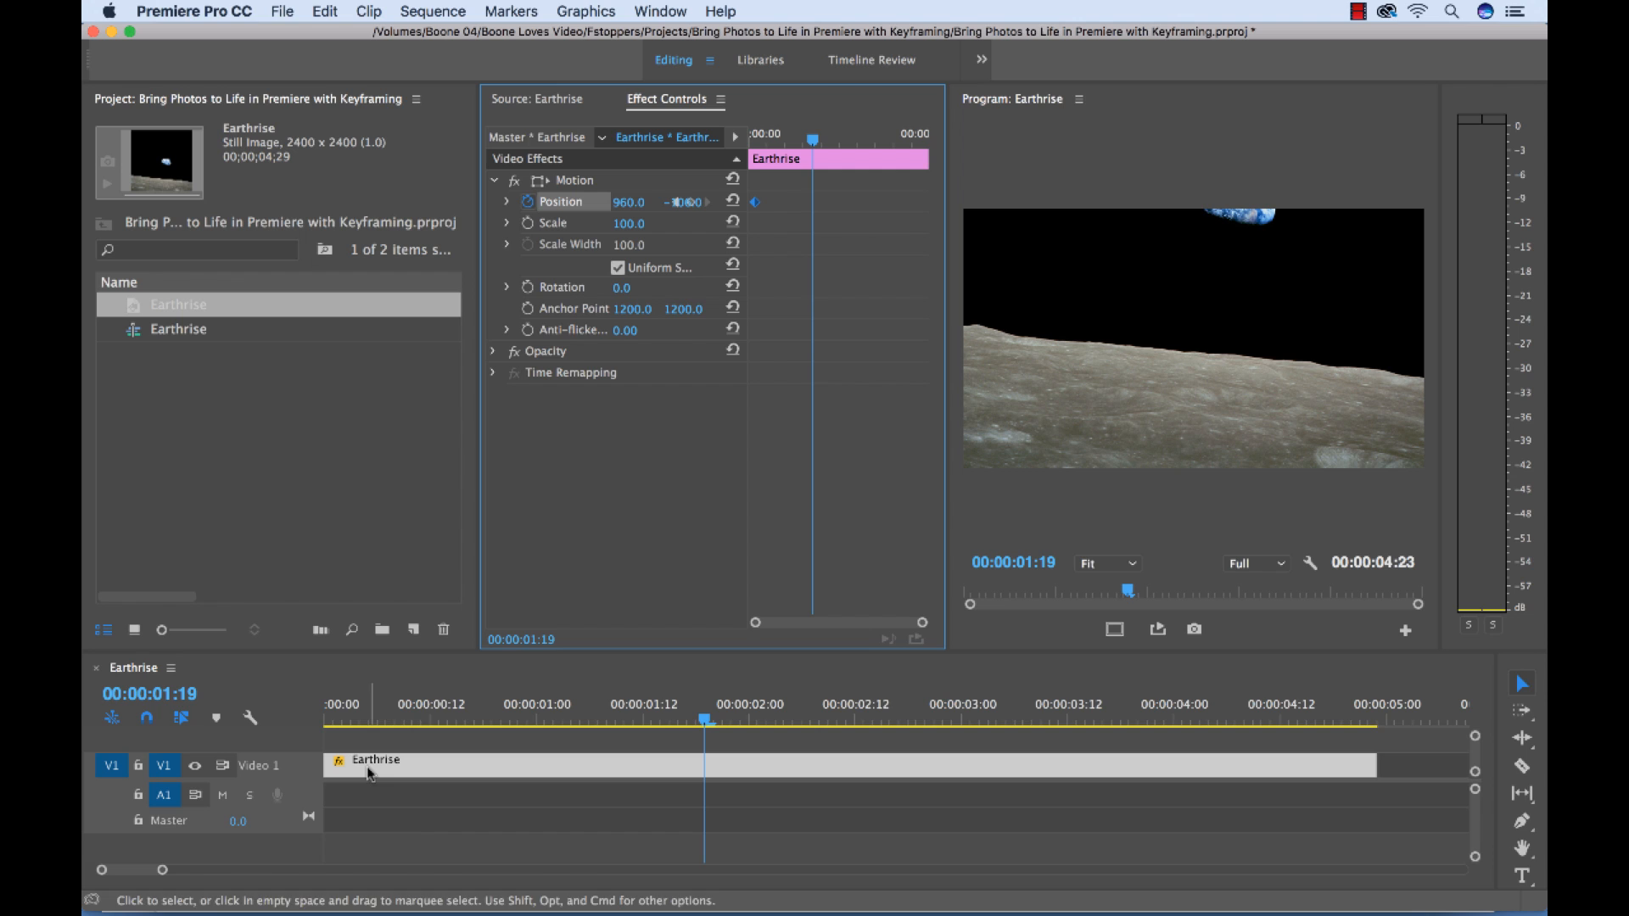
mouse_move(596, 794)
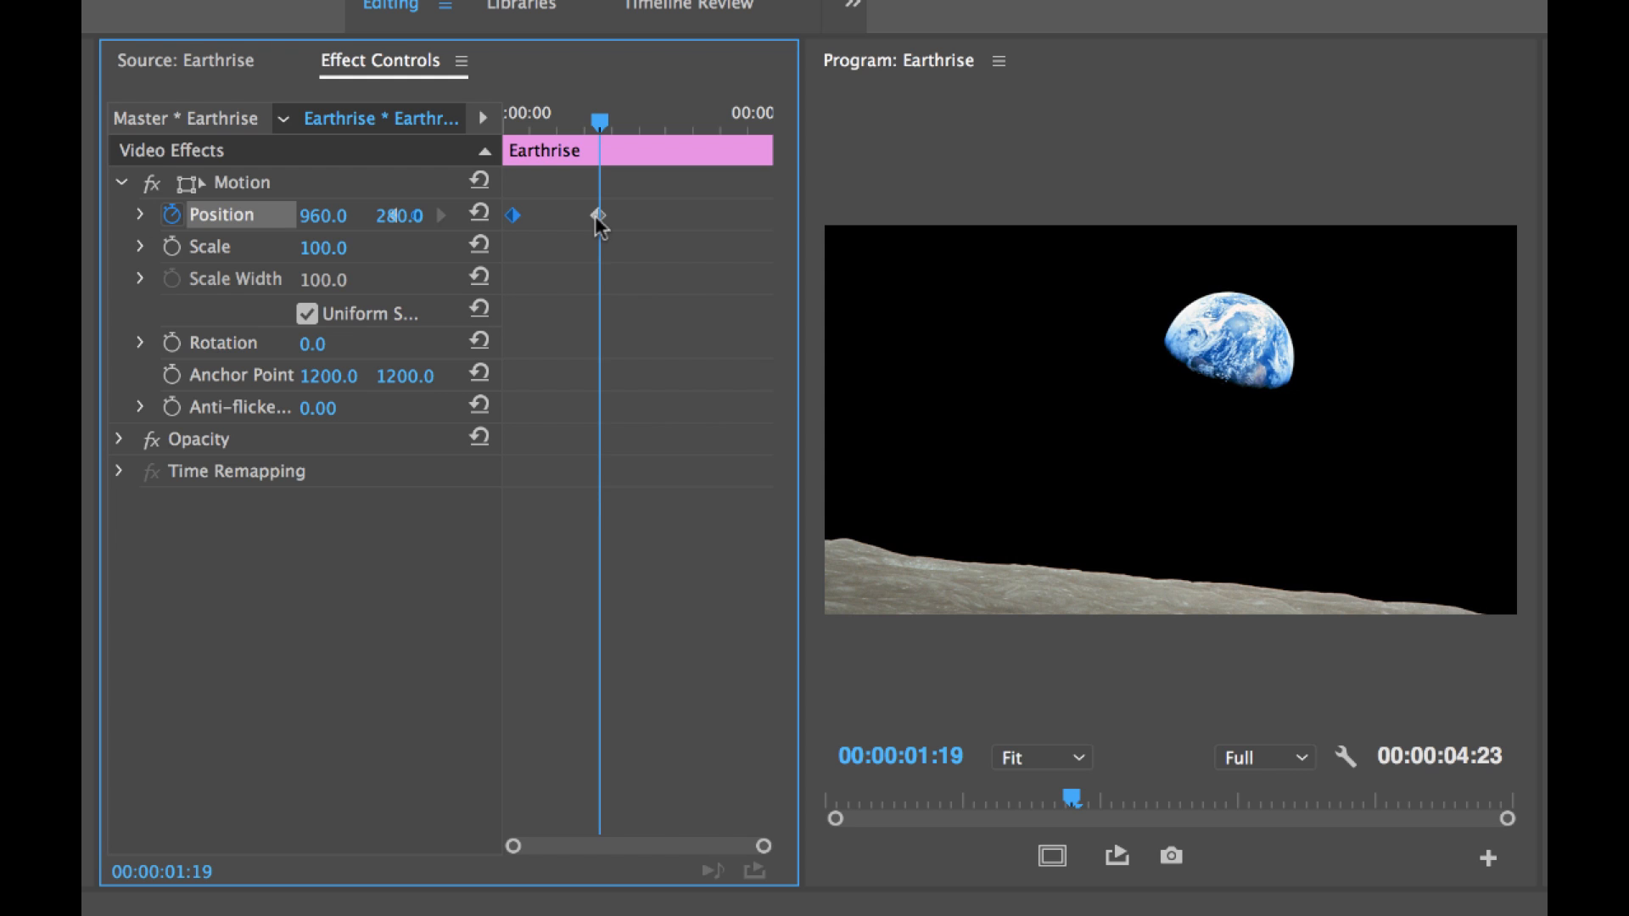
mouse_move(573, 236)
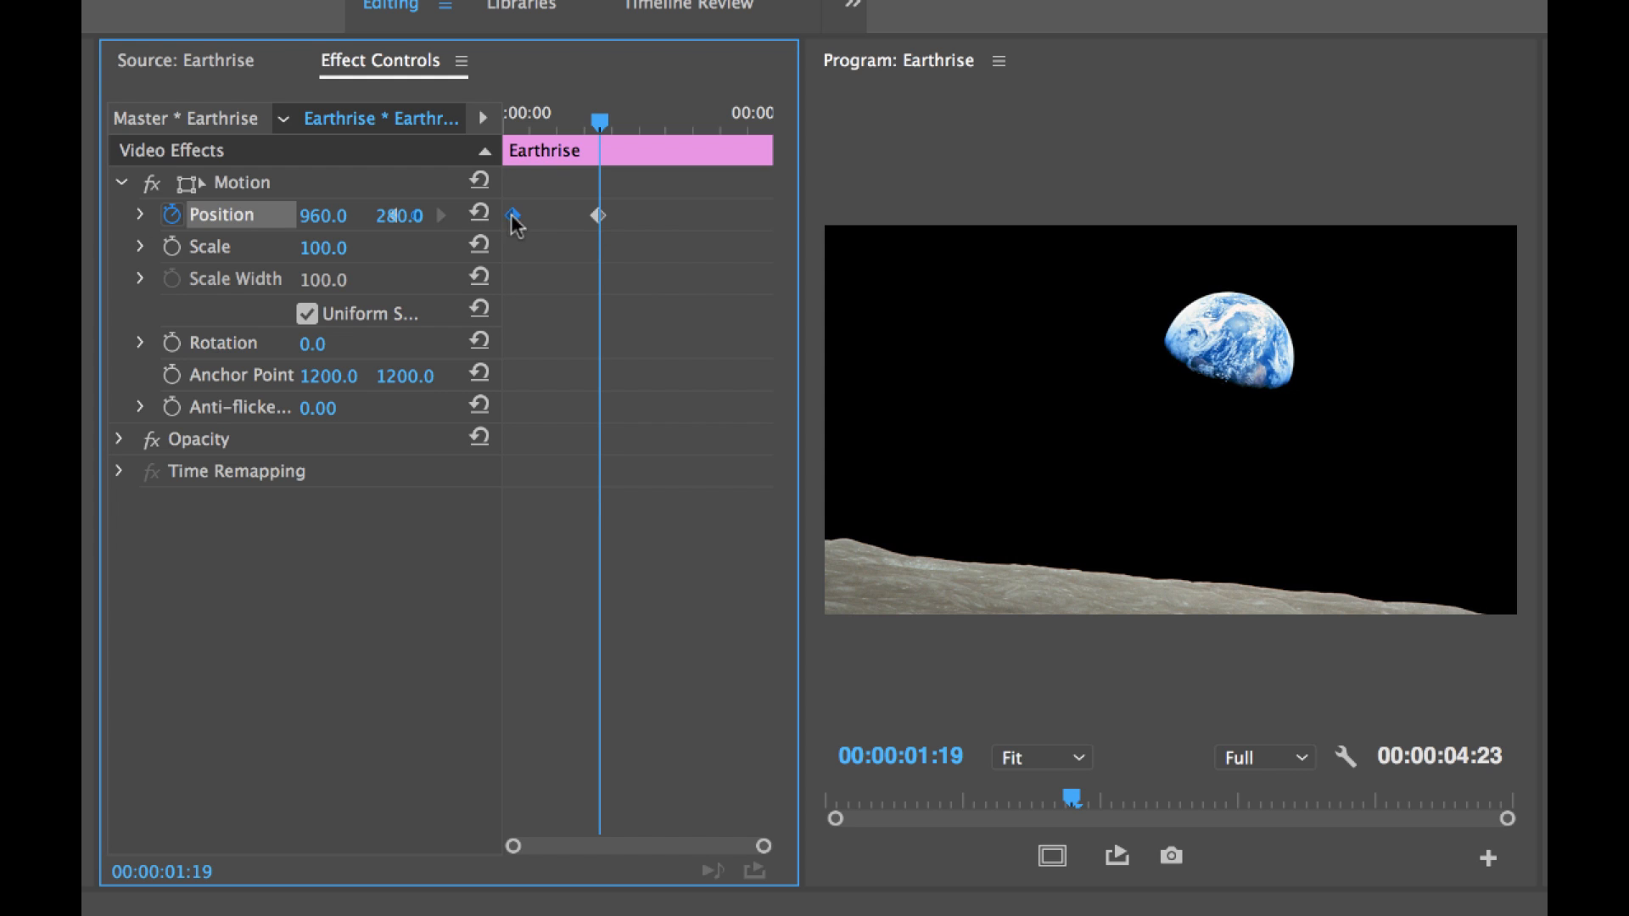
Select the starting Position keyframe after adding the risen-Earth keyframe
left_click(510, 215)
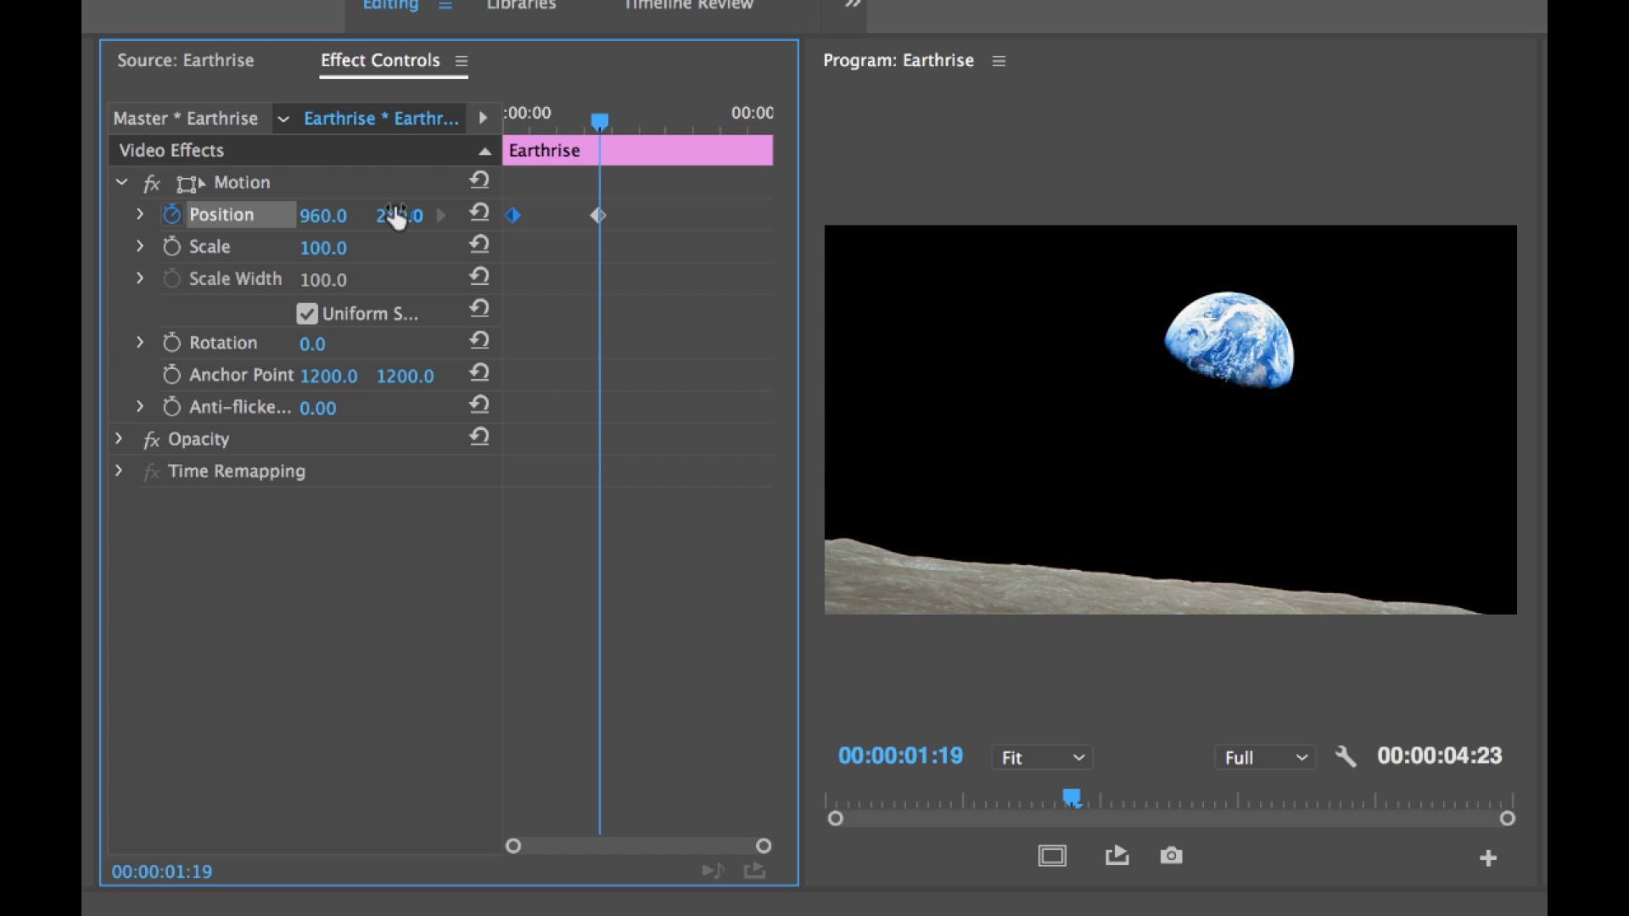
mouse_move(622, 246)
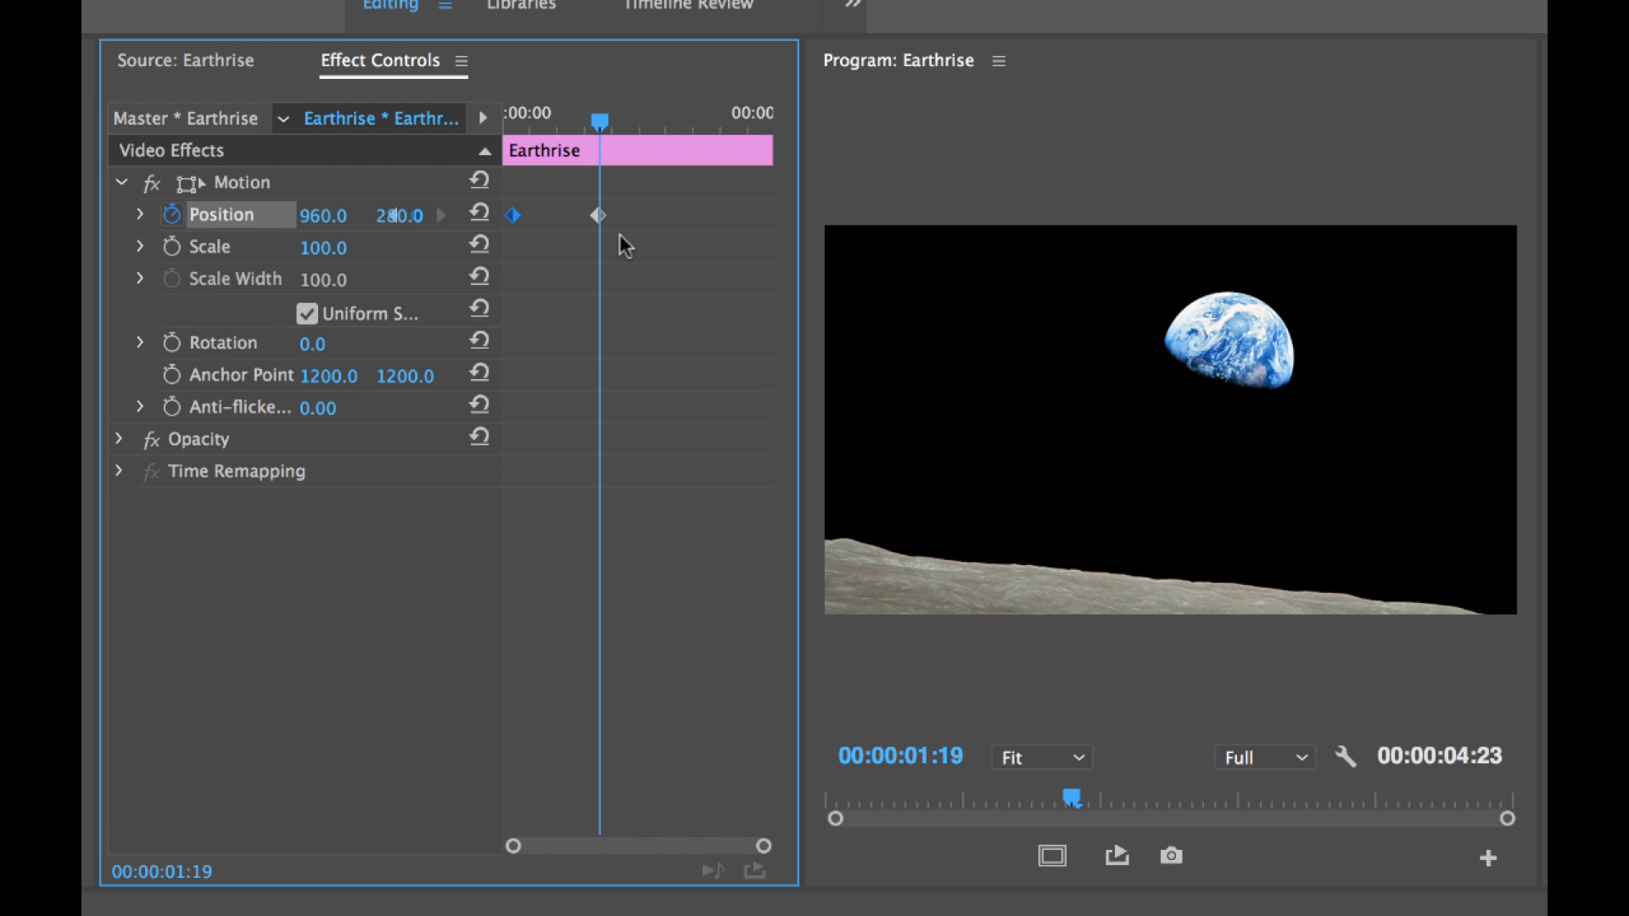
mouse_move(604, 220)
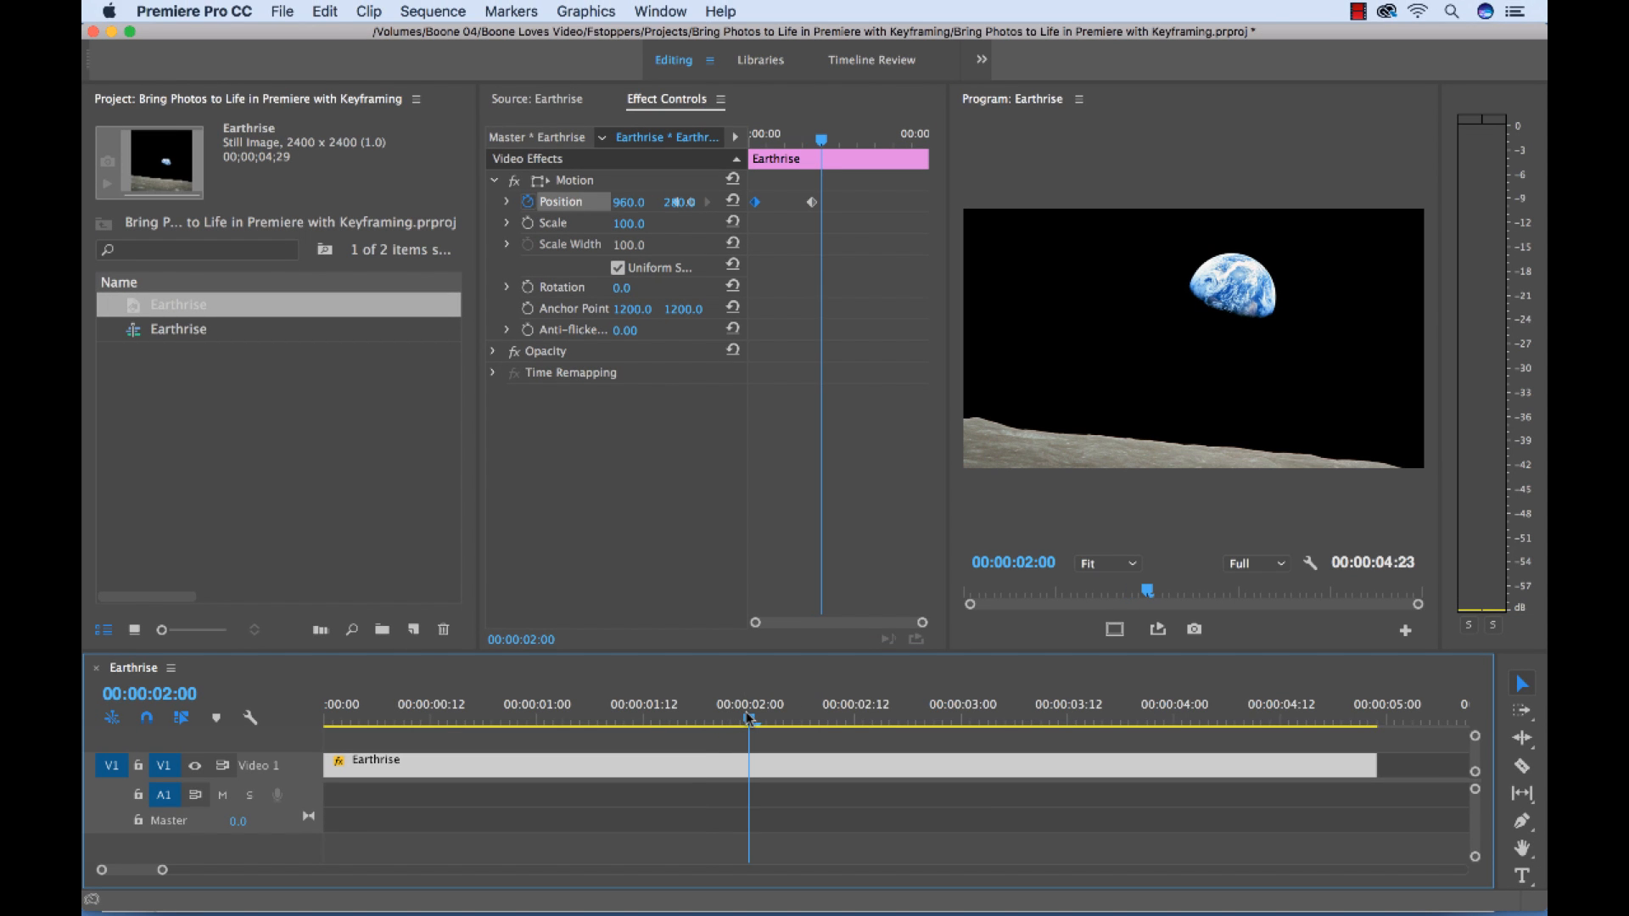
left_click(984, 722)
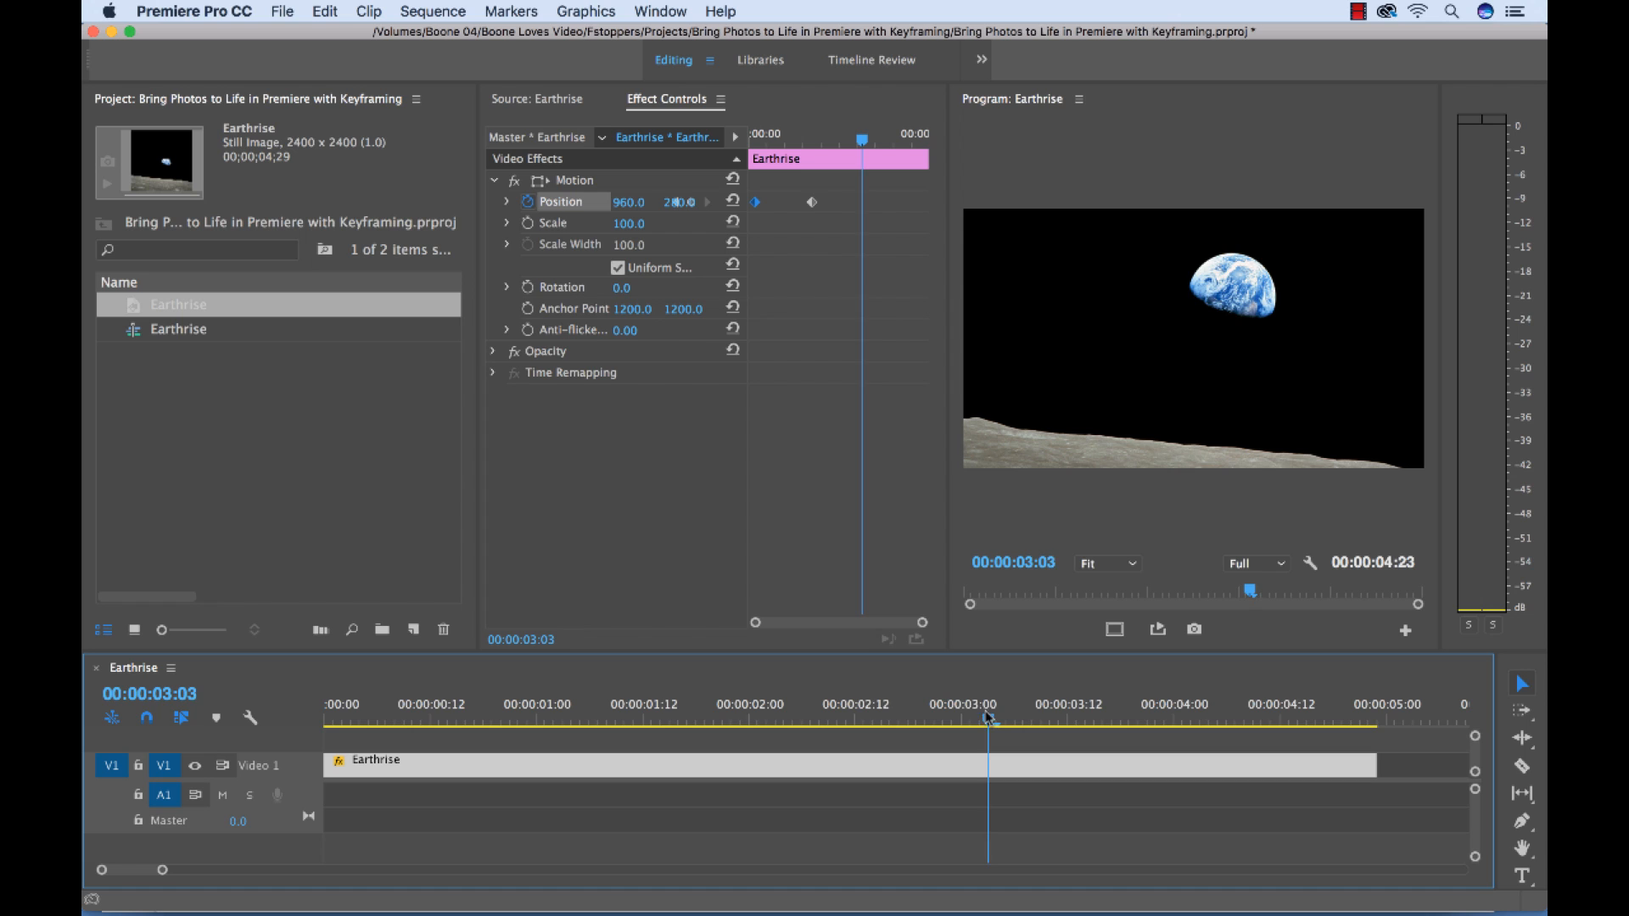
left_click(963, 719)
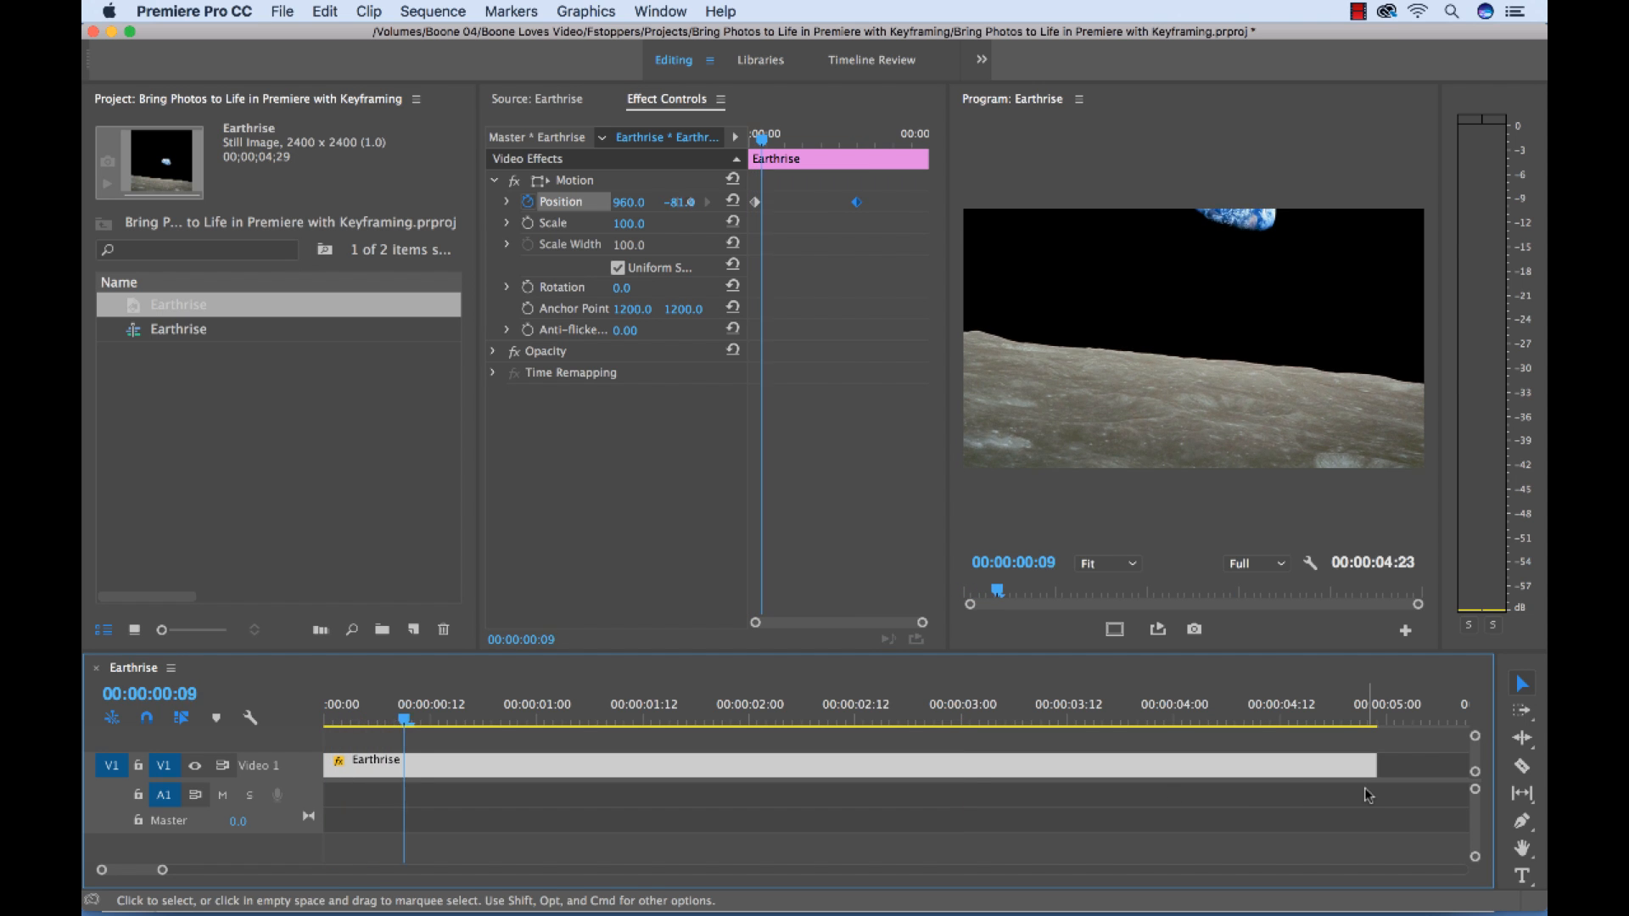
left_click(836, 741)
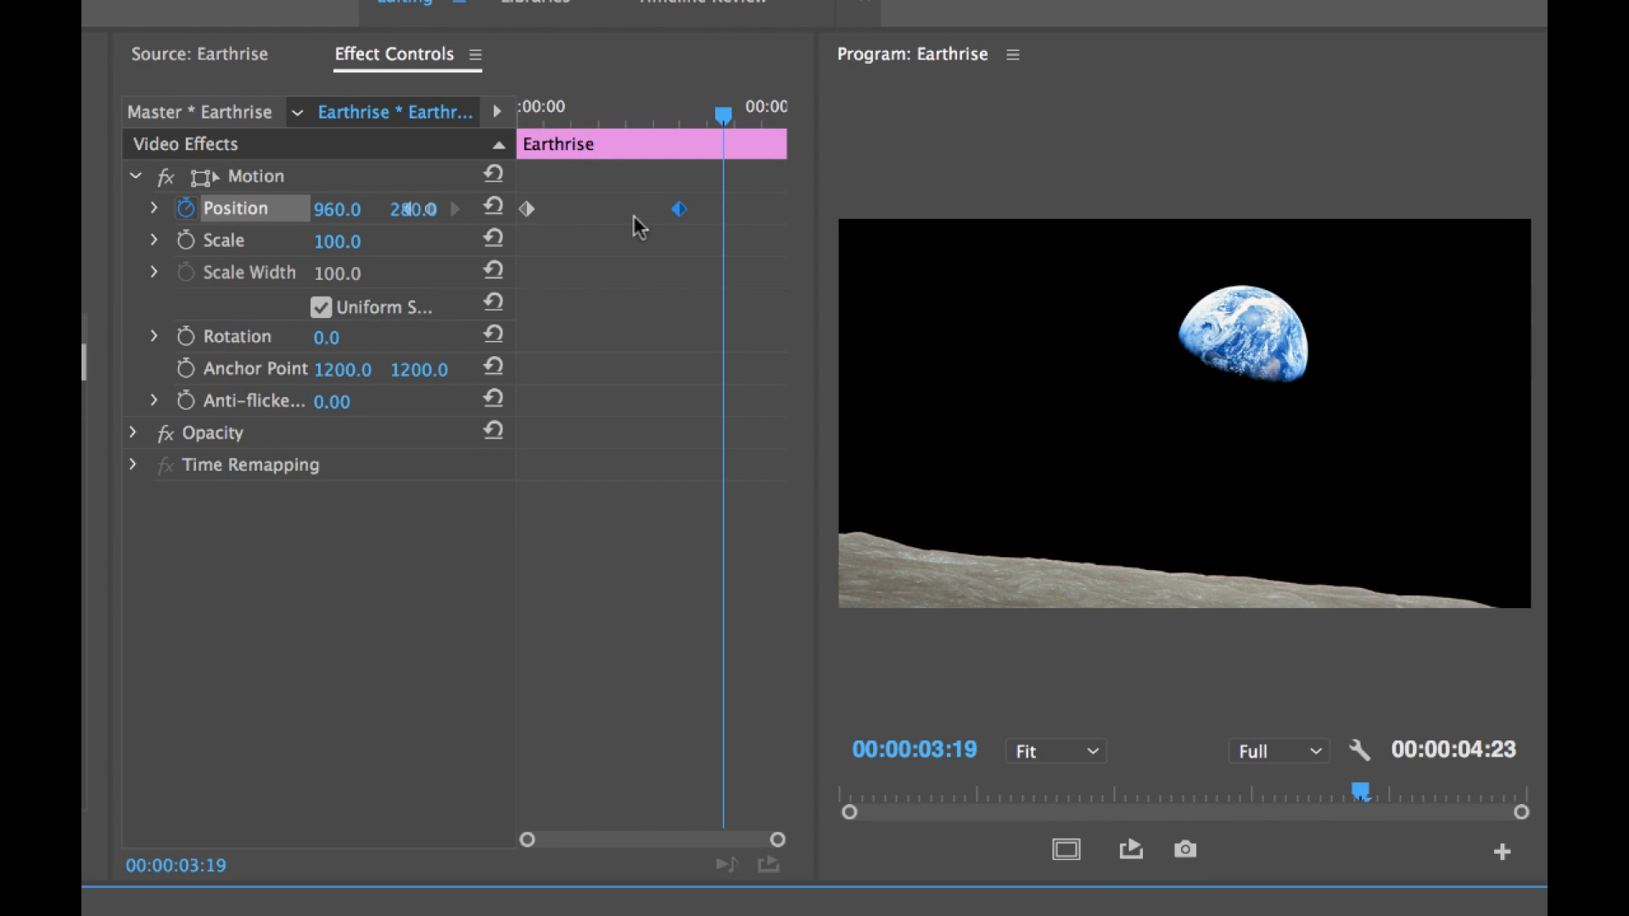
mouse_move(570, 224)
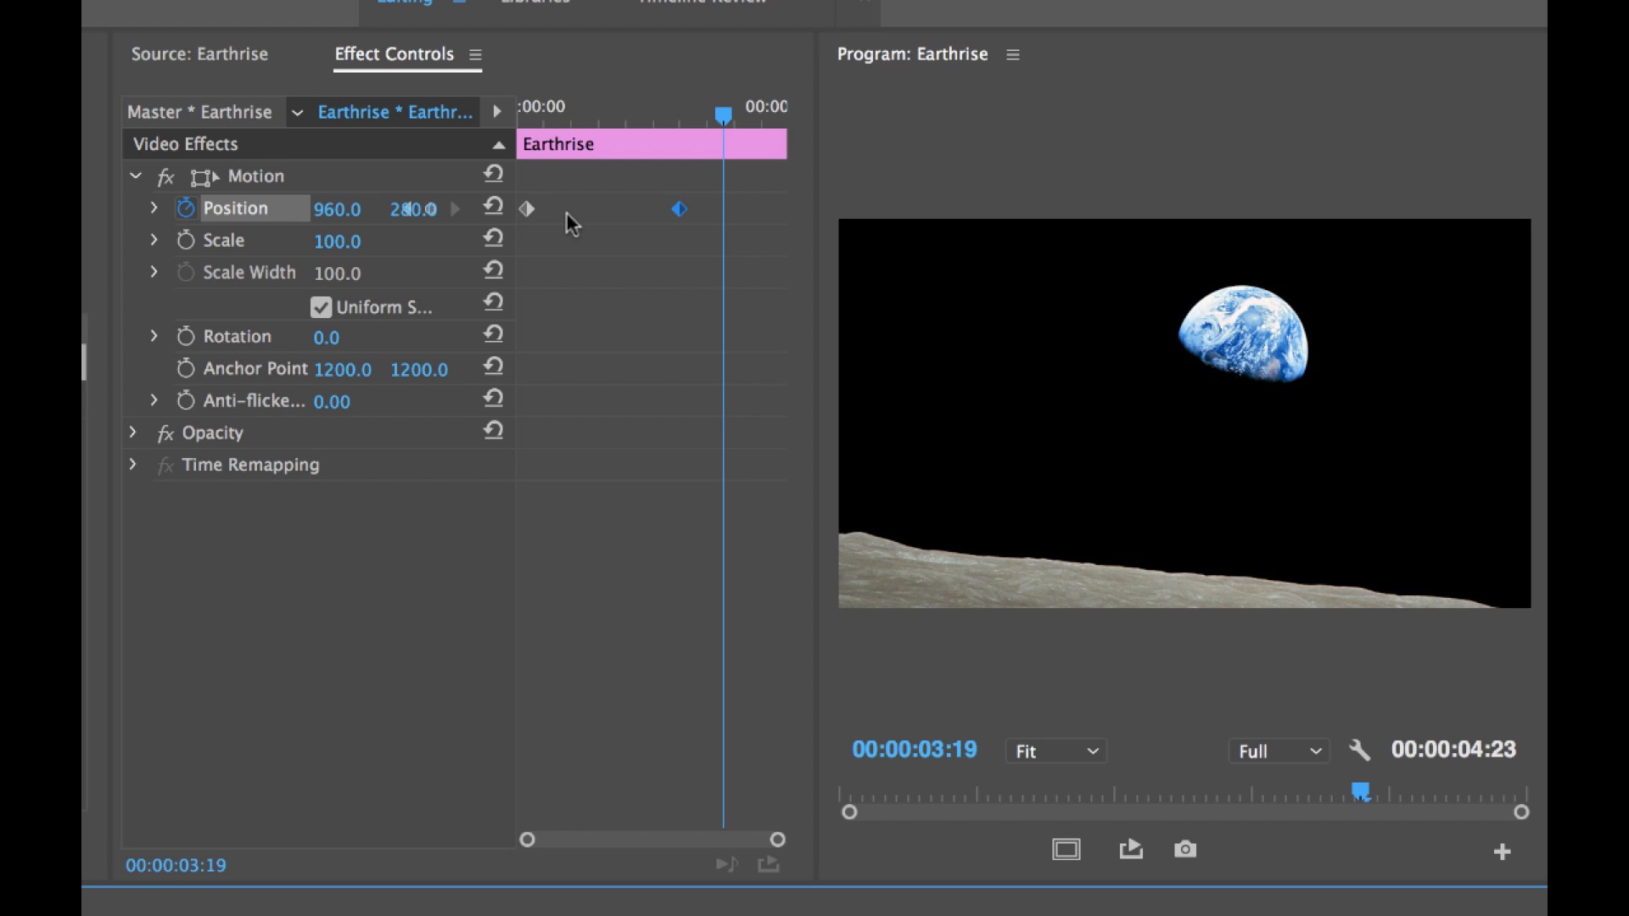
mouse_move(690, 279)
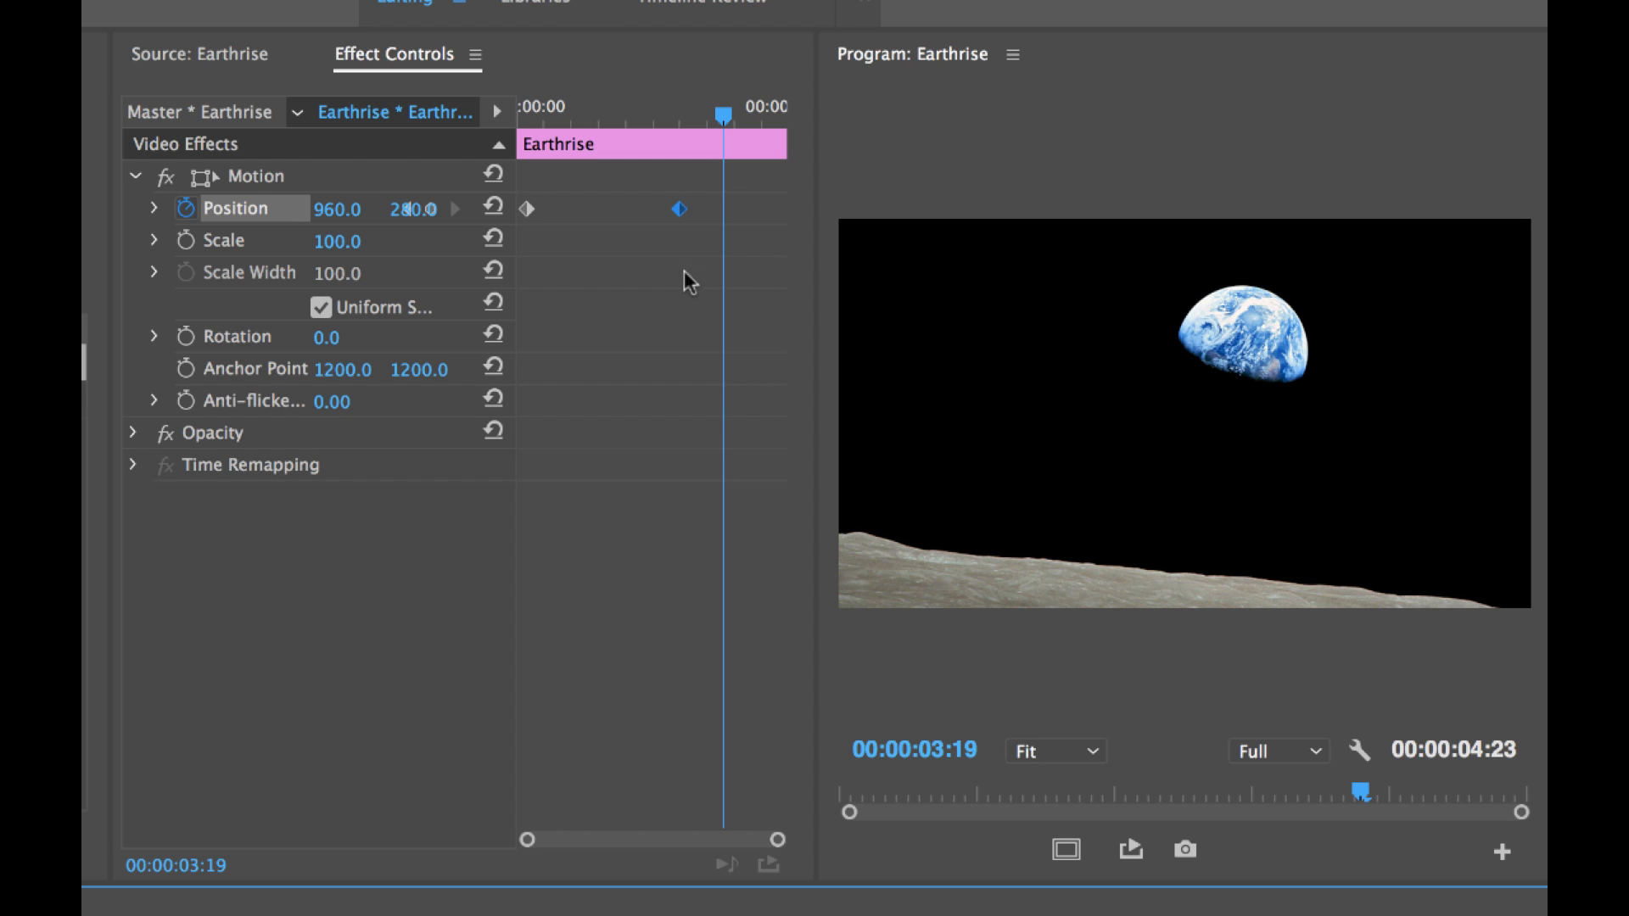
Apply Ease In to the ending Position keyframe, then select the starting keyframe
right_click(675, 209)
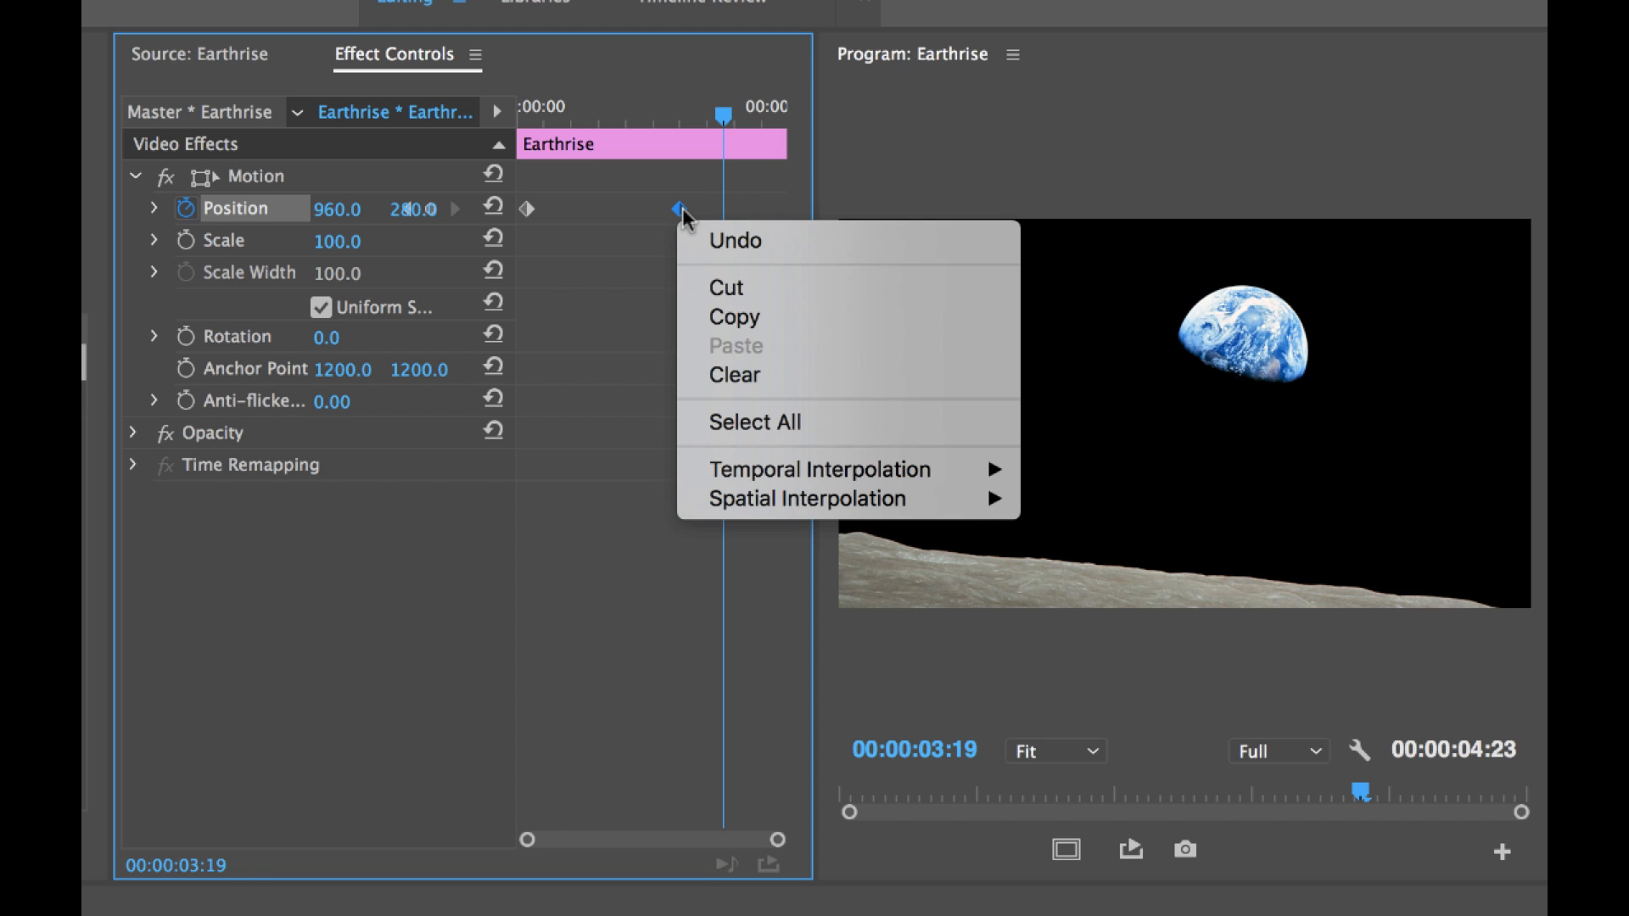
mouse_move(819, 470)
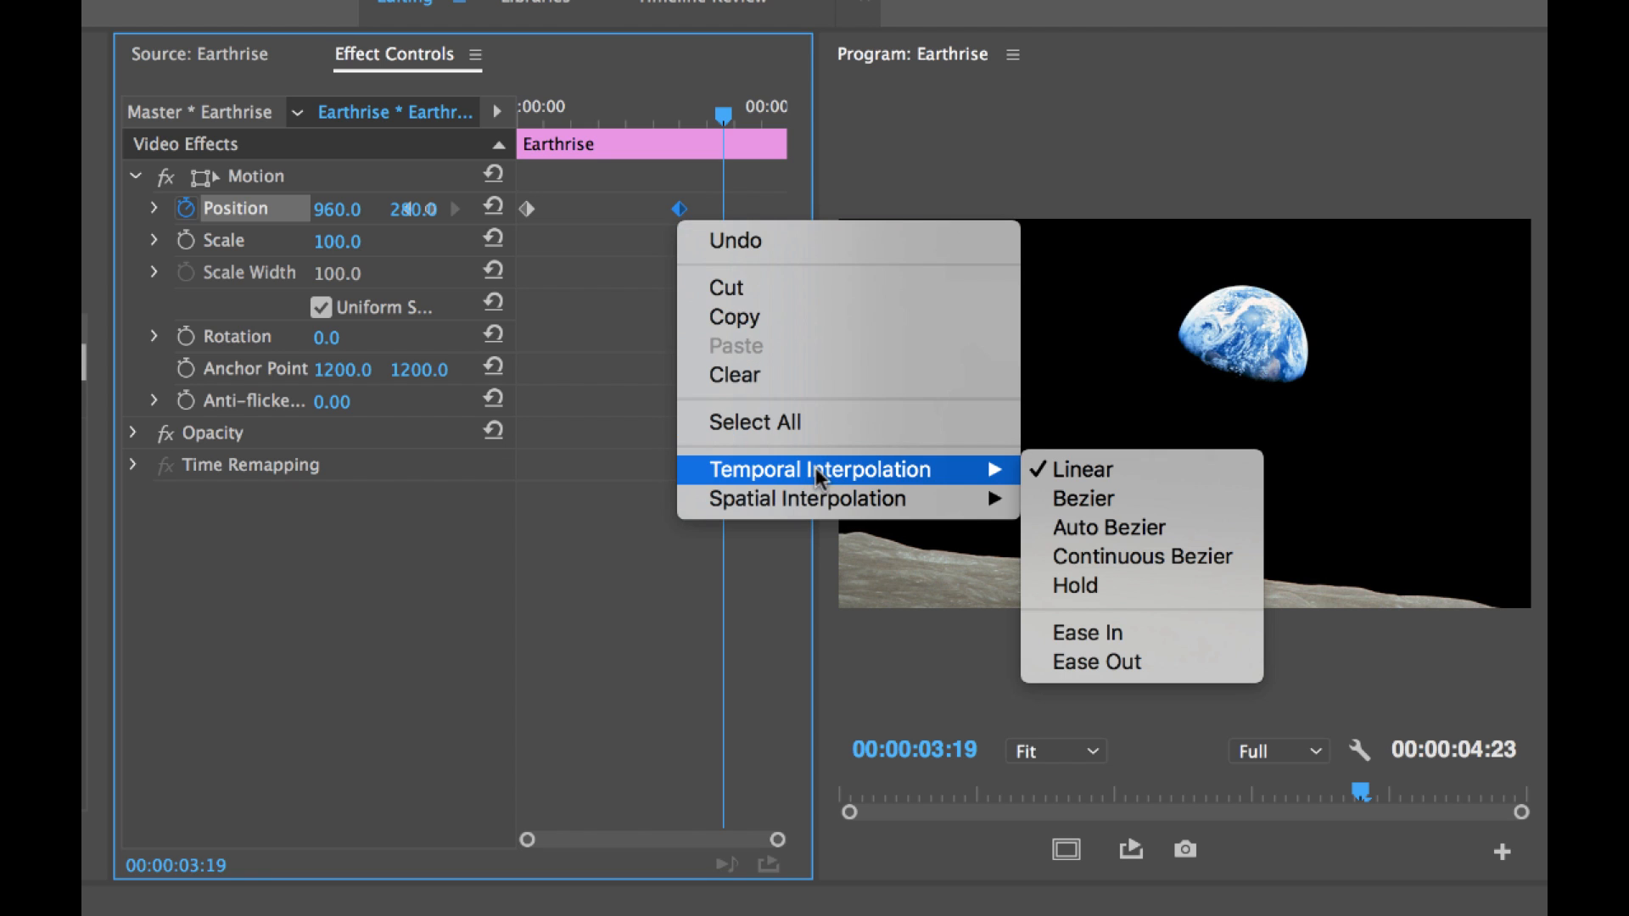
mouse_move(853, 475)
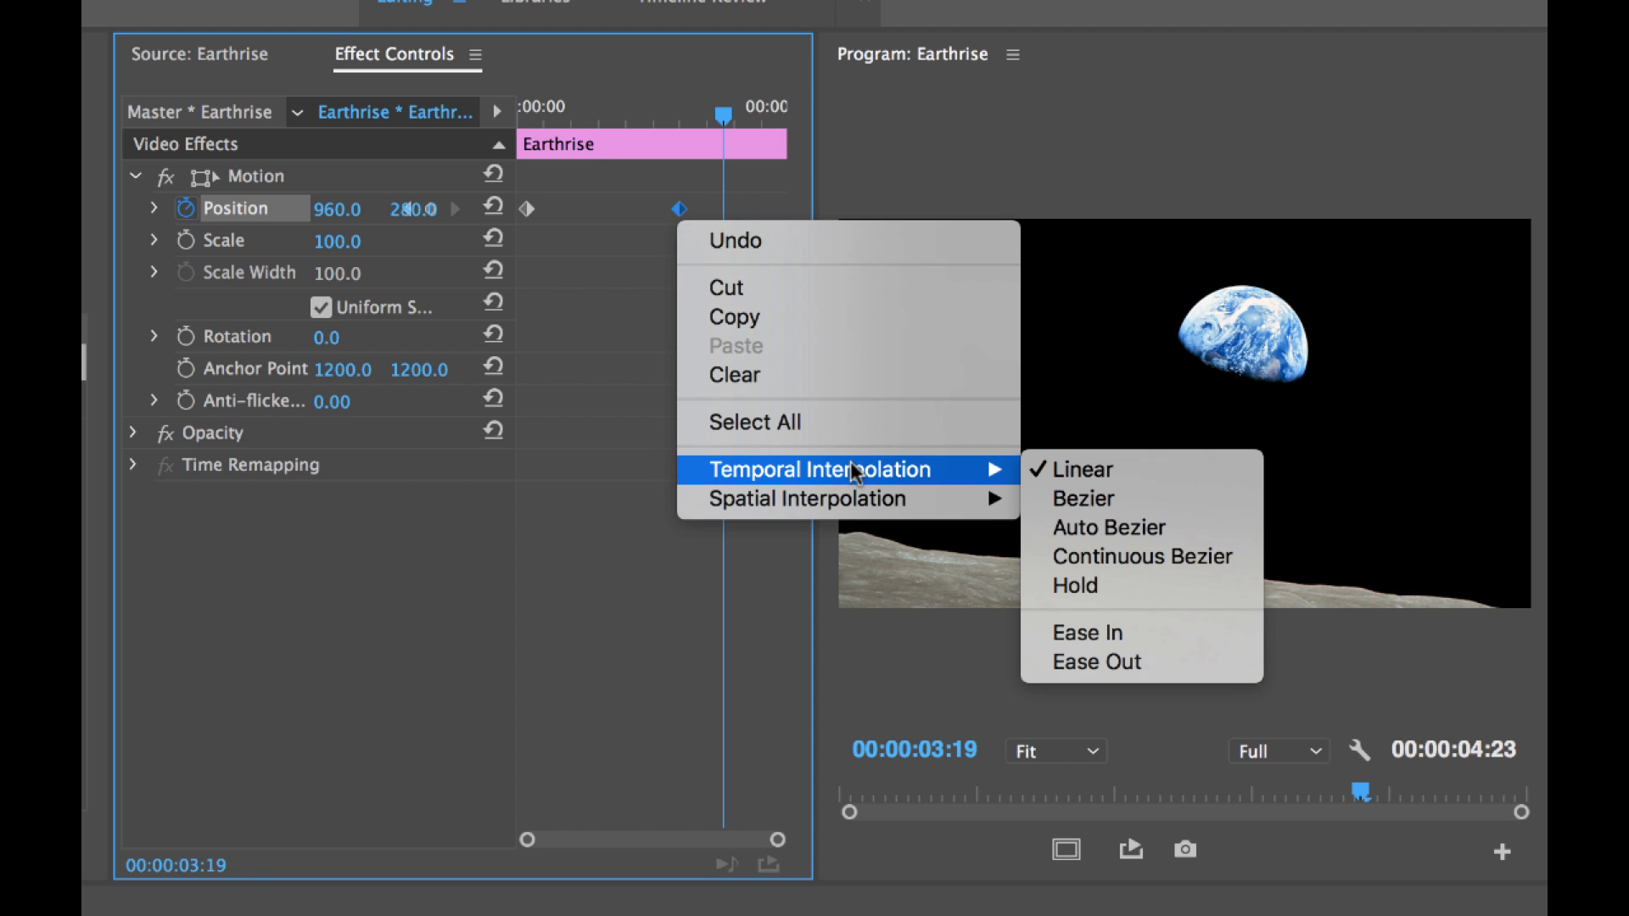
mouse_move(736, 479)
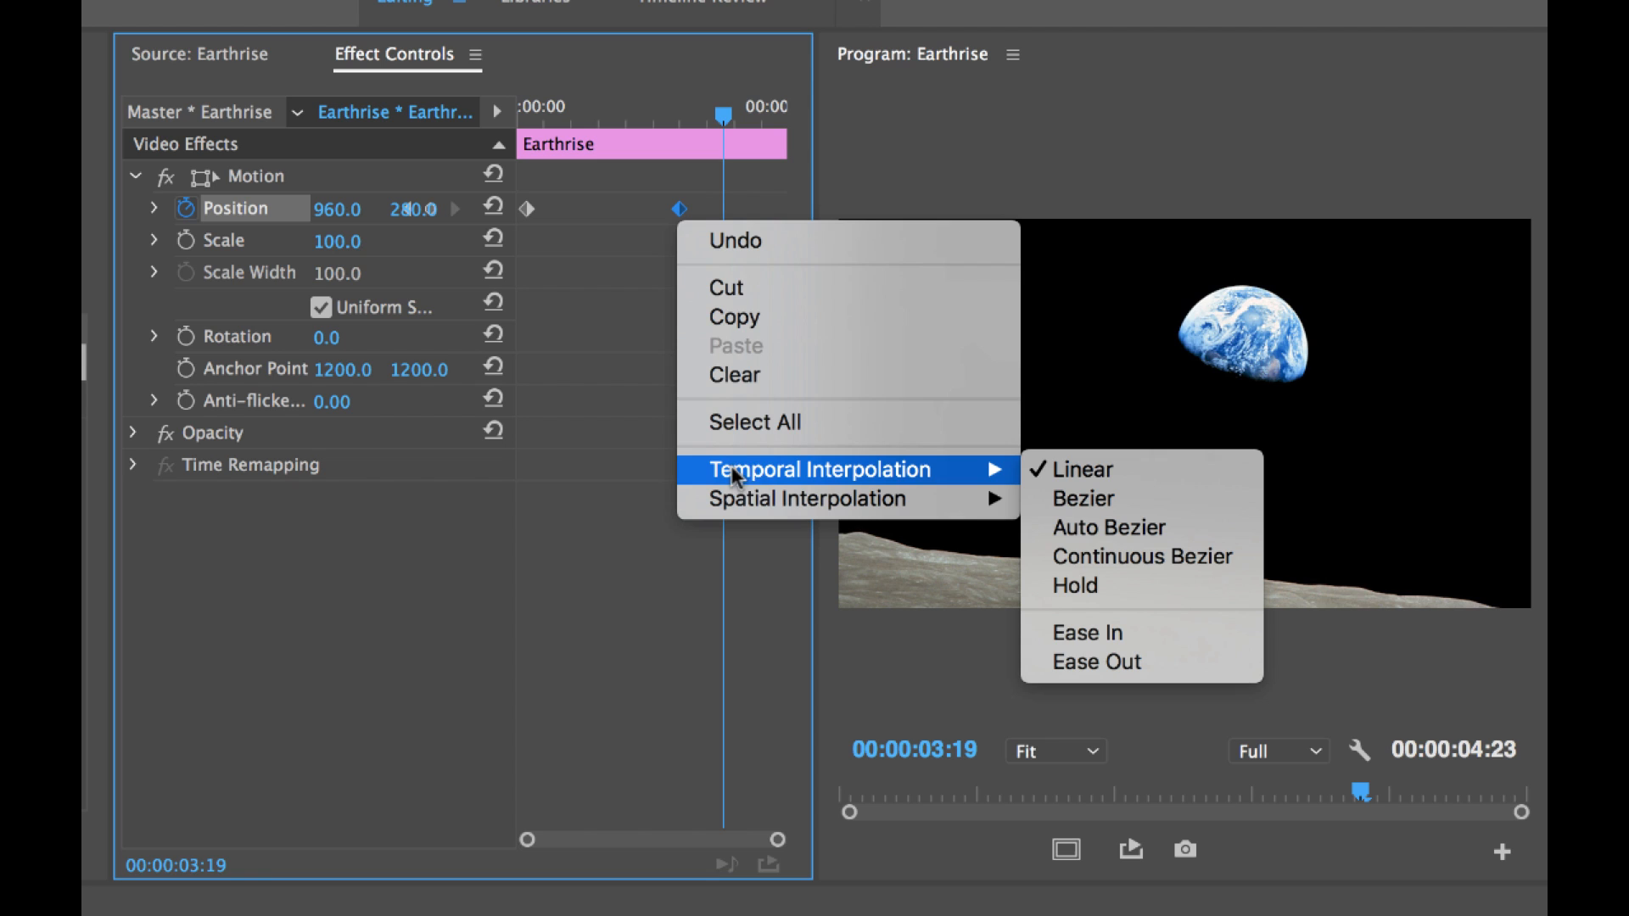
mouse_move(1045, 489)
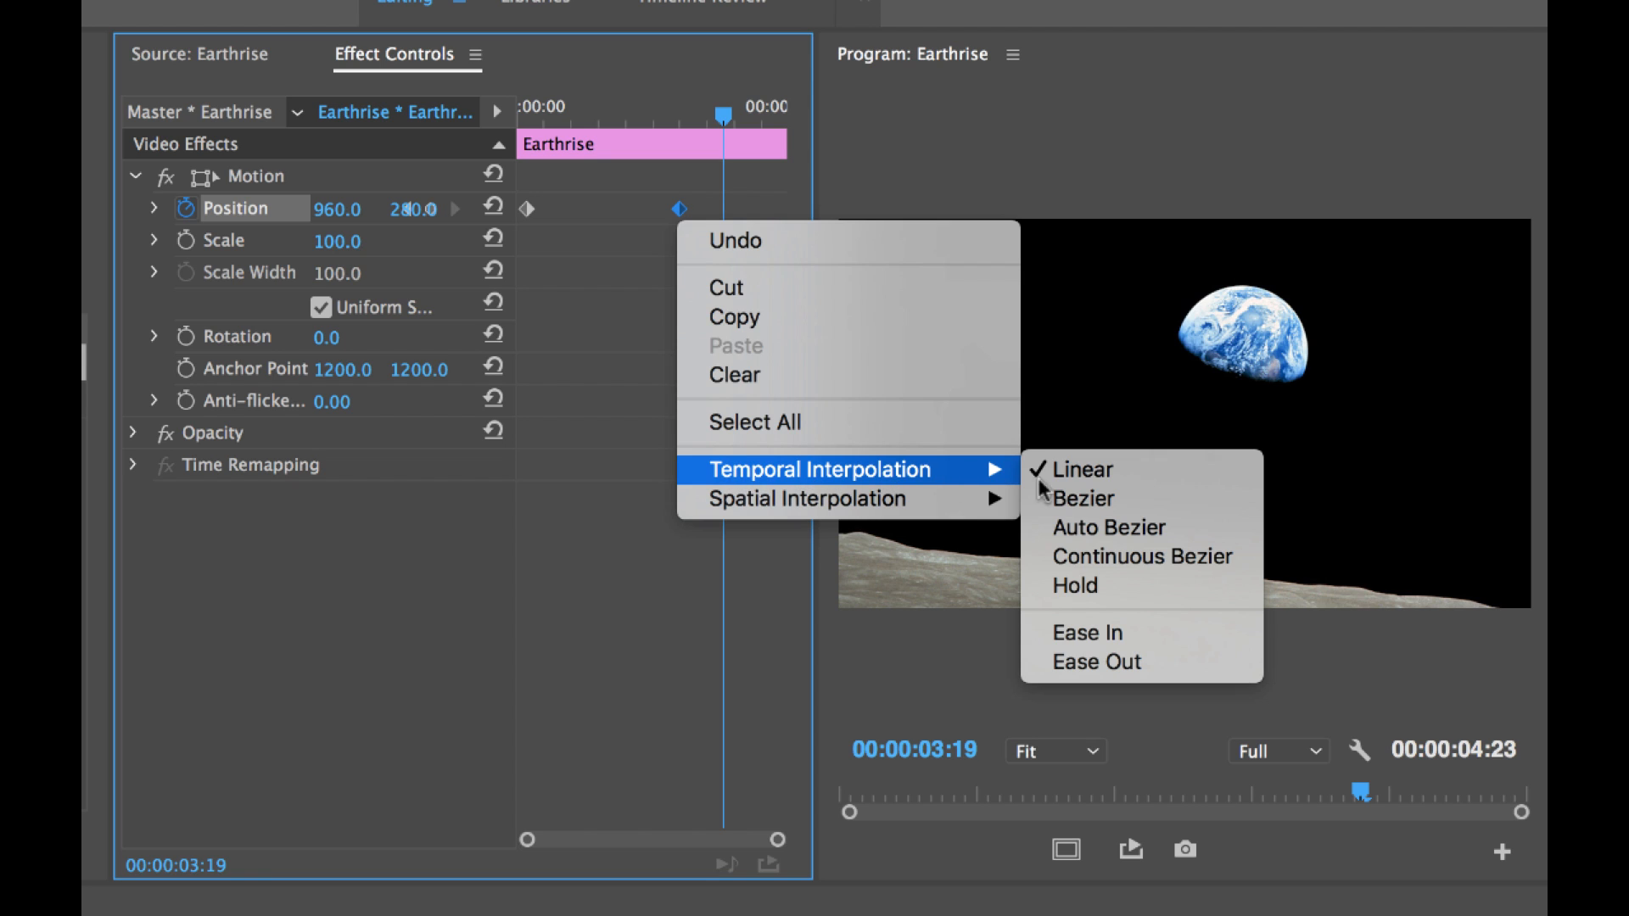
mouse_move(1188, 662)
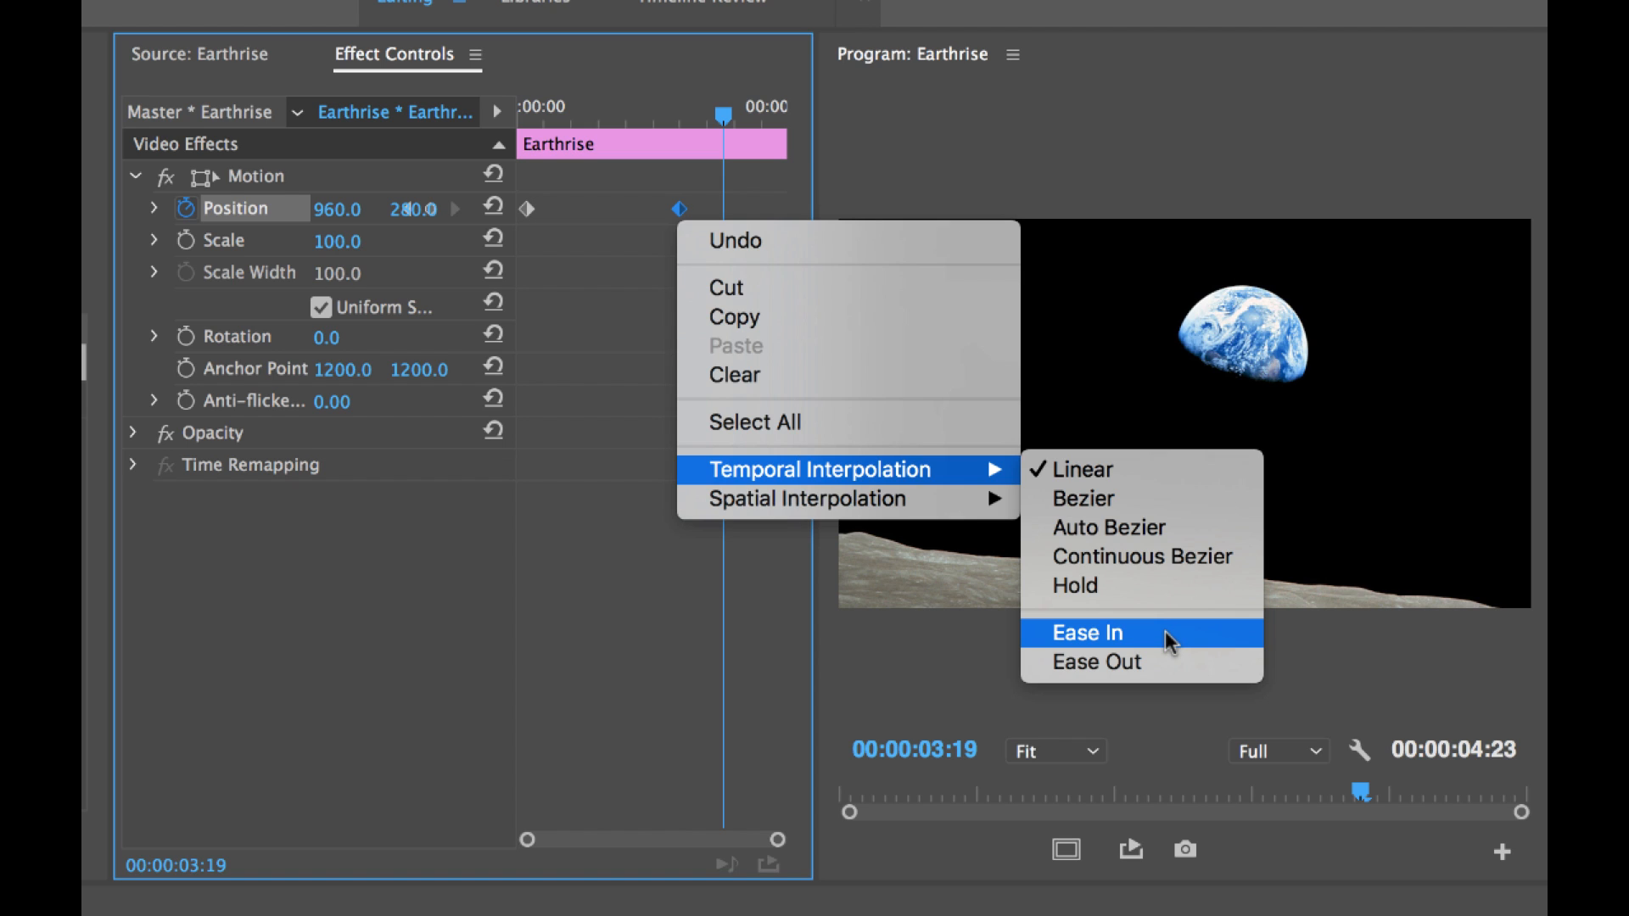
mouse_move(1110, 643)
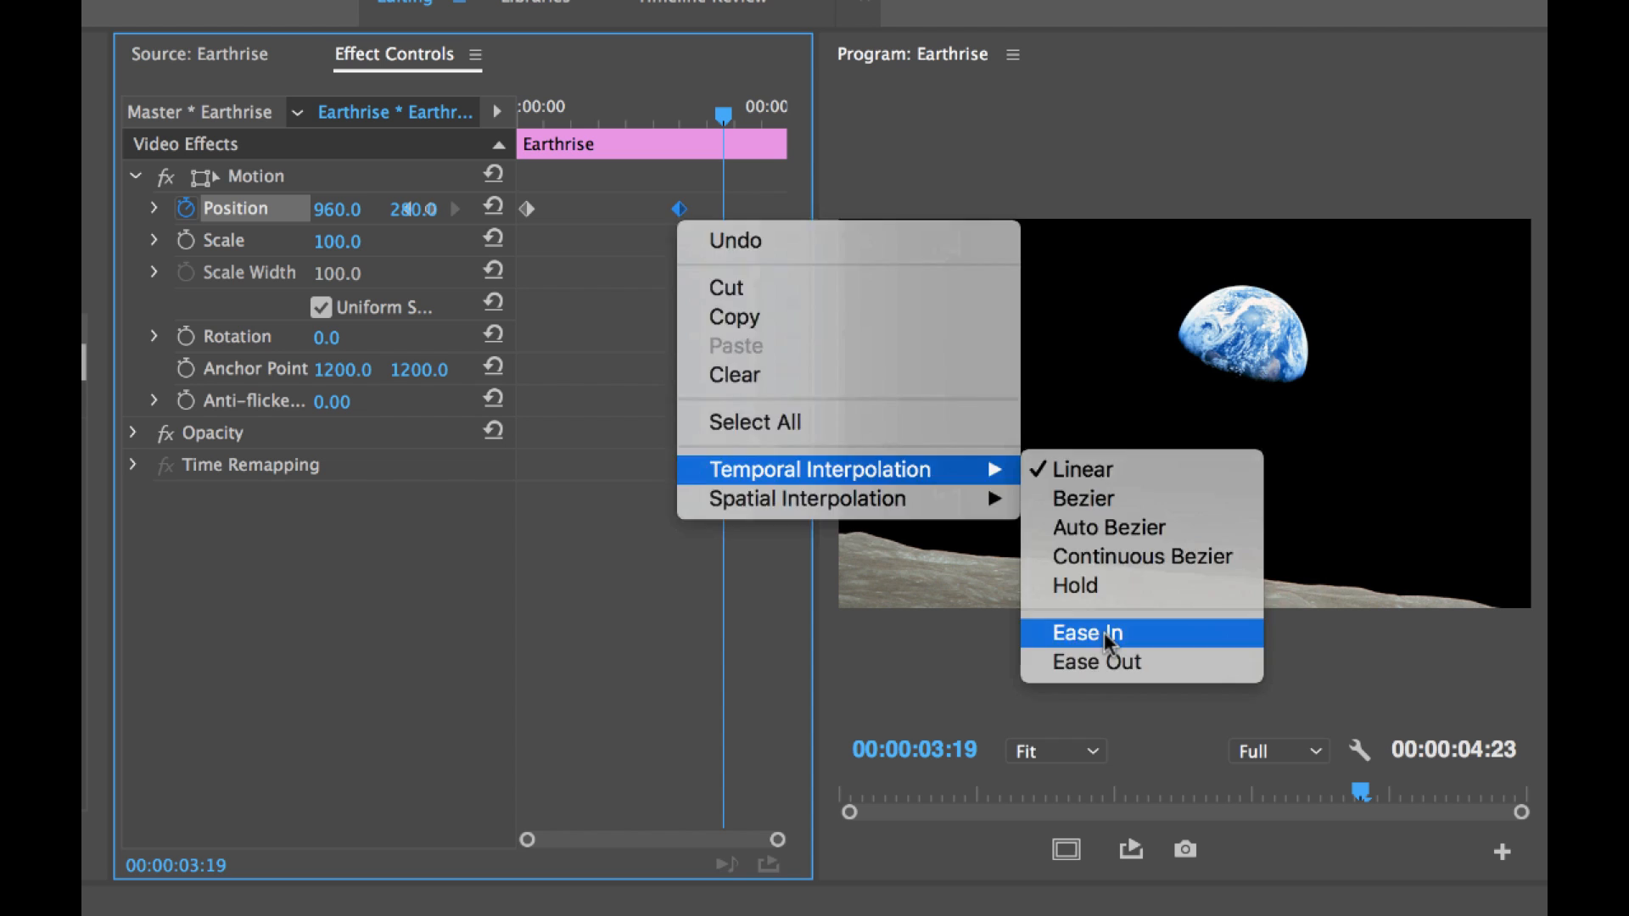
left_click(1090, 633)
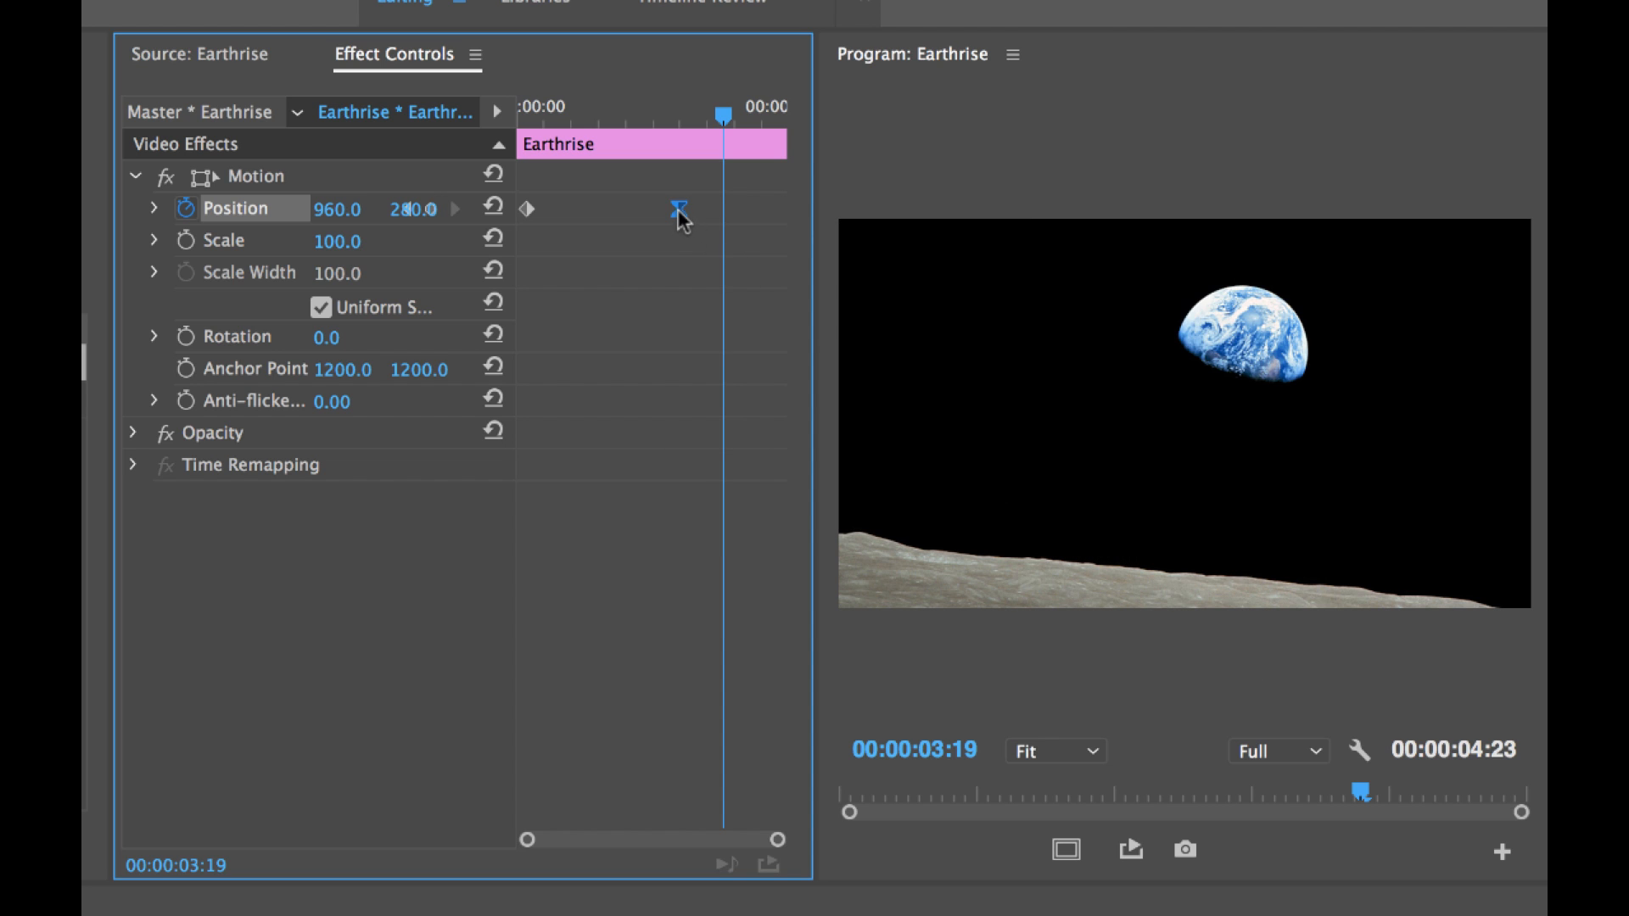
mouse_move(675, 227)
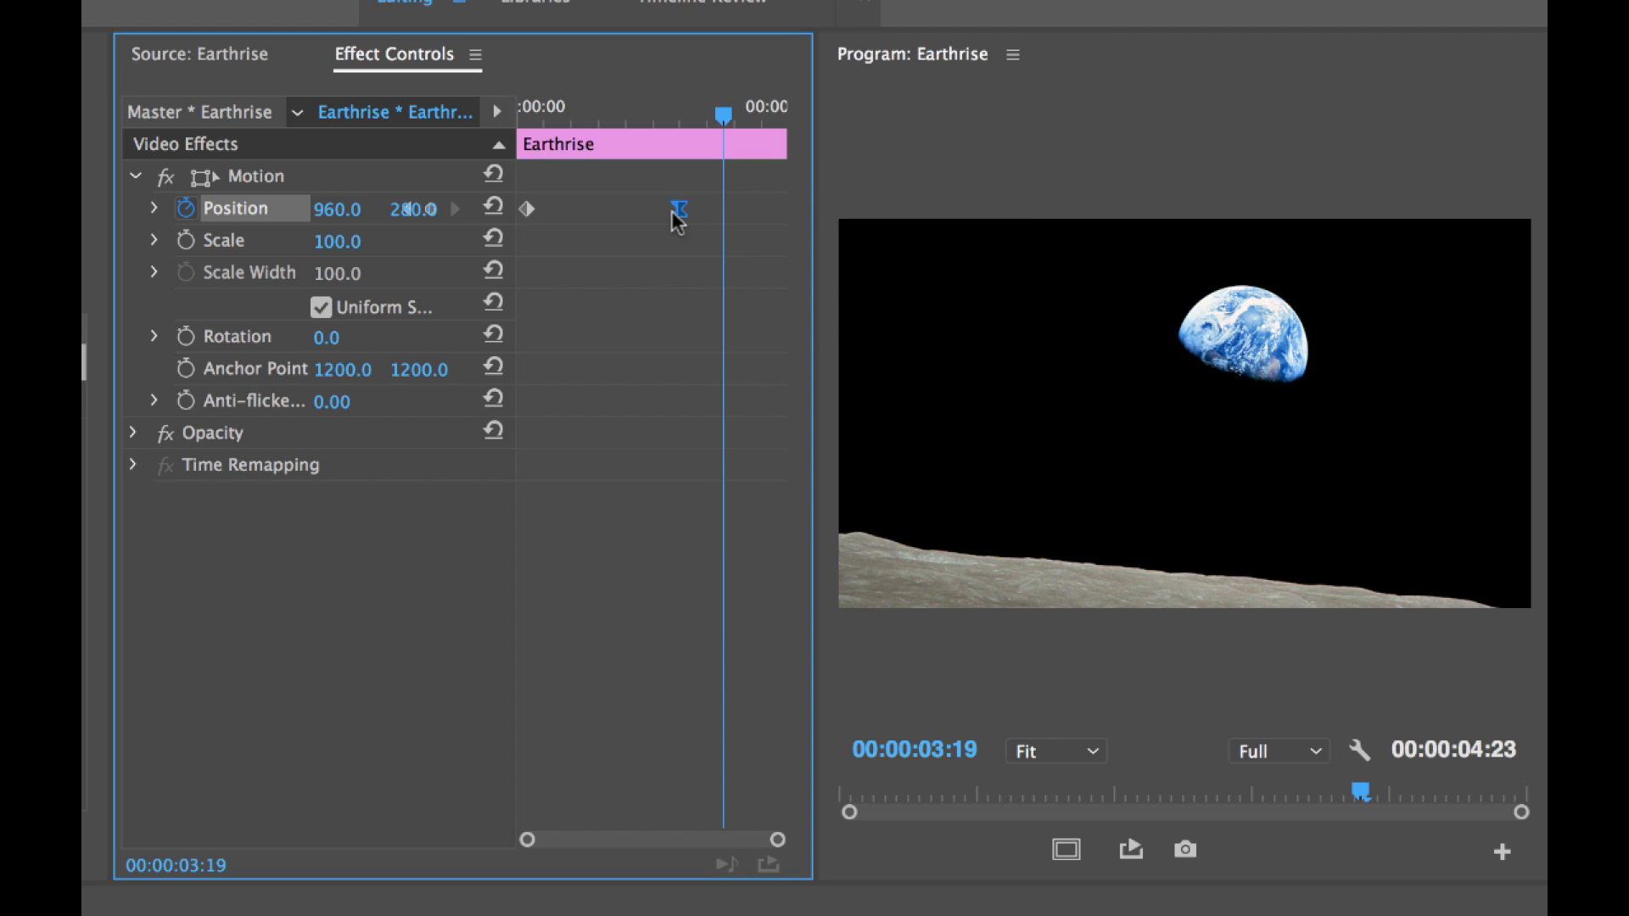
mouse_move(623, 219)
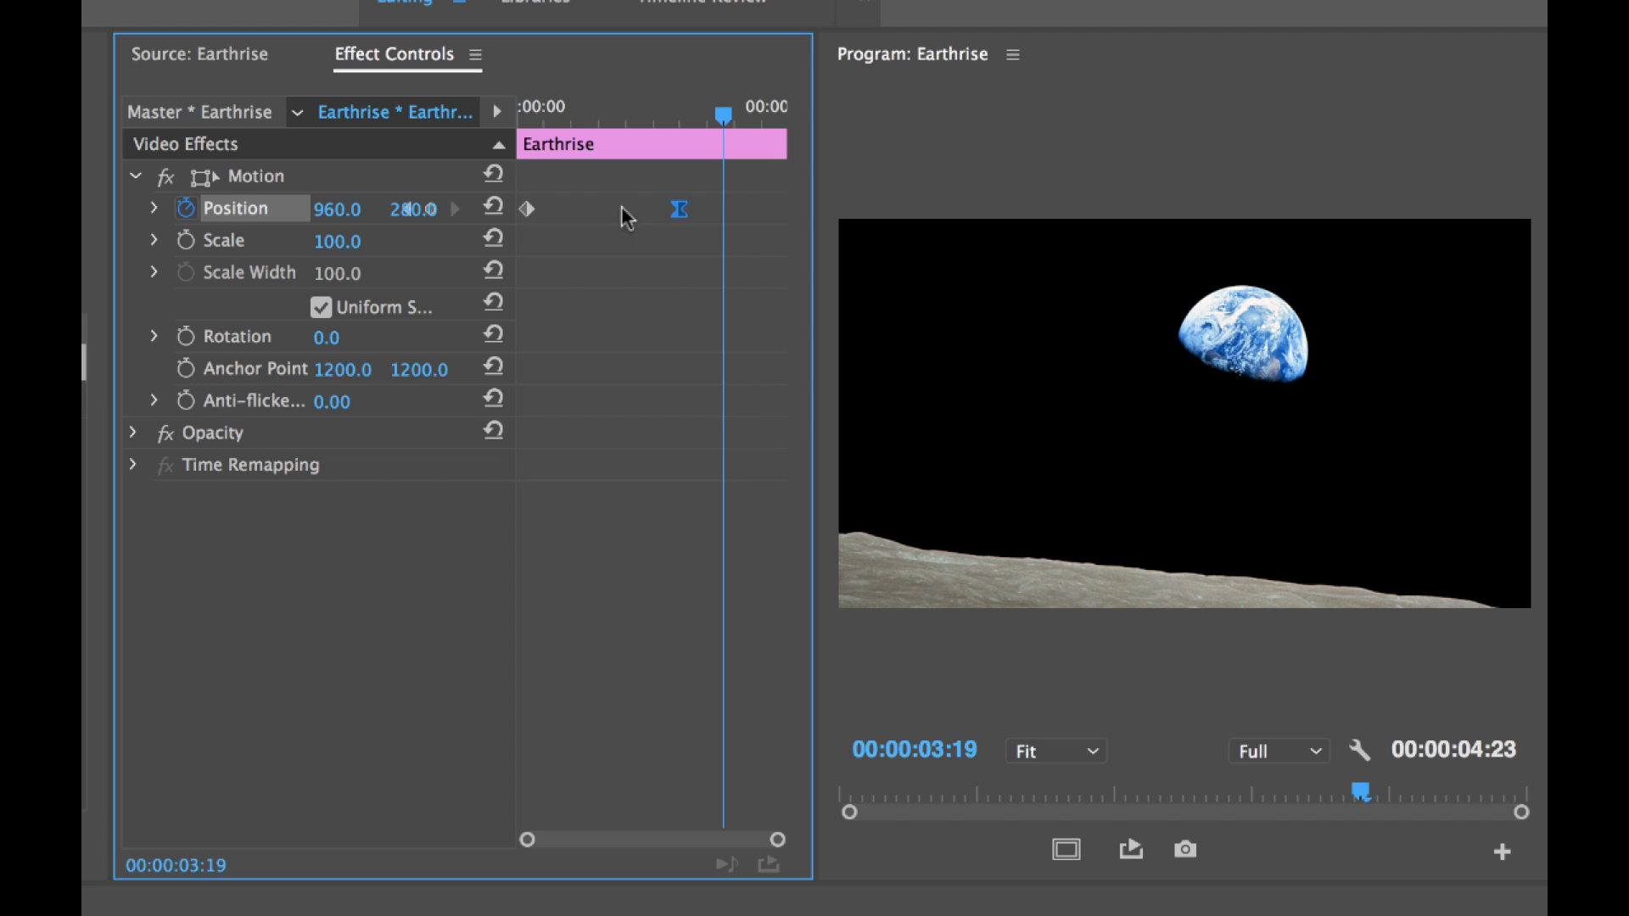
left_click(526, 209)
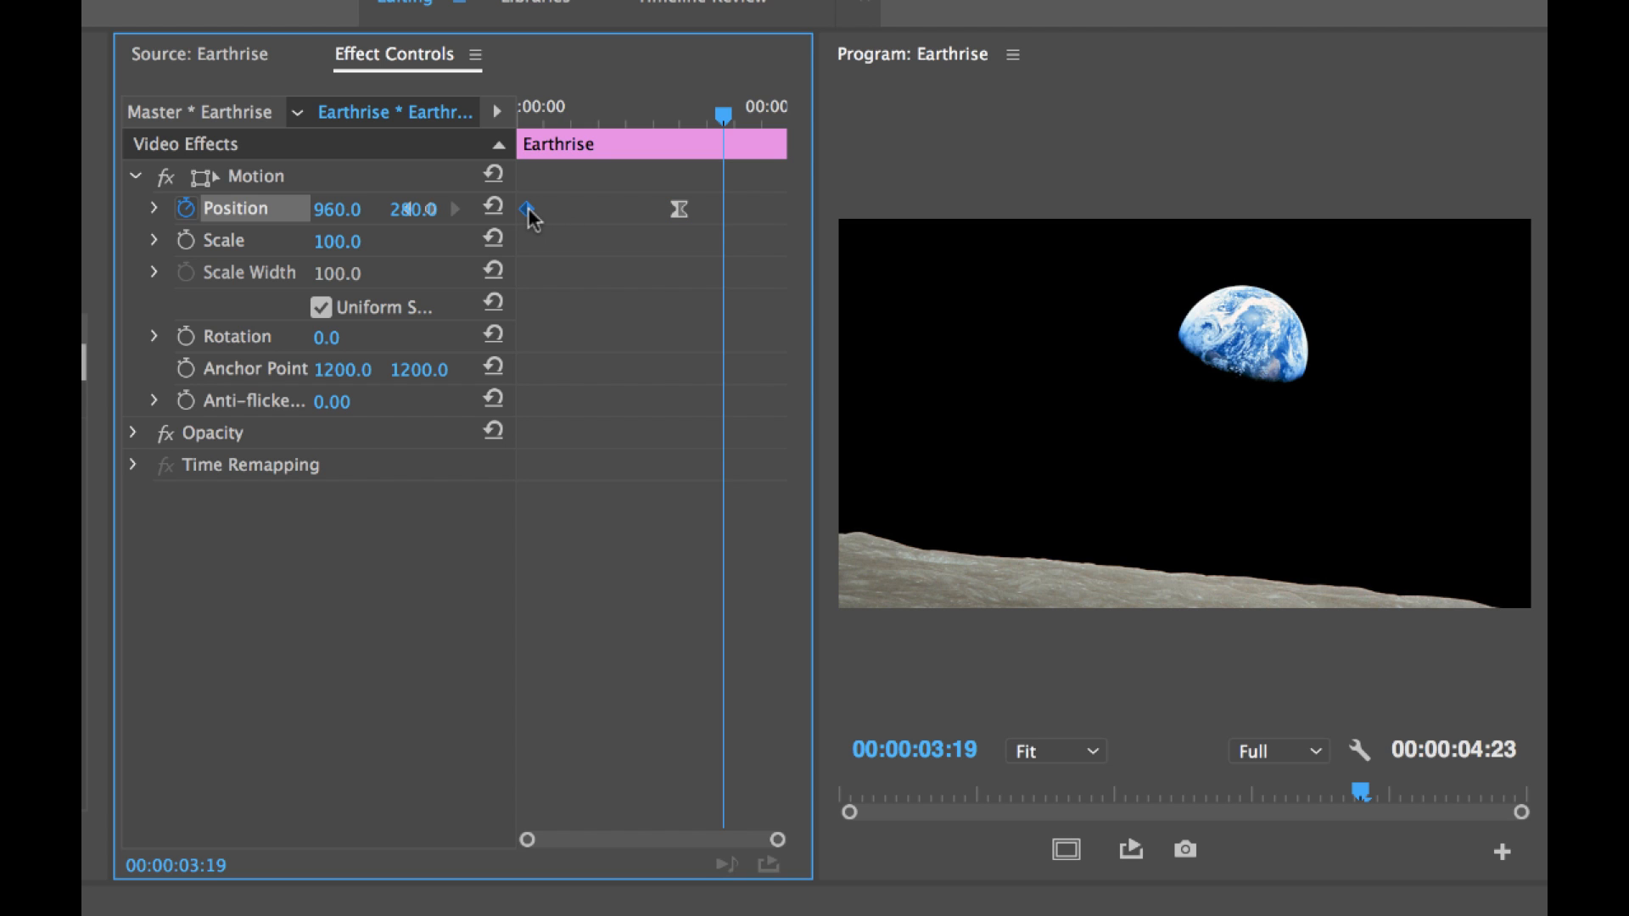
Apply Ease Out to the starting Position keyframe so the tilt begins gently
right_click(522, 207)
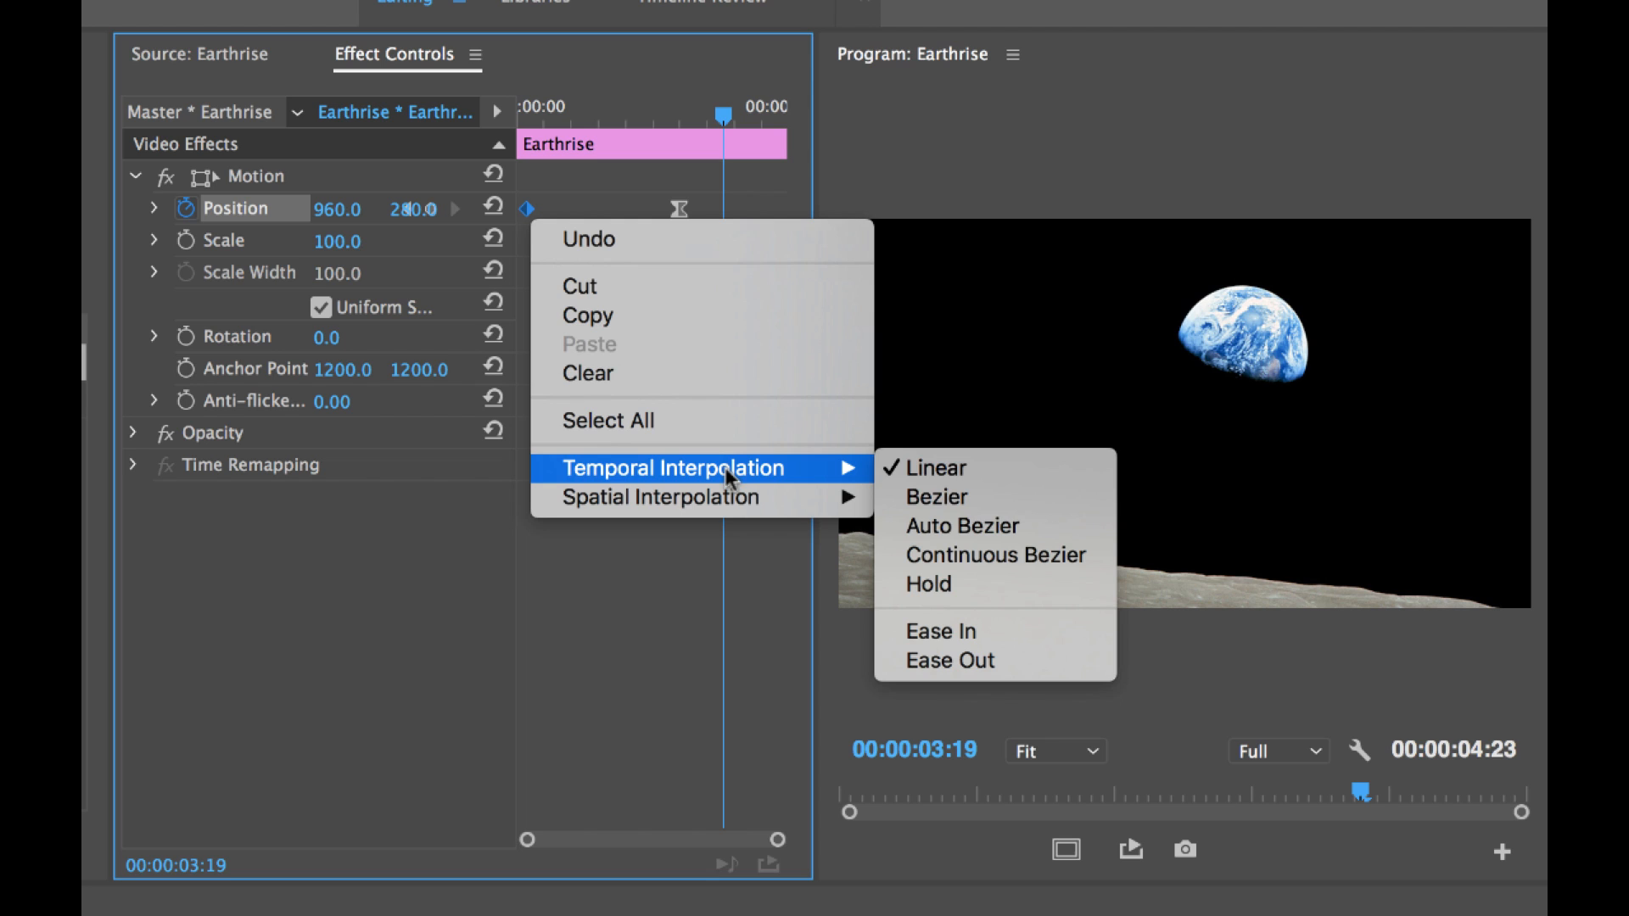
mouse_move(987, 665)
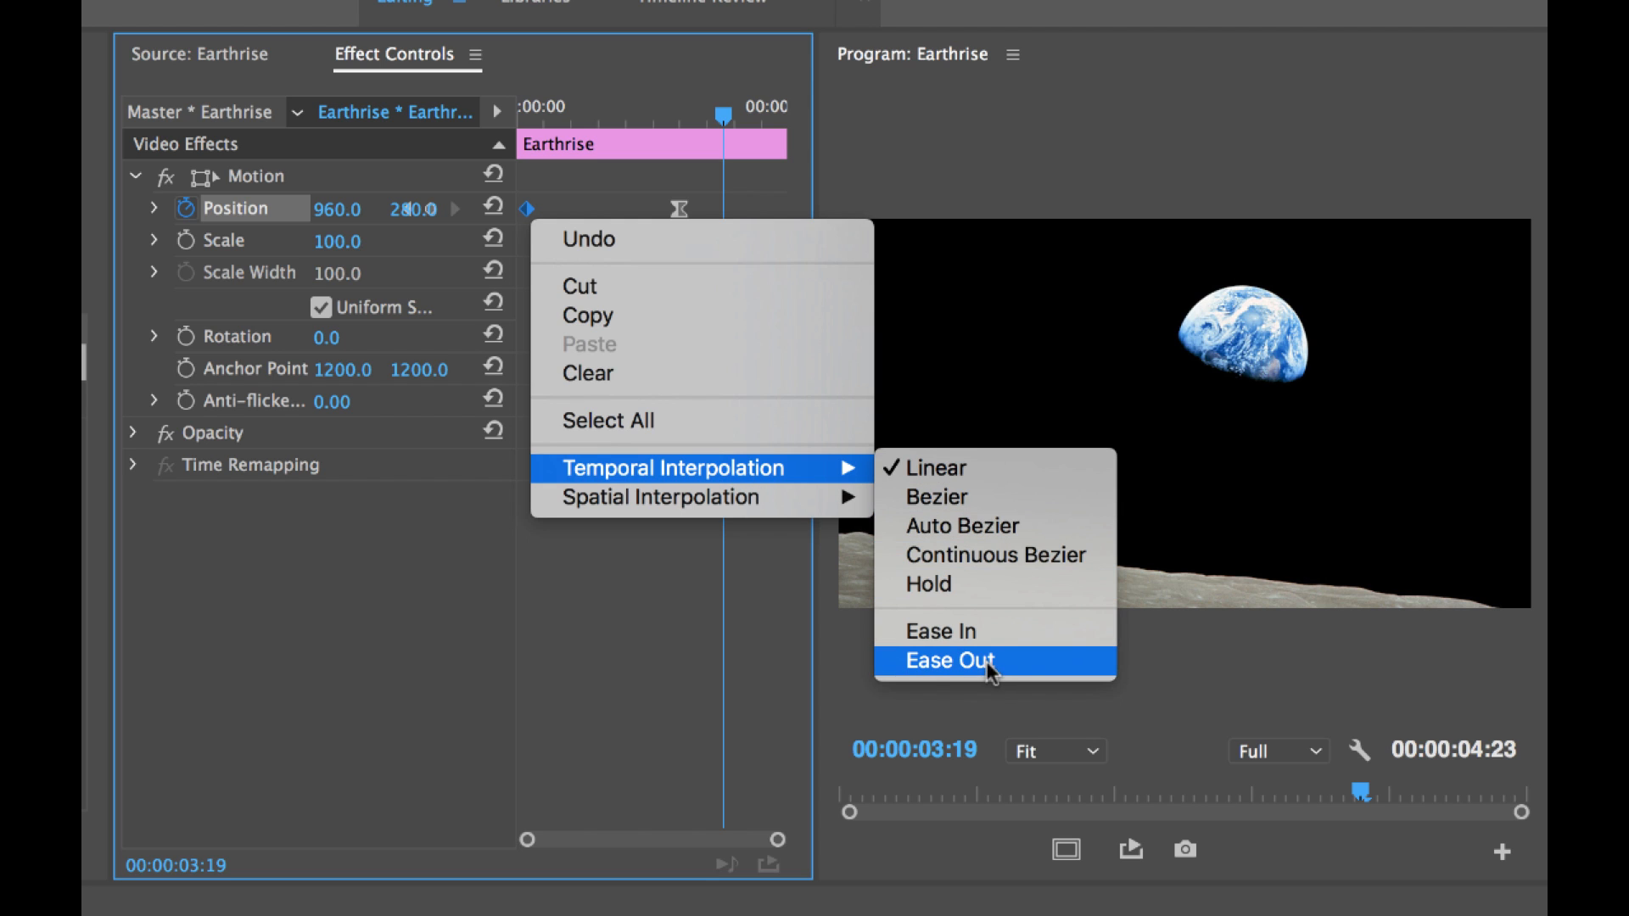
mouse_move(1011, 667)
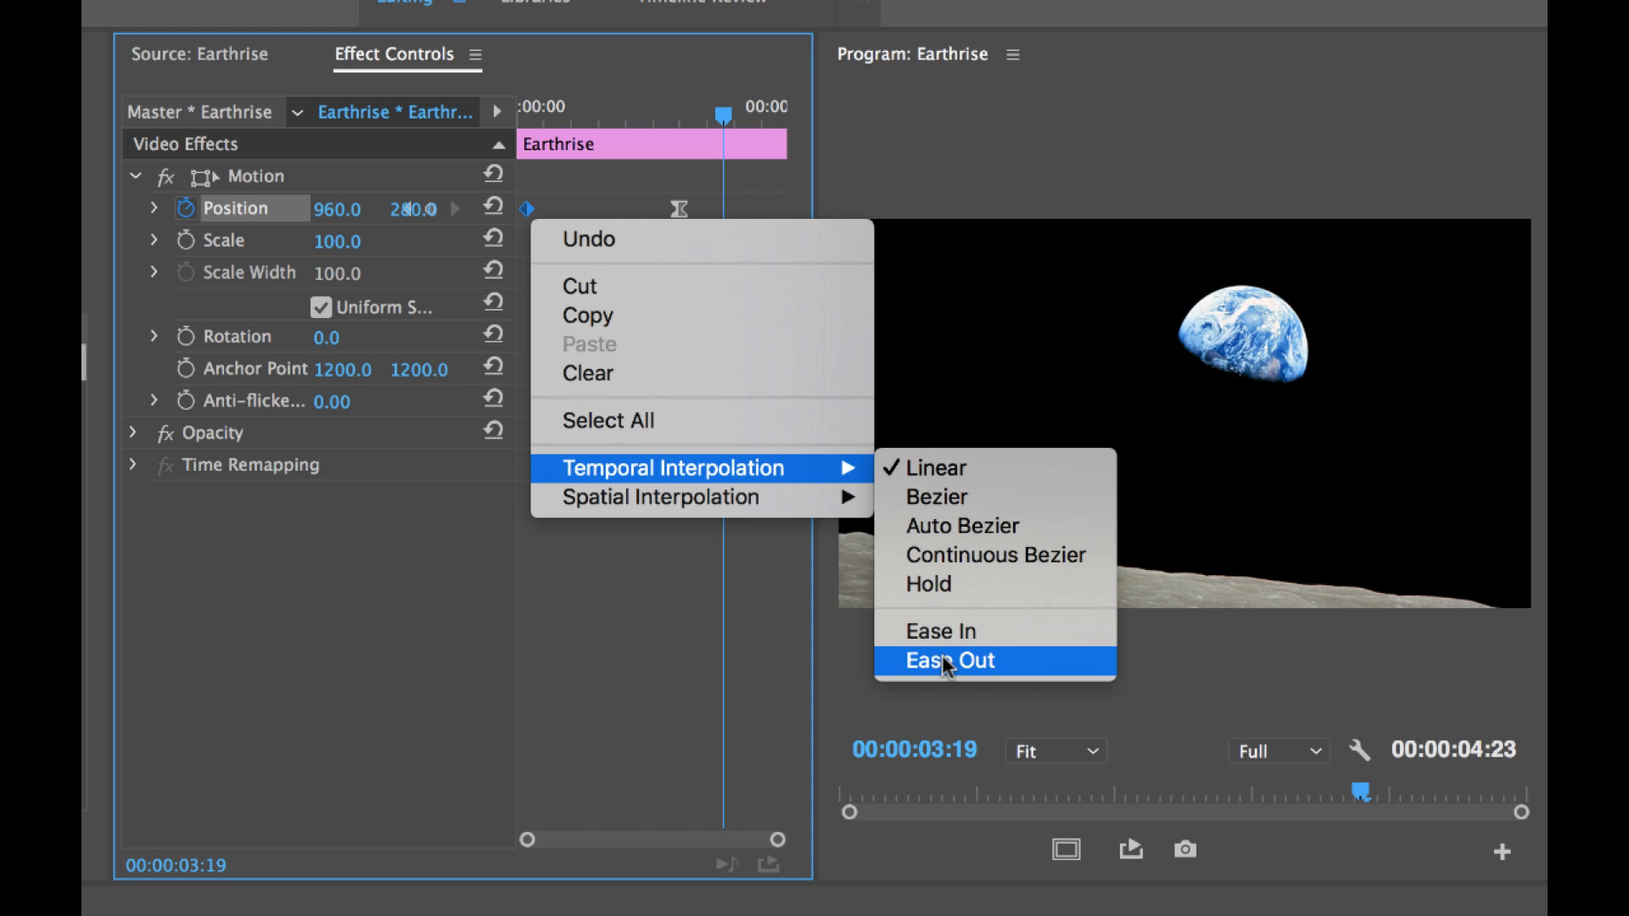
left_click(950, 660)
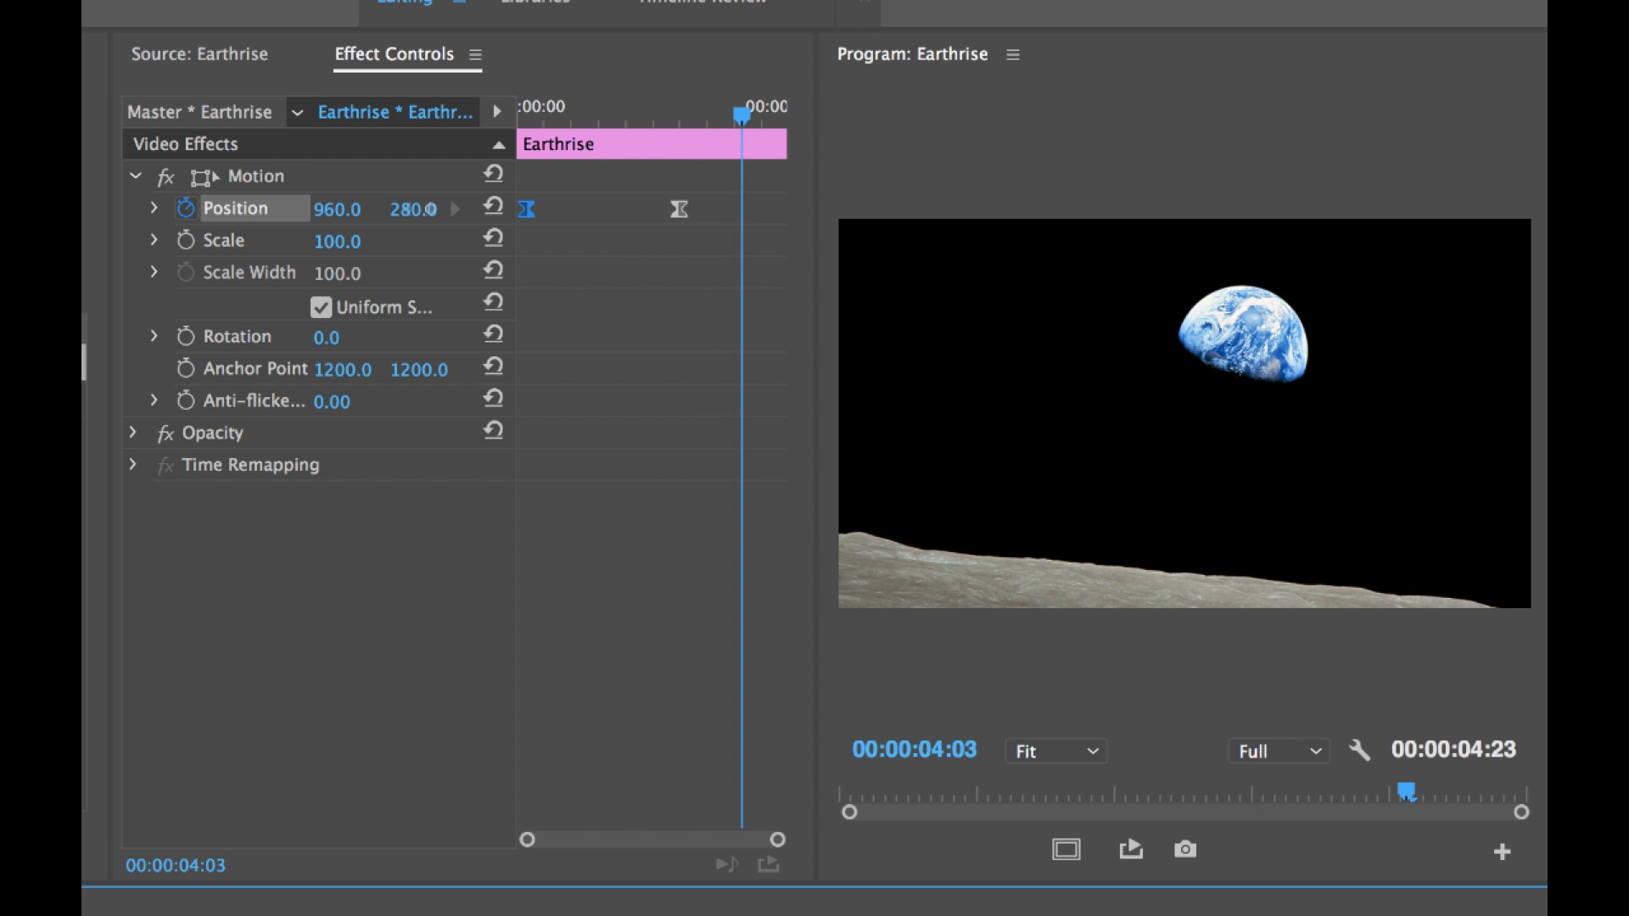
Drag the playhead back to the second Position keyframe at 00:00:03:00
left_click_drag(745, 106, 597, 114)
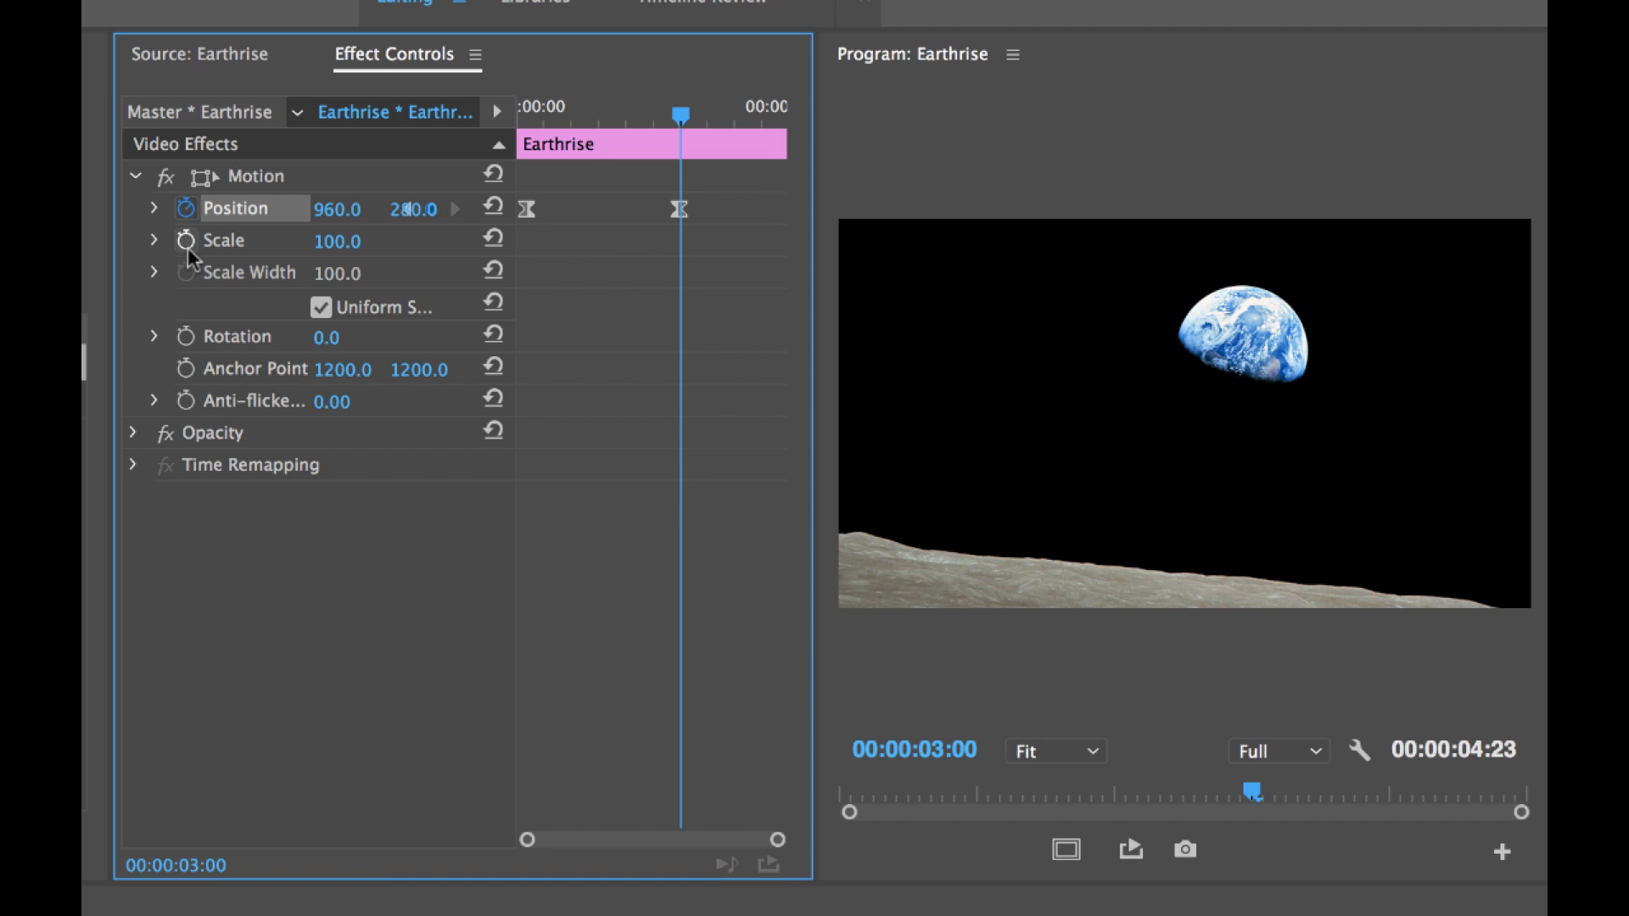
mouse_move(183, 244)
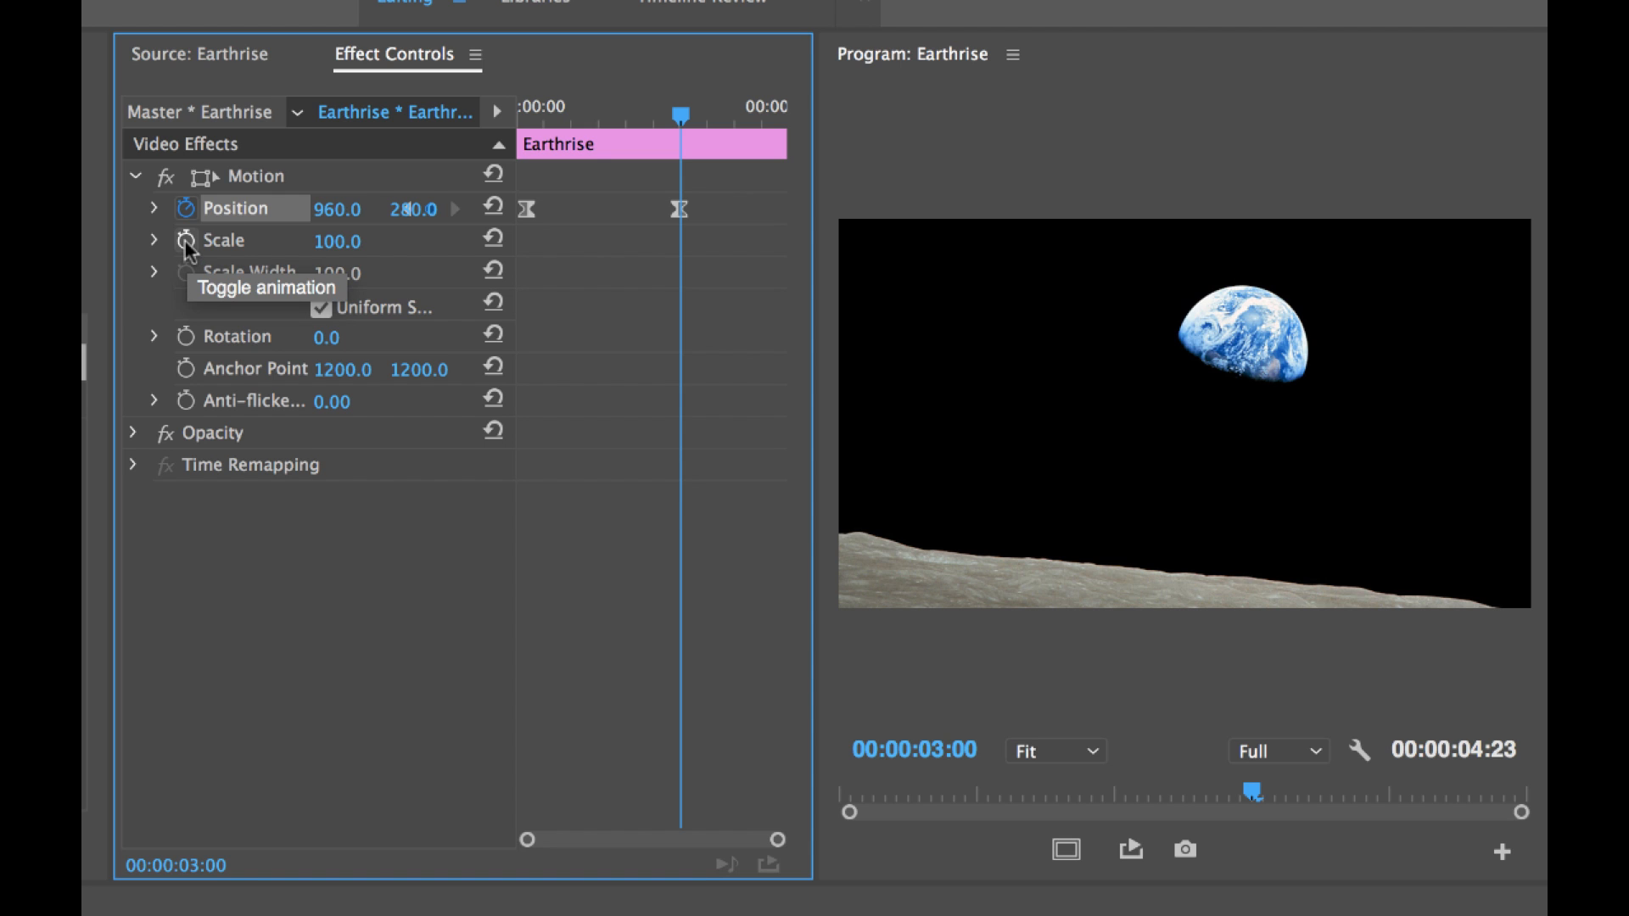
Keyframe Scale at 100 at three seconds and enter 90 at the clip start
left_click(179, 241)
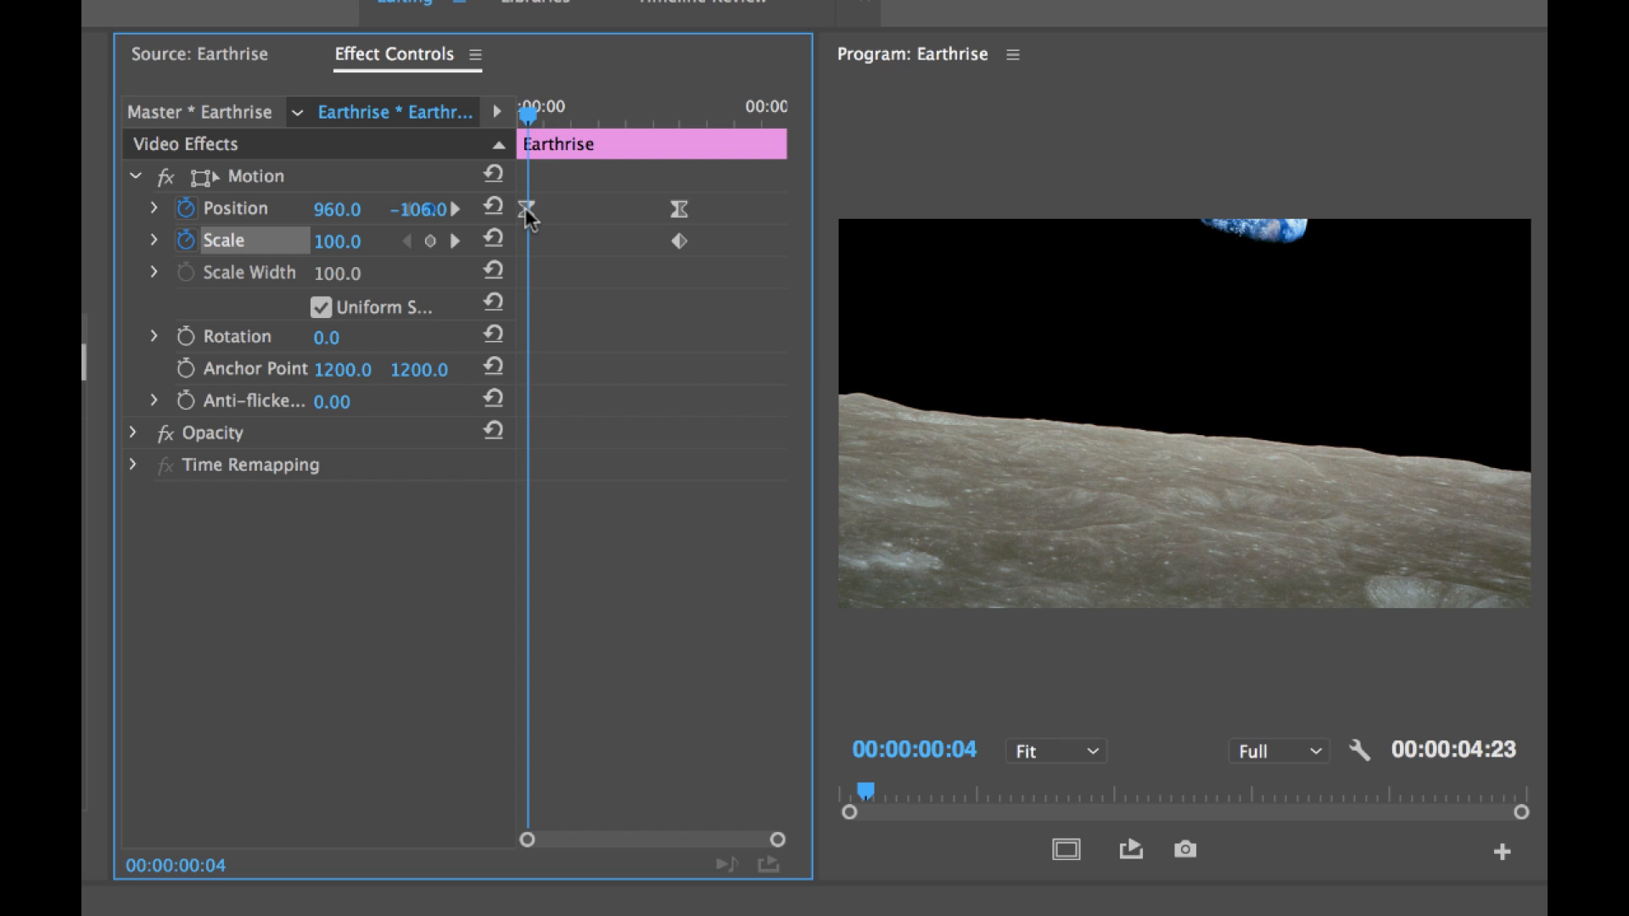
mouse_move(340, 251)
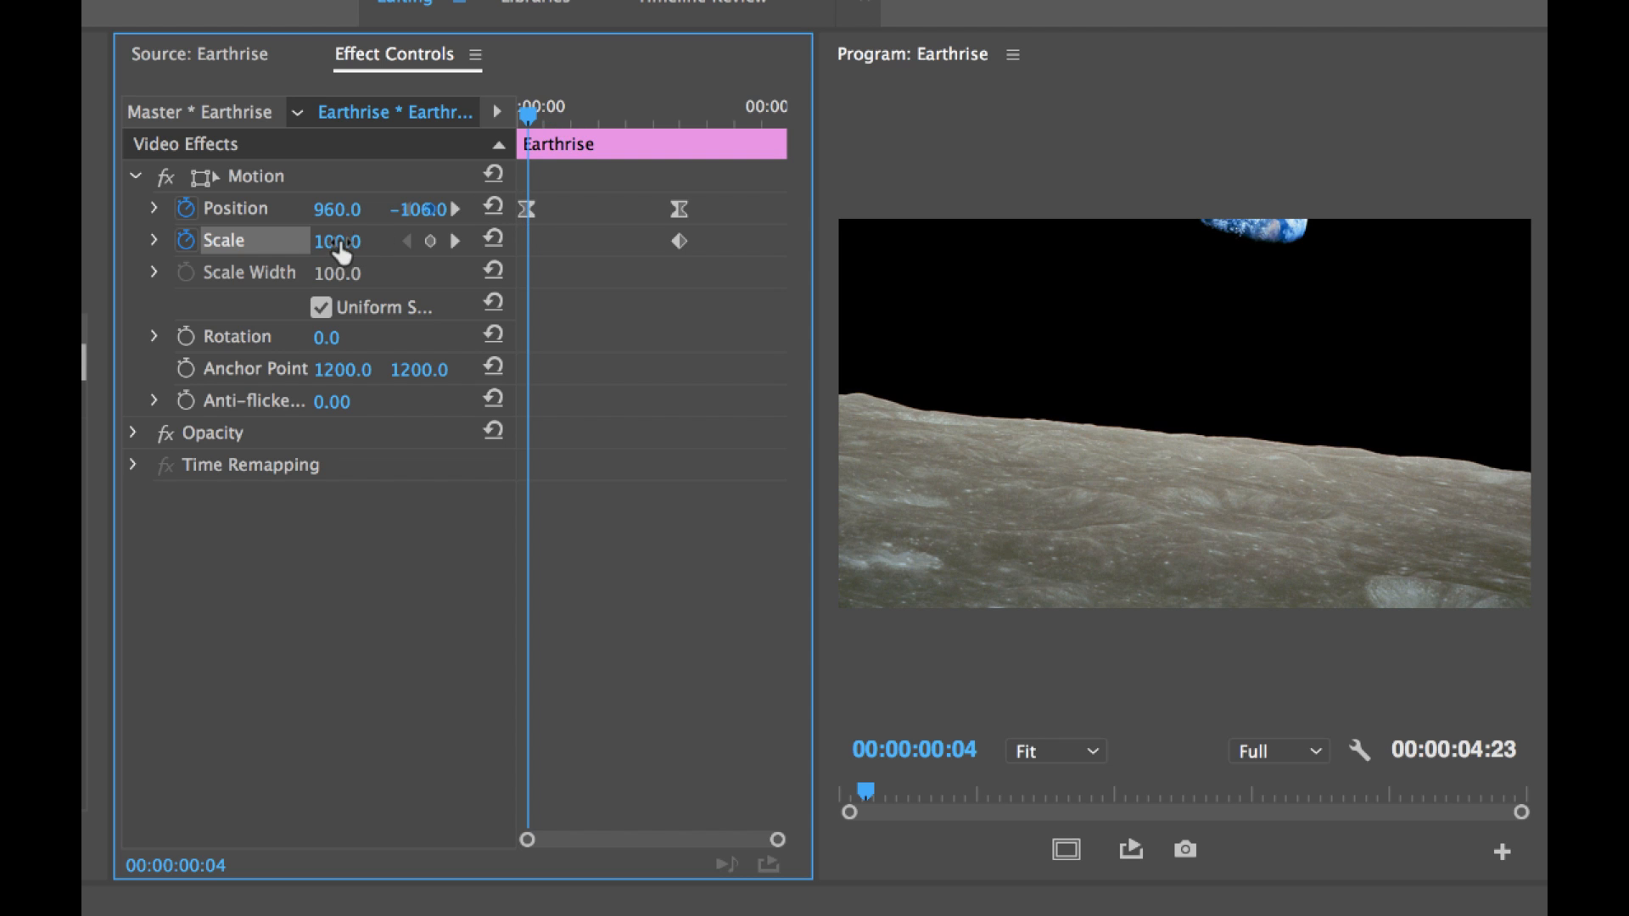
type("90")
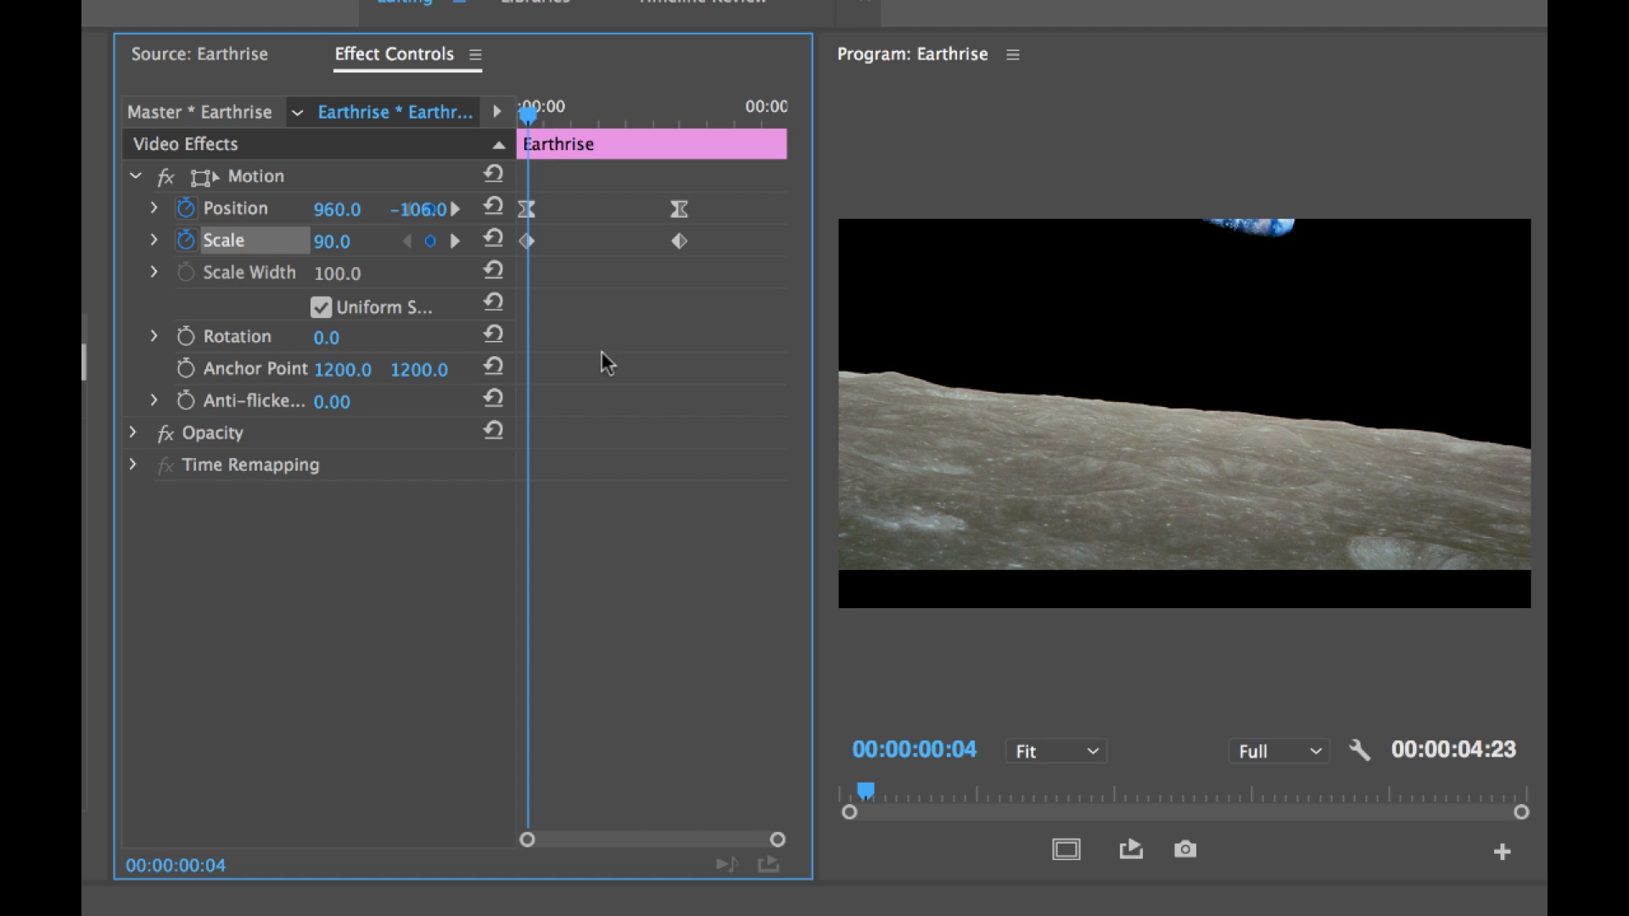
mouse_move(1181, 475)
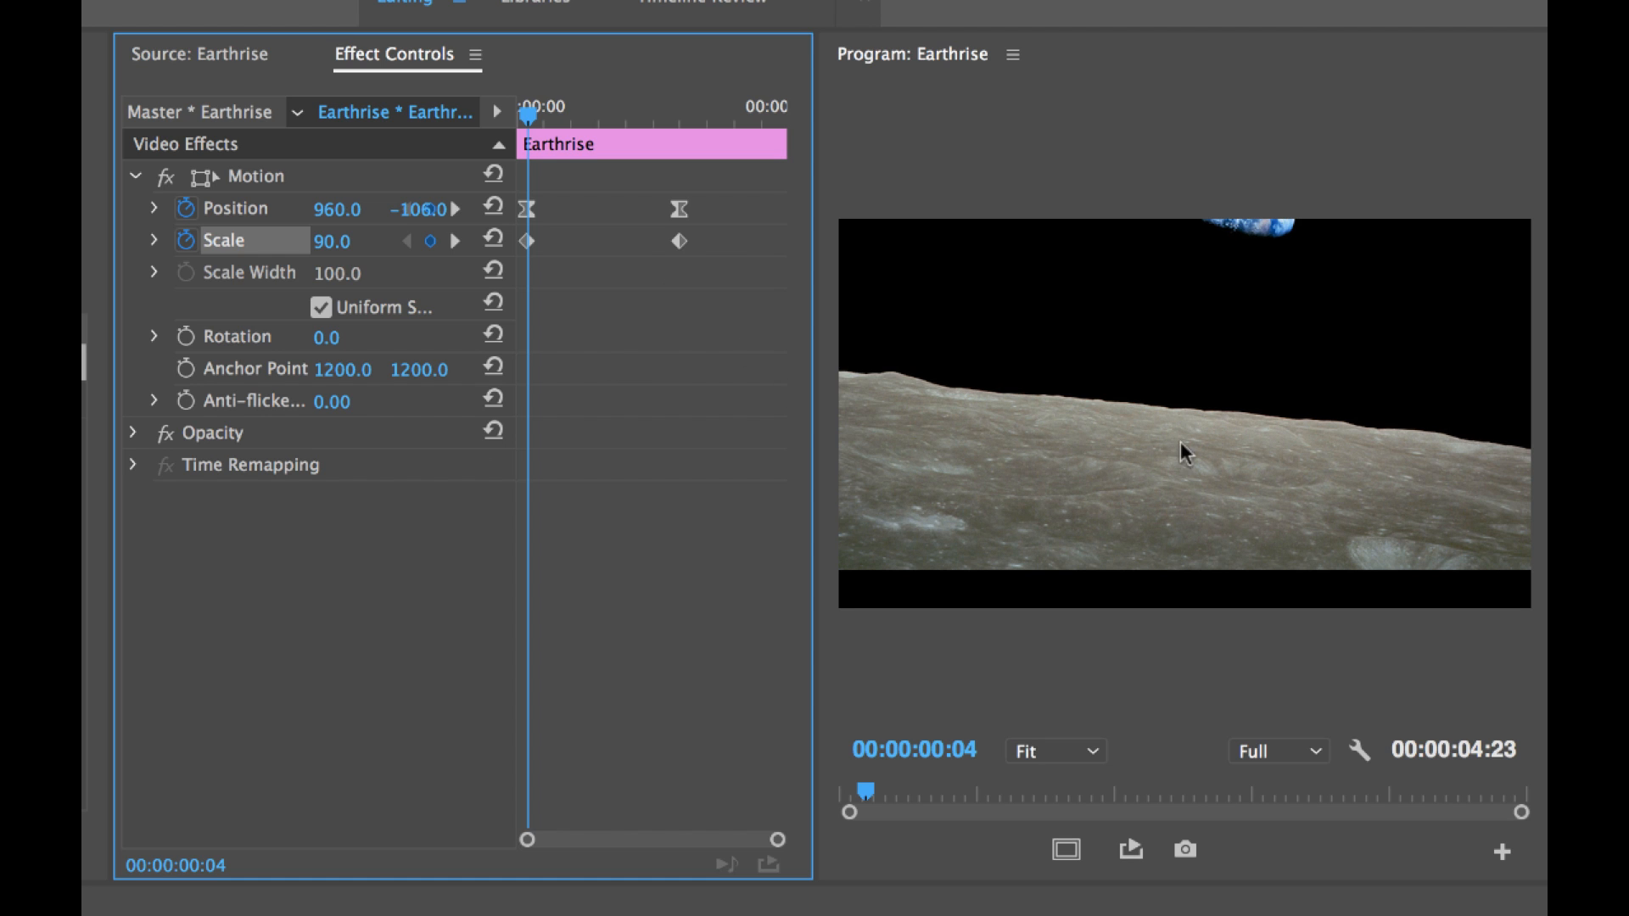
mouse_move(896, 590)
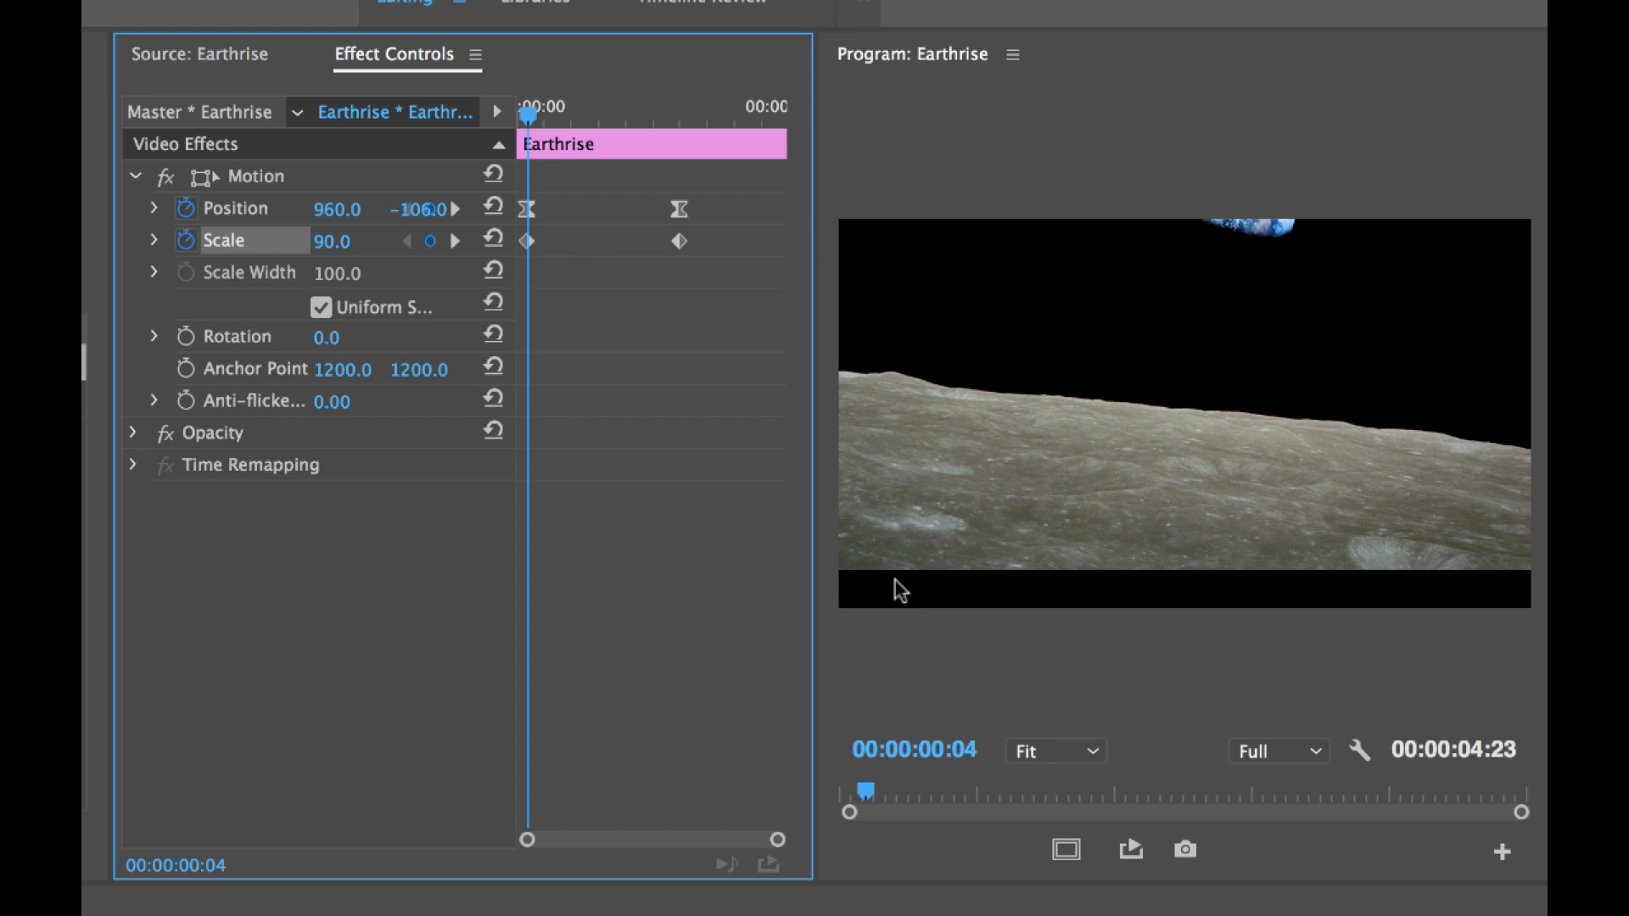
mouse_move(1506, 592)
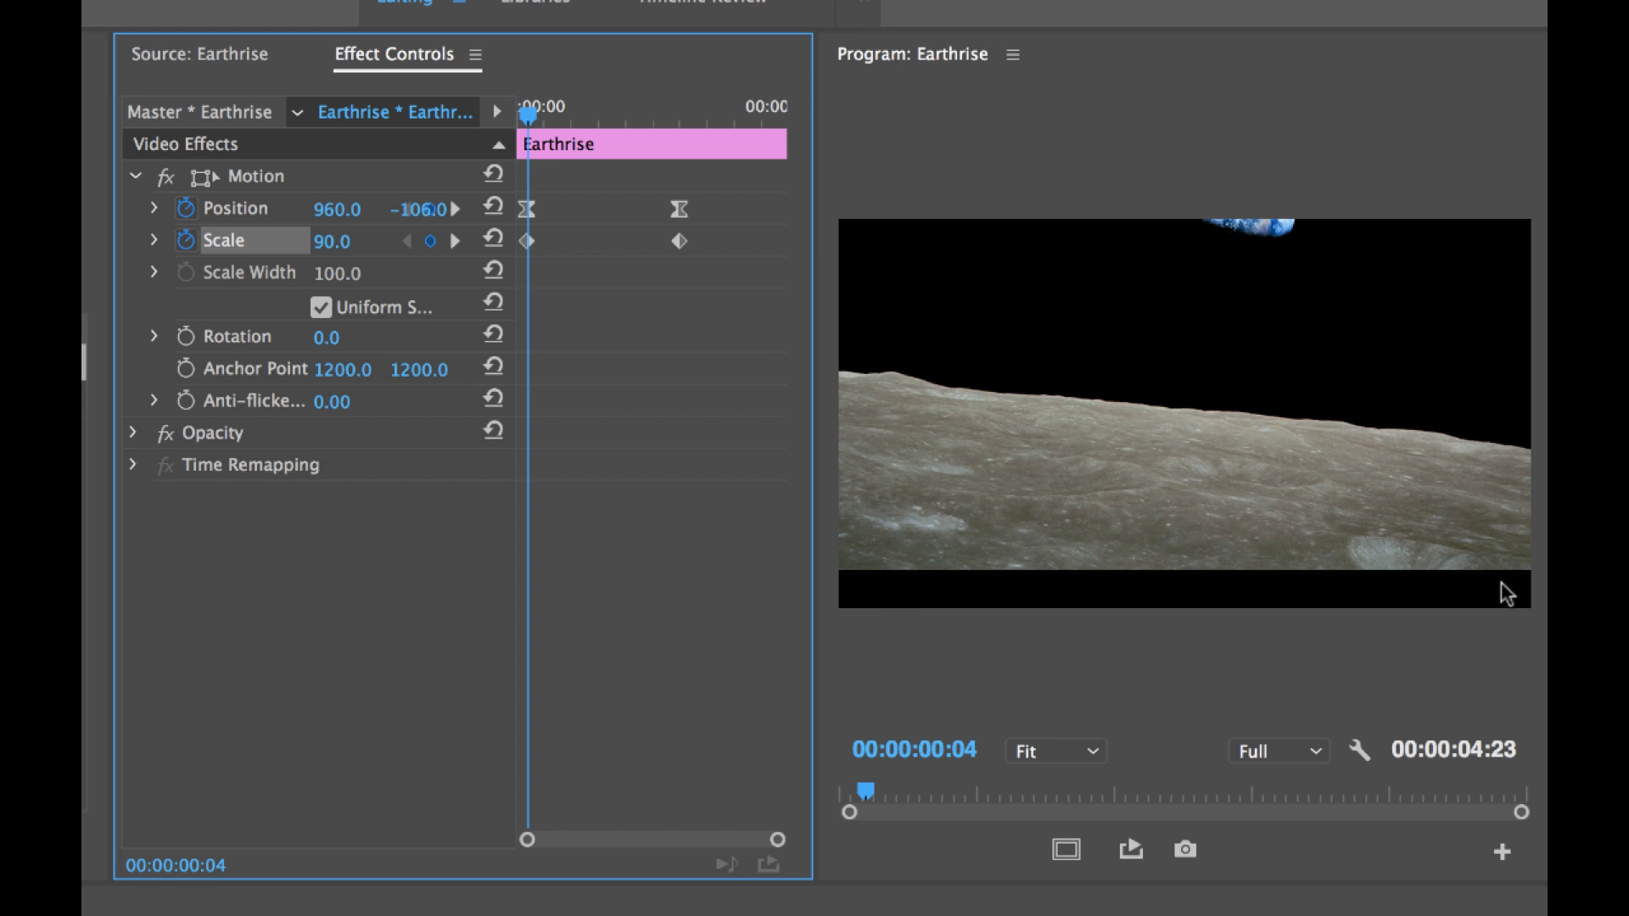
mouse_move(770, 521)
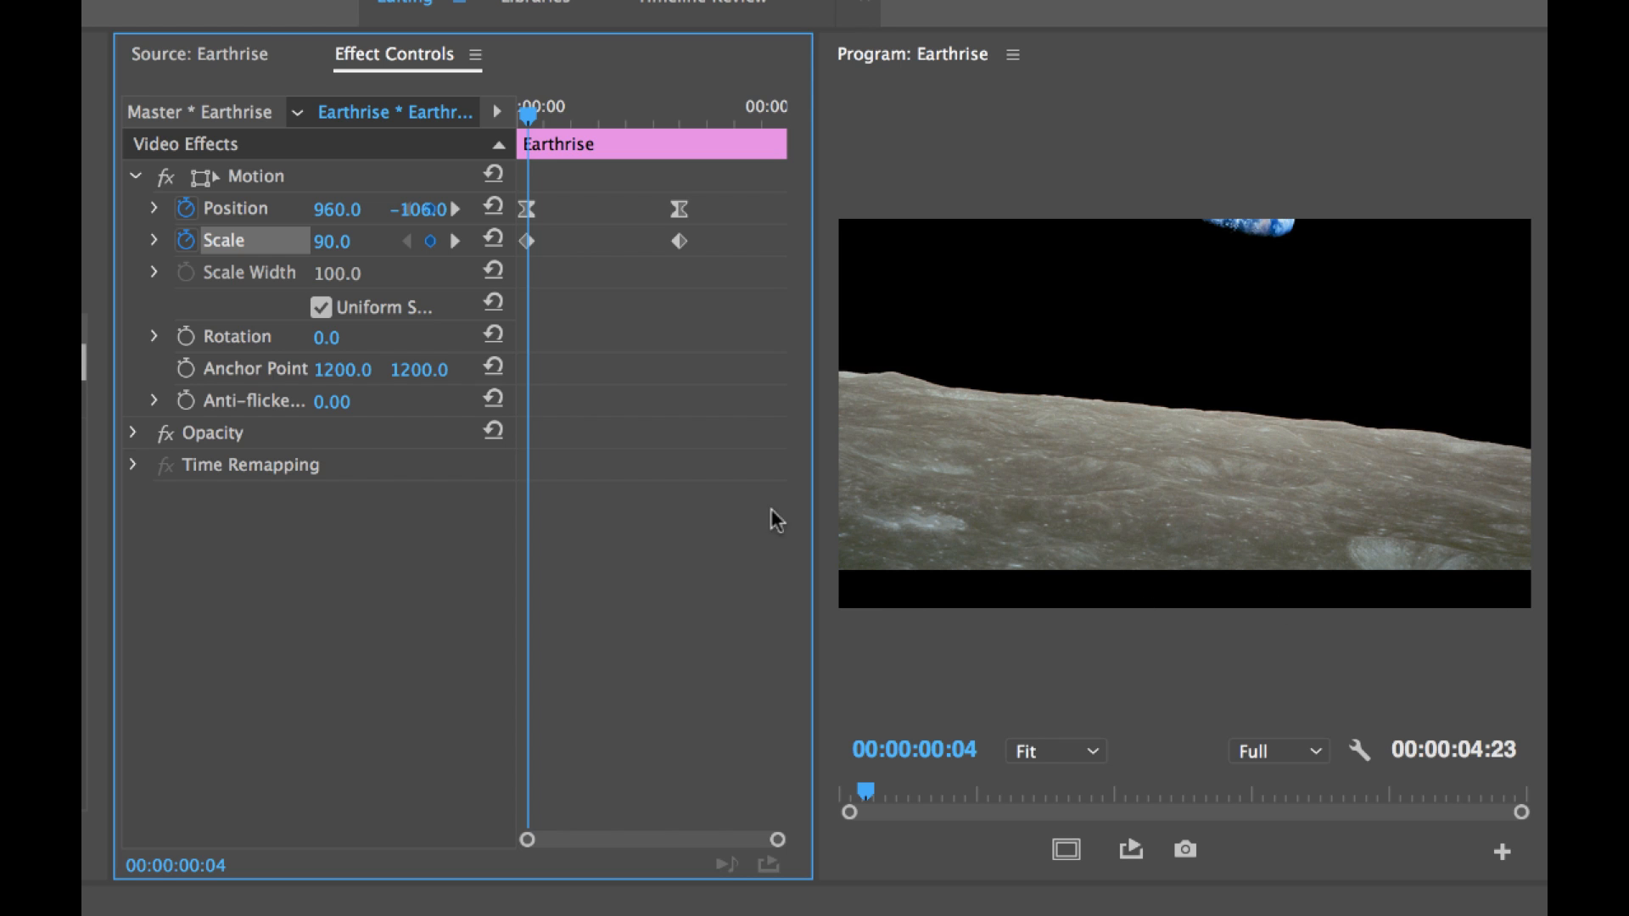
mouse_move(529, 216)
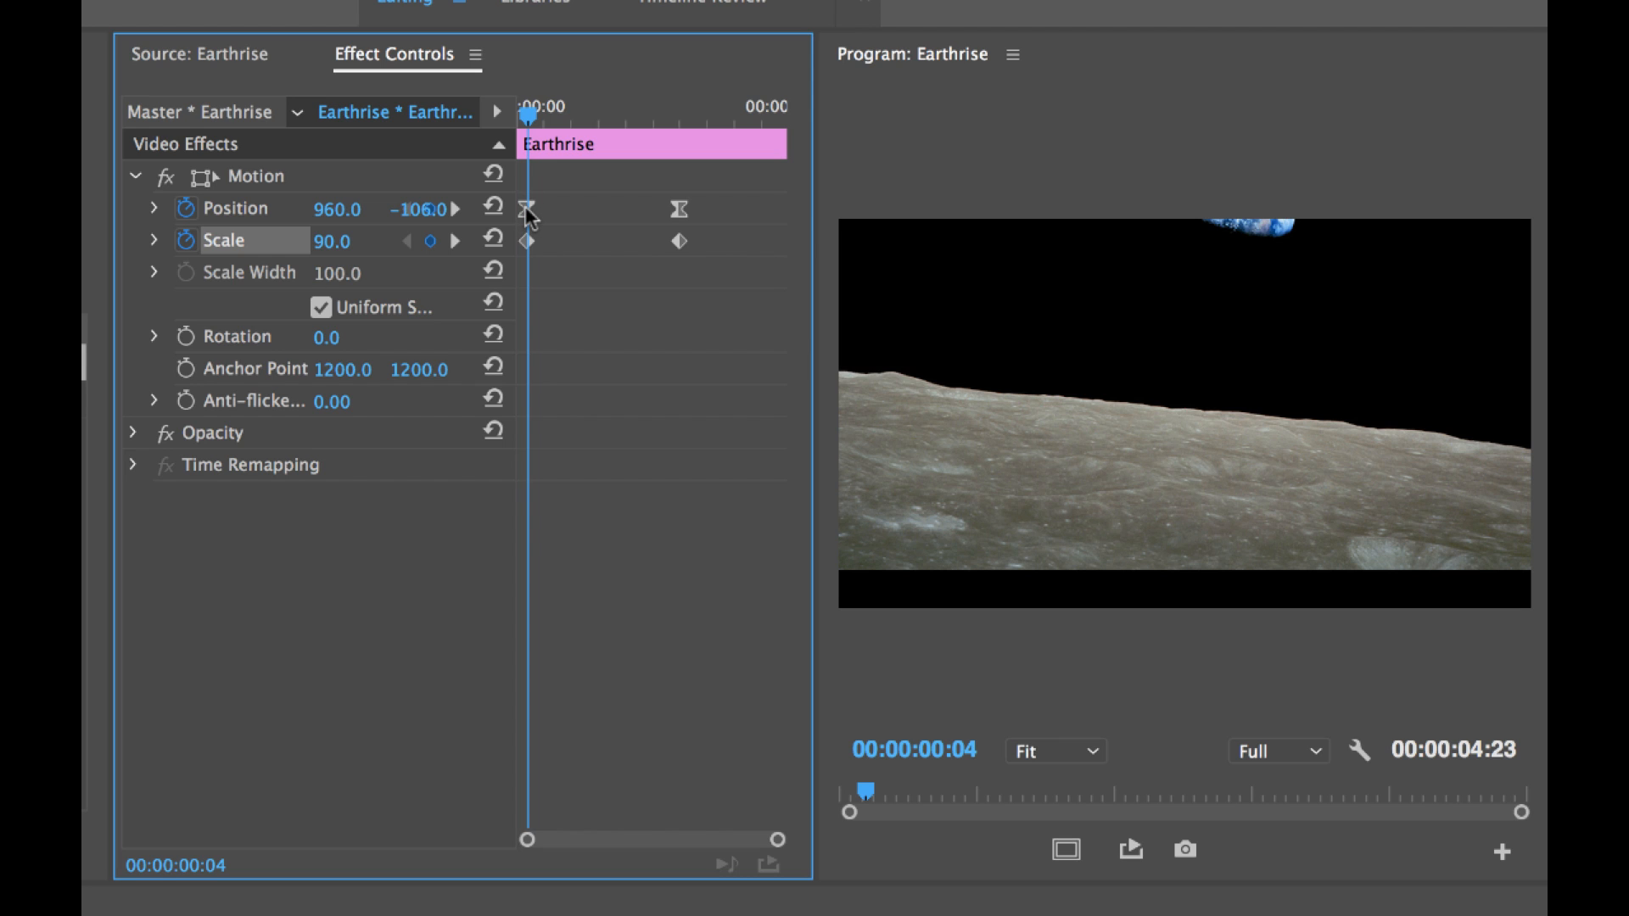
mouse_move(567, 126)
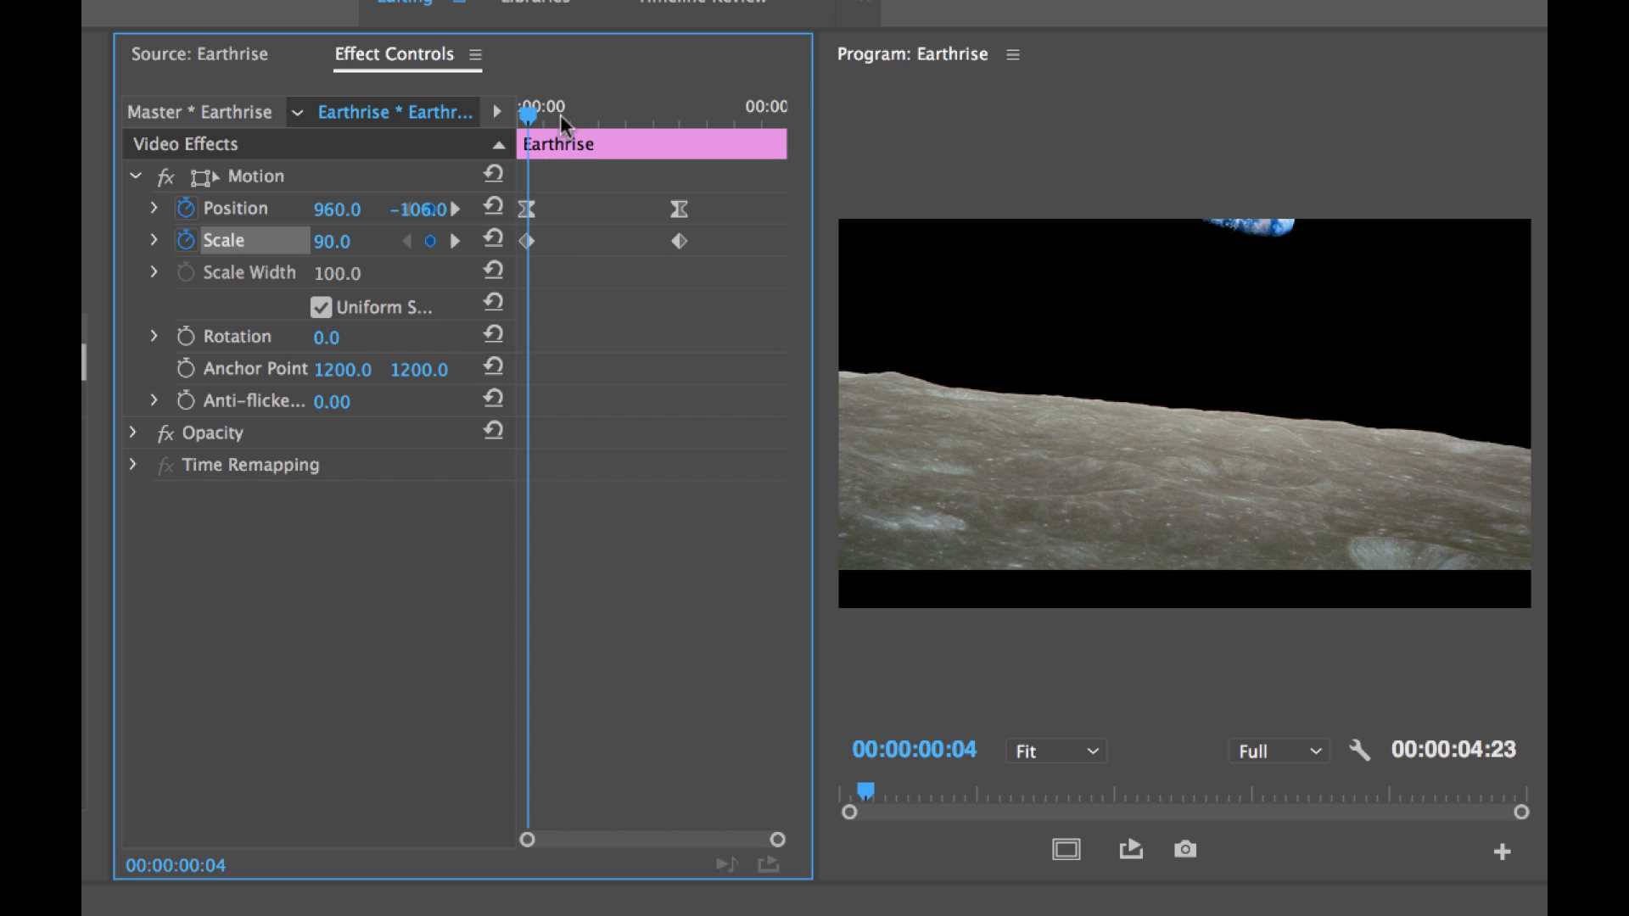
mouse_move(577, 166)
type("-51")
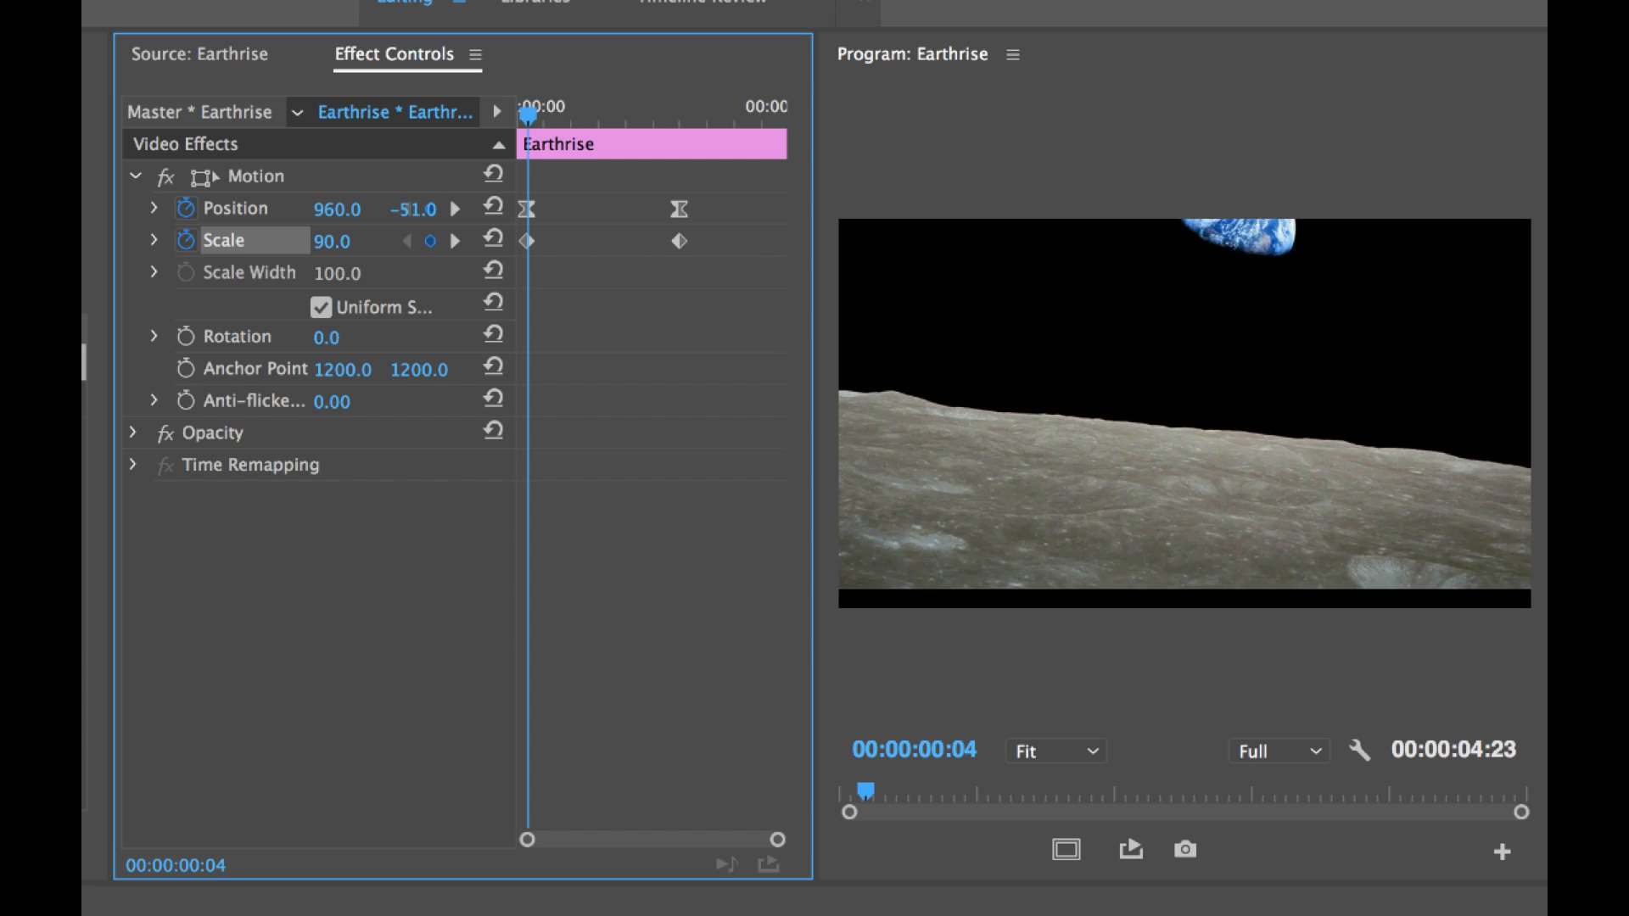
Scrub the starting Position Y value up to 14 so Earth shows
left_click_drag(414, 209, 414, 208)
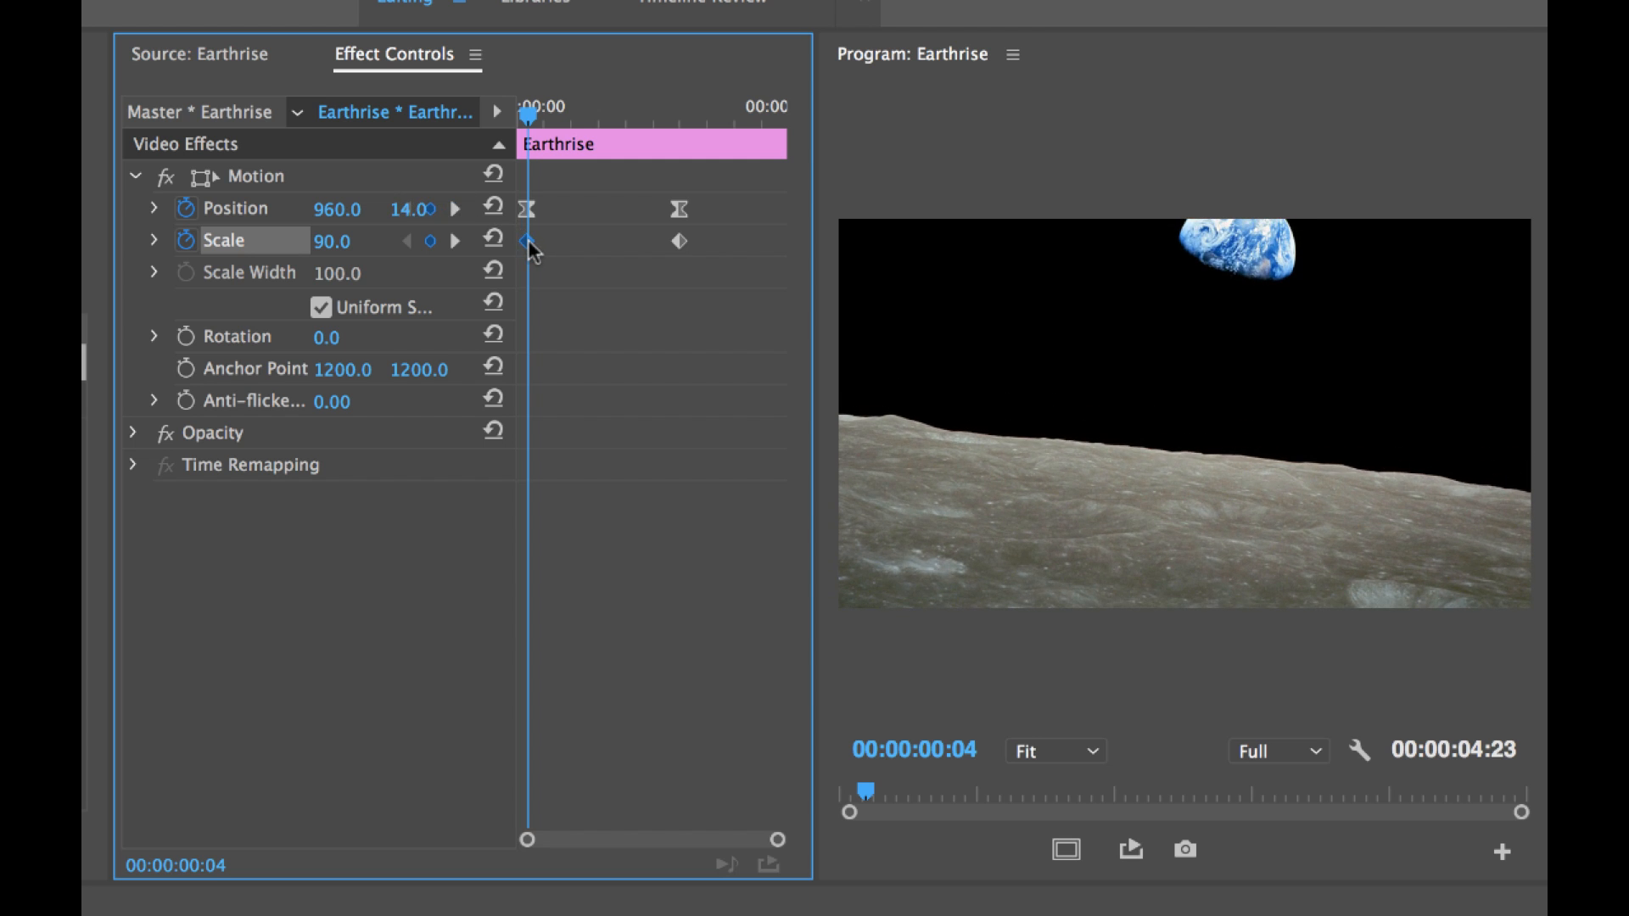
Apply Ease Out to the first Scale keyframe and Ease In to the last
right_click(525, 241)
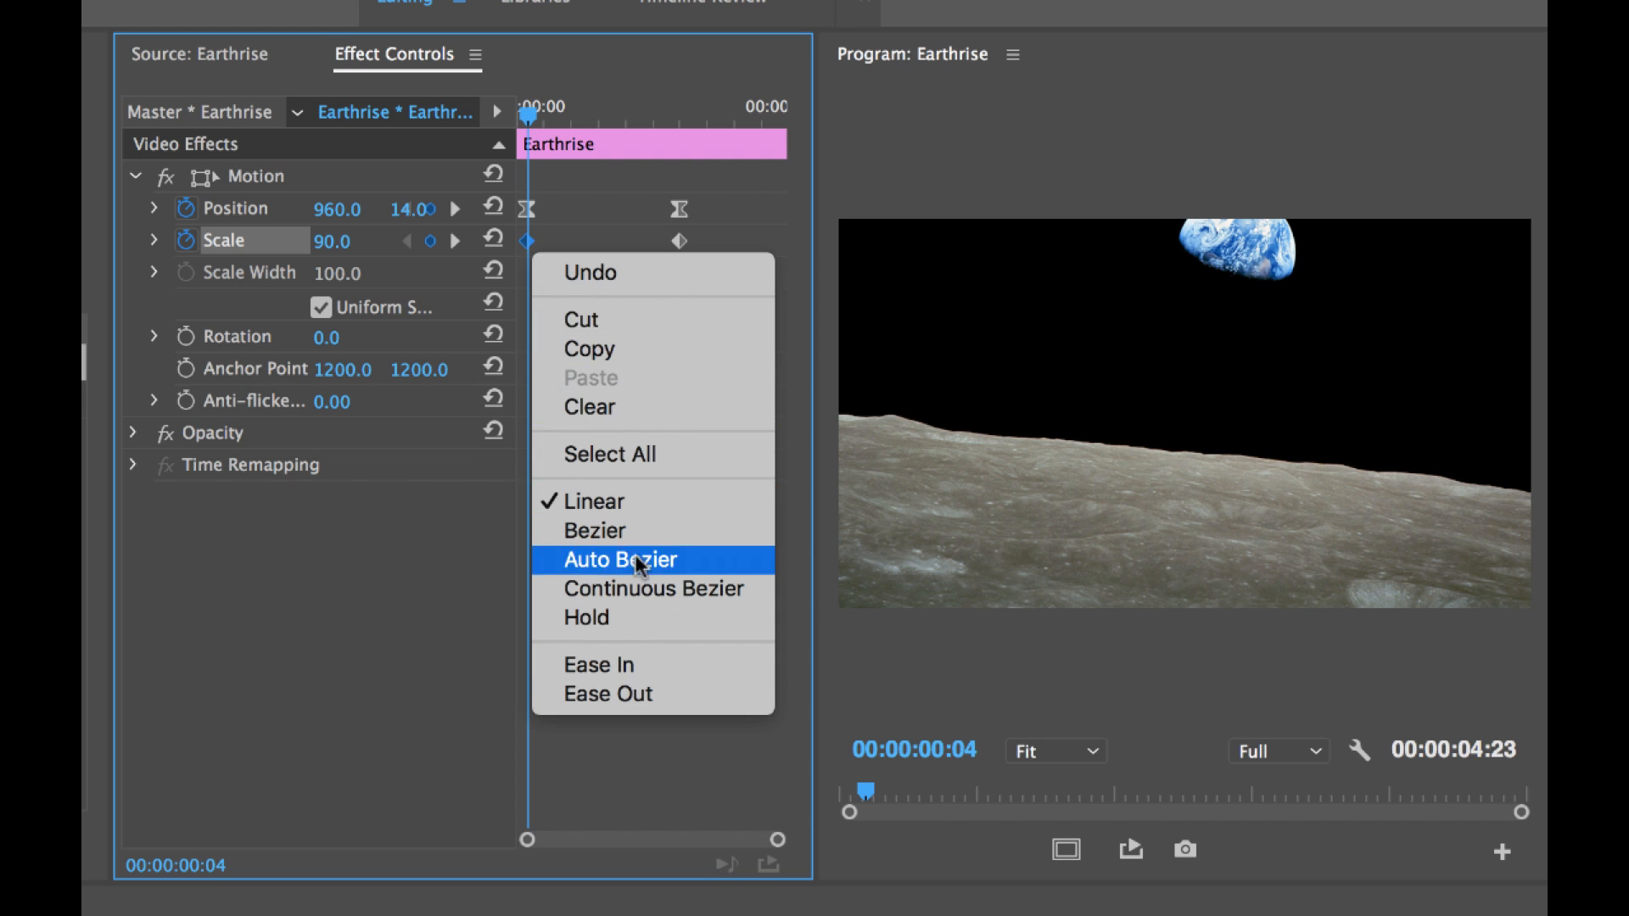
left_click(621, 560)
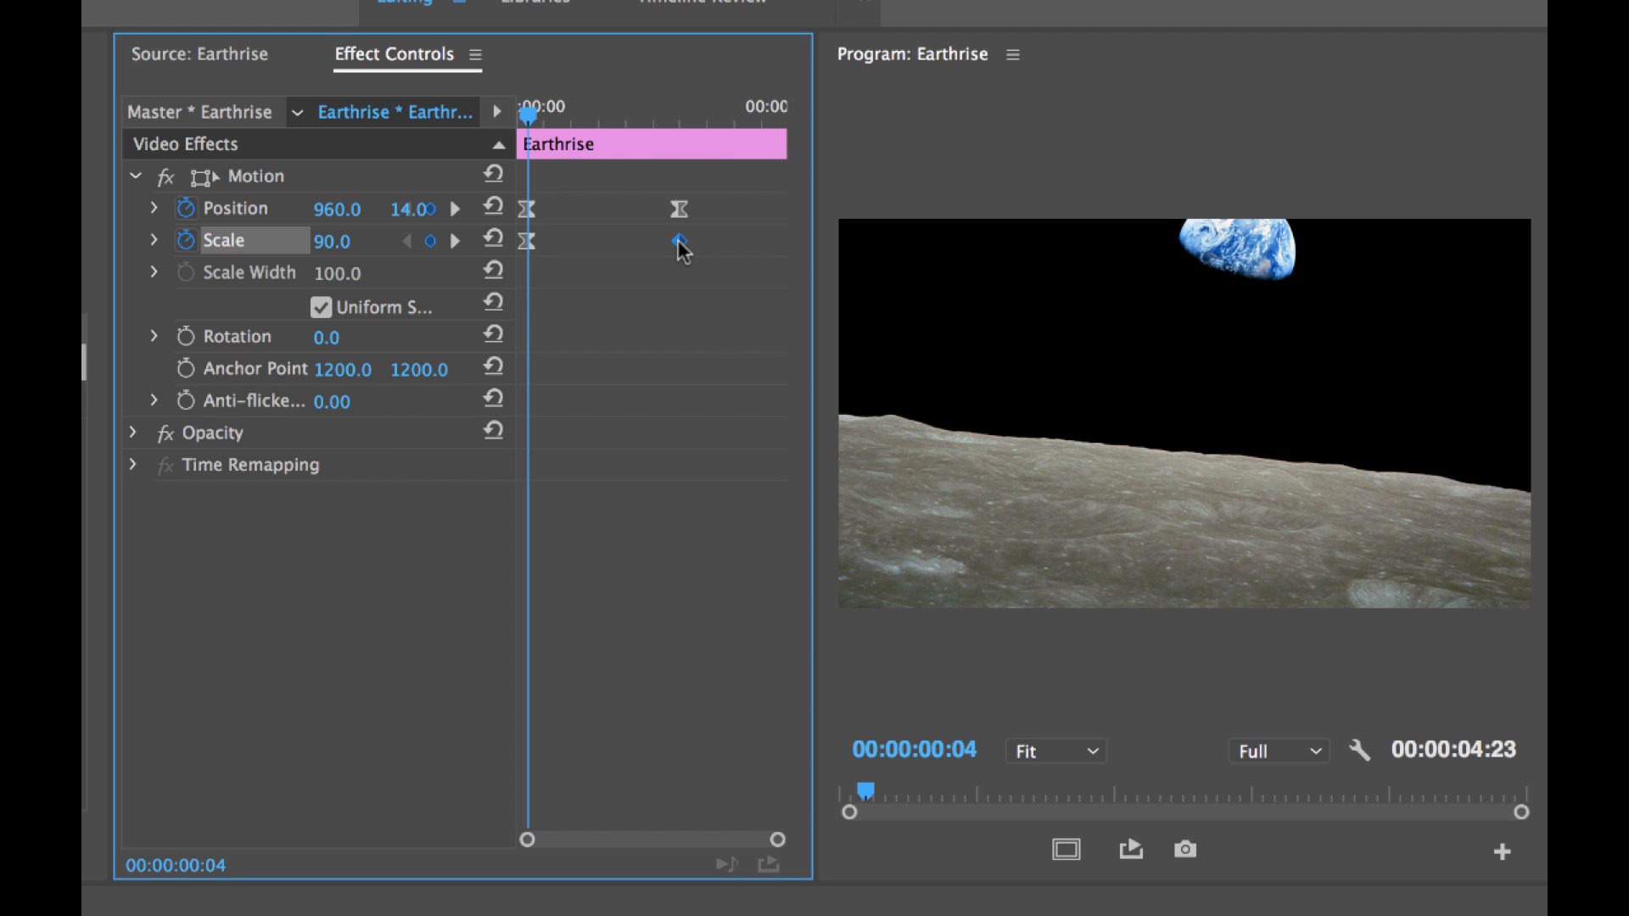
right_click(675, 241)
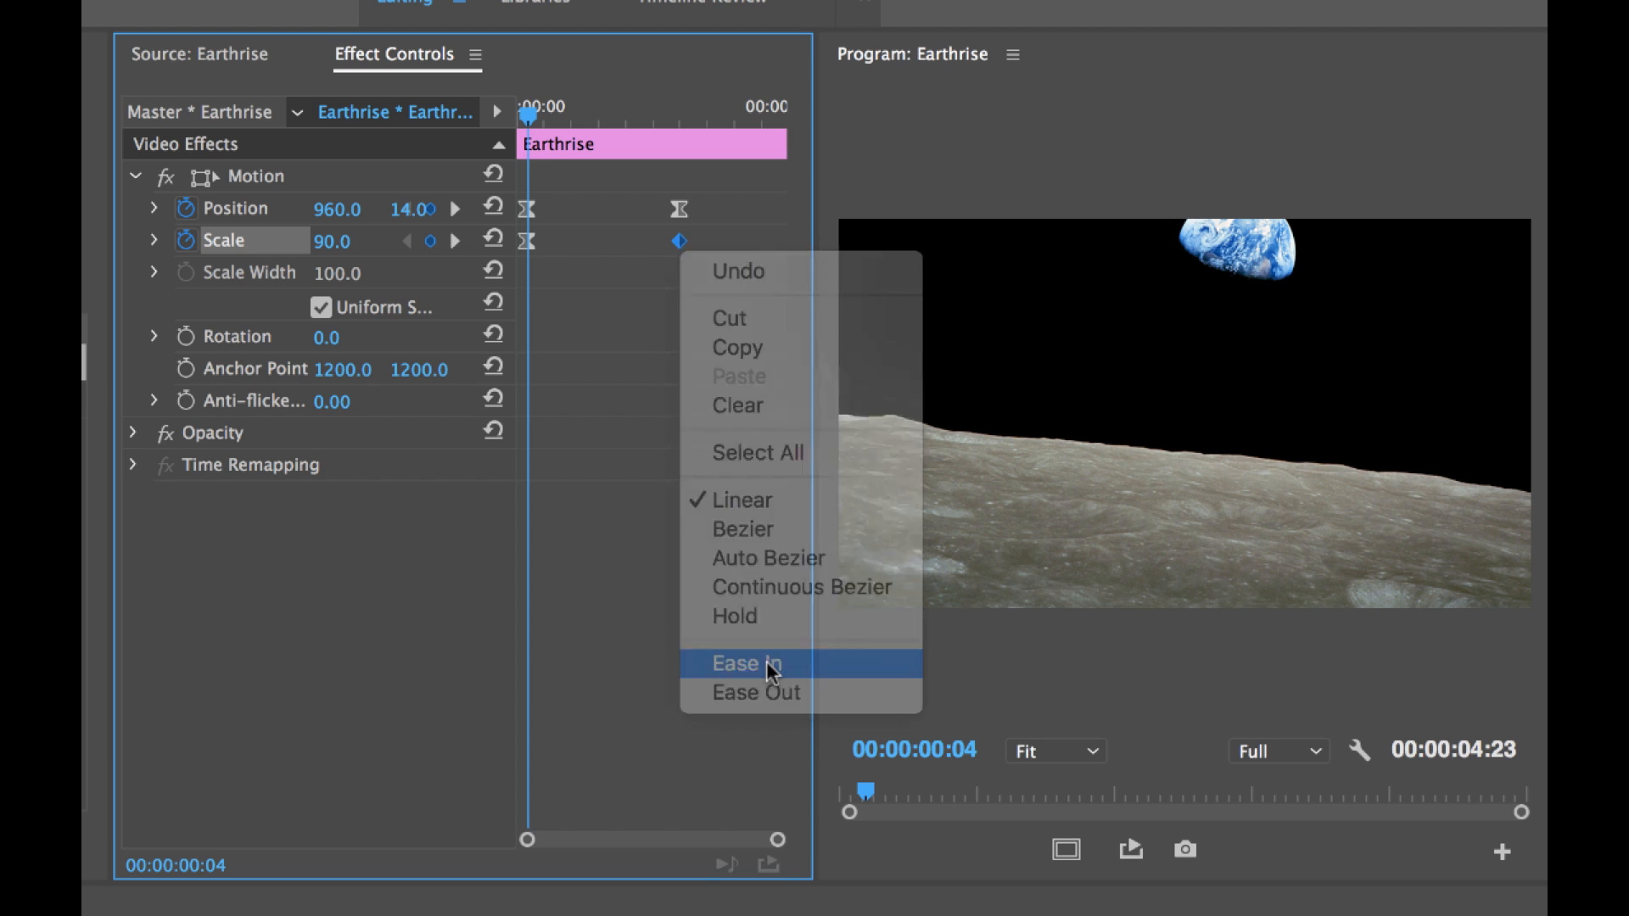
left_click(742, 664)
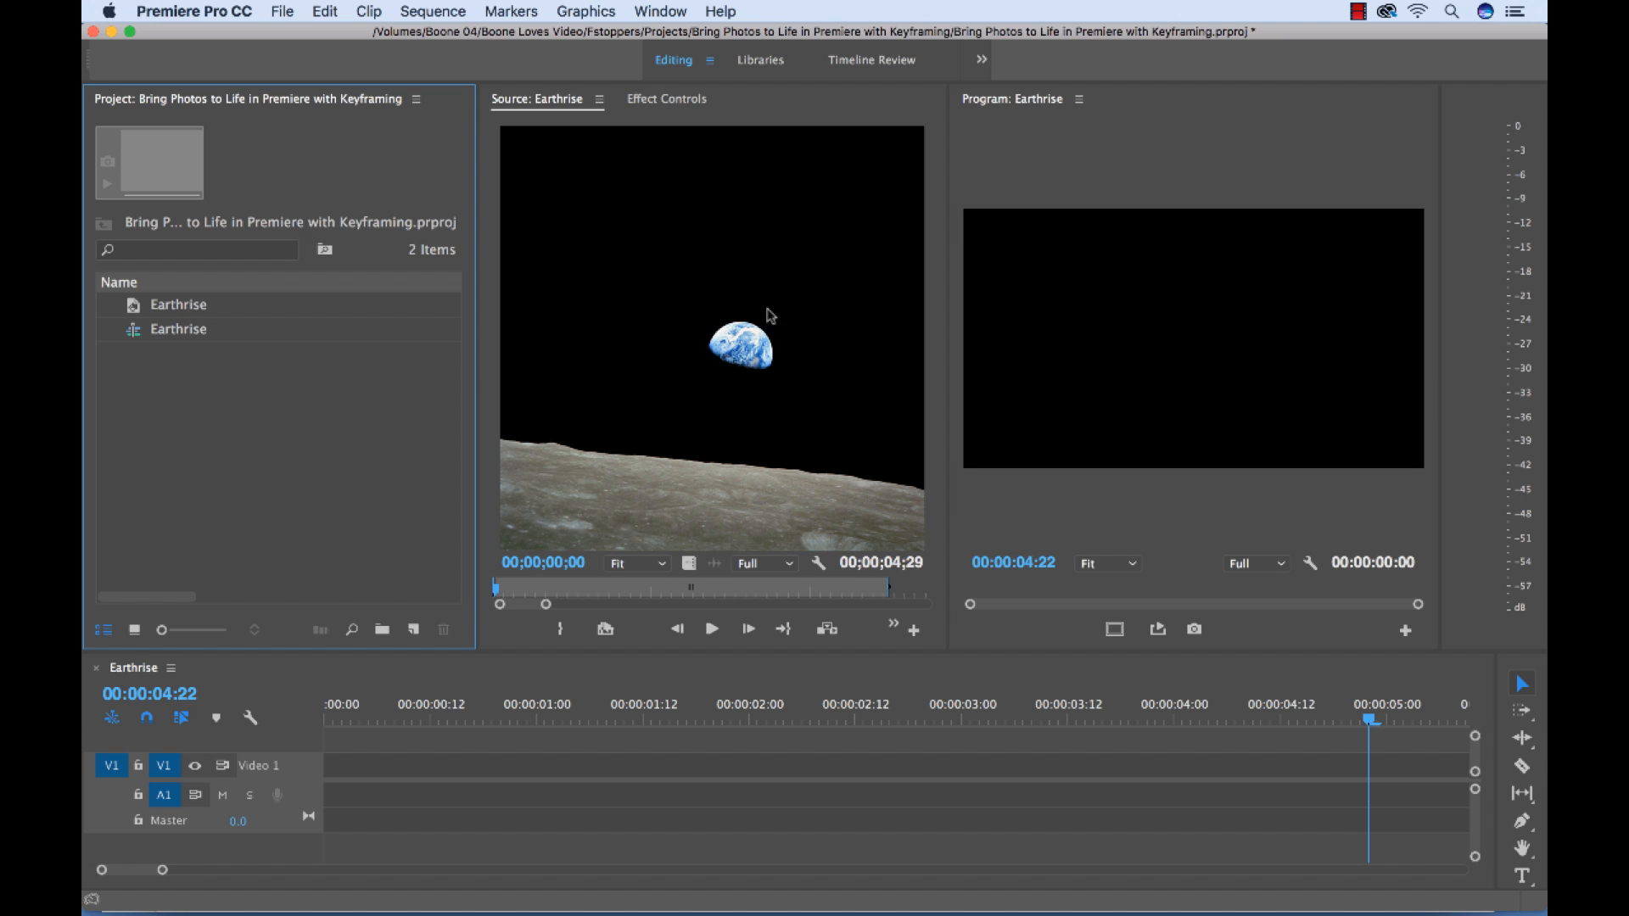
Place the Earthrise still on V1 and add a second Position keyframe for the tilt-up in Effect Controls
left_click(178, 303)
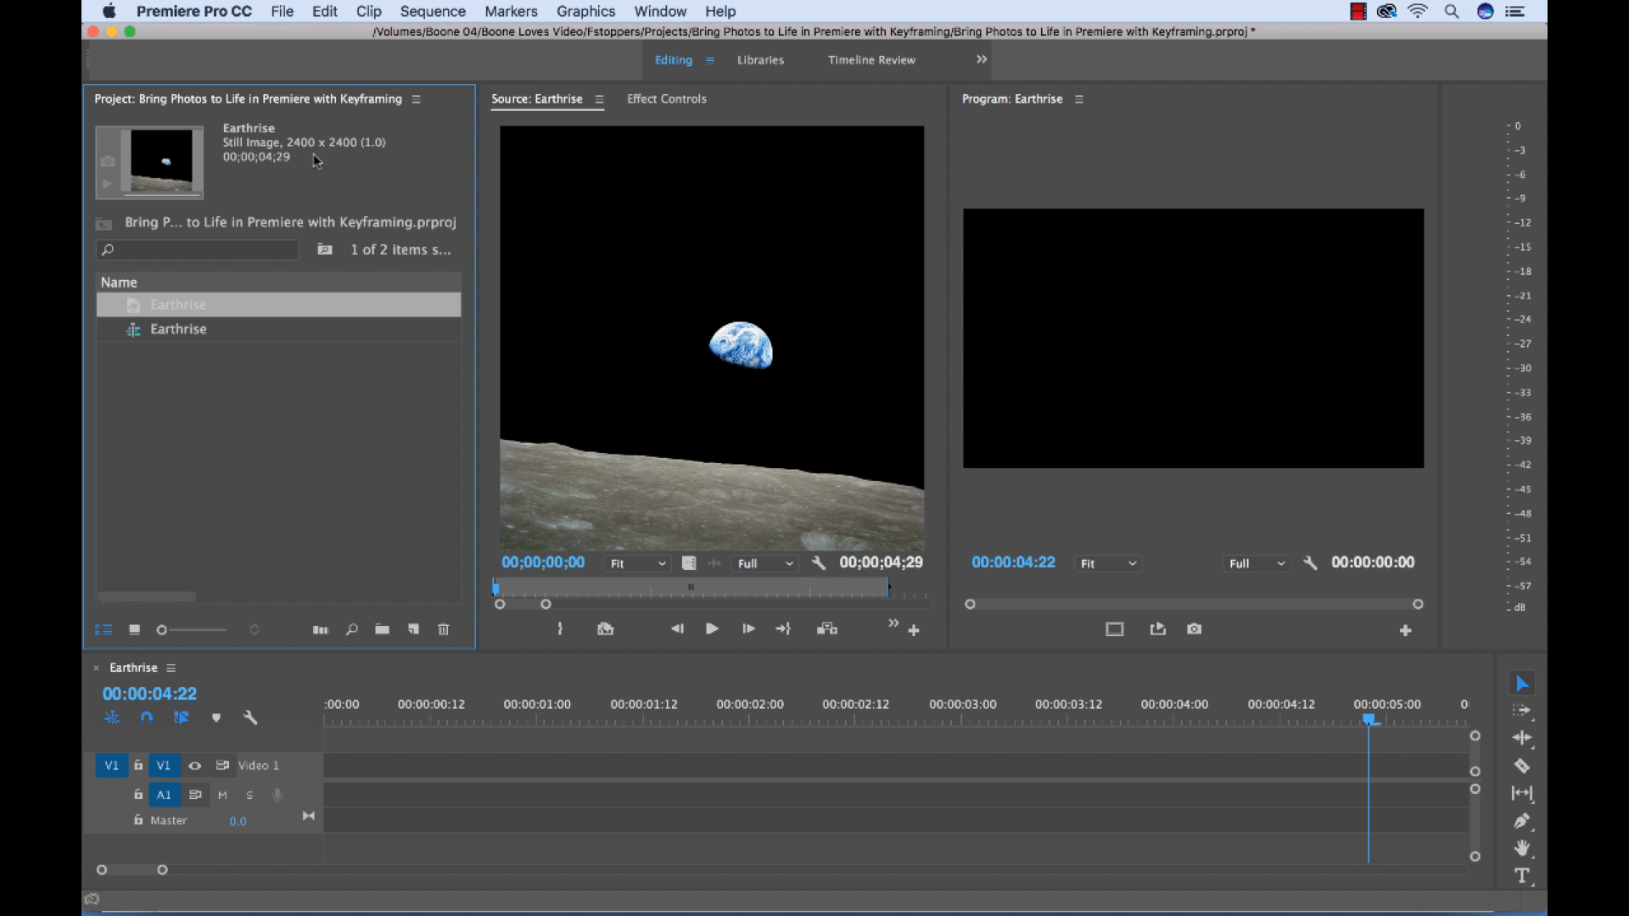
left_click_drag(178, 329, 728, 760)
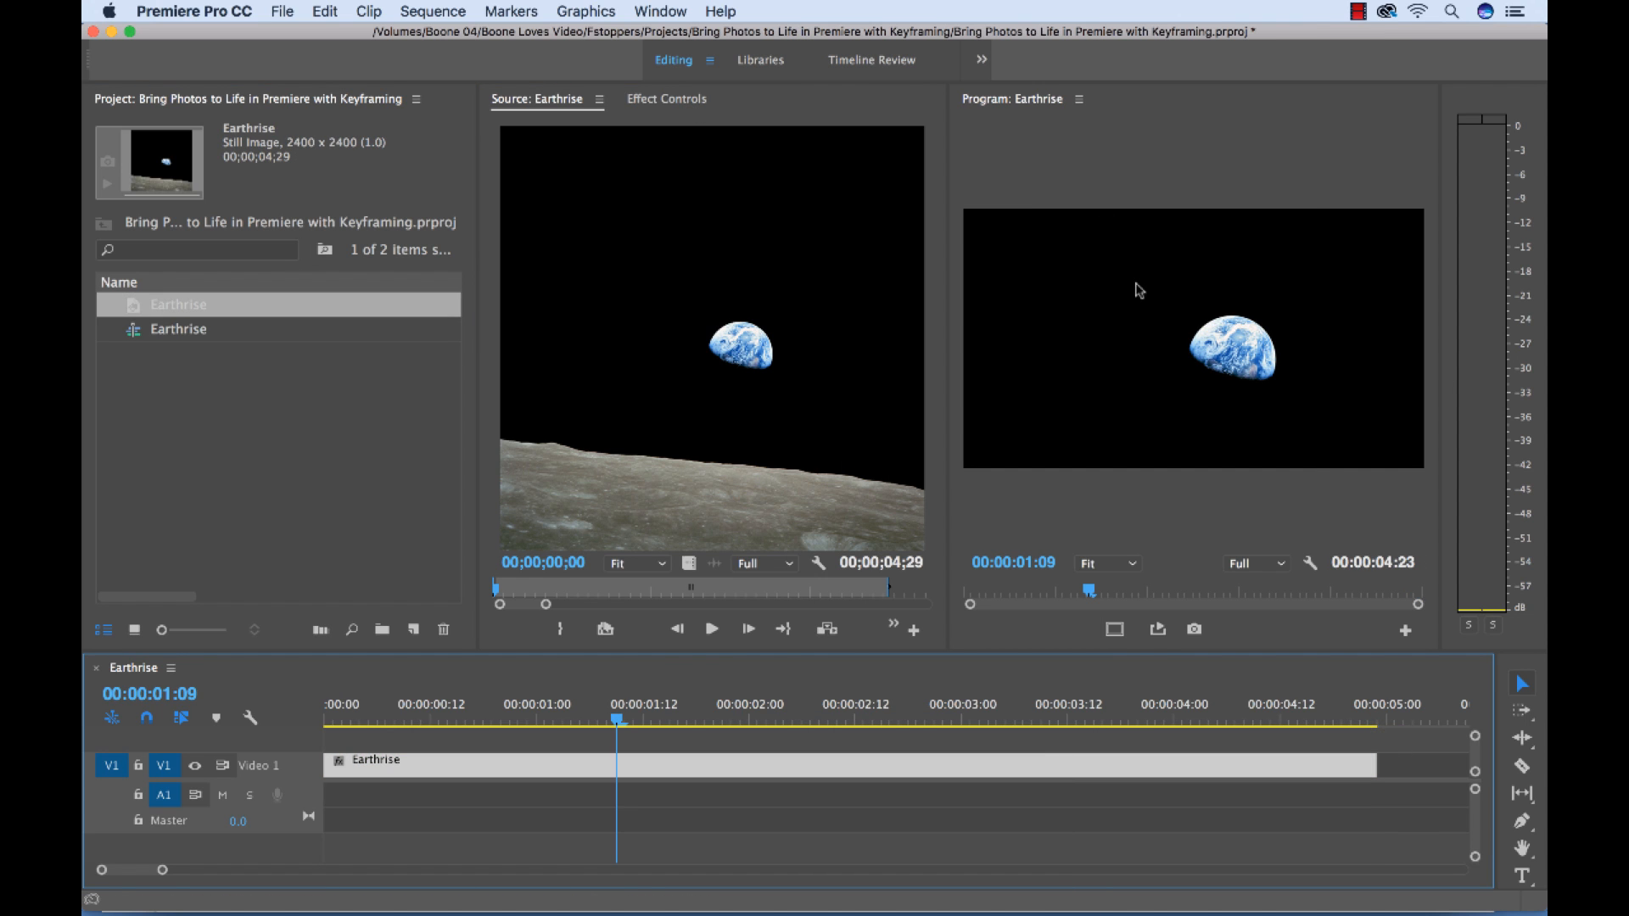
left_click(665, 99)
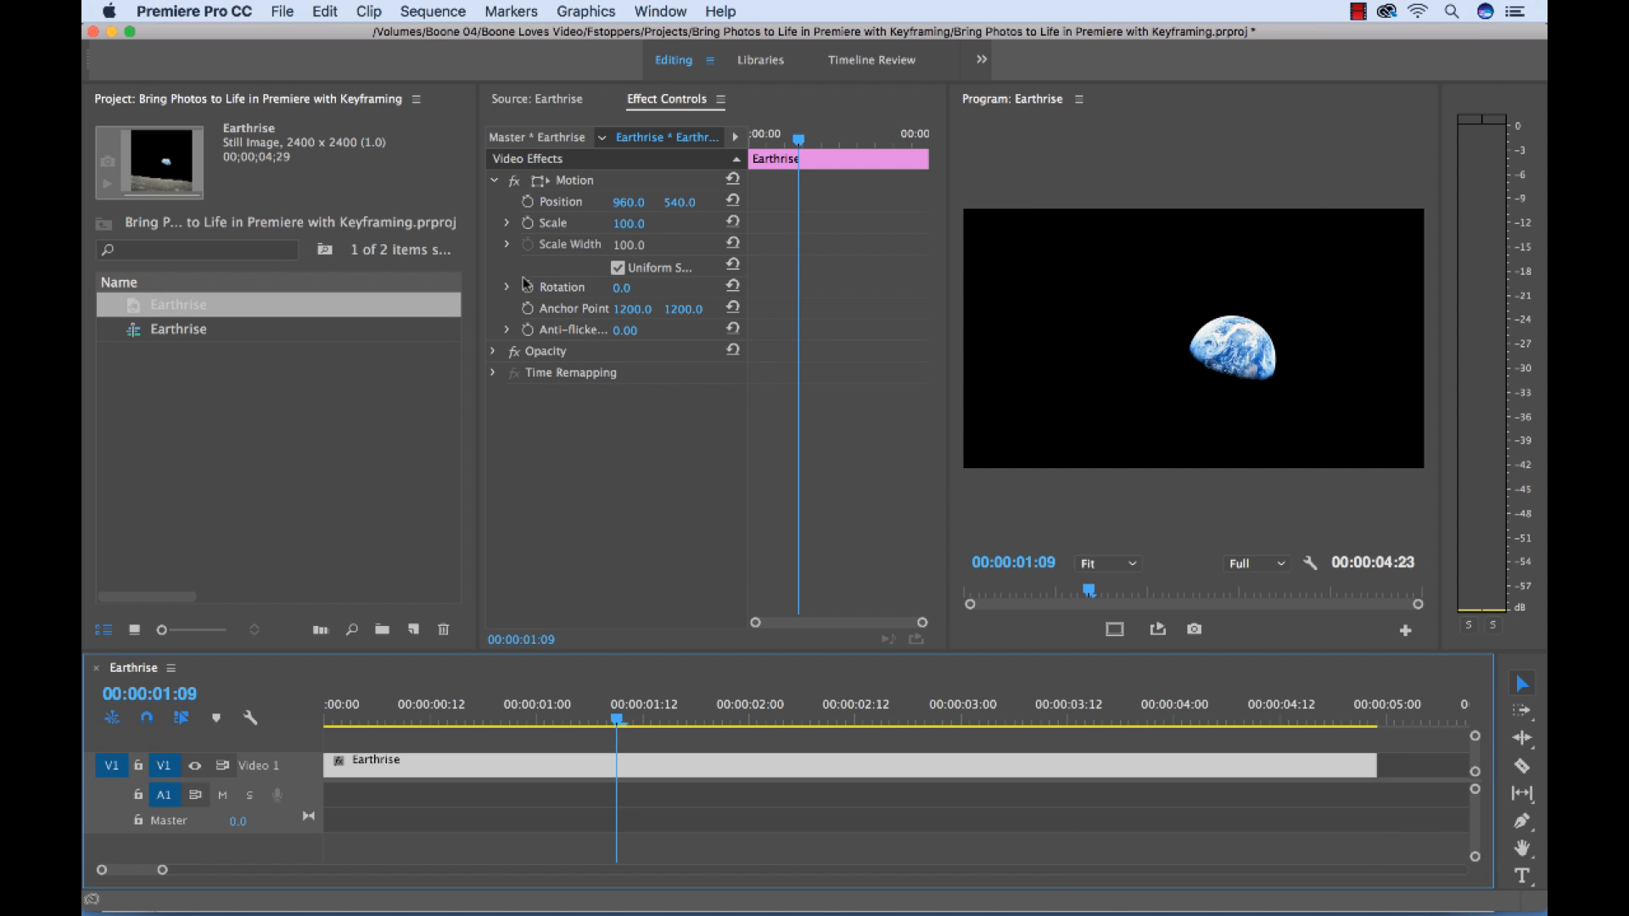
mouse_move(1170, 302)
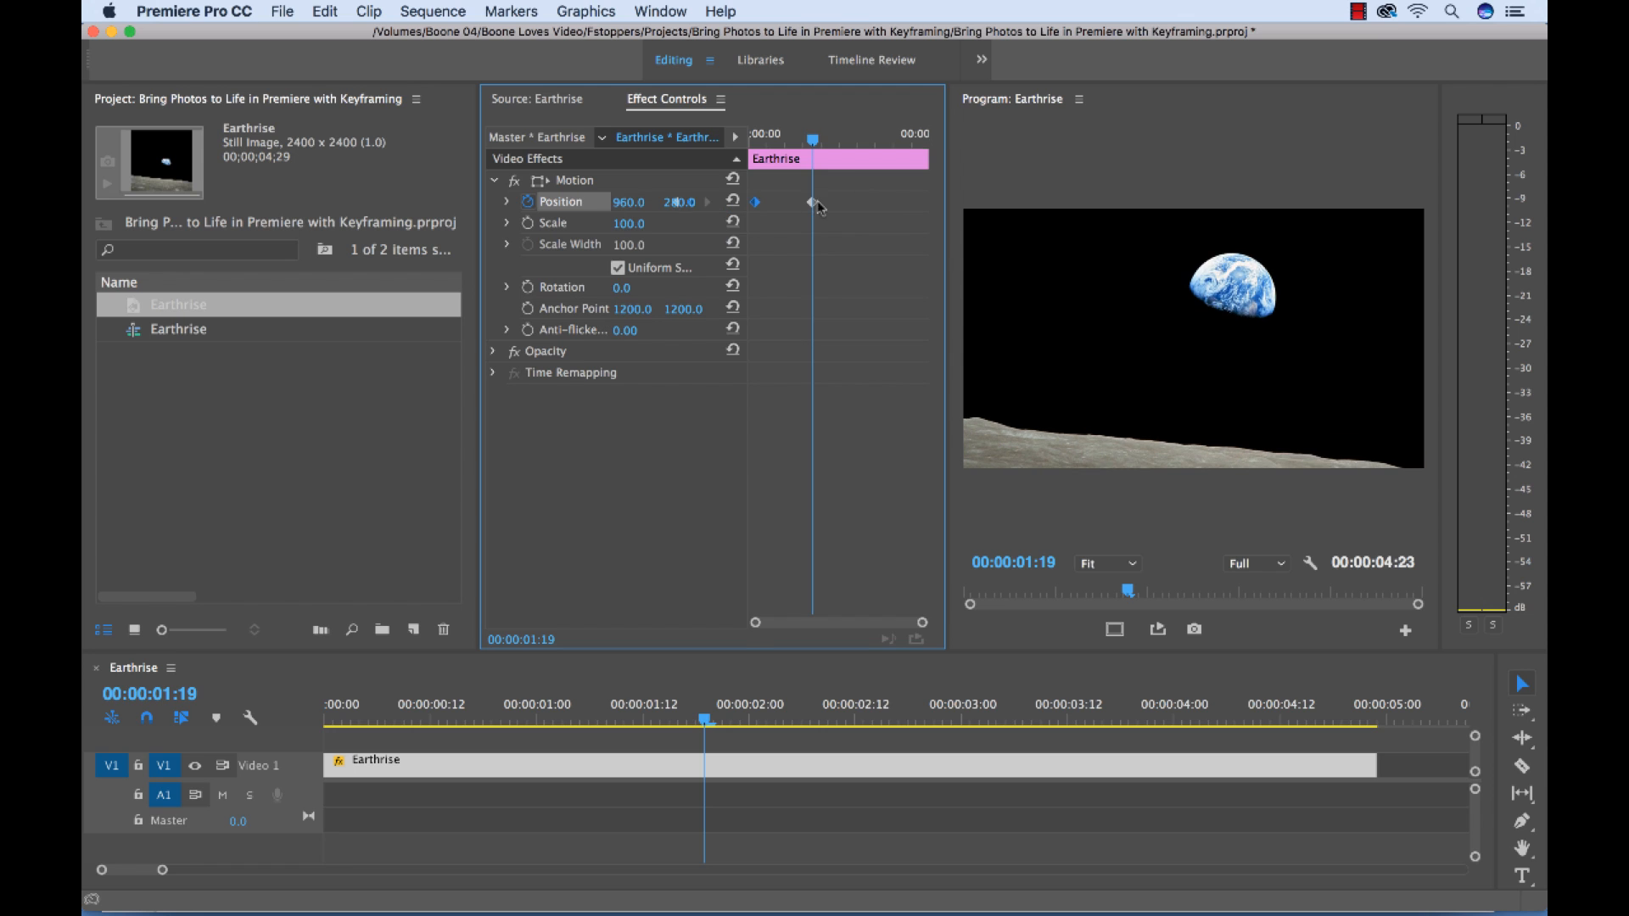
left_click(777, 738)
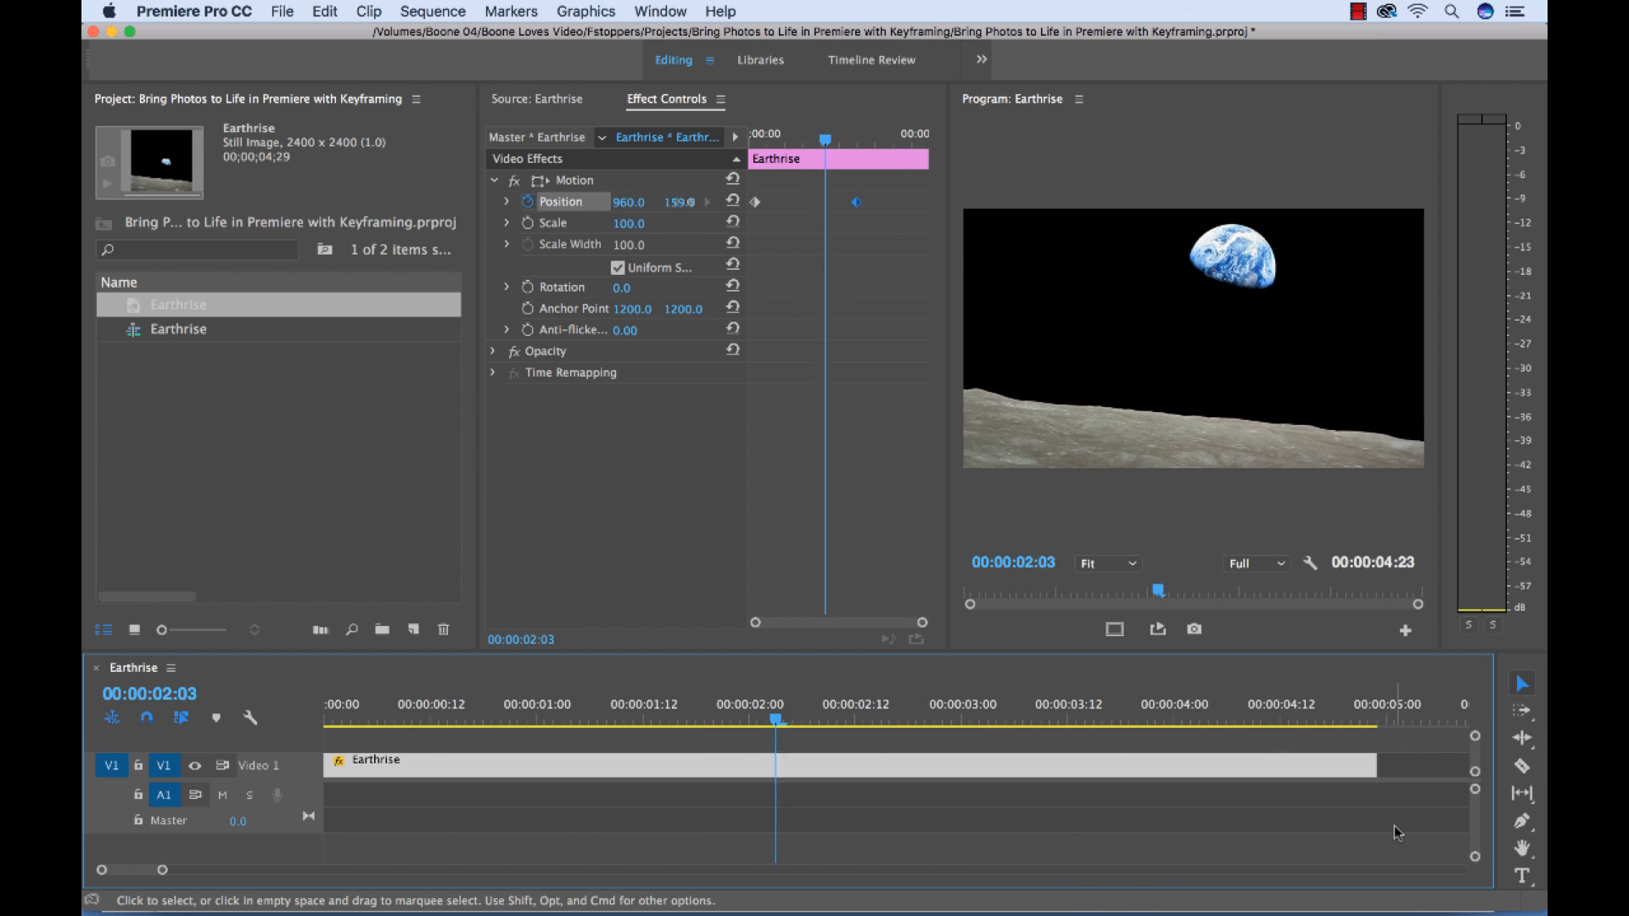